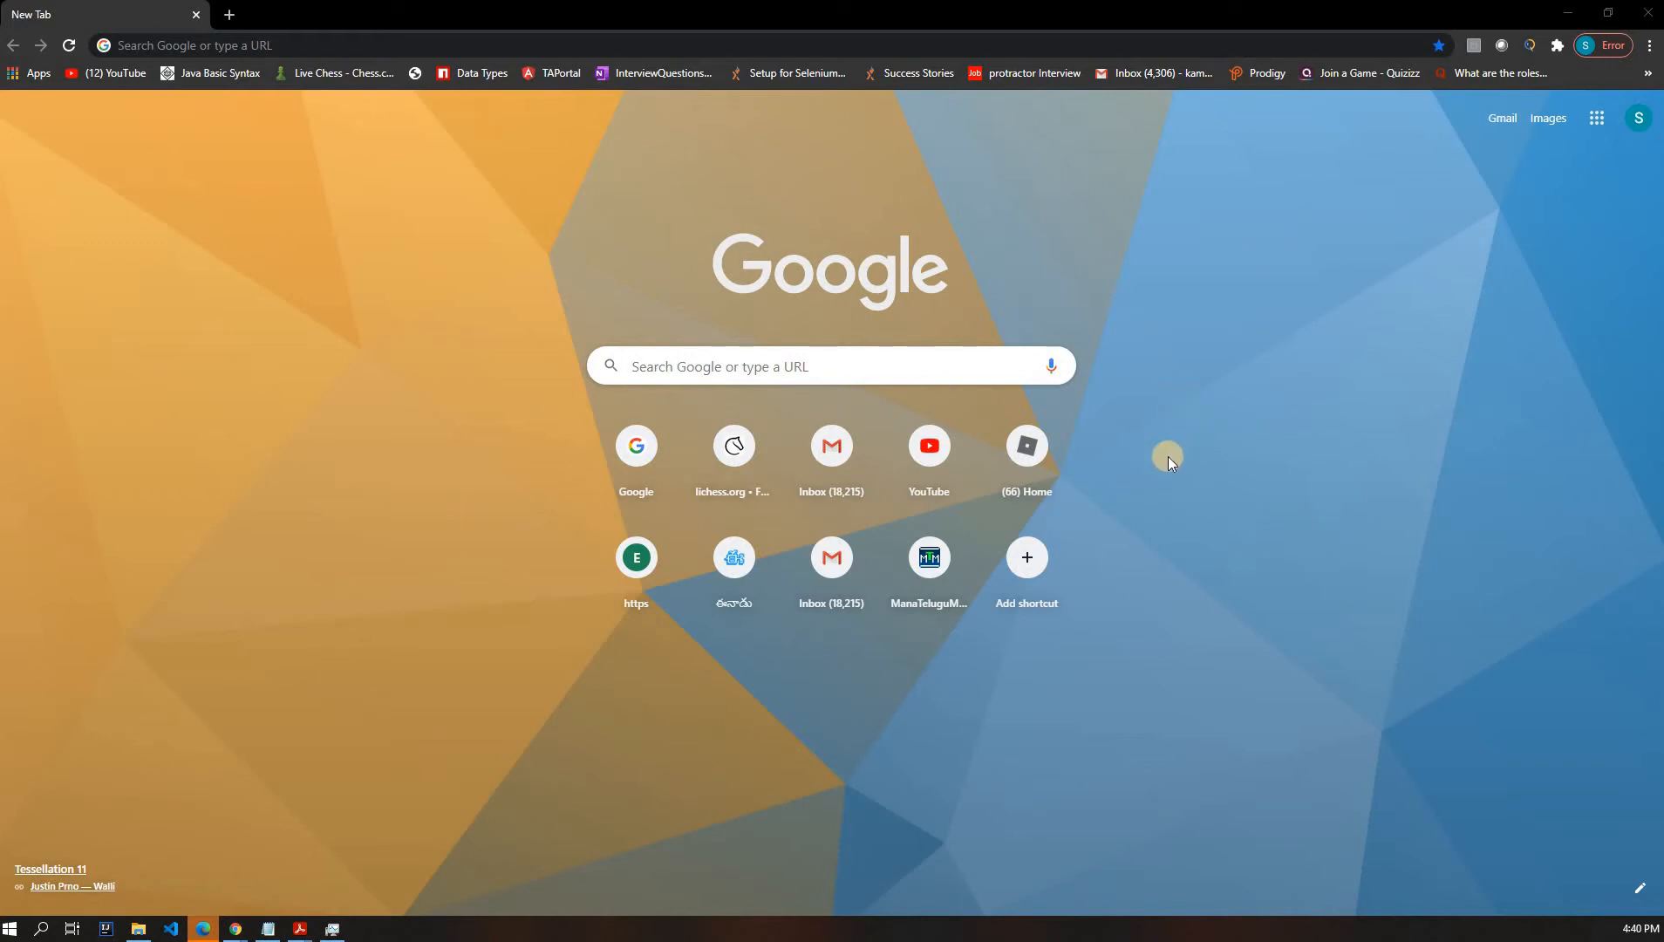
{"action": "mouse_move", "coordinate": [911, 410]}
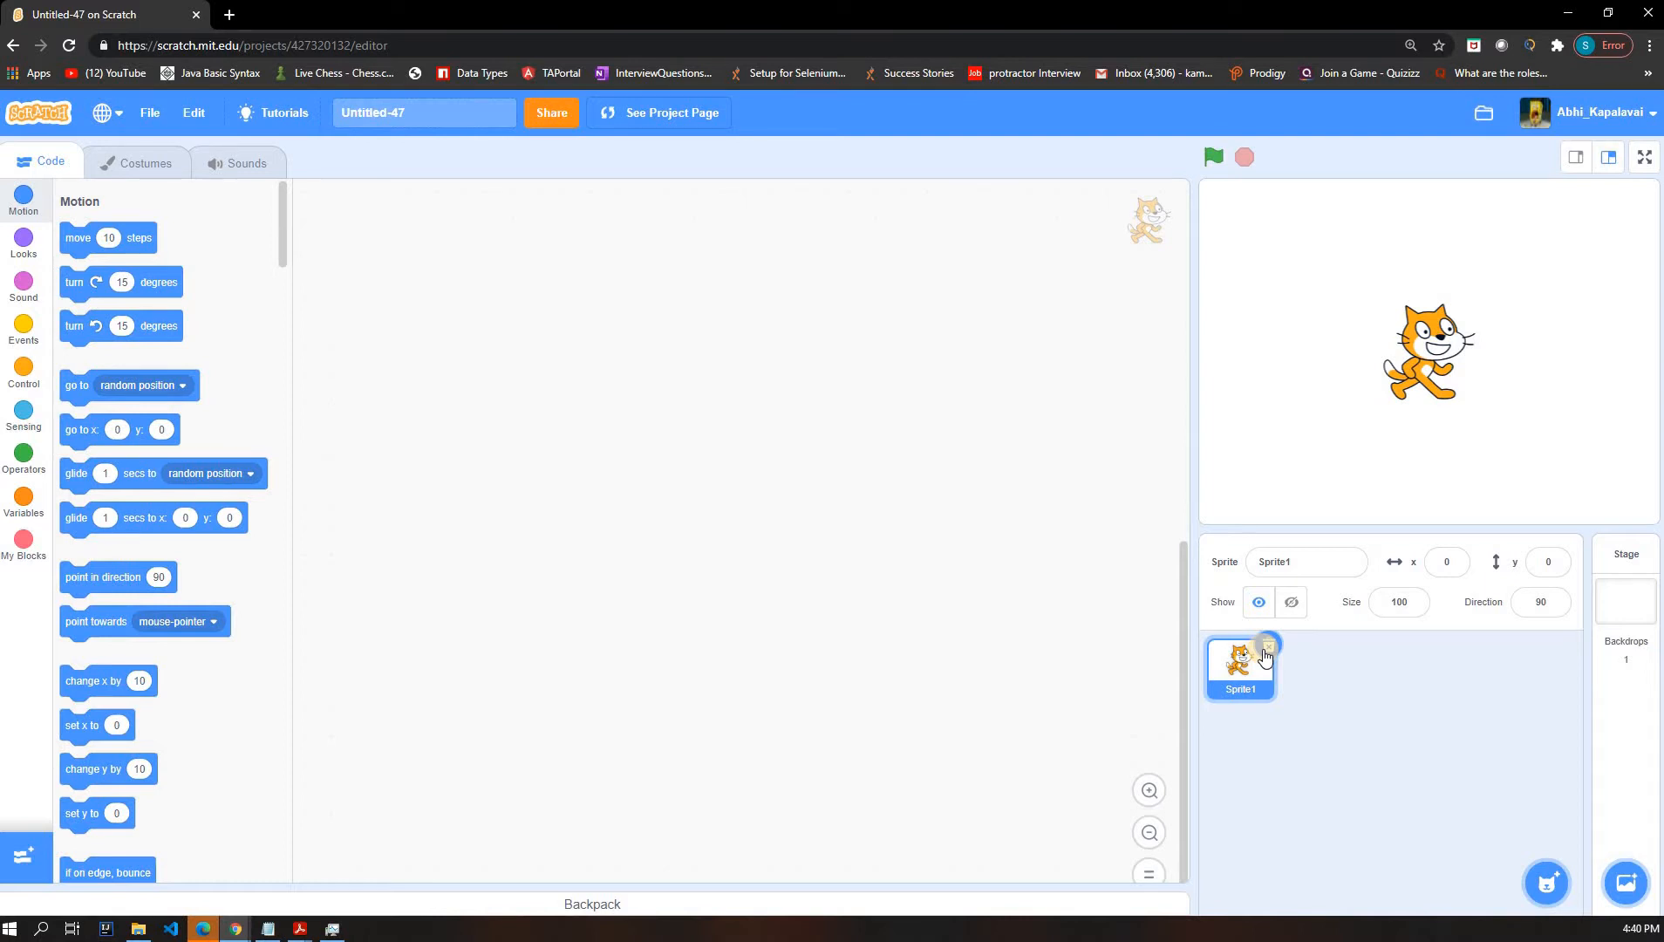
- Delete the default cat sprite and bring up the sprite library
{"action": "left_click", "coordinate": [1624, 595]}
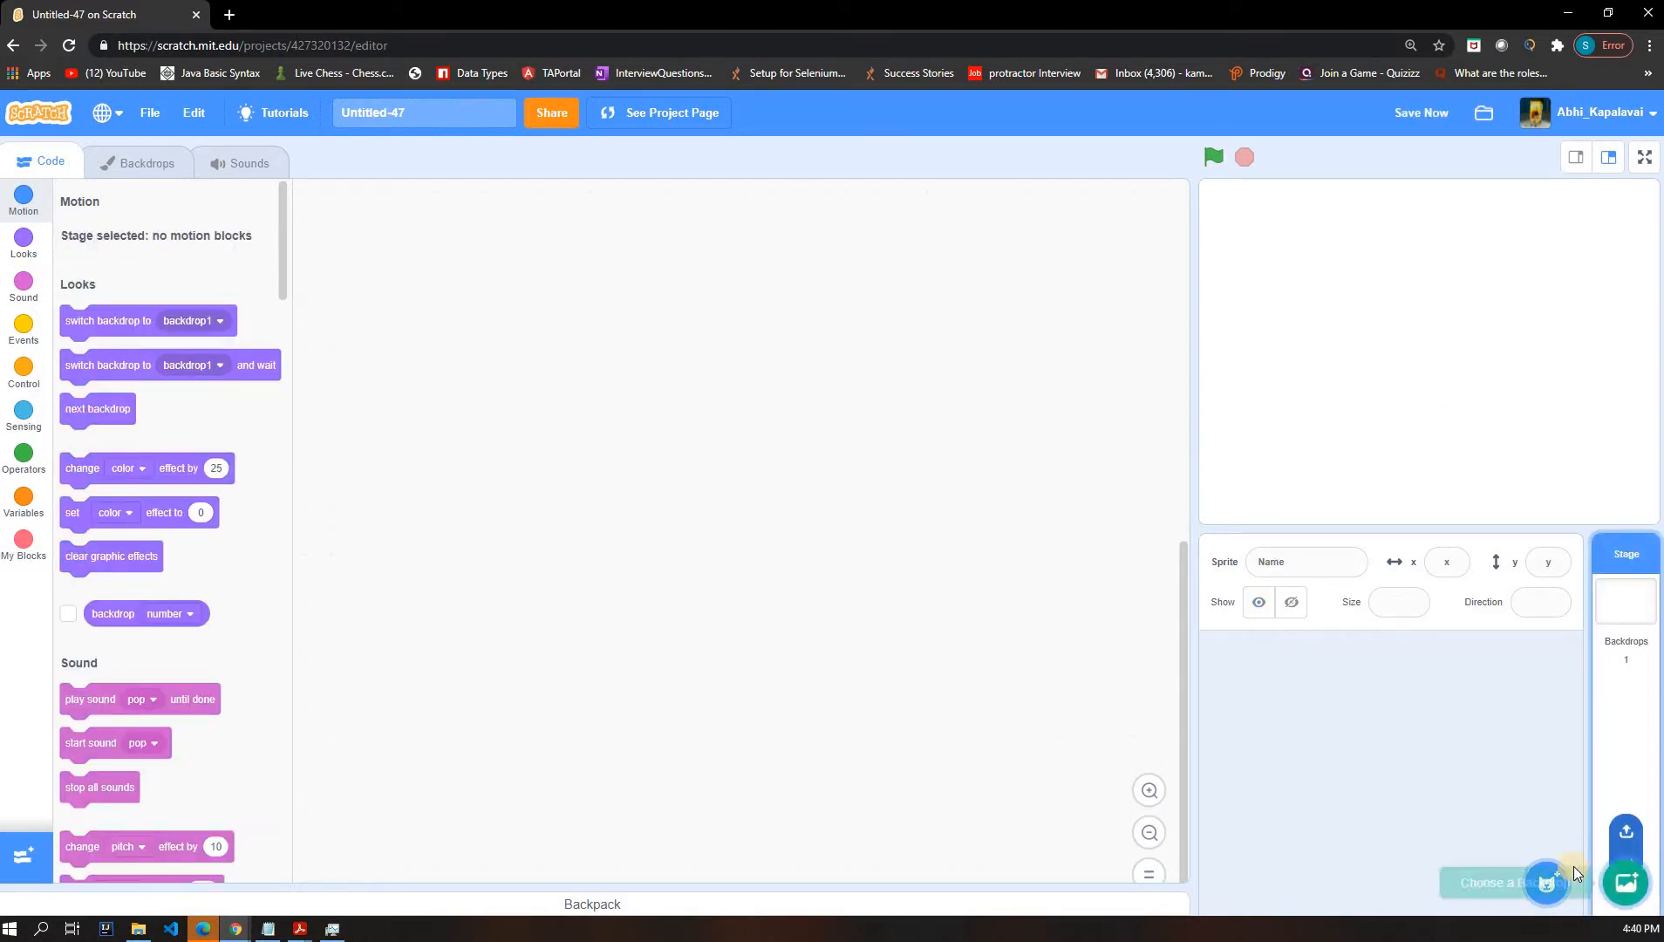
{"action": "left_click", "coordinate": [1545, 883]}
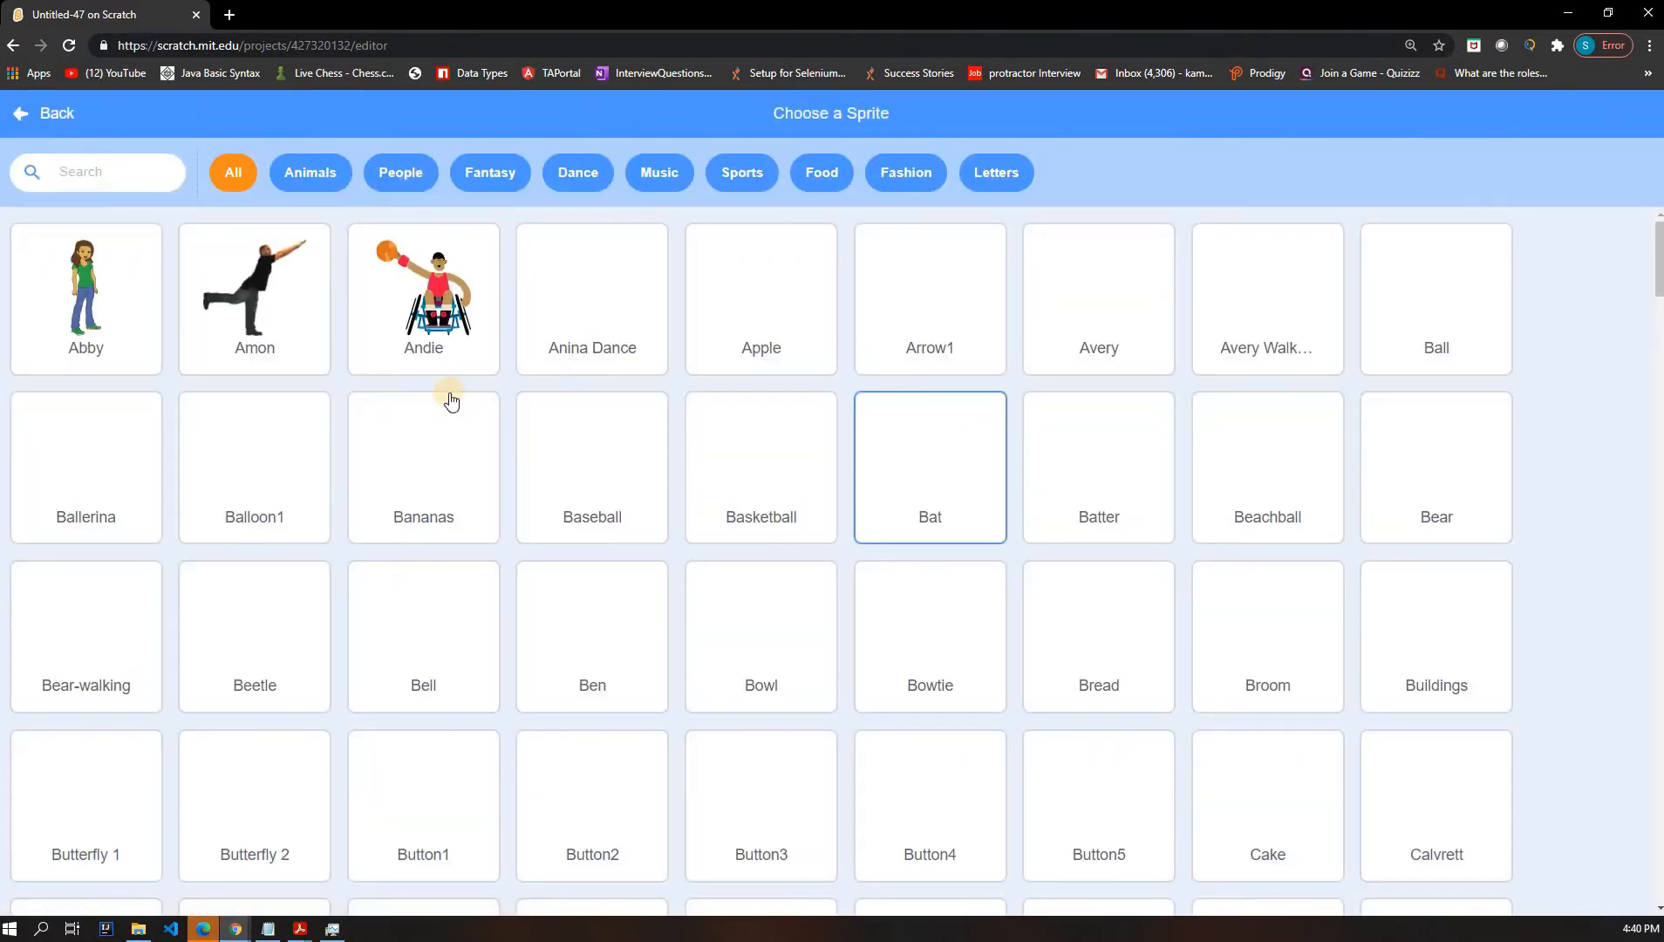
{"action": "scroll", "scroll_direction": "down", "scroll_amount": 3}
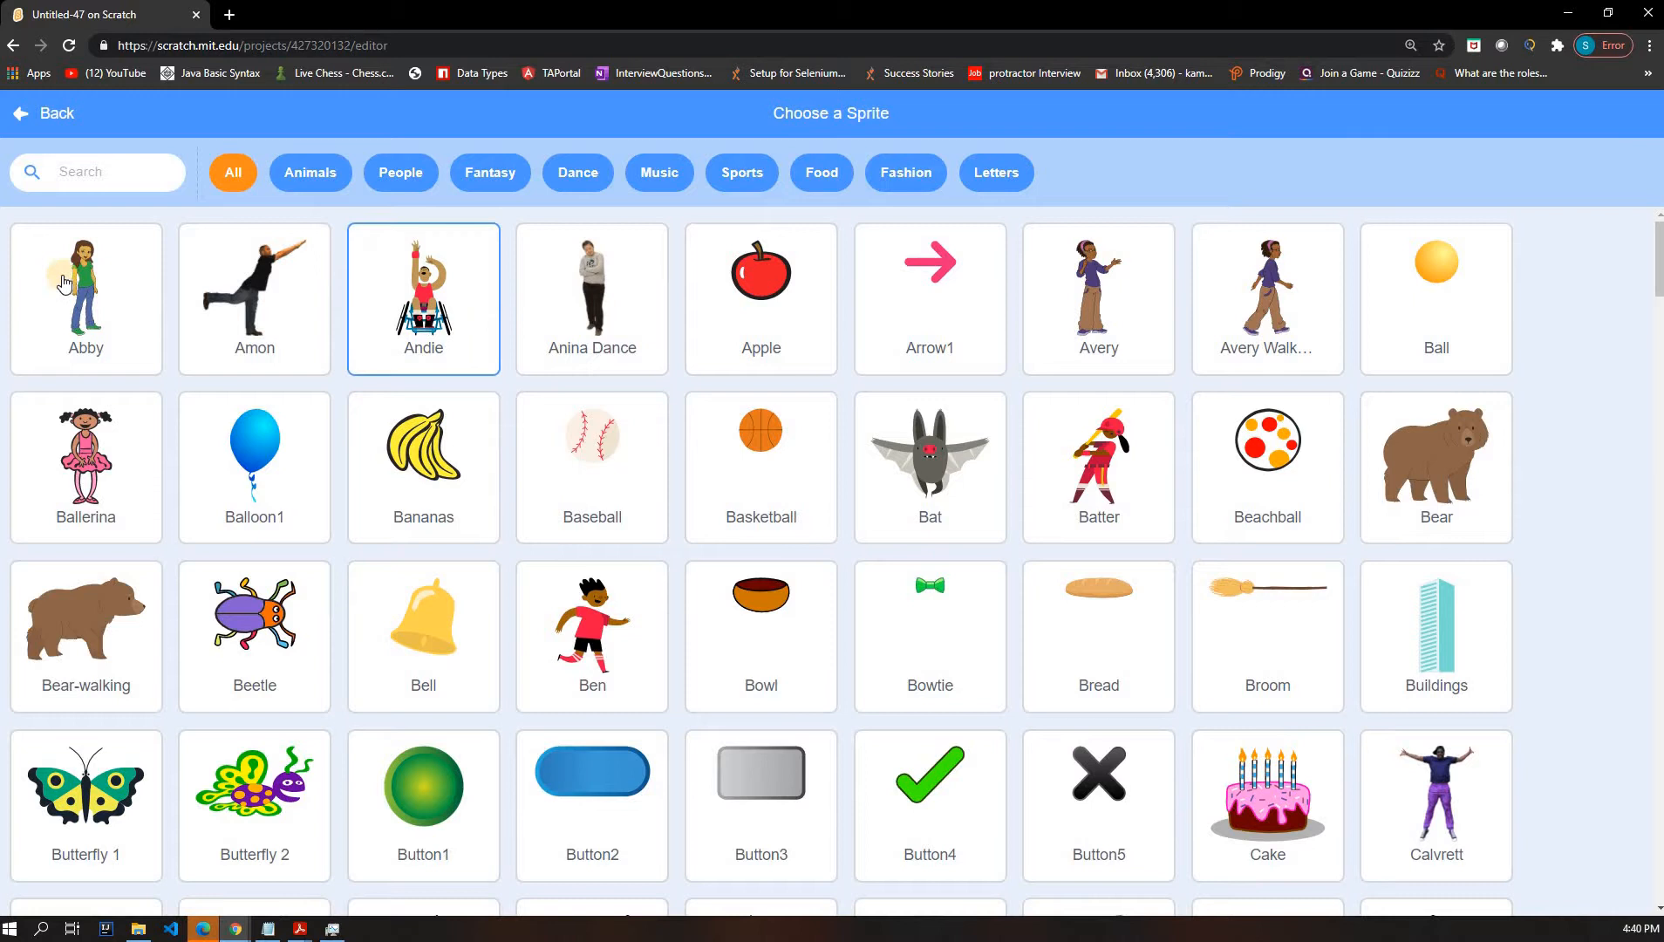
- Browse the Animals, People, Fantasy, Music, Fashion and Letters categories, then search for "rocket"
{"action": "left_click", "coordinate": [253, 468]}
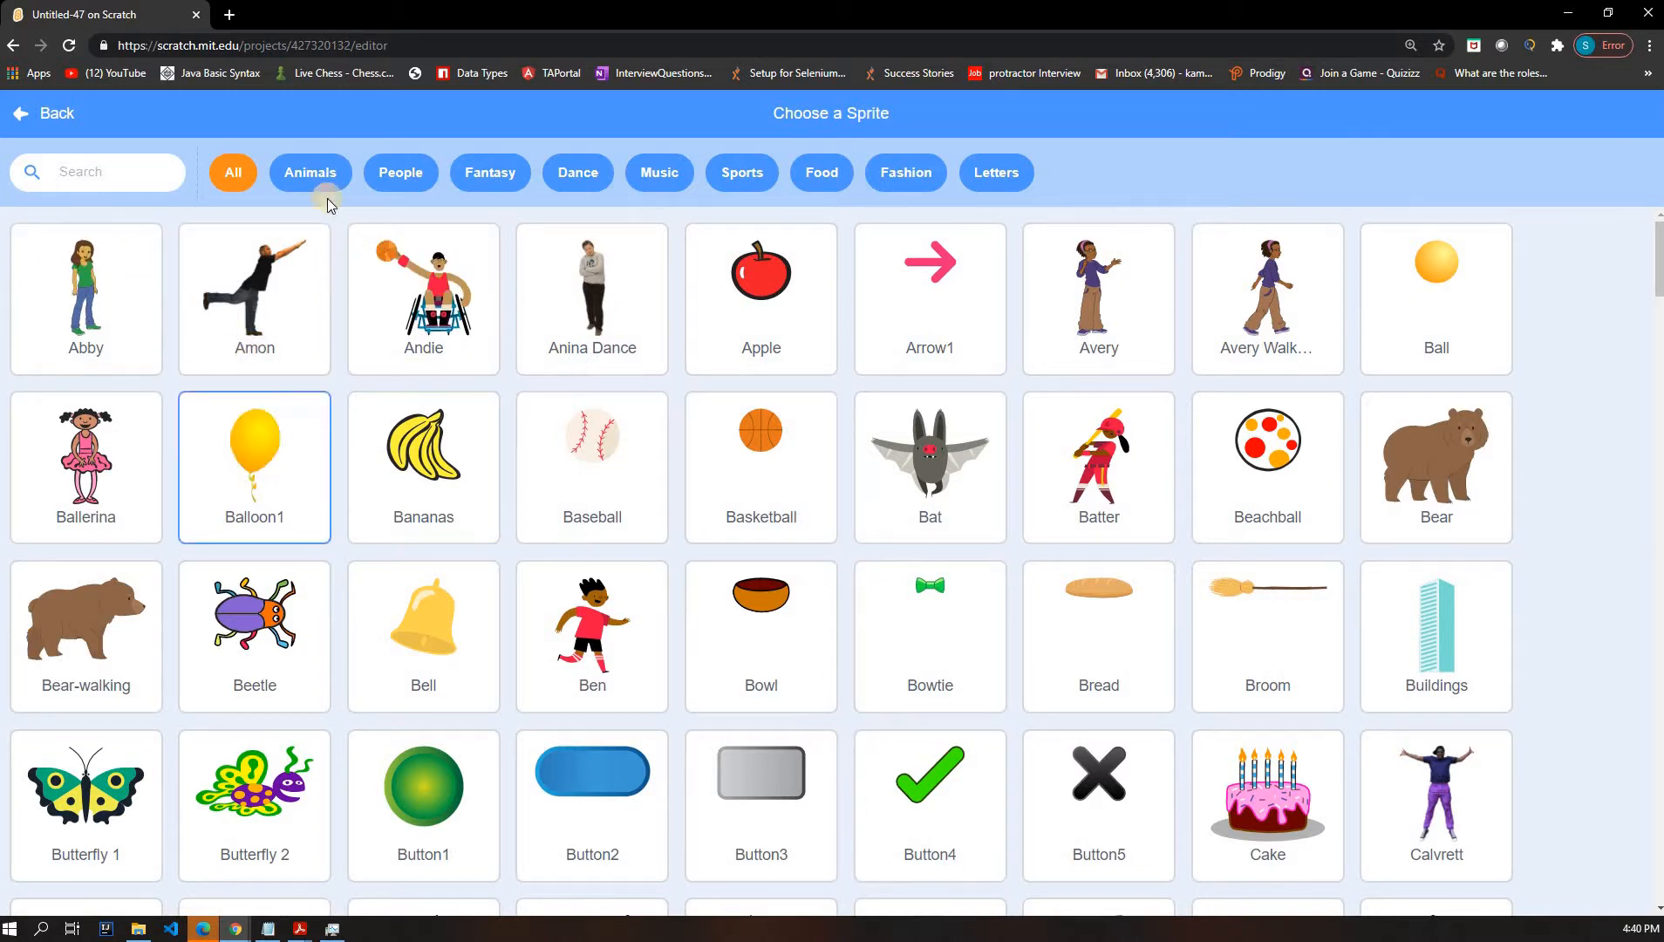
{"action": "left_click", "coordinate": [399, 172]}
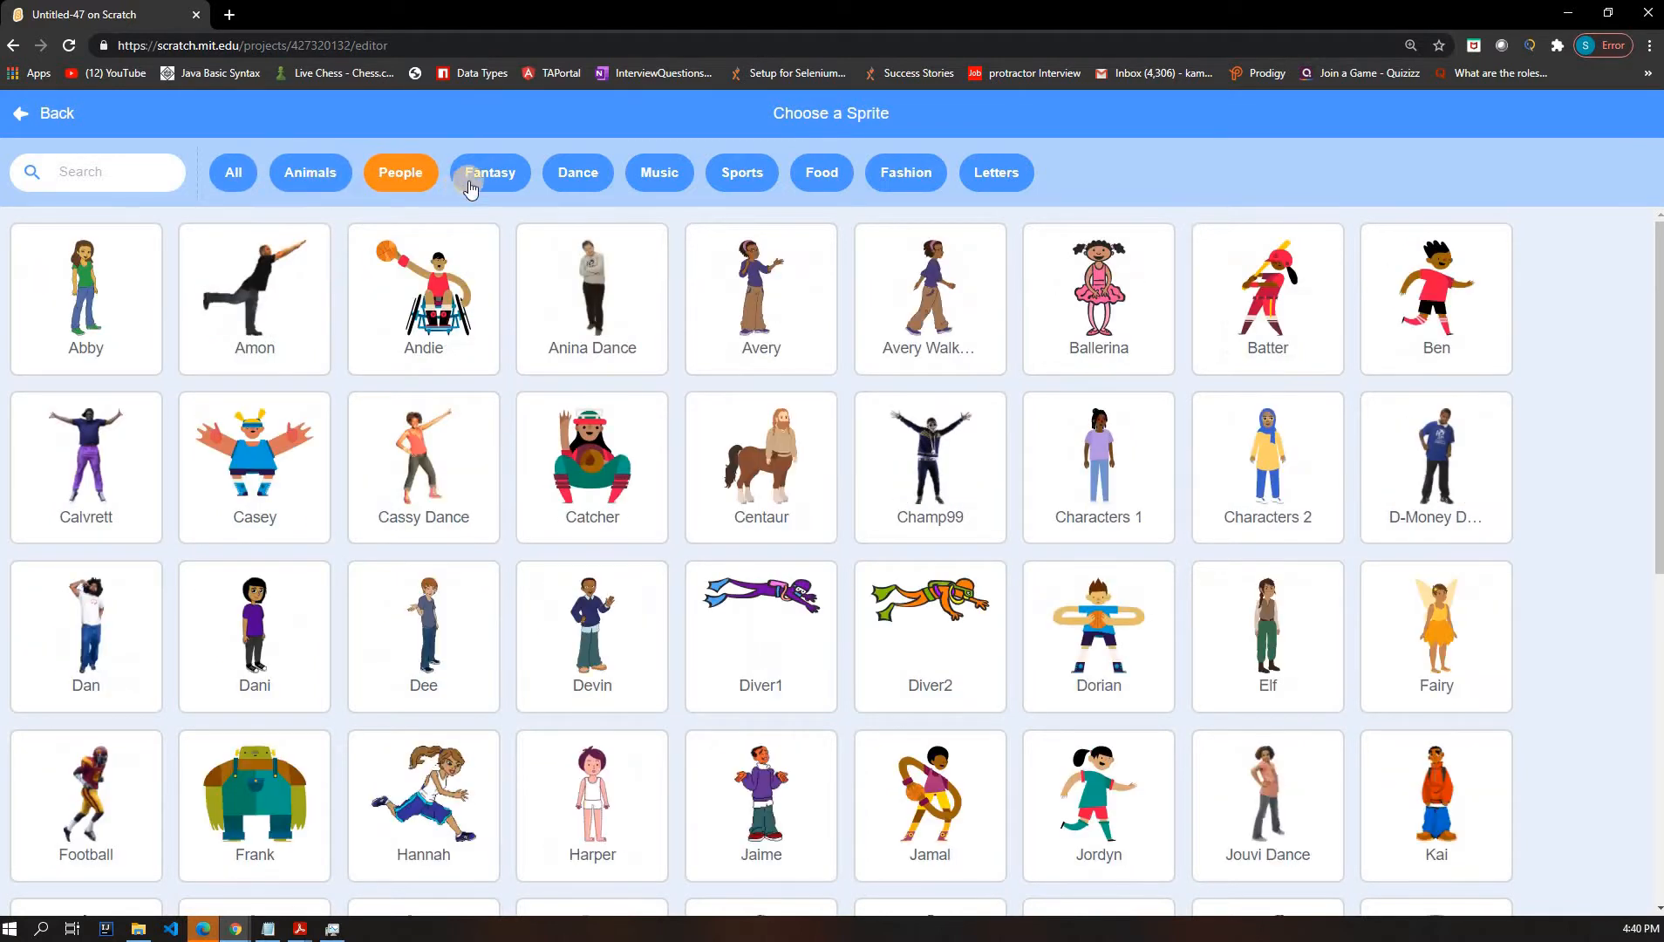
{"action": "left_click", "coordinate": [490, 173]}
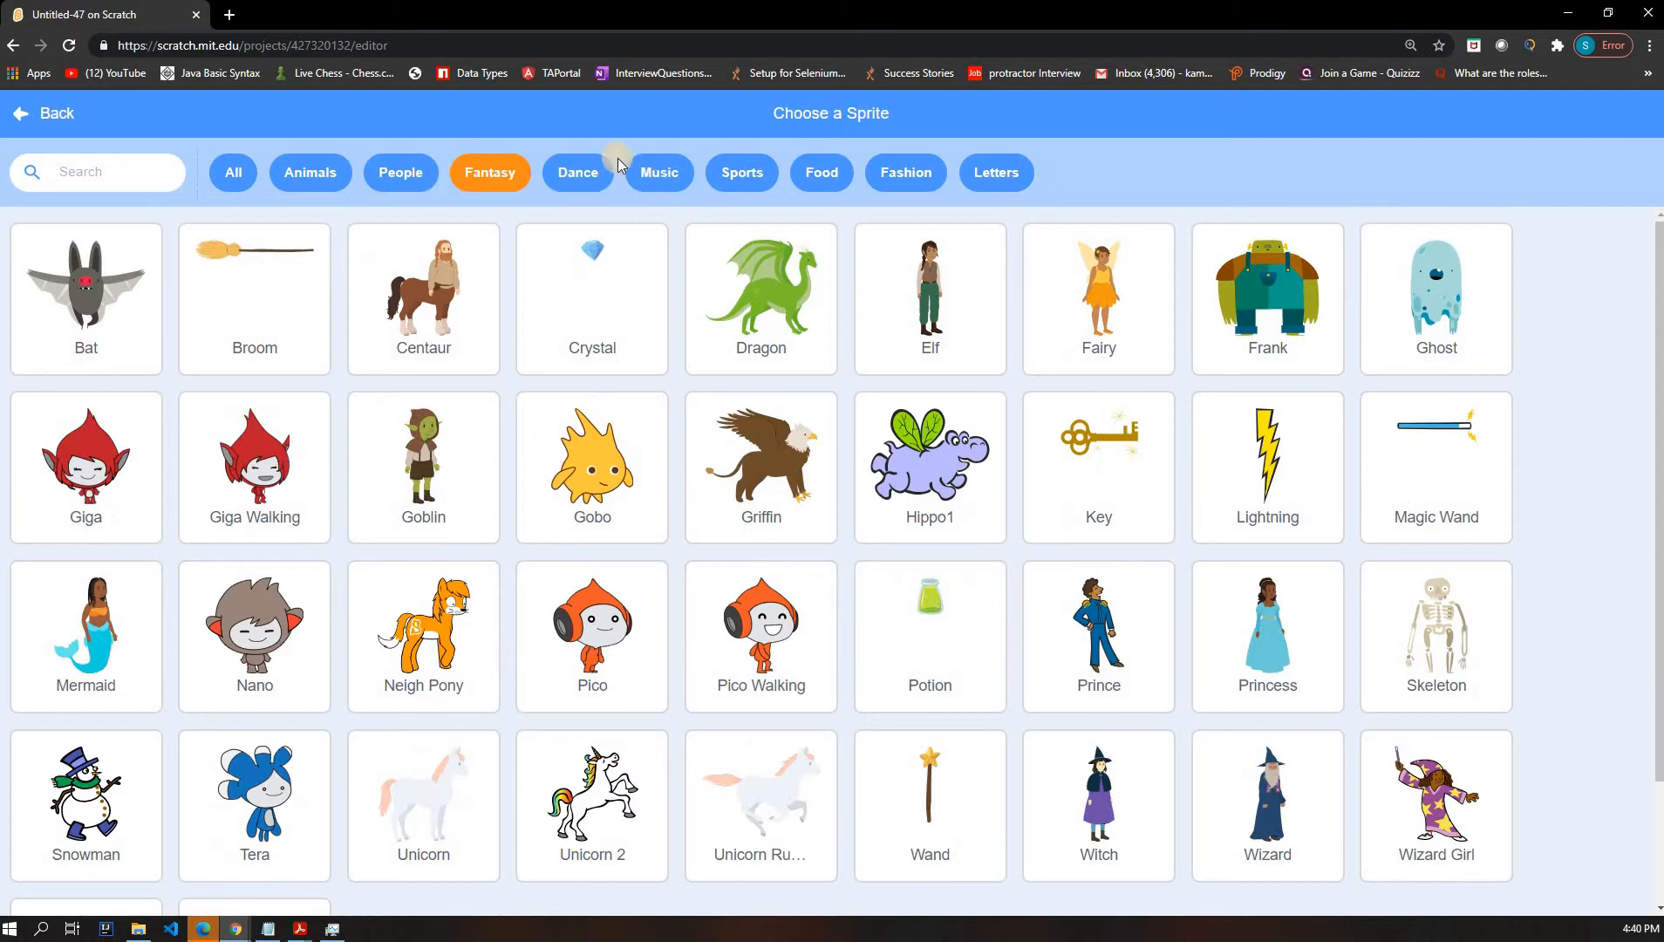
{"action": "left_click", "coordinate": [657, 172]}
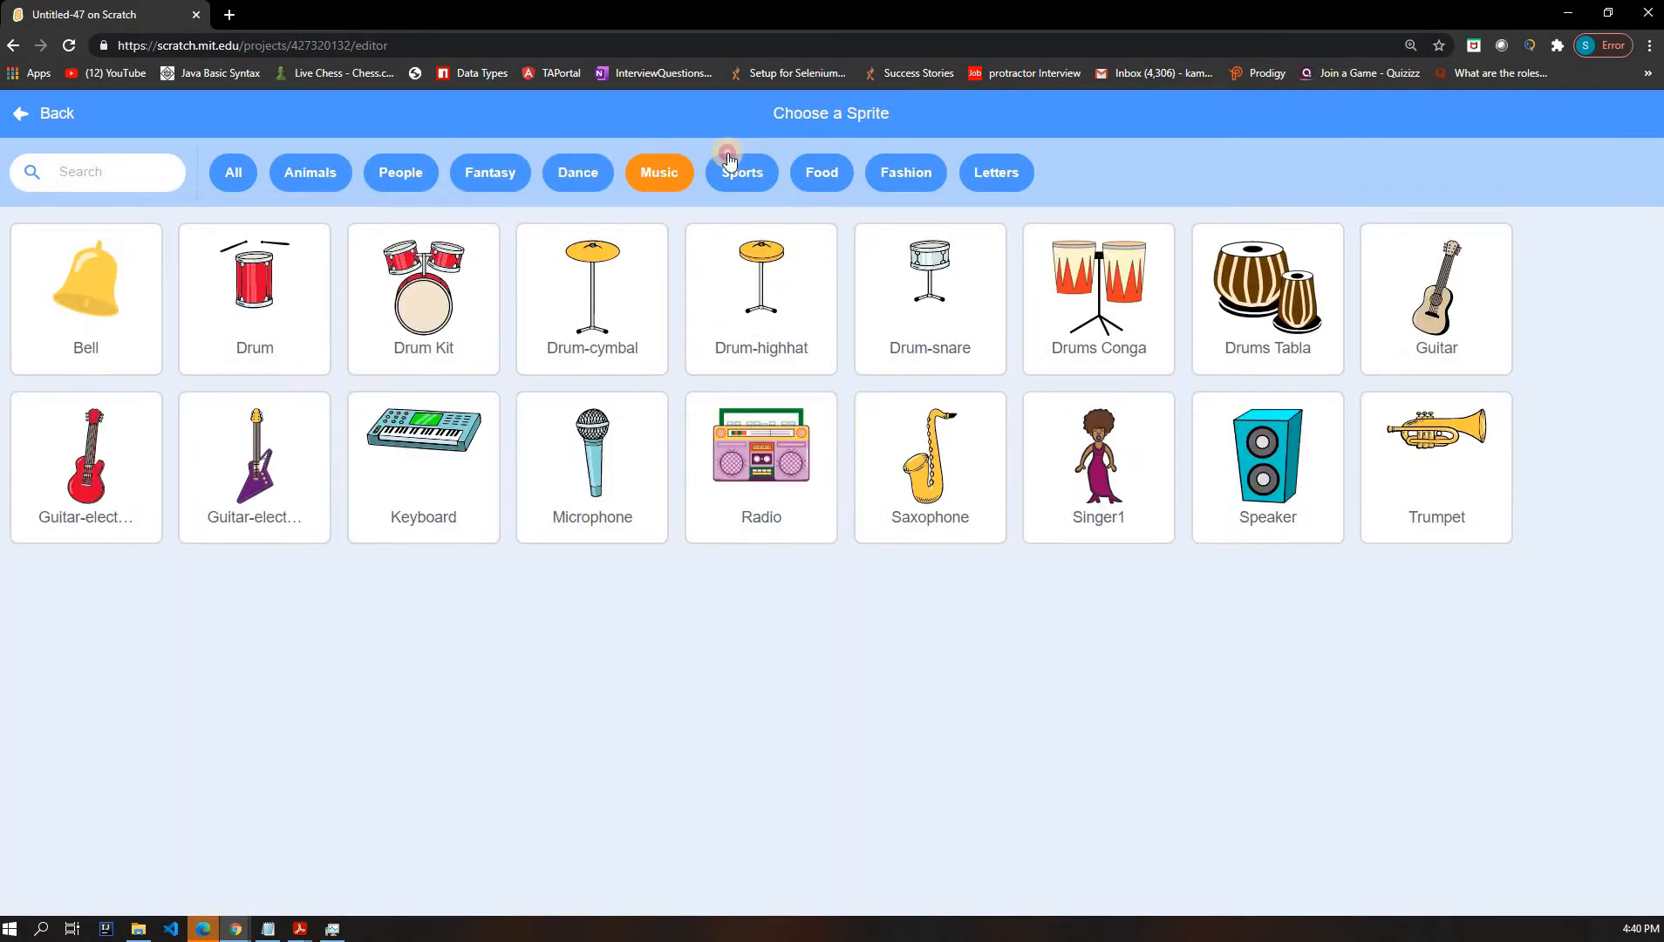
{"action": "left_click", "coordinate": [903, 172]}
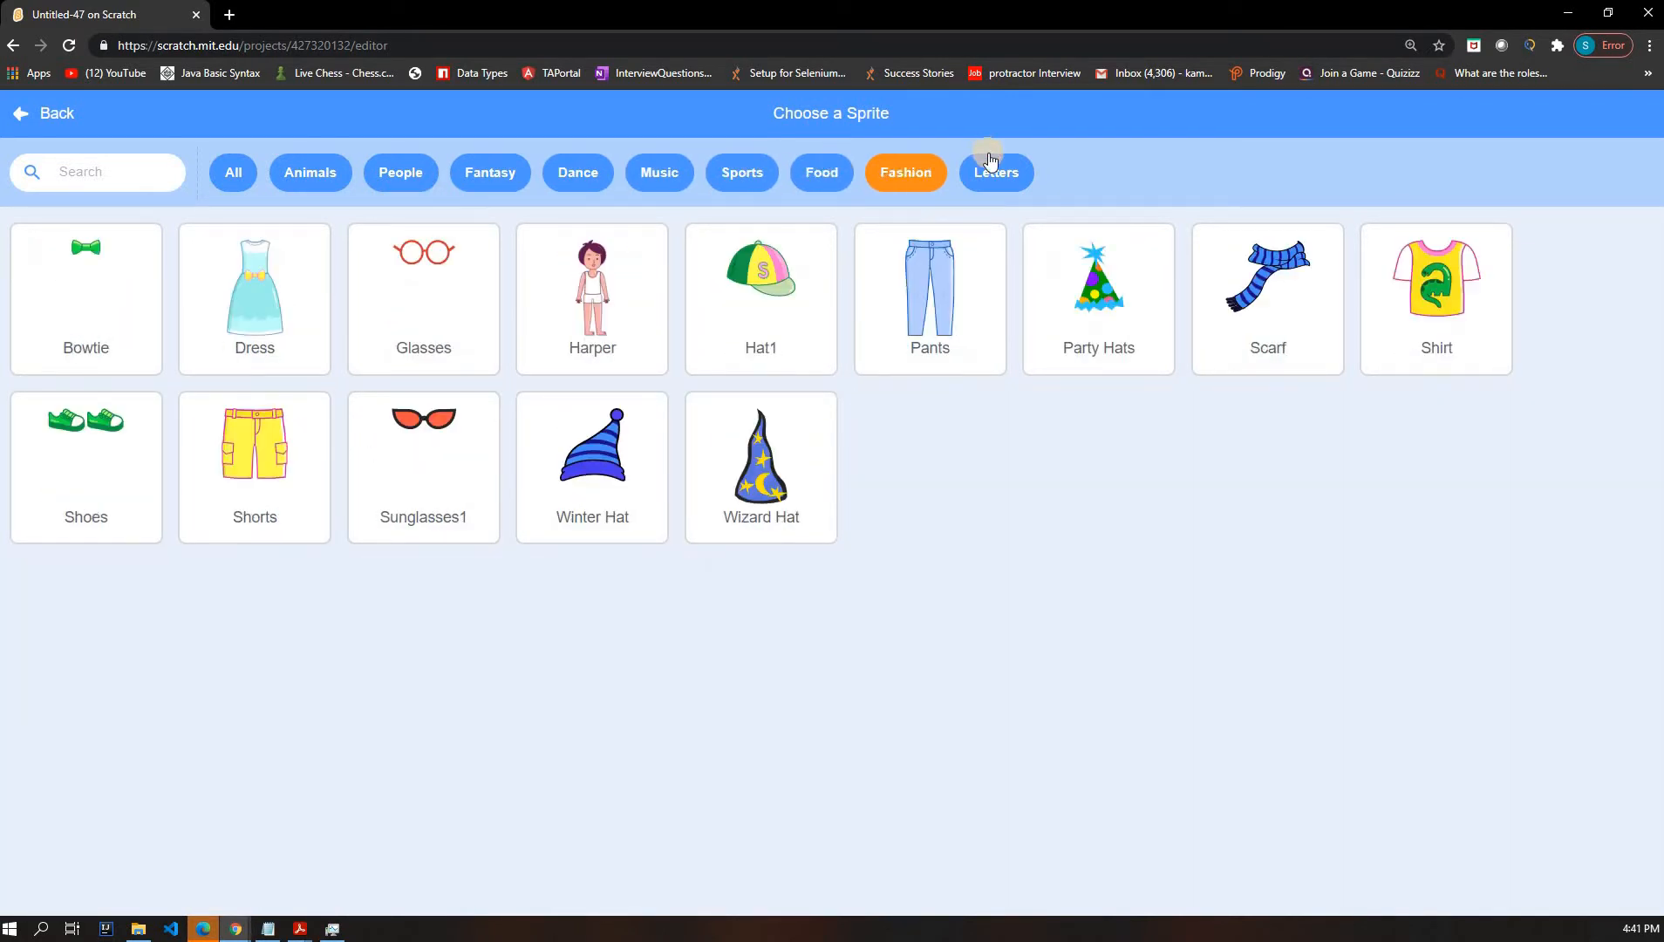
{"action": "left_click", "coordinate": [994, 172]}
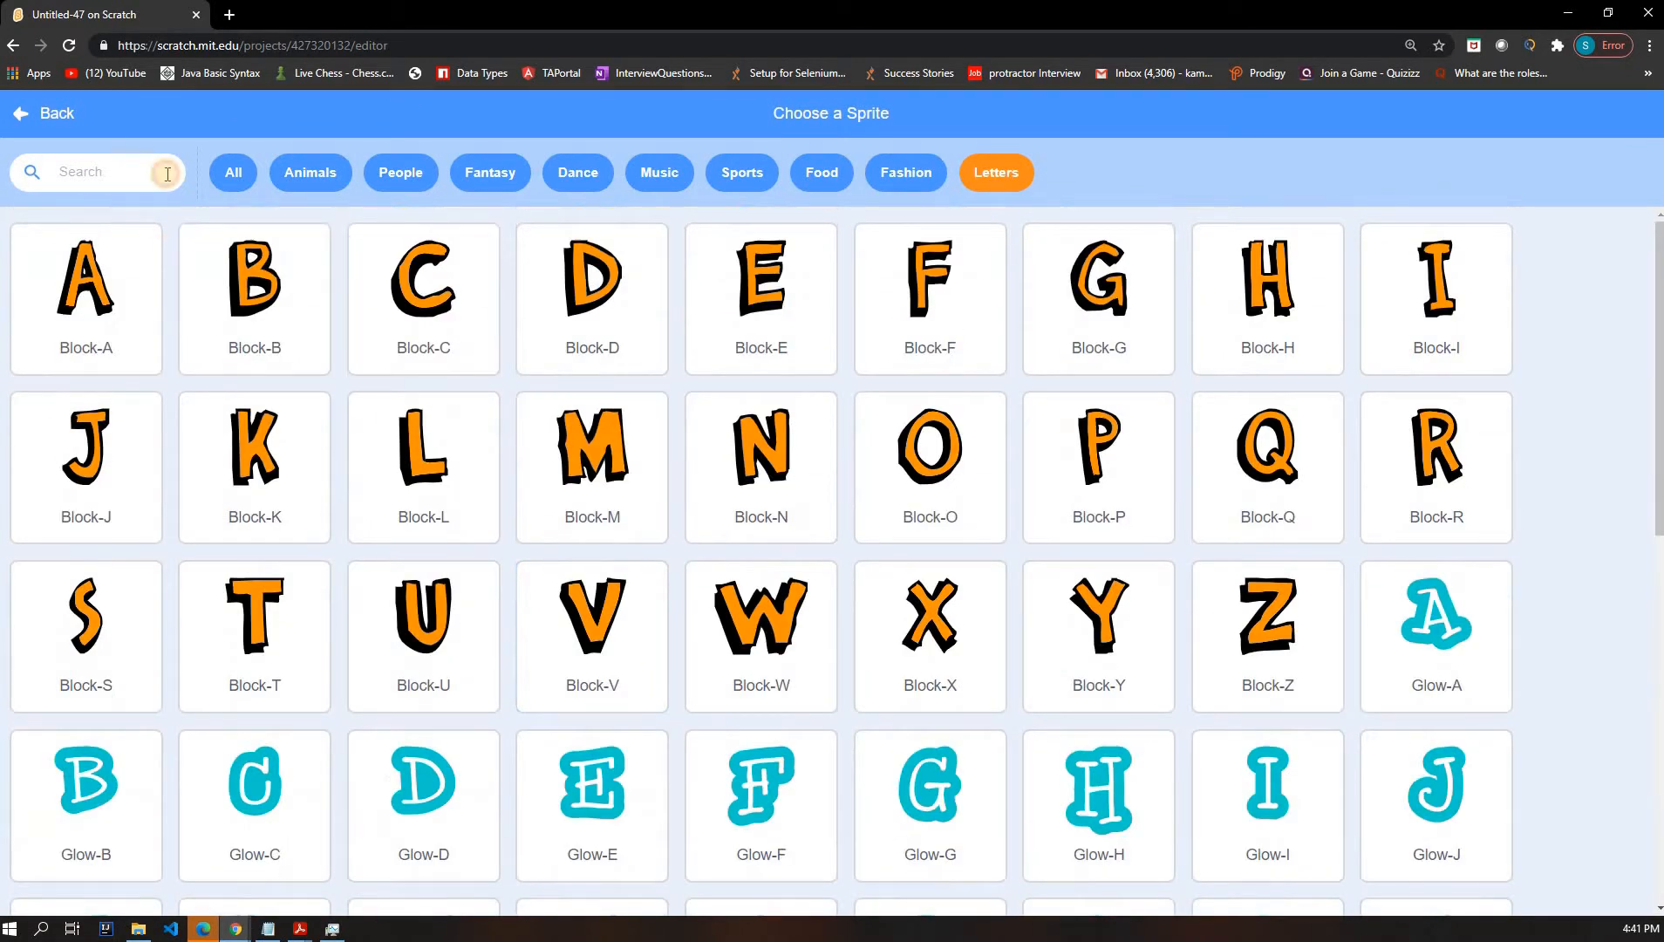
{"action": "type", "text": "rocket"}
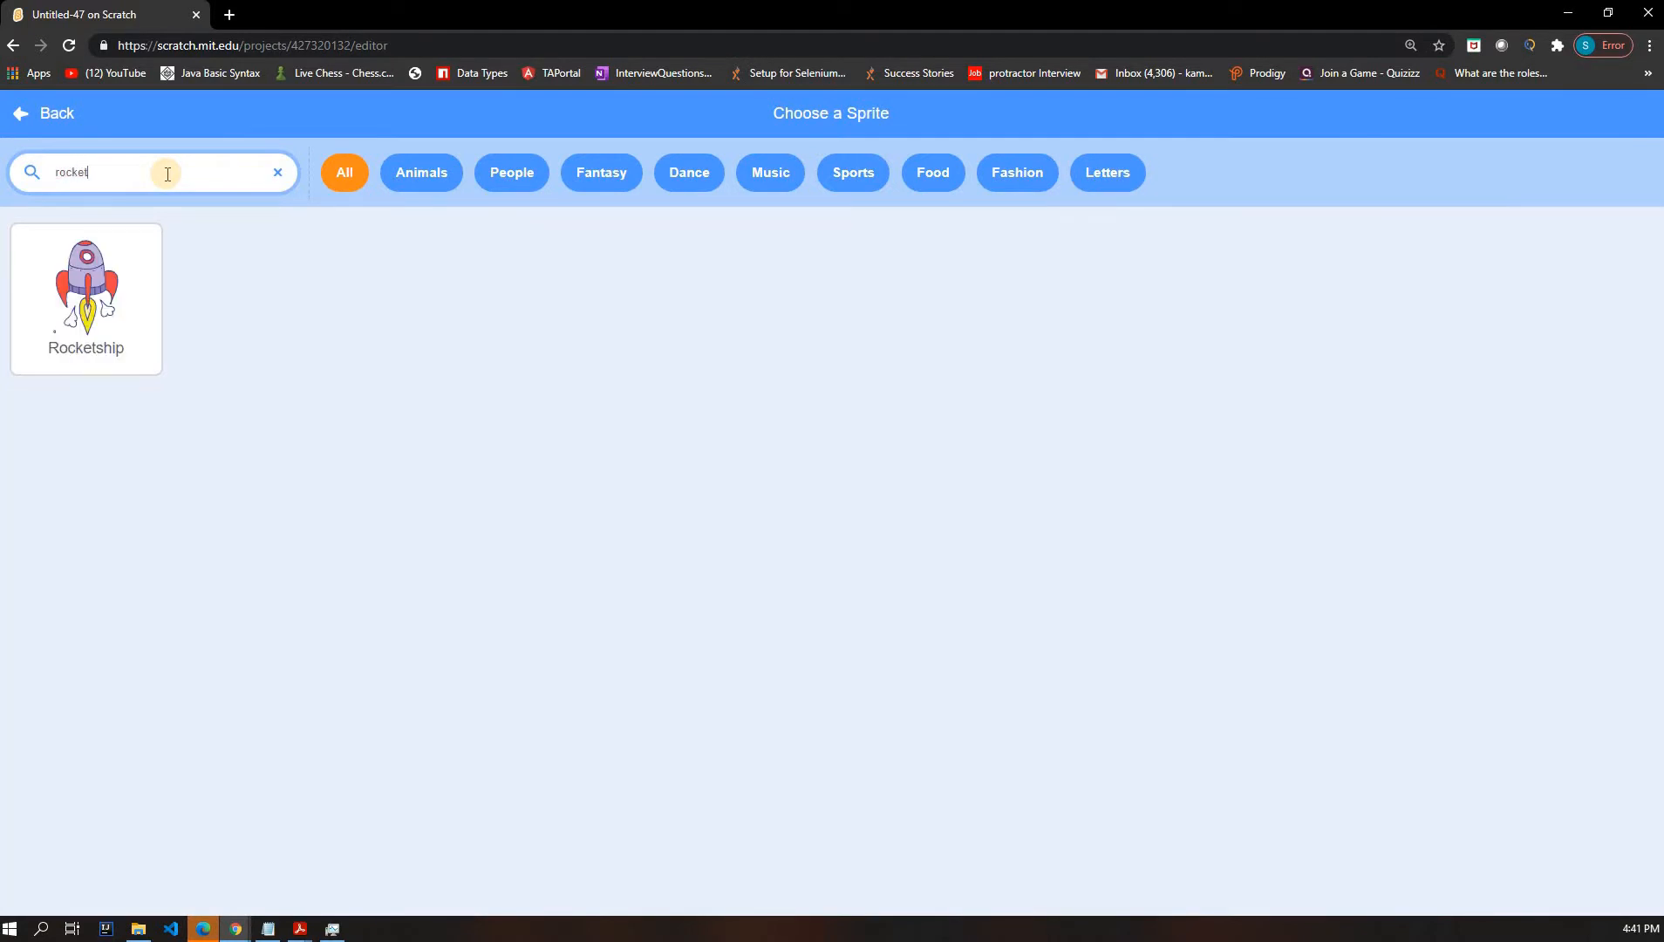
- Add the Rocketship sprite, turn it to direction 180 with the dial, then delete it
{"action": "left_click", "coordinate": [85, 296]}
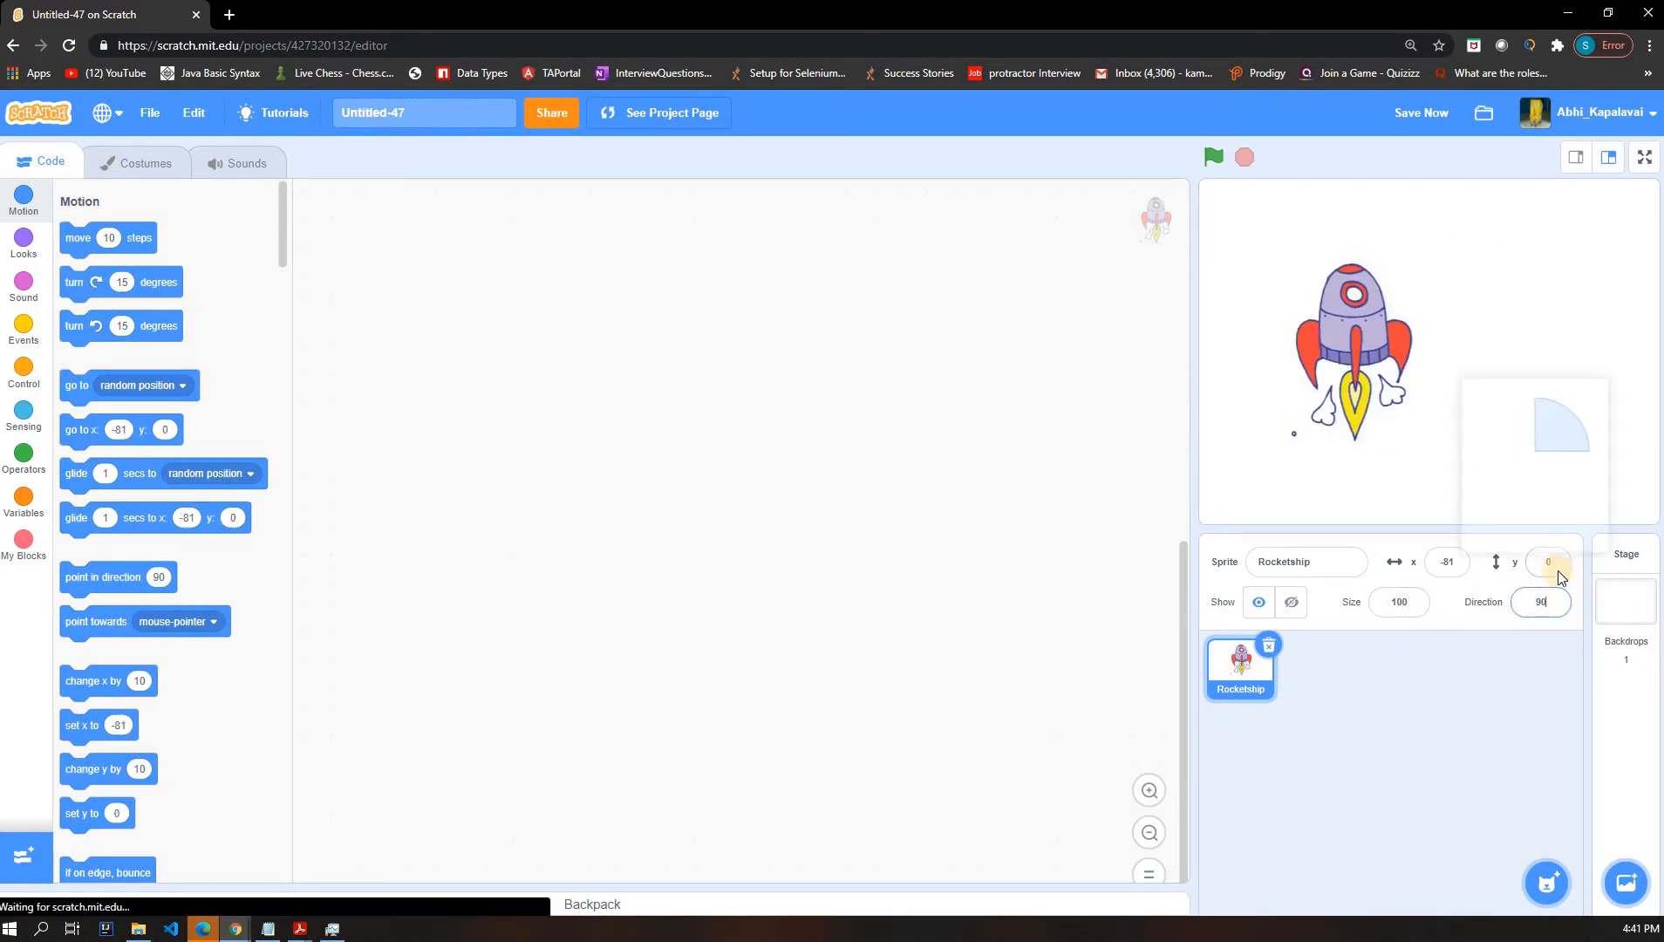
{"action": "left_click", "coordinate": [1540, 602]}
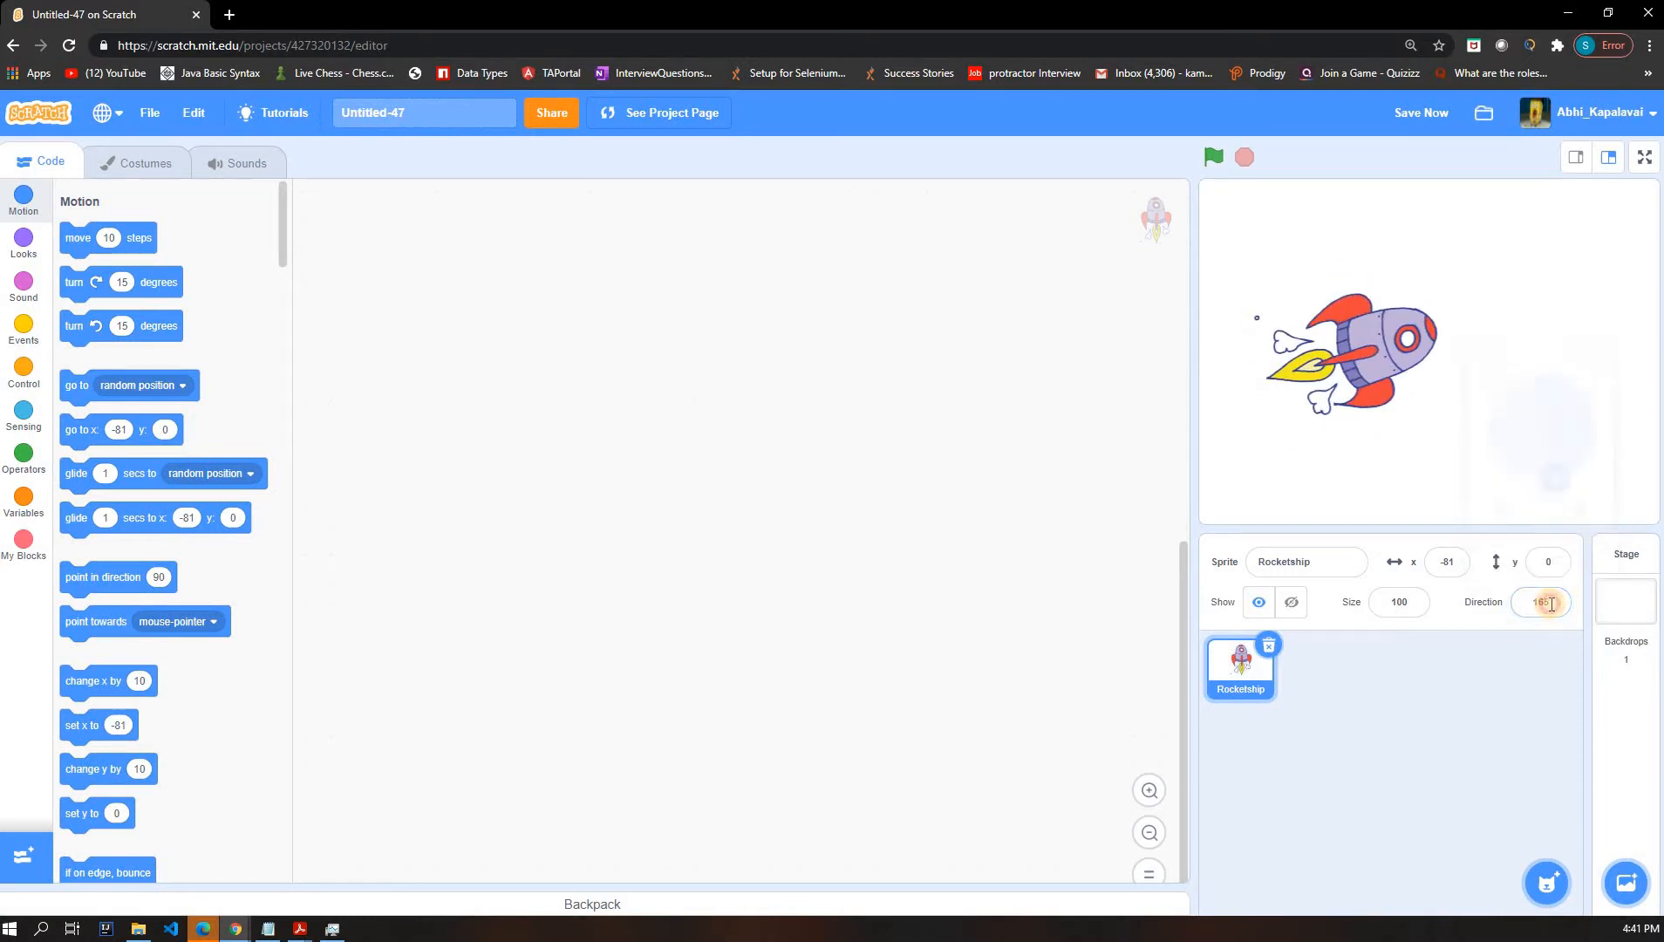
{"action": "left_click", "coordinate": [1540, 601]}
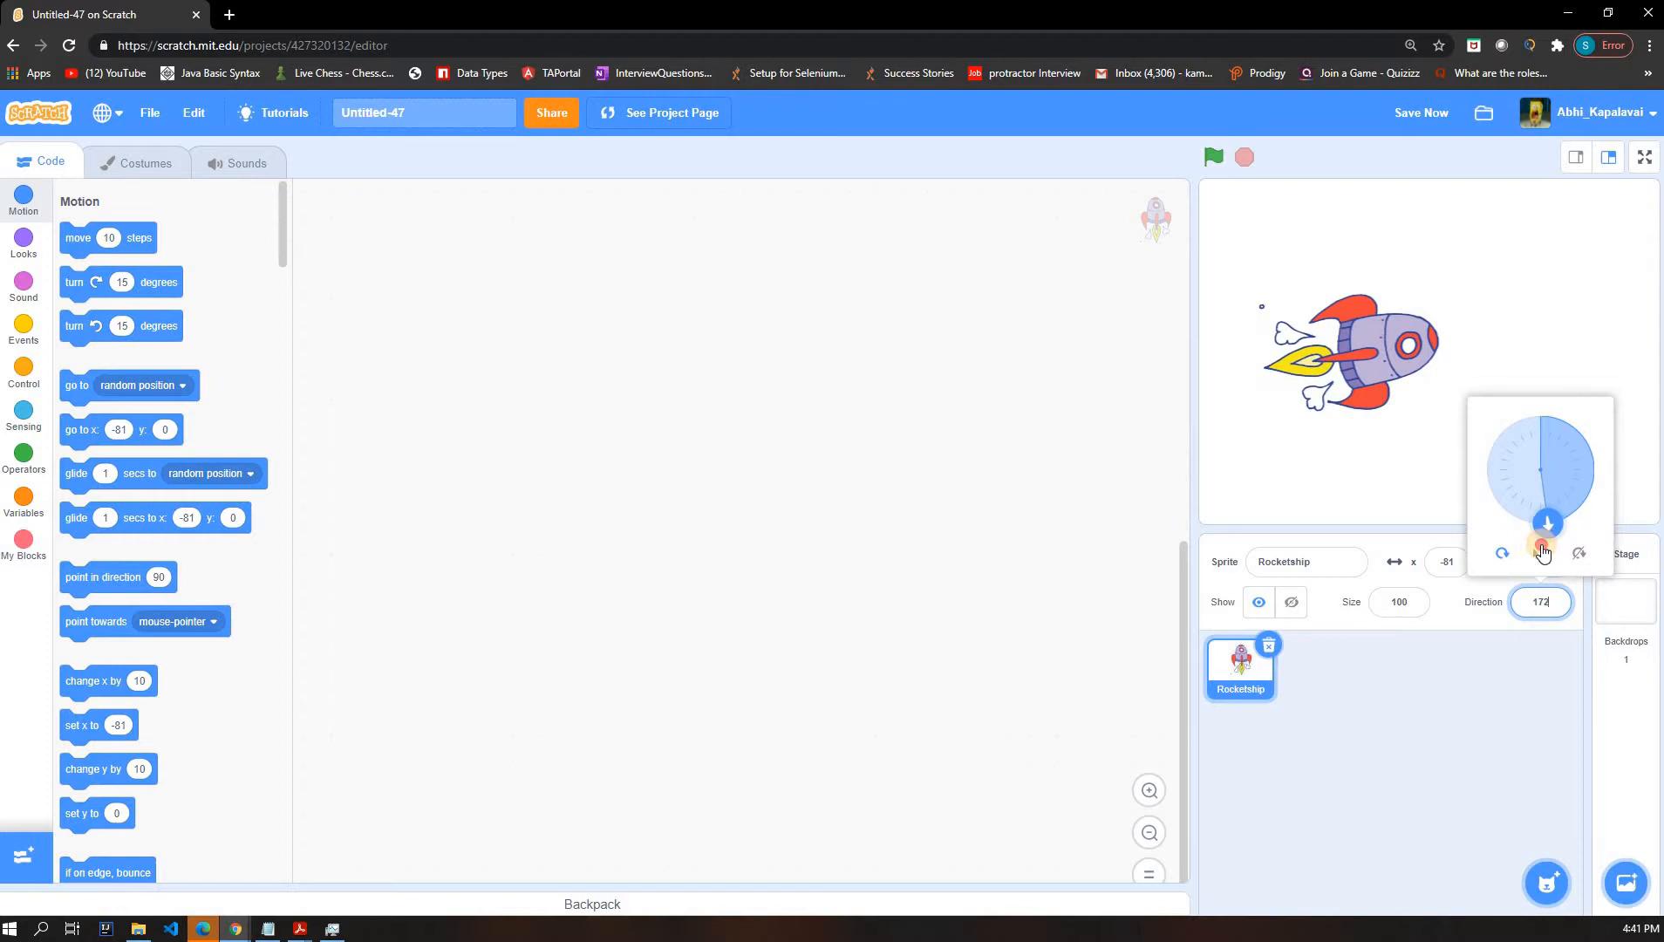
{"action": "left_click_drag", "start_coordinate": [1544, 545], "coordinate": [1540, 523]}
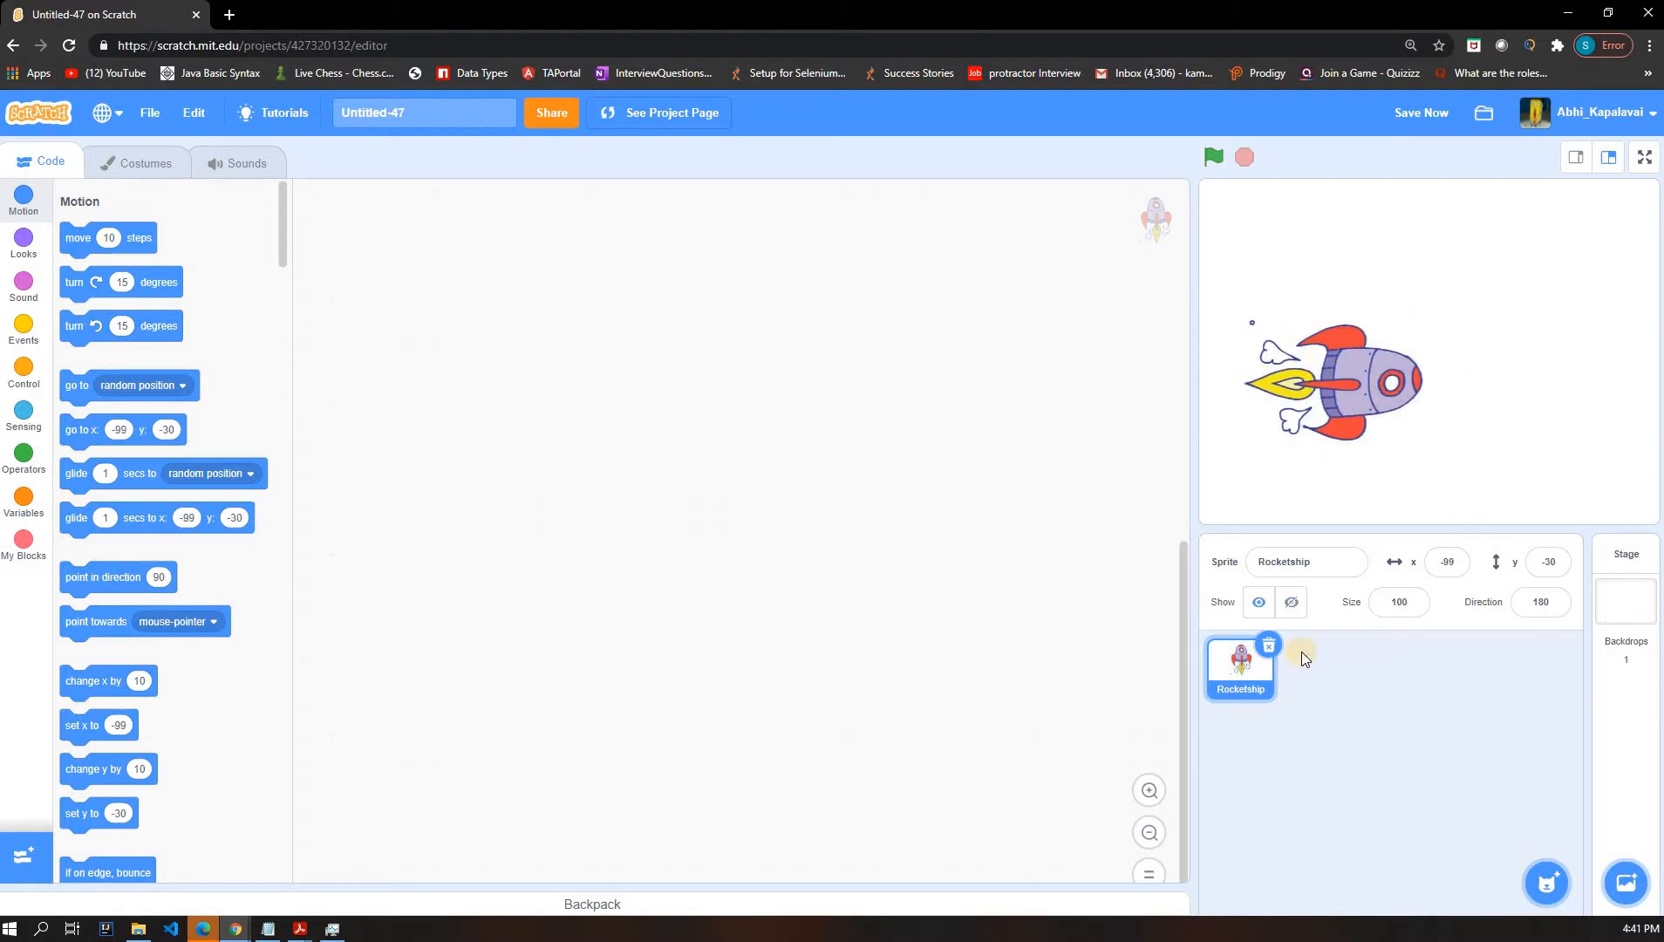
{"action": "left_click", "coordinate": [1624, 600]}
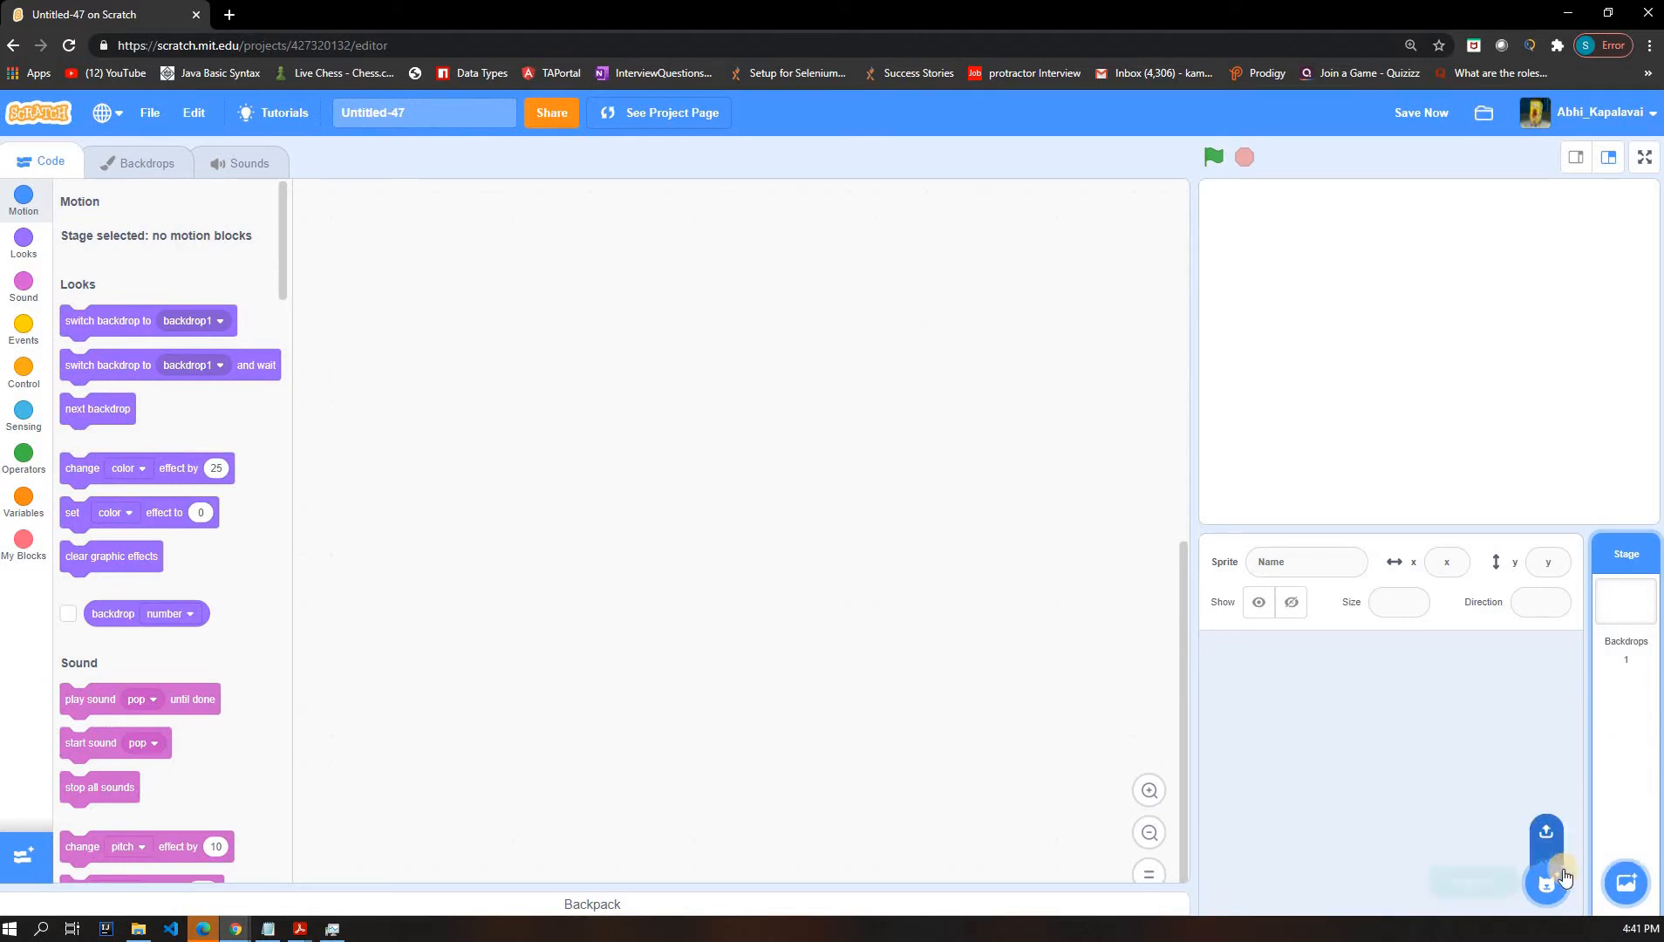
{"action": "mouse_move", "coordinate": [1546, 883]}
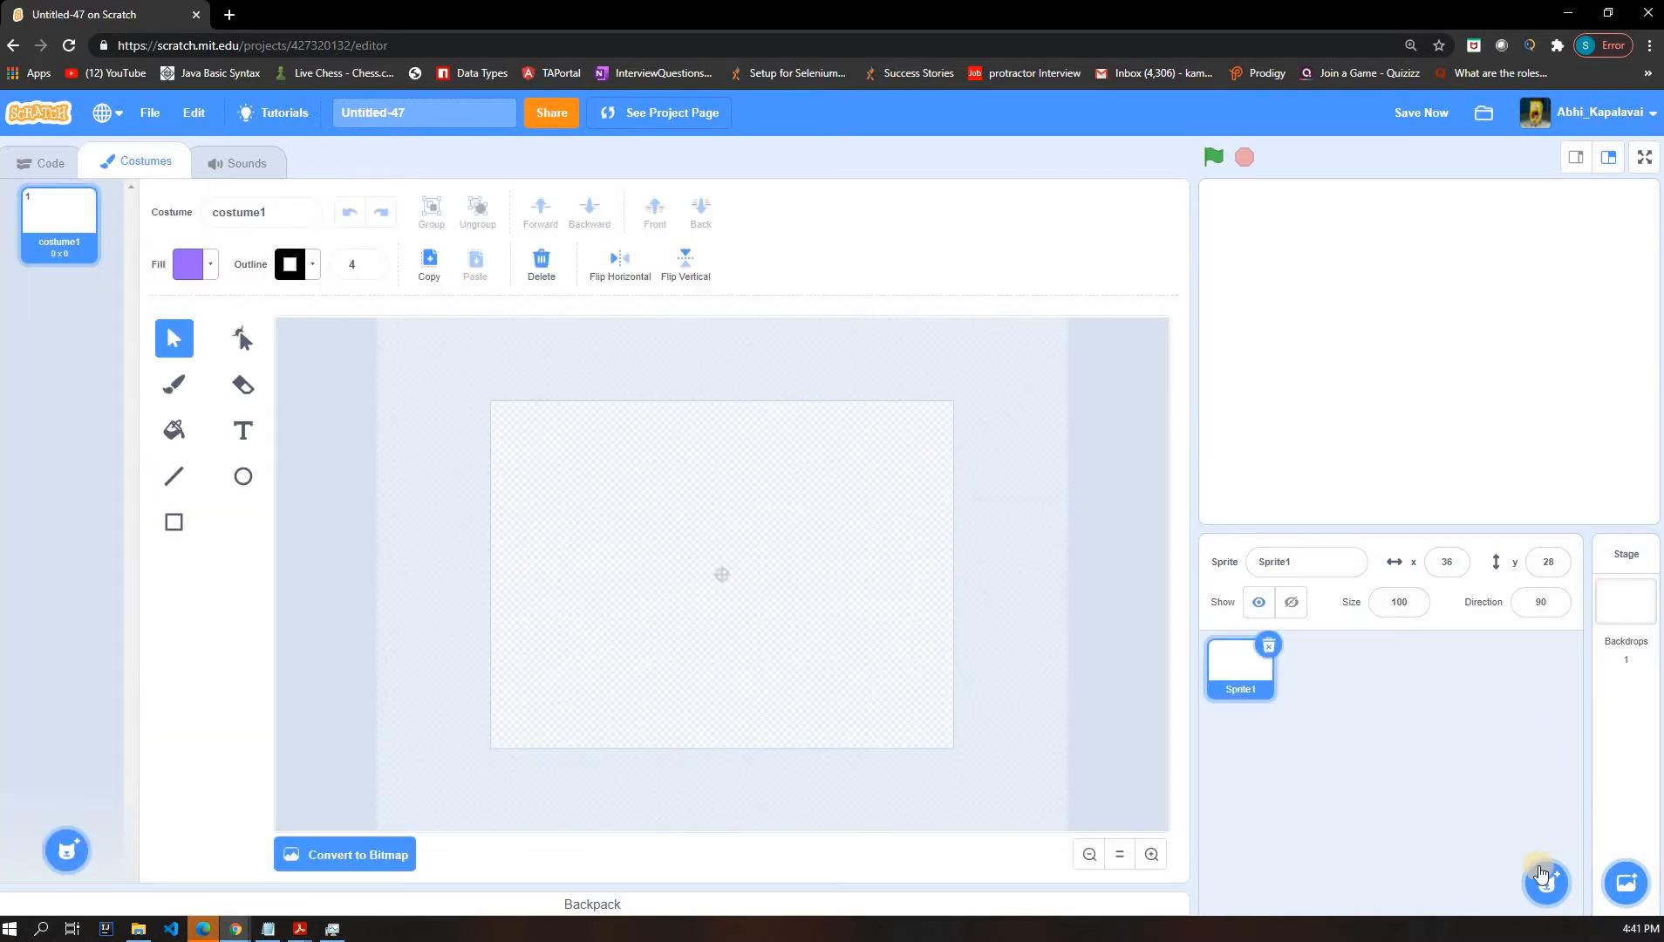
- Start a painted sprite, choose the Rectangle tool and try rectangles with the outline removed
{"action": "left_click", "coordinate": [1546, 881]}
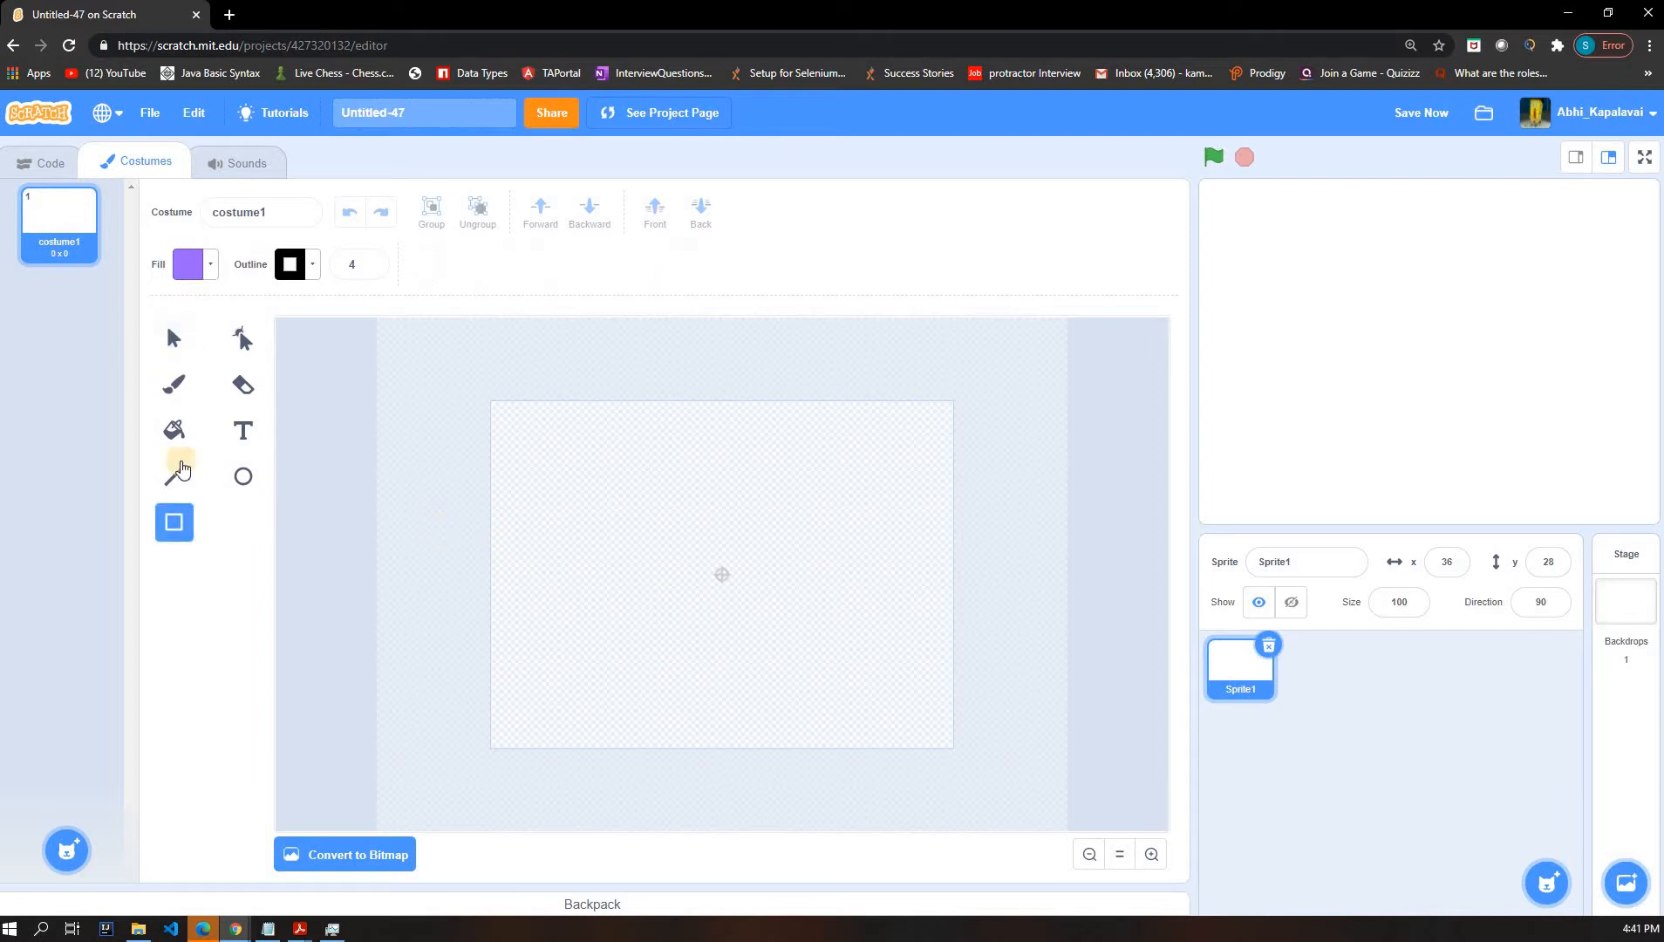
{"action": "left_click", "coordinate": [174, 475]}
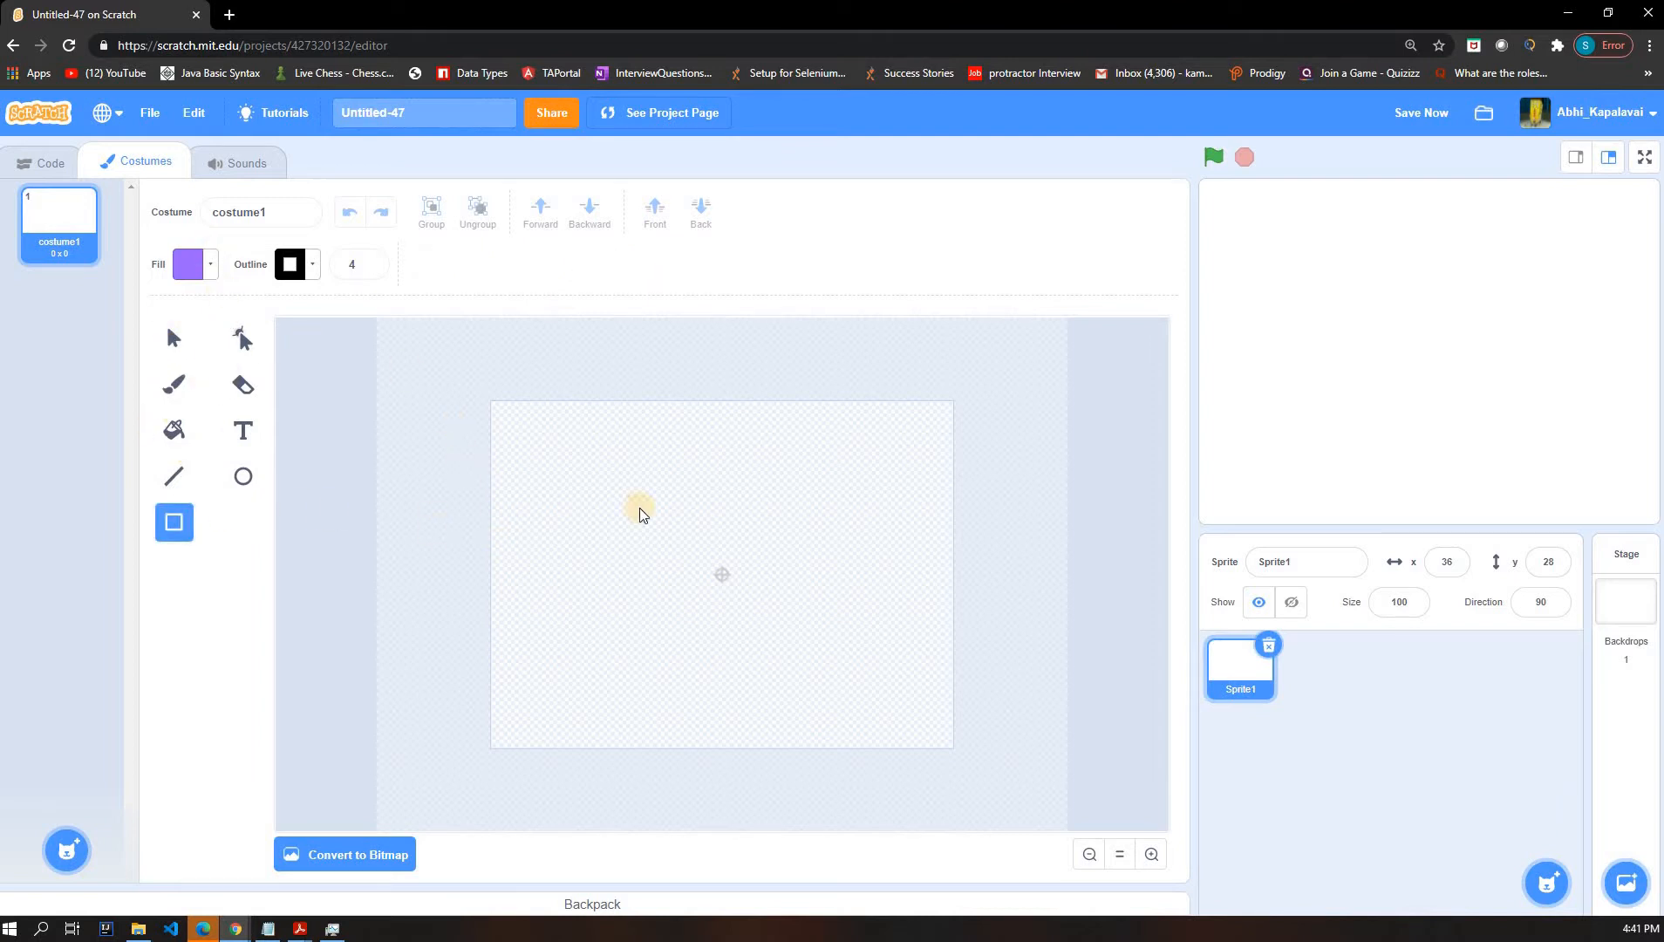
{"action": "mouse_move", "coordinate": [691, 563]}
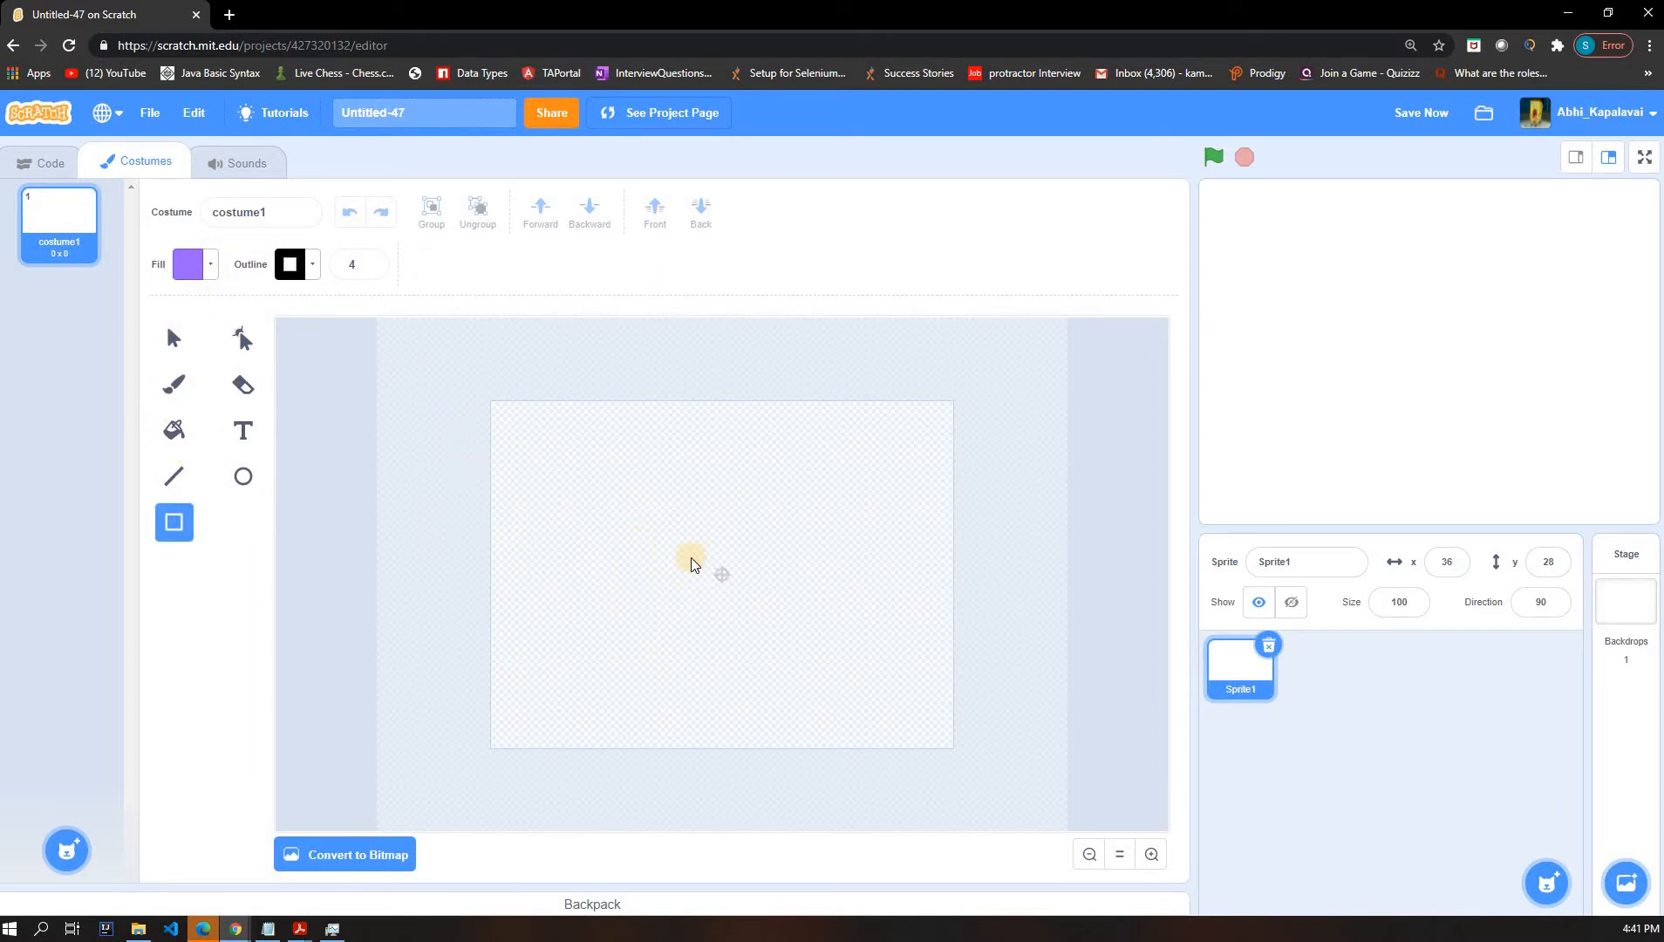
{"action": "left_click_drag", "start_coordinate": [687, 556], "coordinate": [759, 627]}
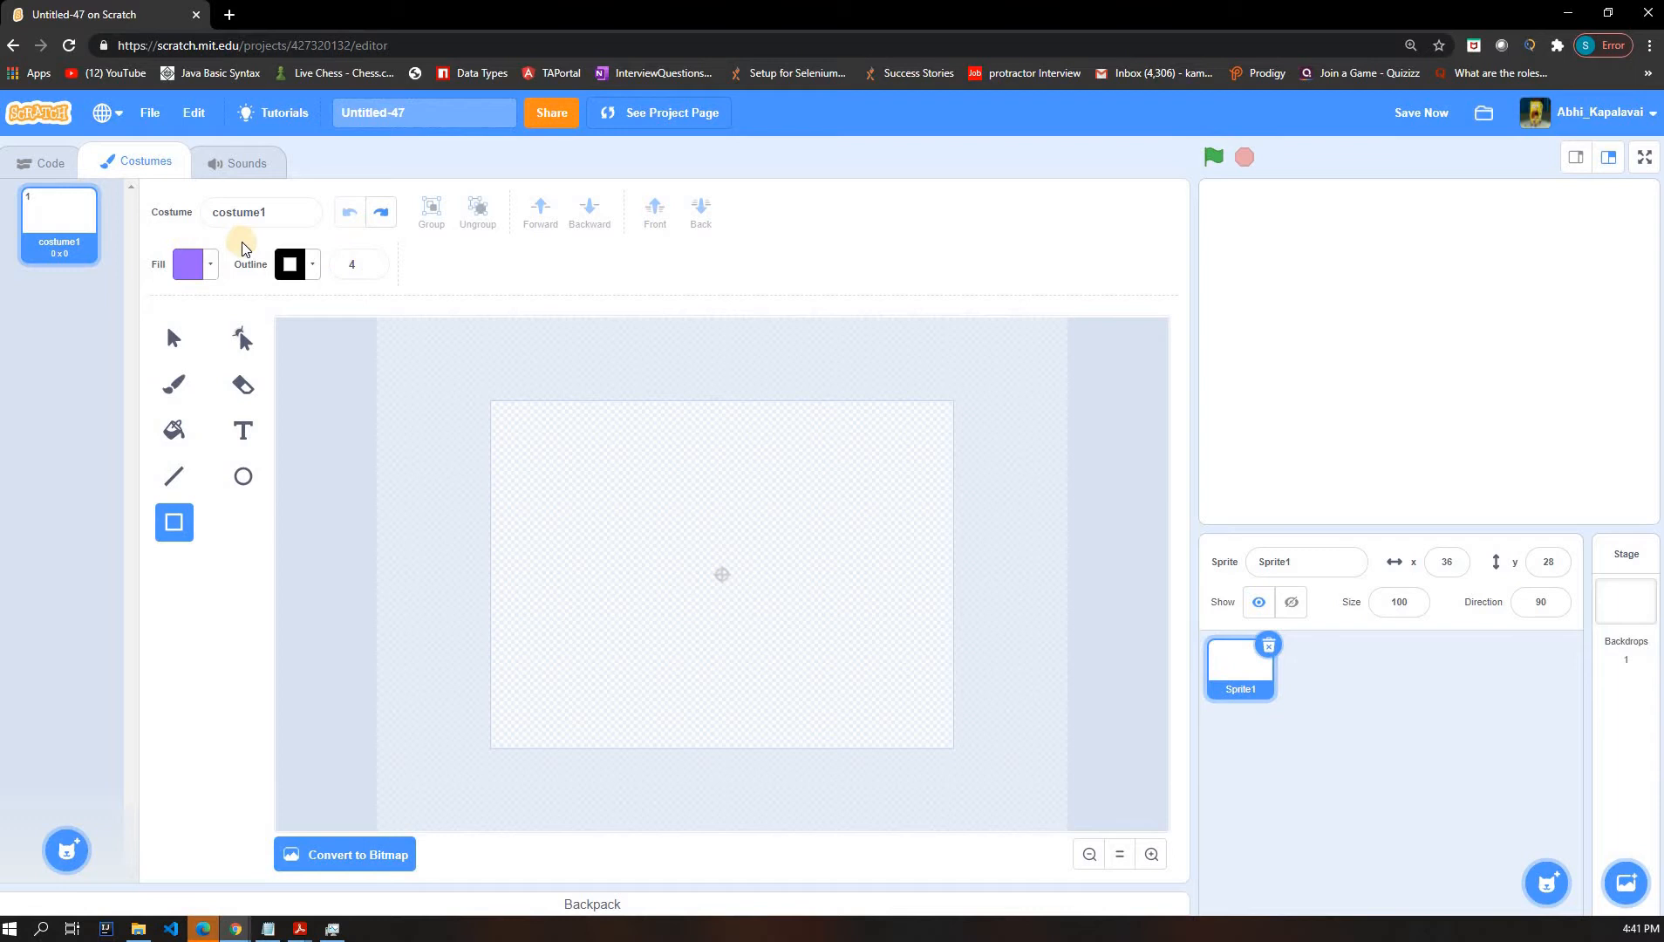
{"action": "left_click", "coordinate": [288, 264]}
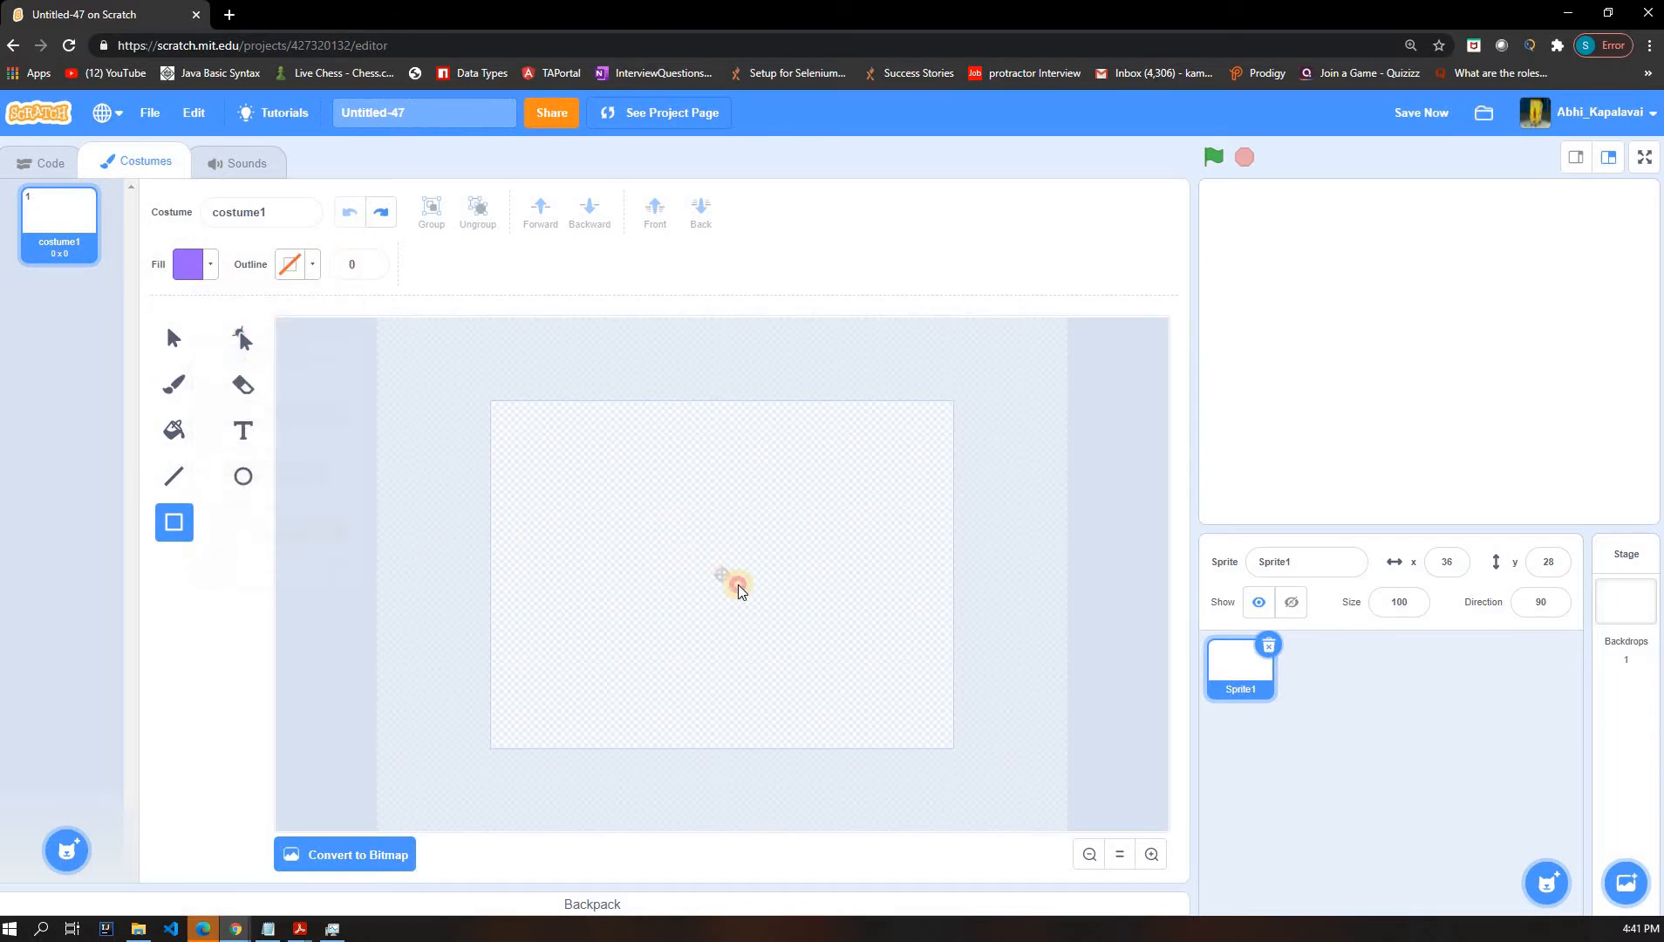
{"action": "left_click_drag", "start_coordinate": [665, 527], "coordinate": [751, 612]}
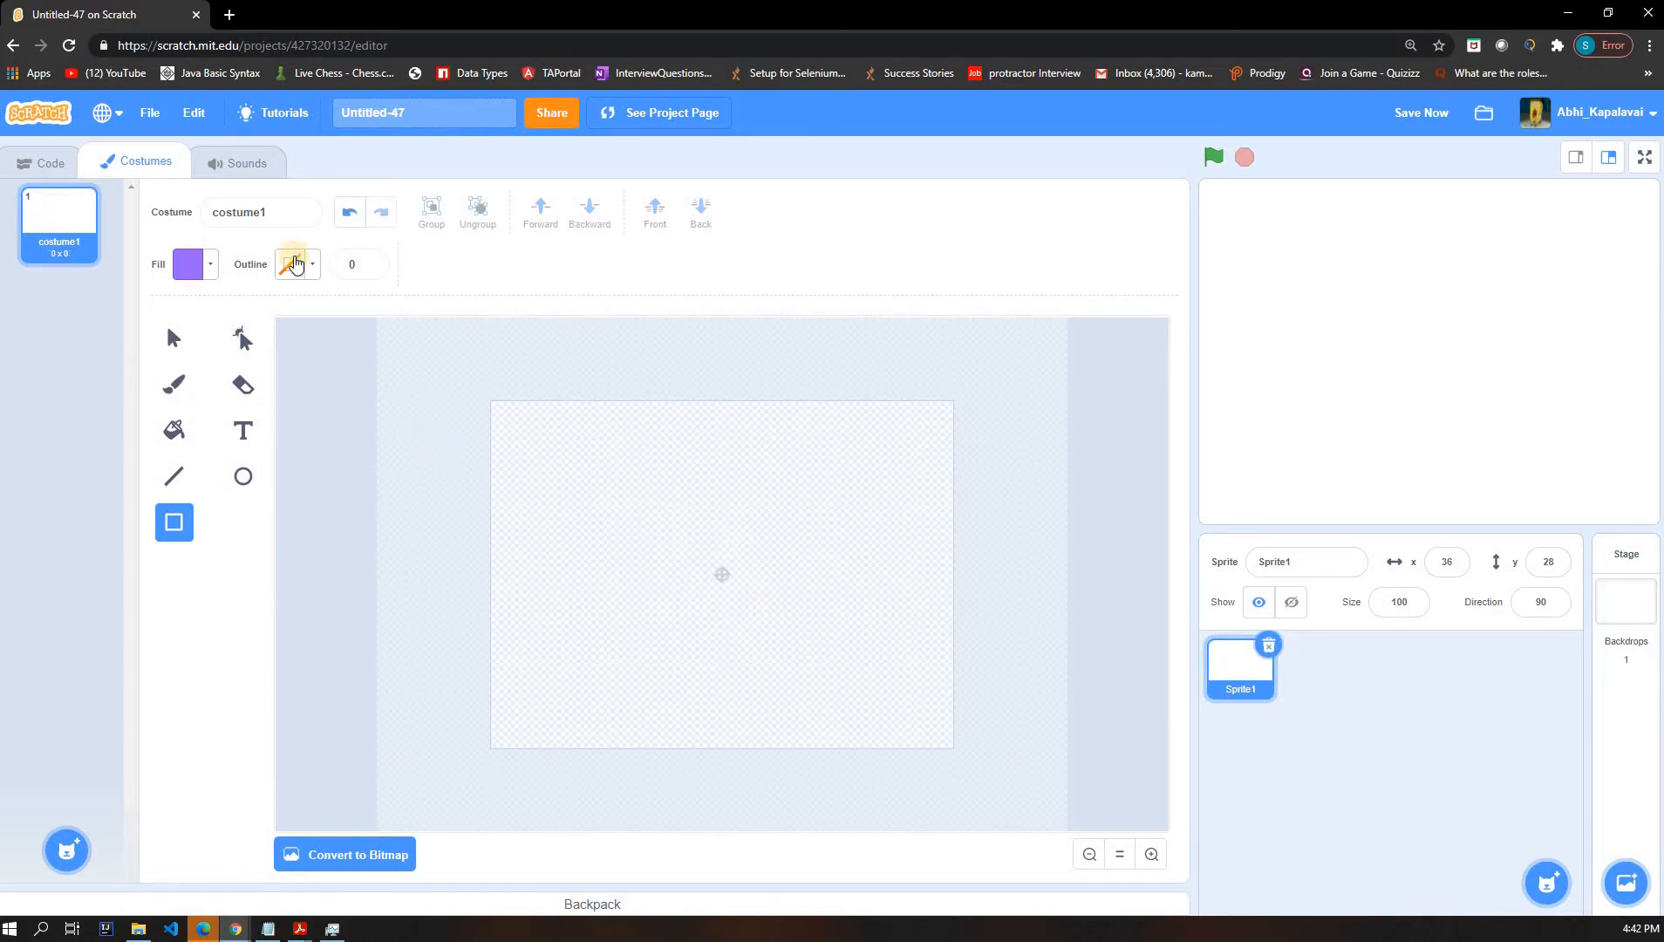
- Set the rectangle outline to black with width 50 and drag a test rectangle
{"action": "left_click", "coordinate": [290, 263]}
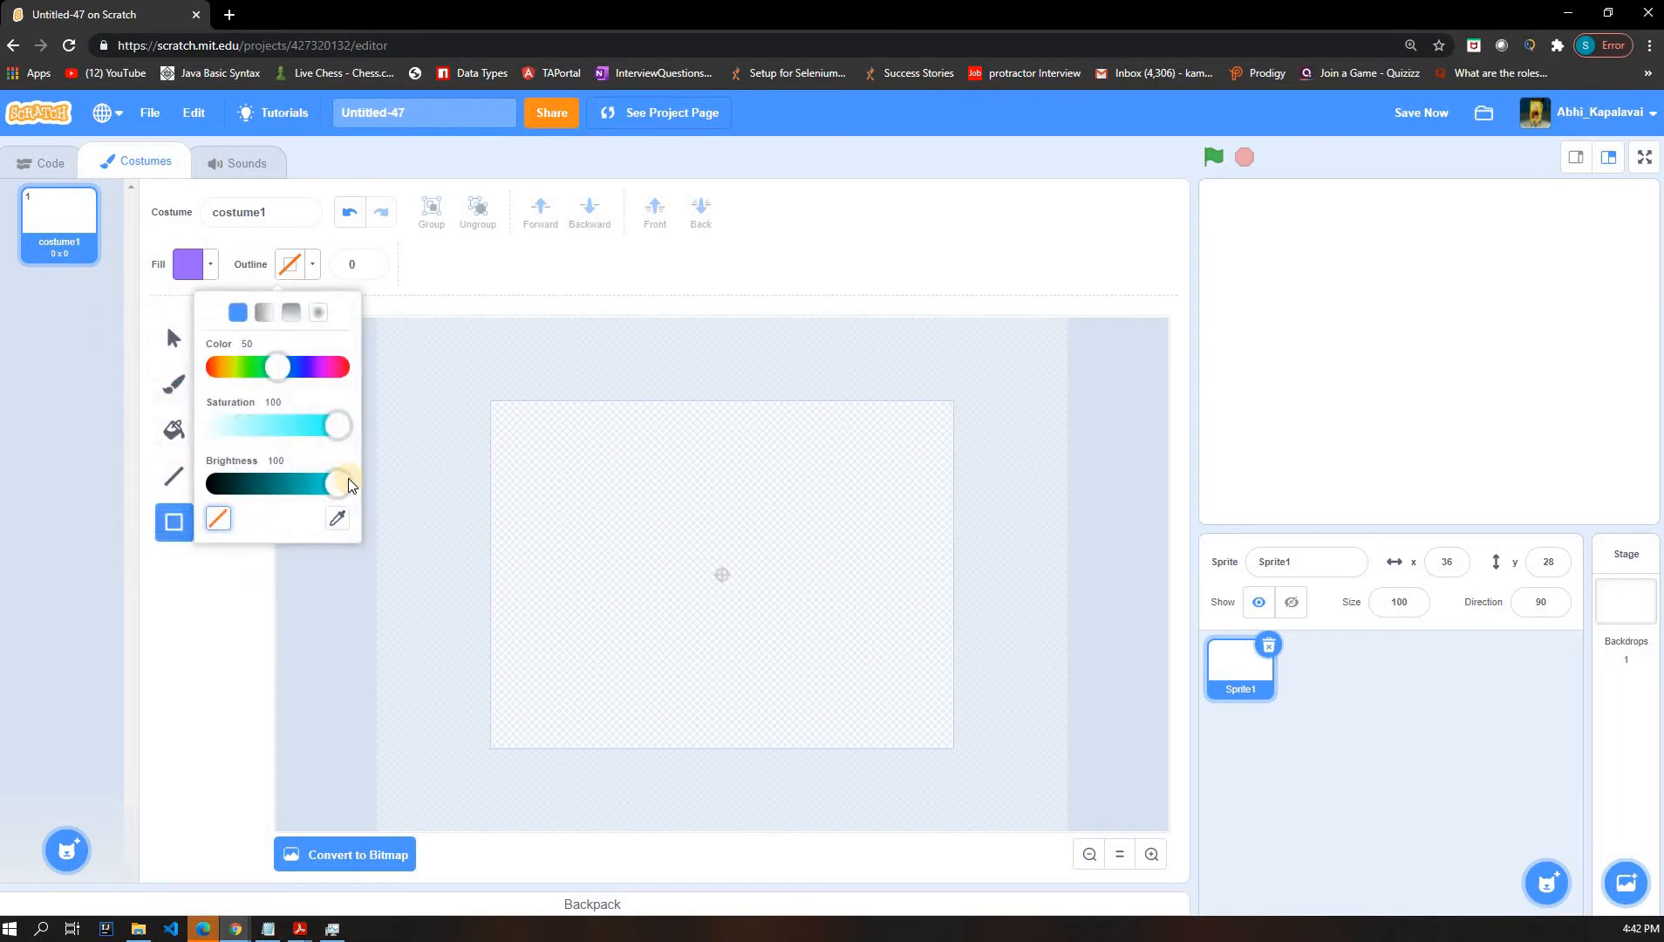
{"action": "left_click_drag", "start_coordinate": [337, 483], "coordinate": [218, 483]}
{"action": "type", "text": "39"}
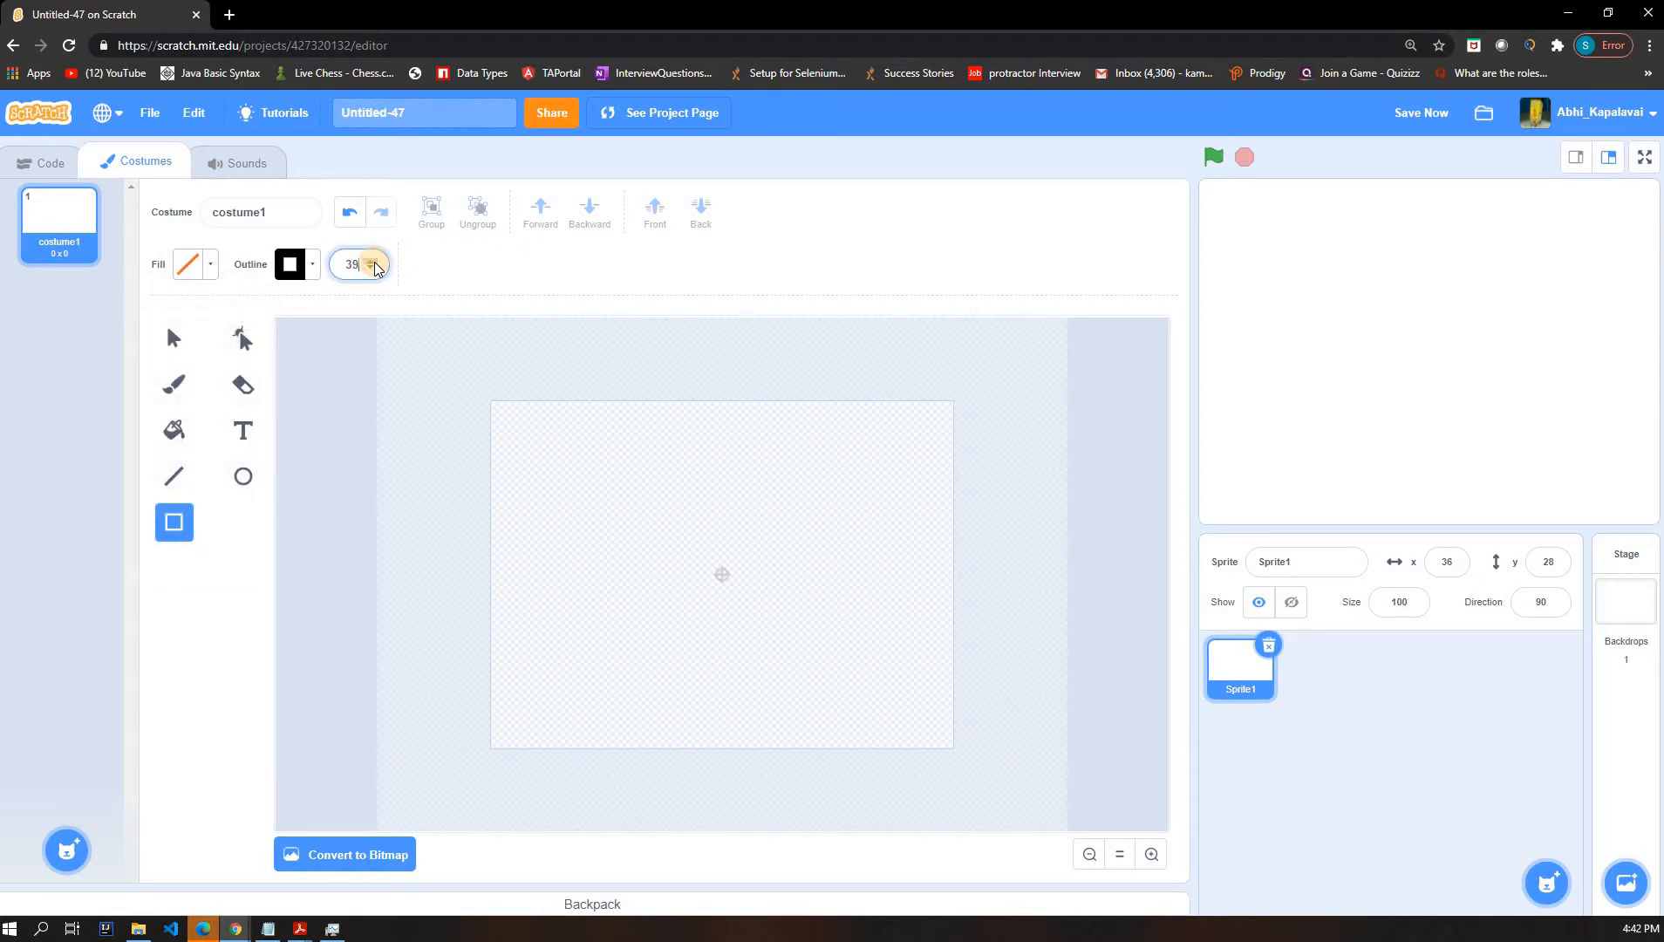
{"action": "left_click", "coordinate": [375, 260]}
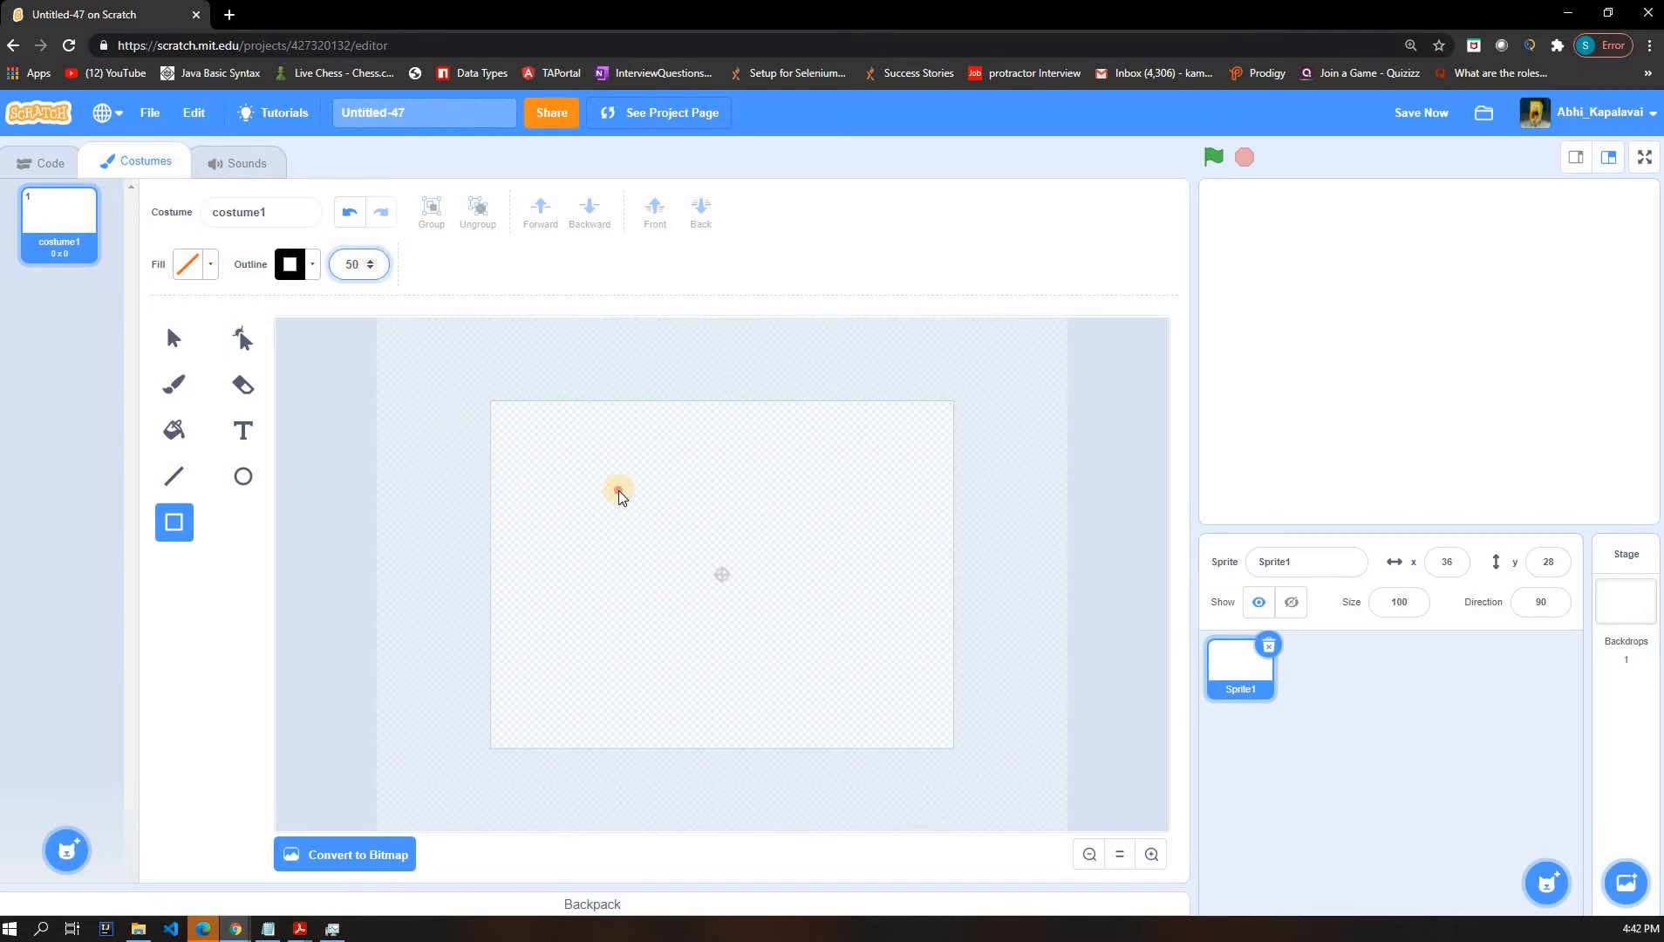
{"action": "left_click_drag", "start_coordinate": [607, 481], "coordinate": [780, 635]}
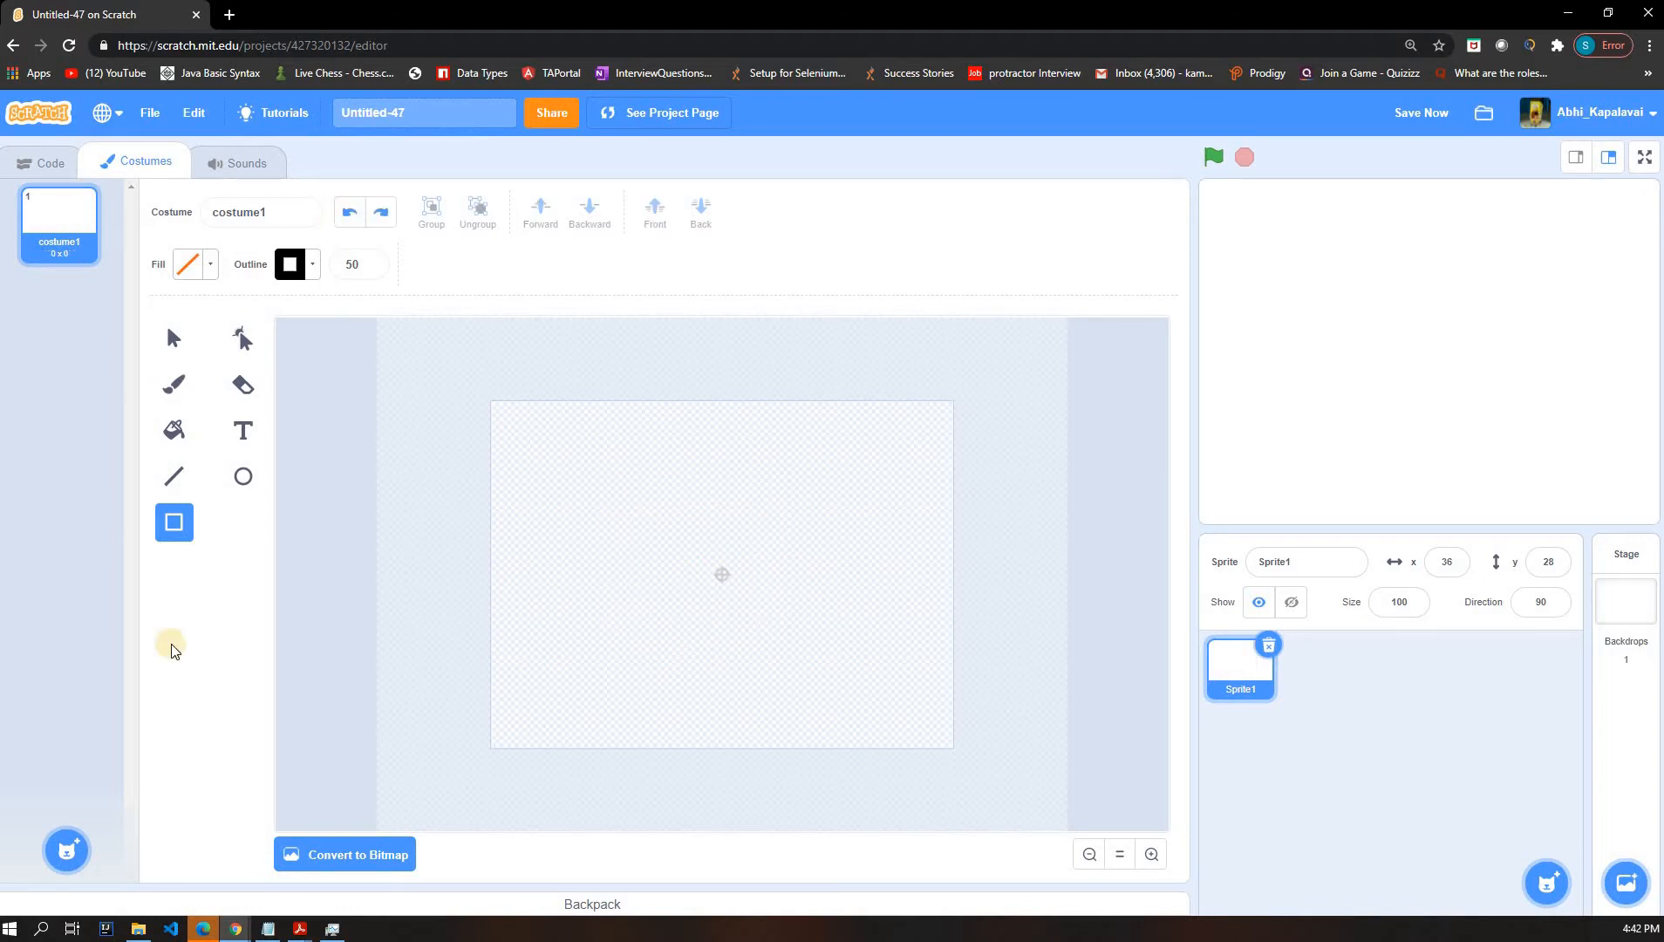
{"action": "mouse_move", "coordinate": [356, 889]}
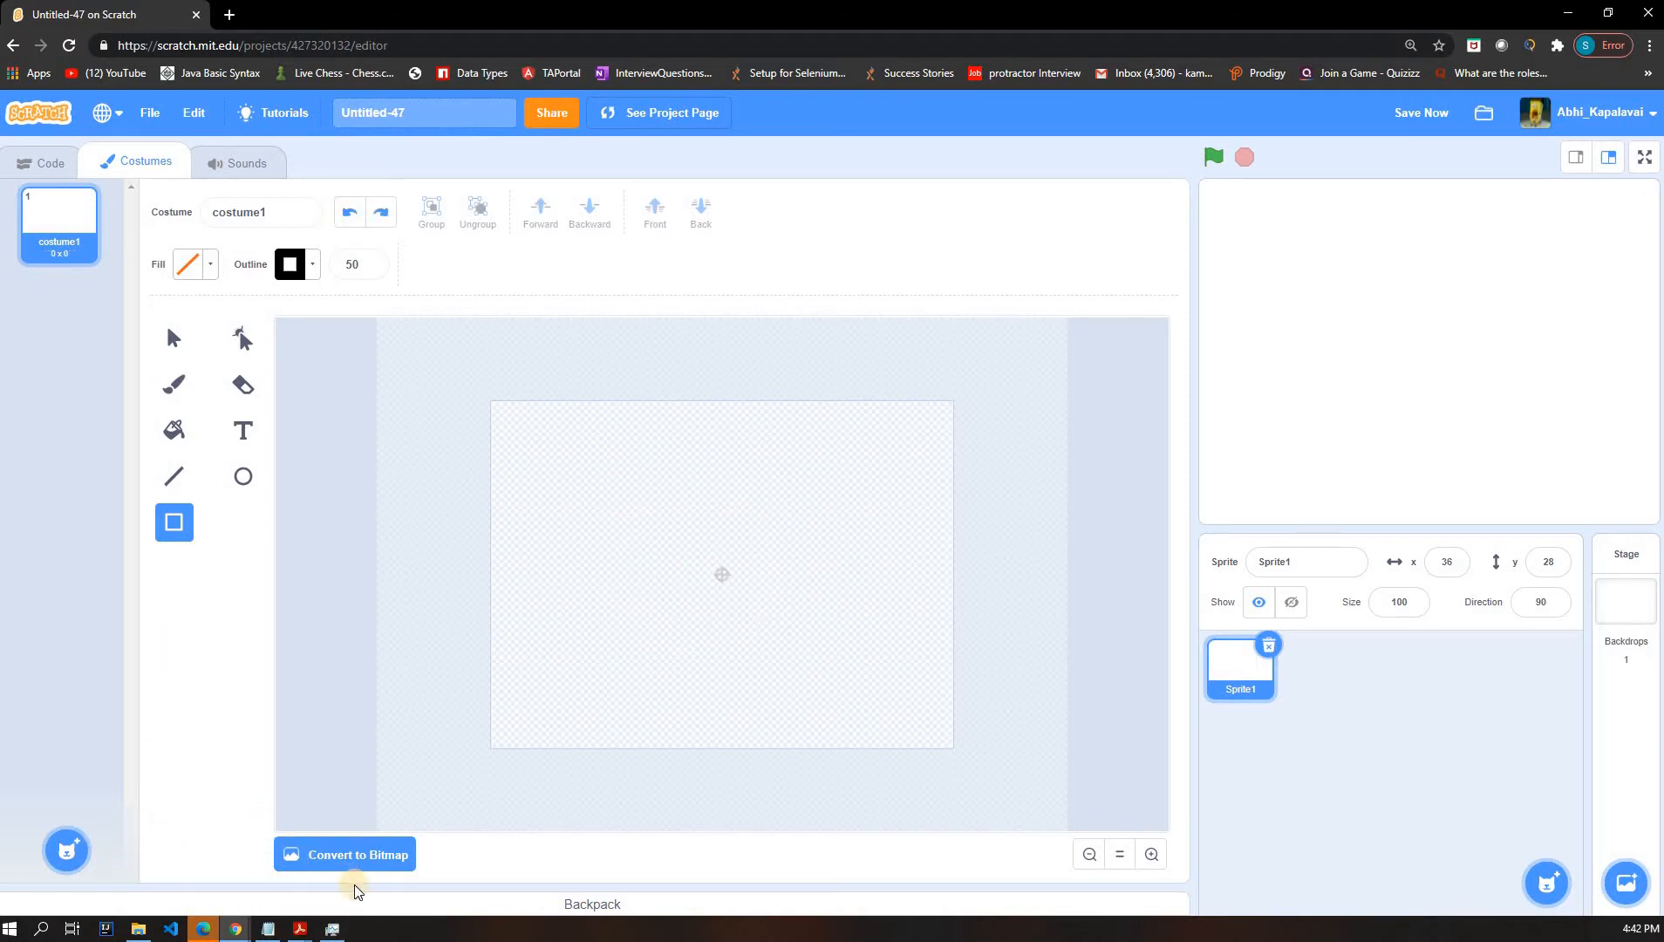
- Switch the costume to bitmap, set line width 40 and draw the top, right and bottom edges
{"action": "left_click", "coordinate": [356, 855]}
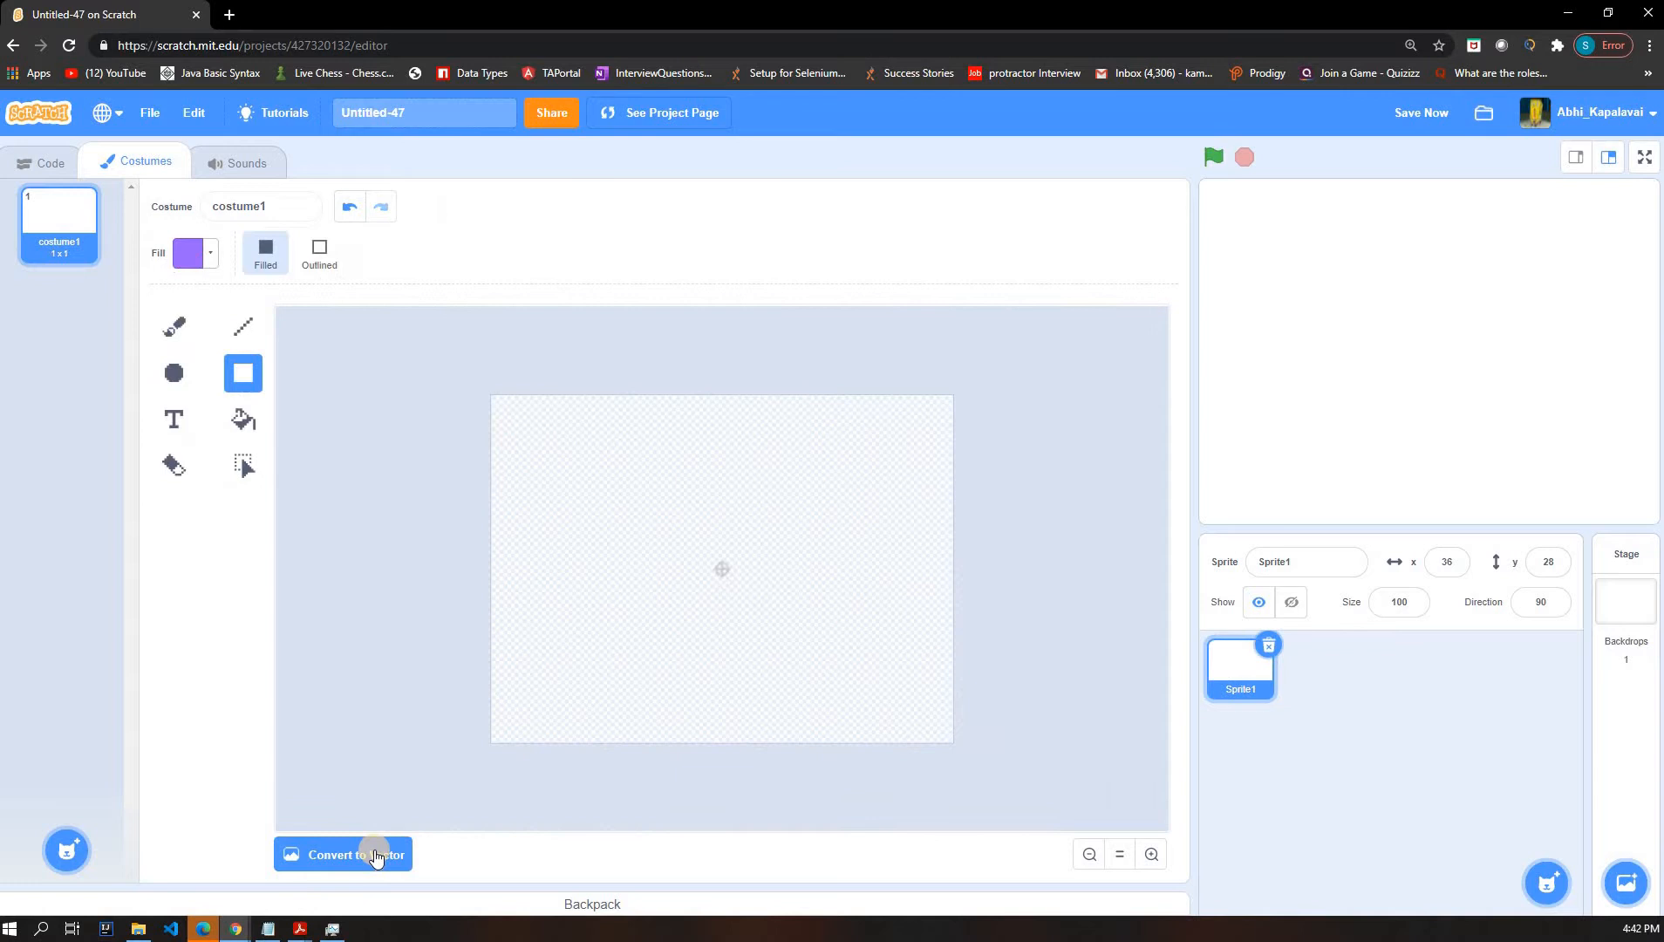
{"action": "mouse_move", "coordinate": [242, 326]}
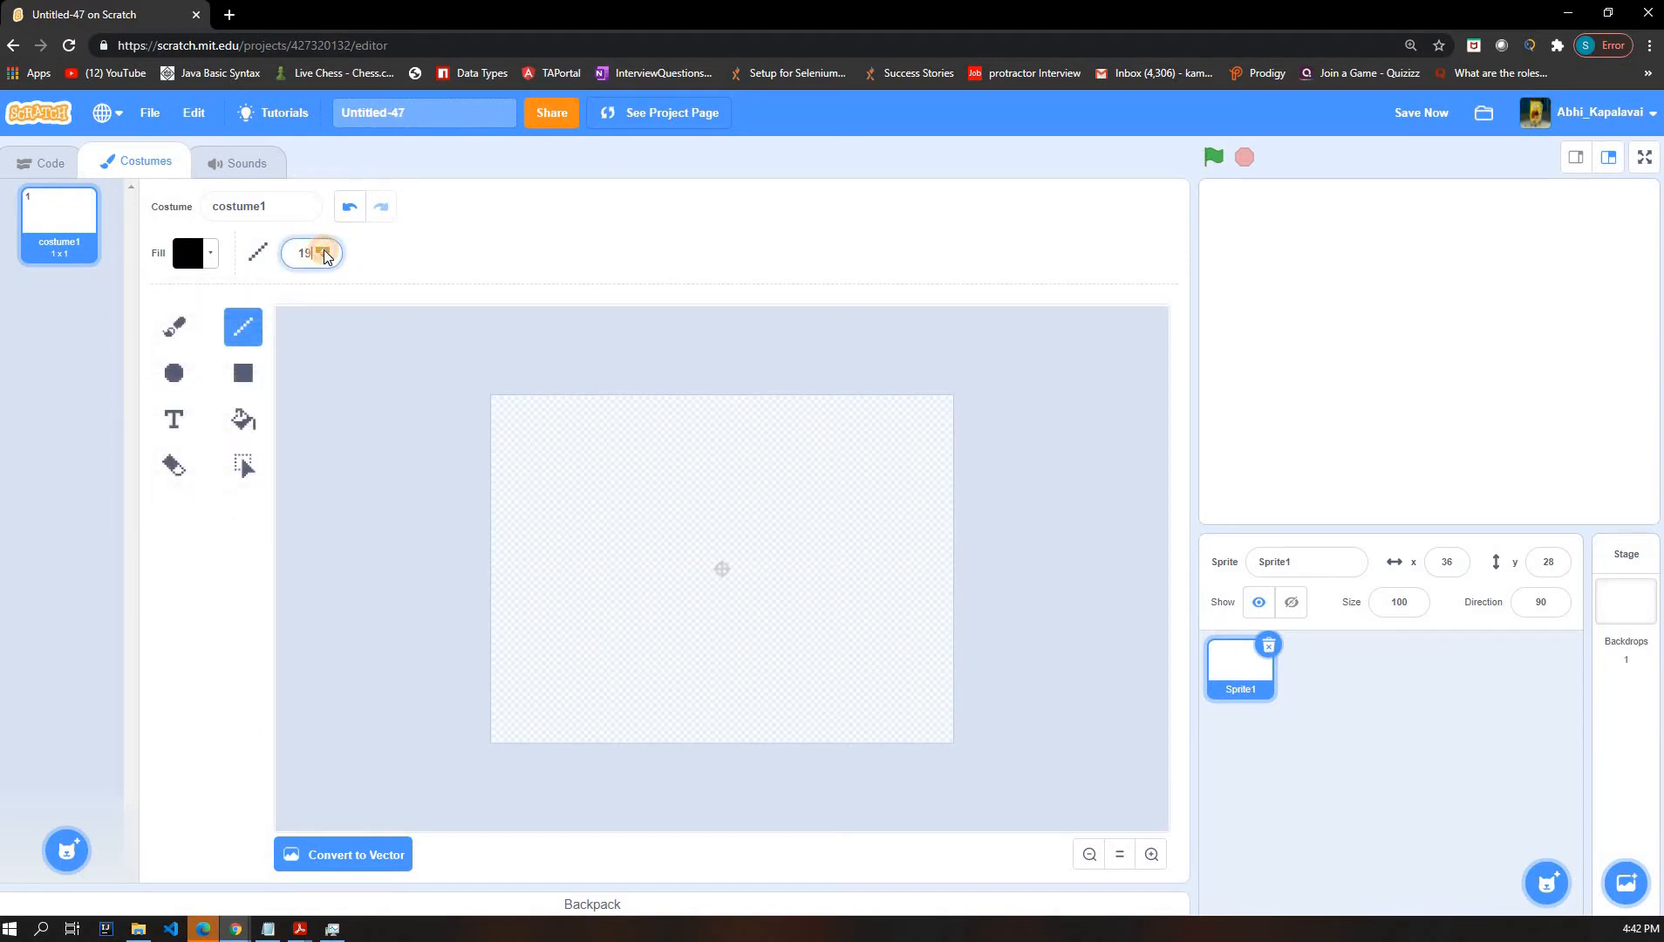
{"action": "left_click", "coordinate": [325, 251]}
{"action": "type", "text": "40"}
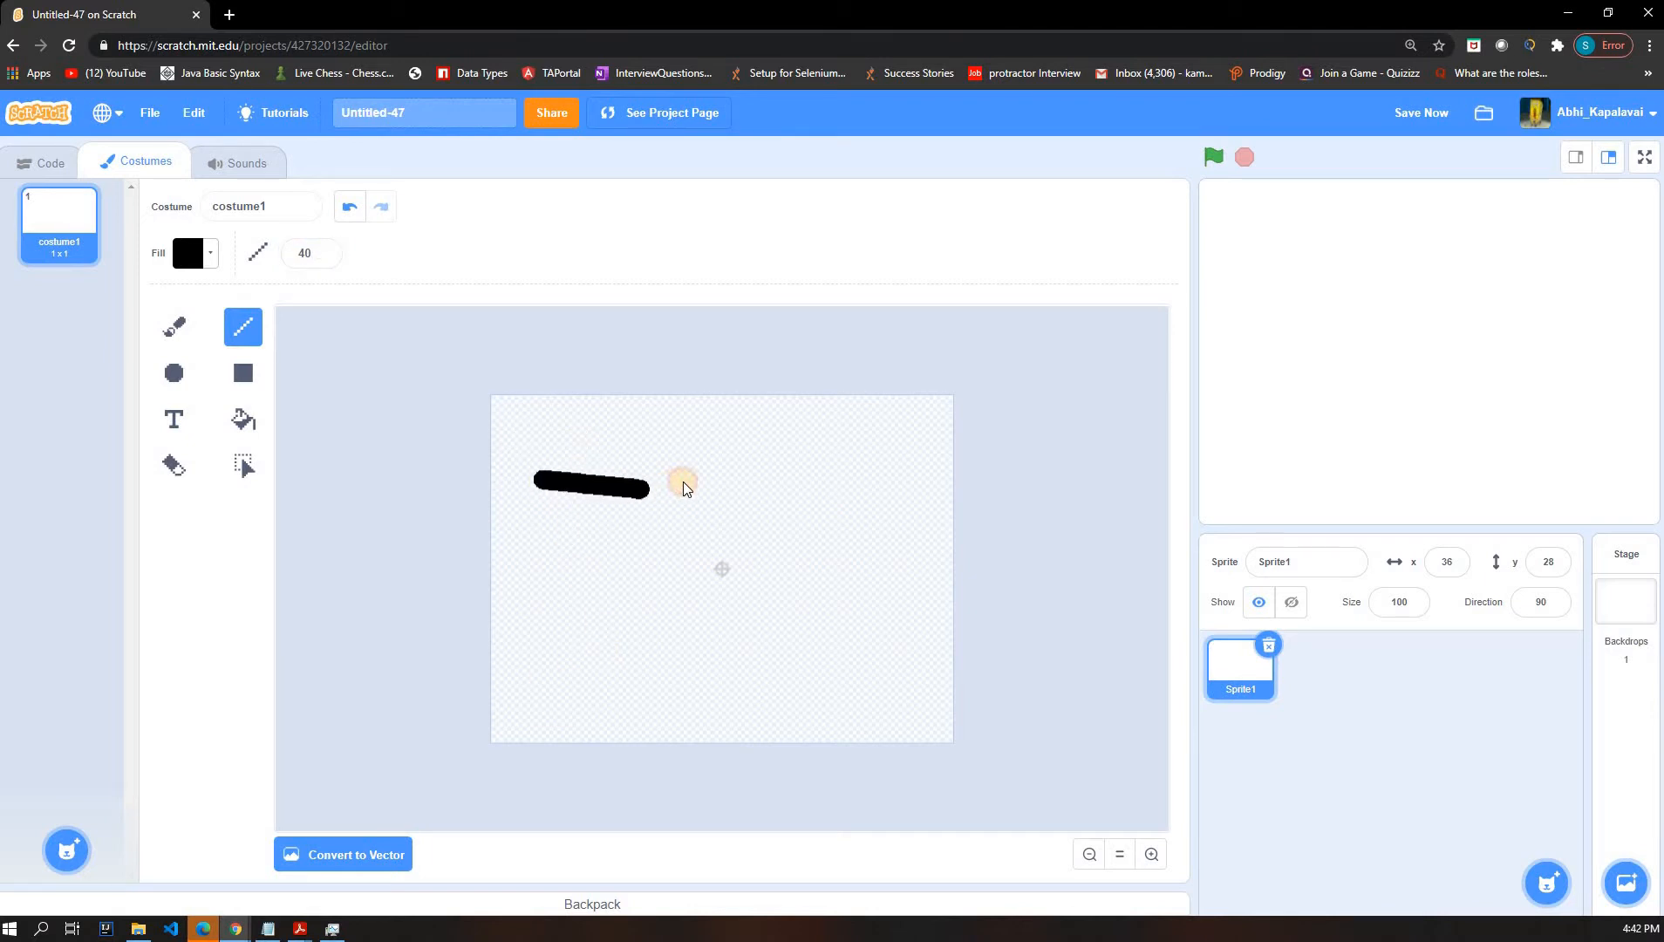
{"action": "left_click_drag", "start_coordinate": [645, 487], "coordinate": [722, 483]}
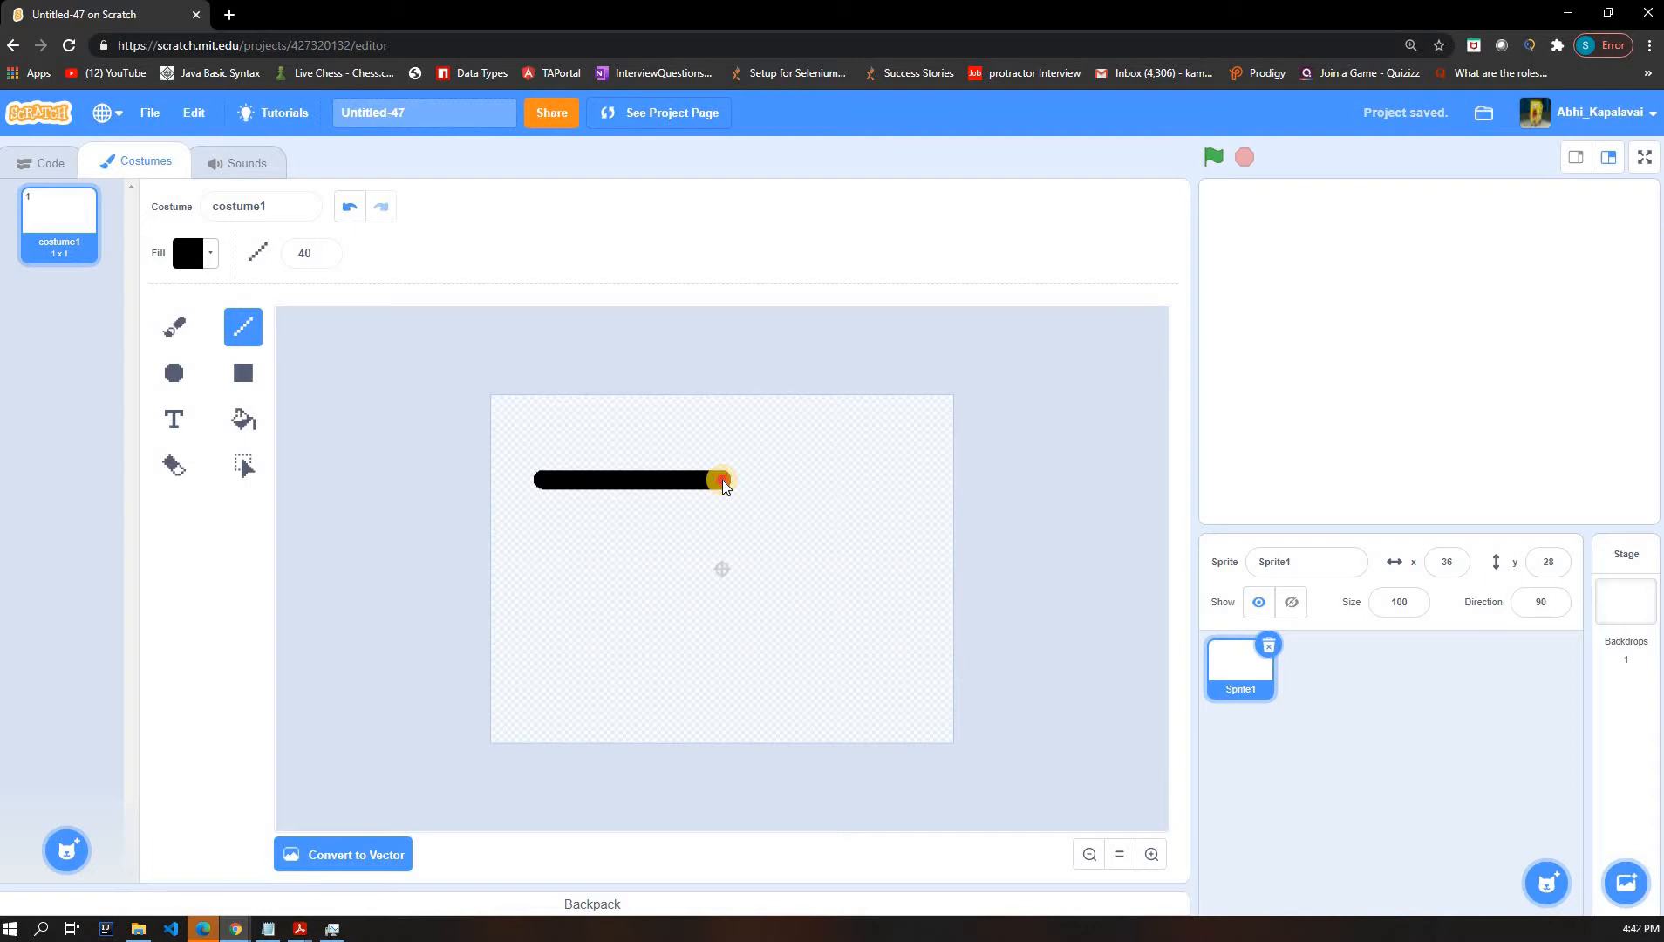
{"action": "left_click_drag", "start_coordinate": [722, 478], "coordinate": [719, 596]}
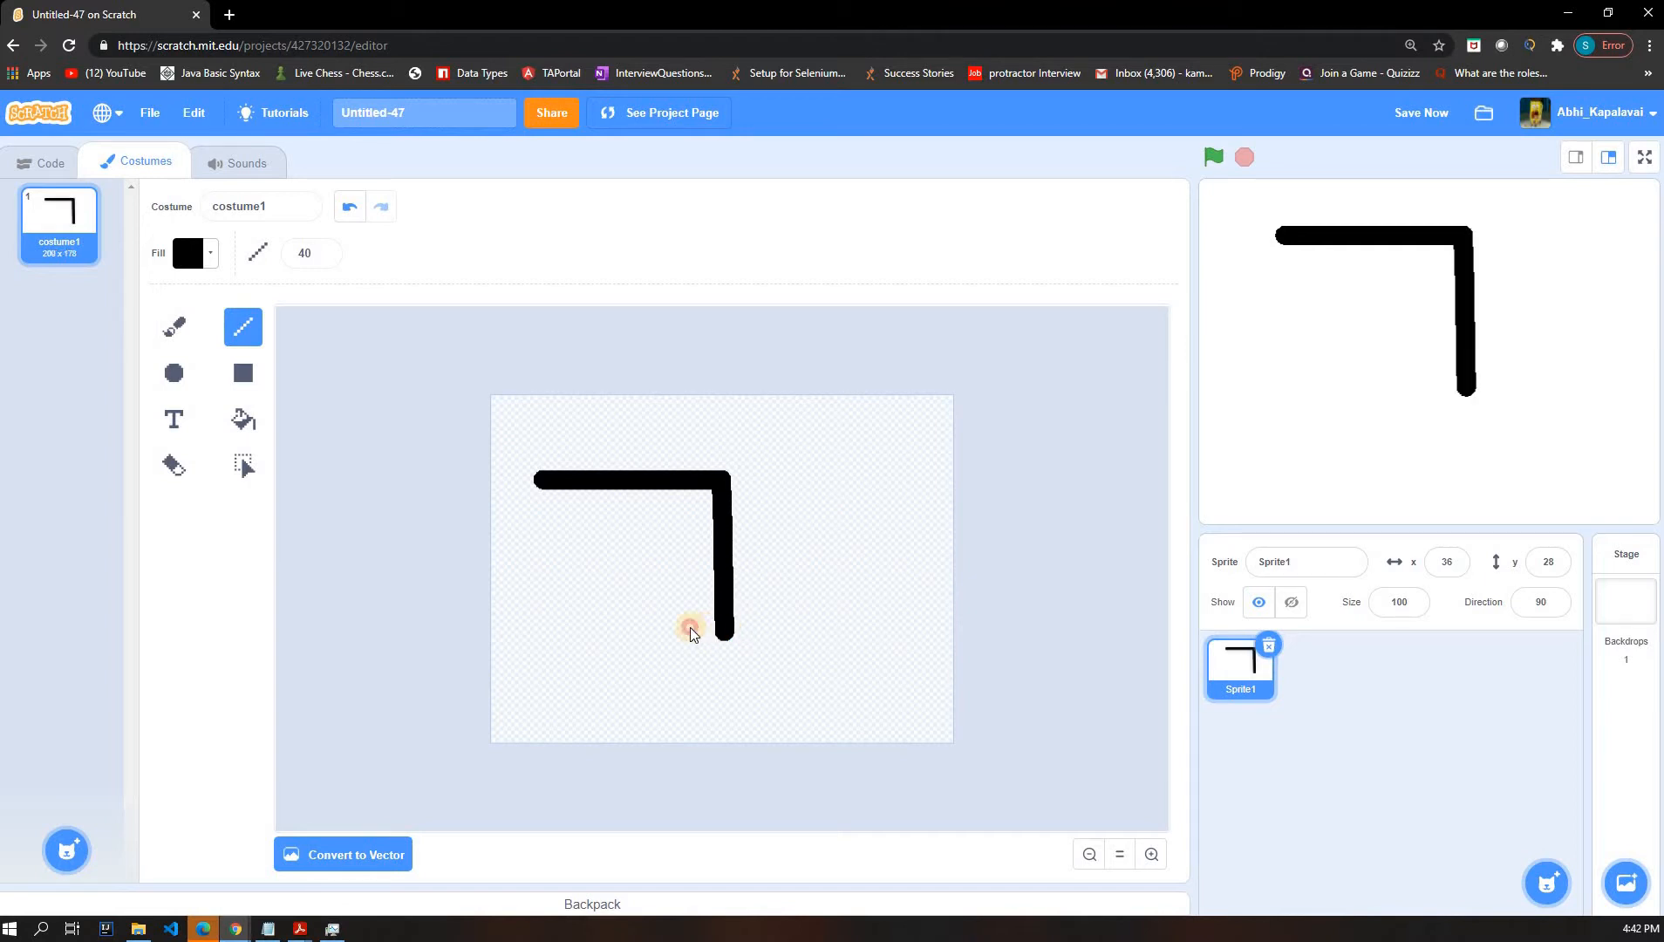
{"action": "left_click_drag", "start_coordinate": [728, 630], "coordinate": [574, 630]}
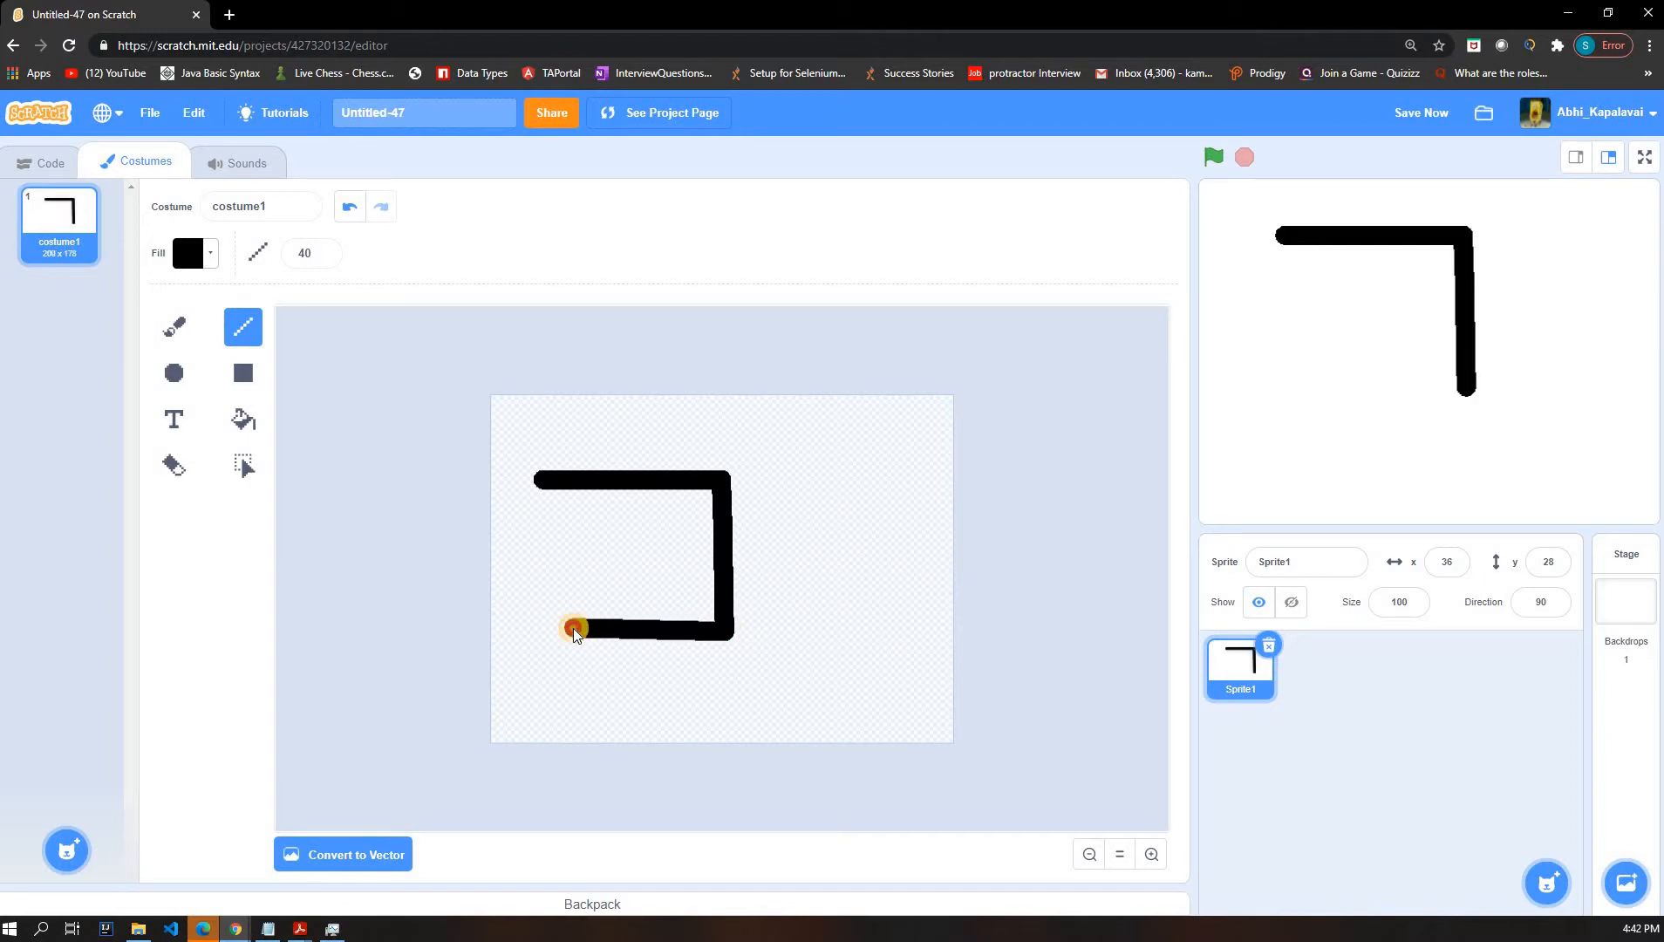
{"action": "left_click_drag", "start_coordinate": [573, 626], "coordinate": [562, 636]}
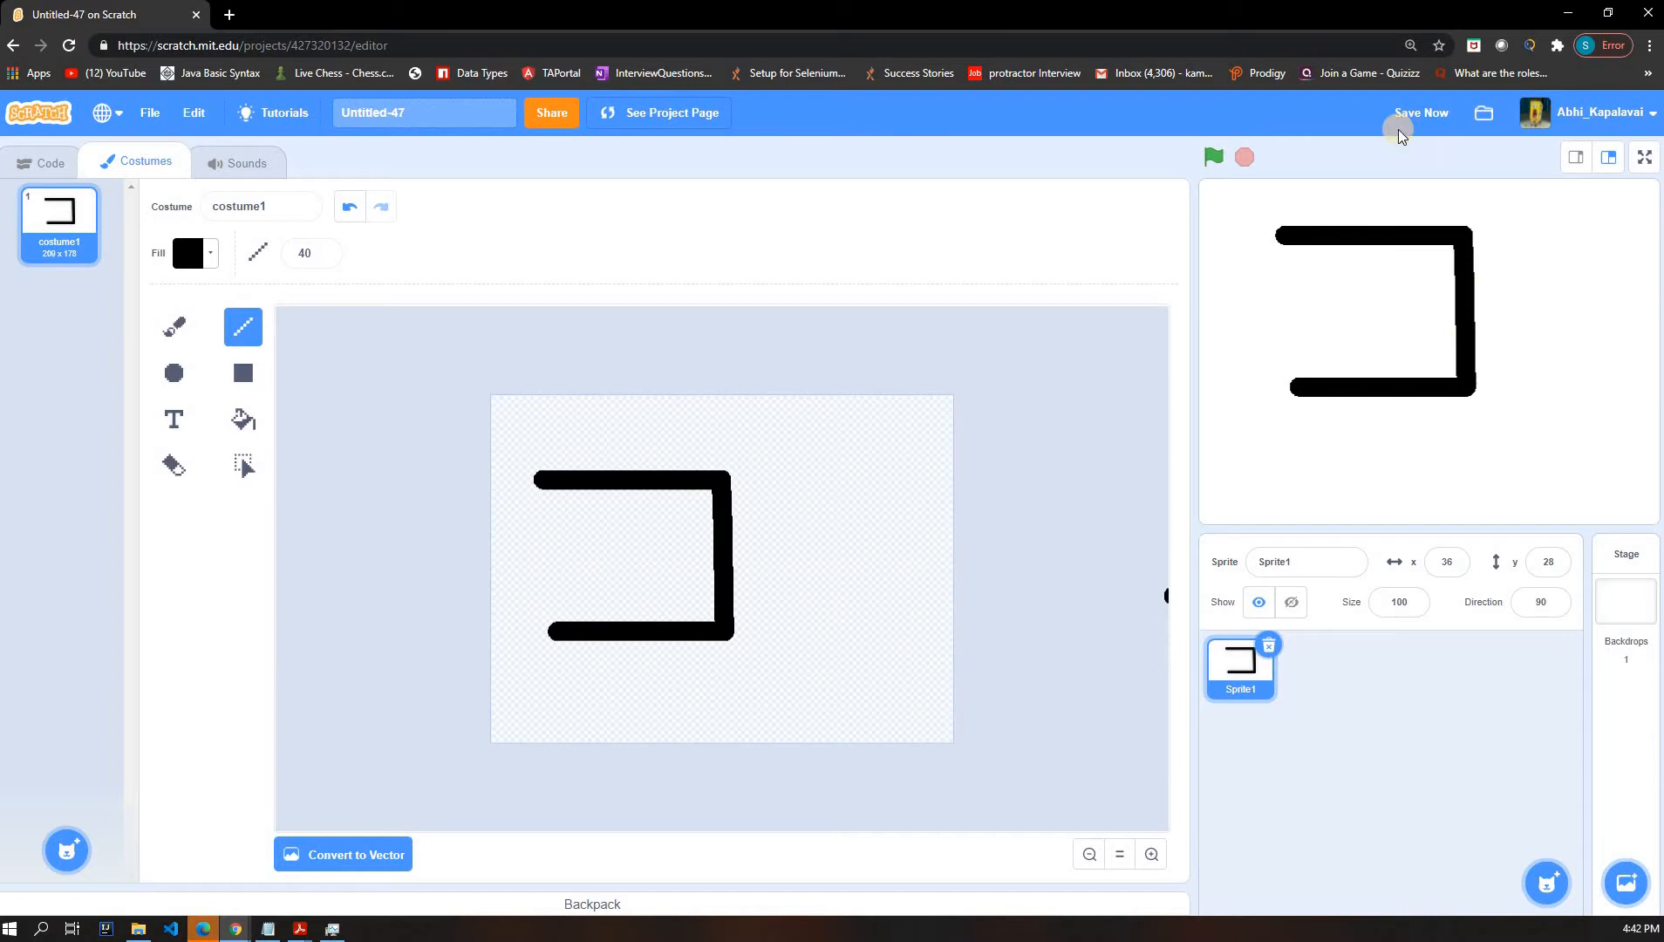
- Zoom the editor in and draw the left edge to close the black square
{"action": "left_click", "coordinate": [1362, 77]}
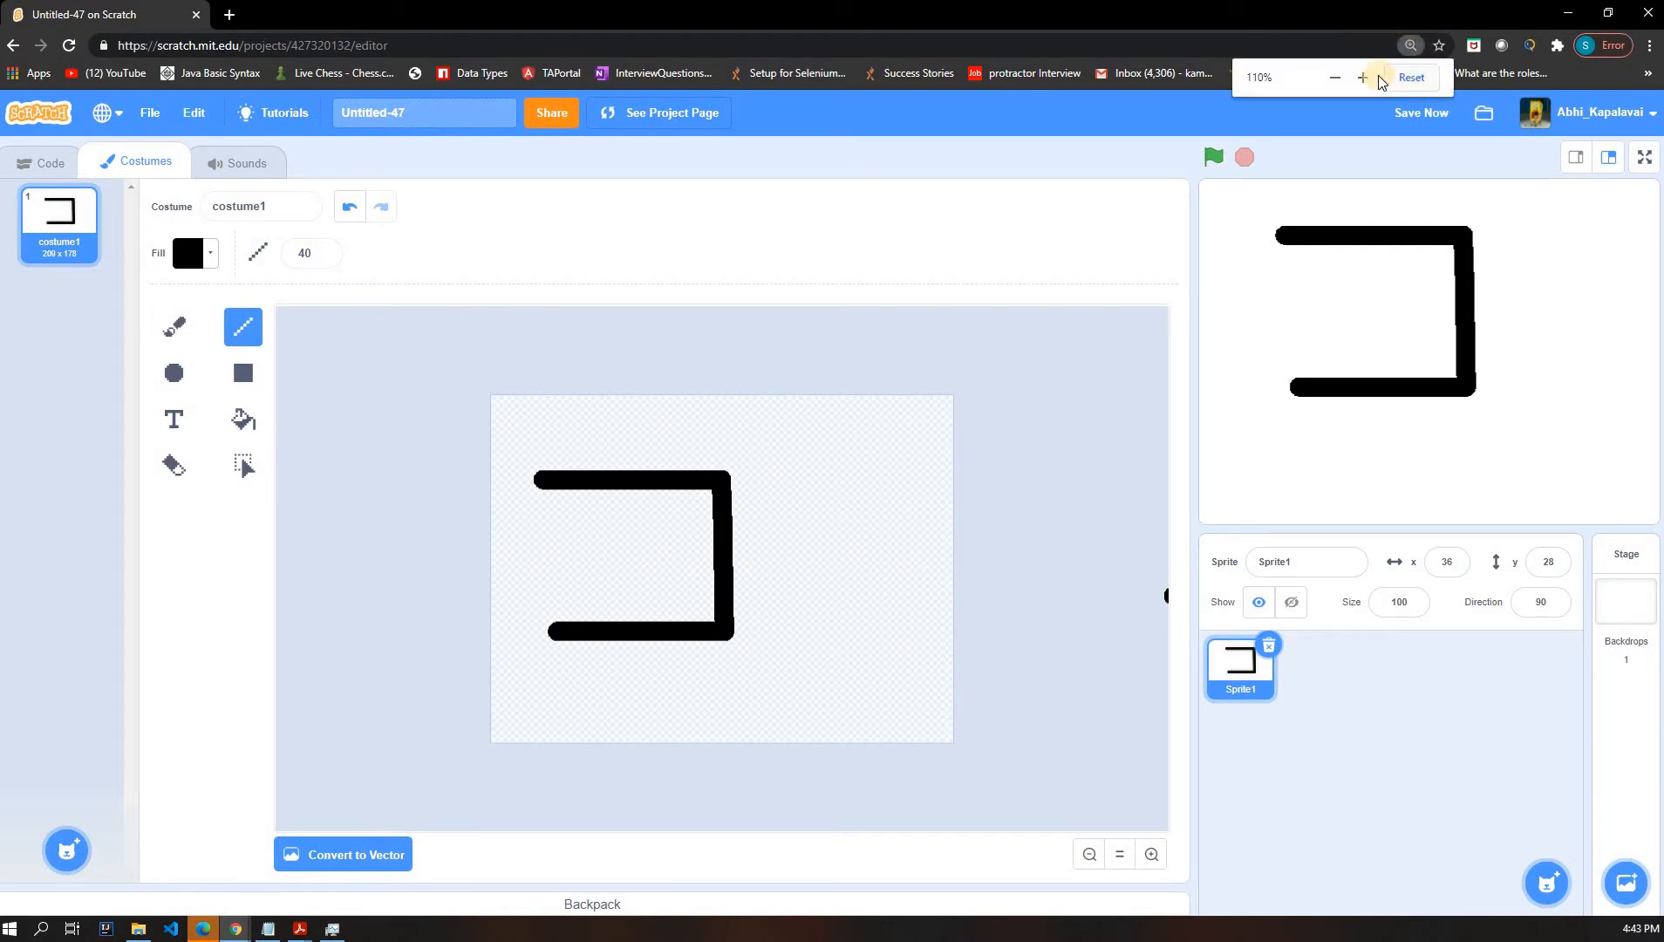
{"action": "left_click", "coordinate": [1362, 77]}
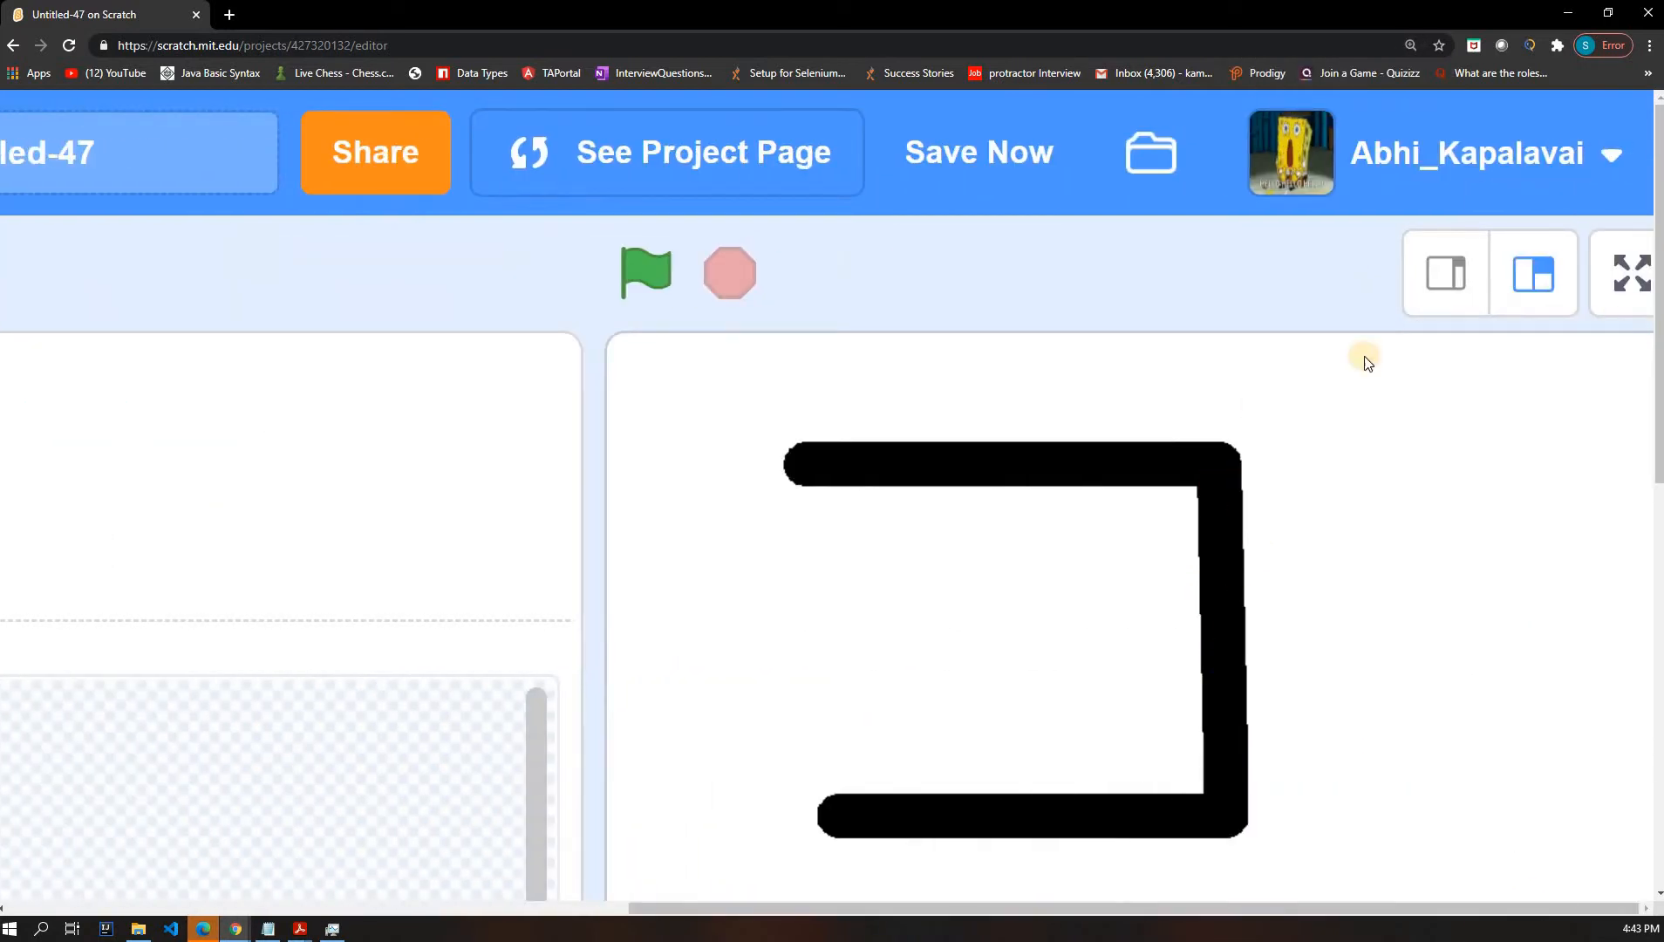
{"action": "mouse_move", "coordinate": [1412, 46]}
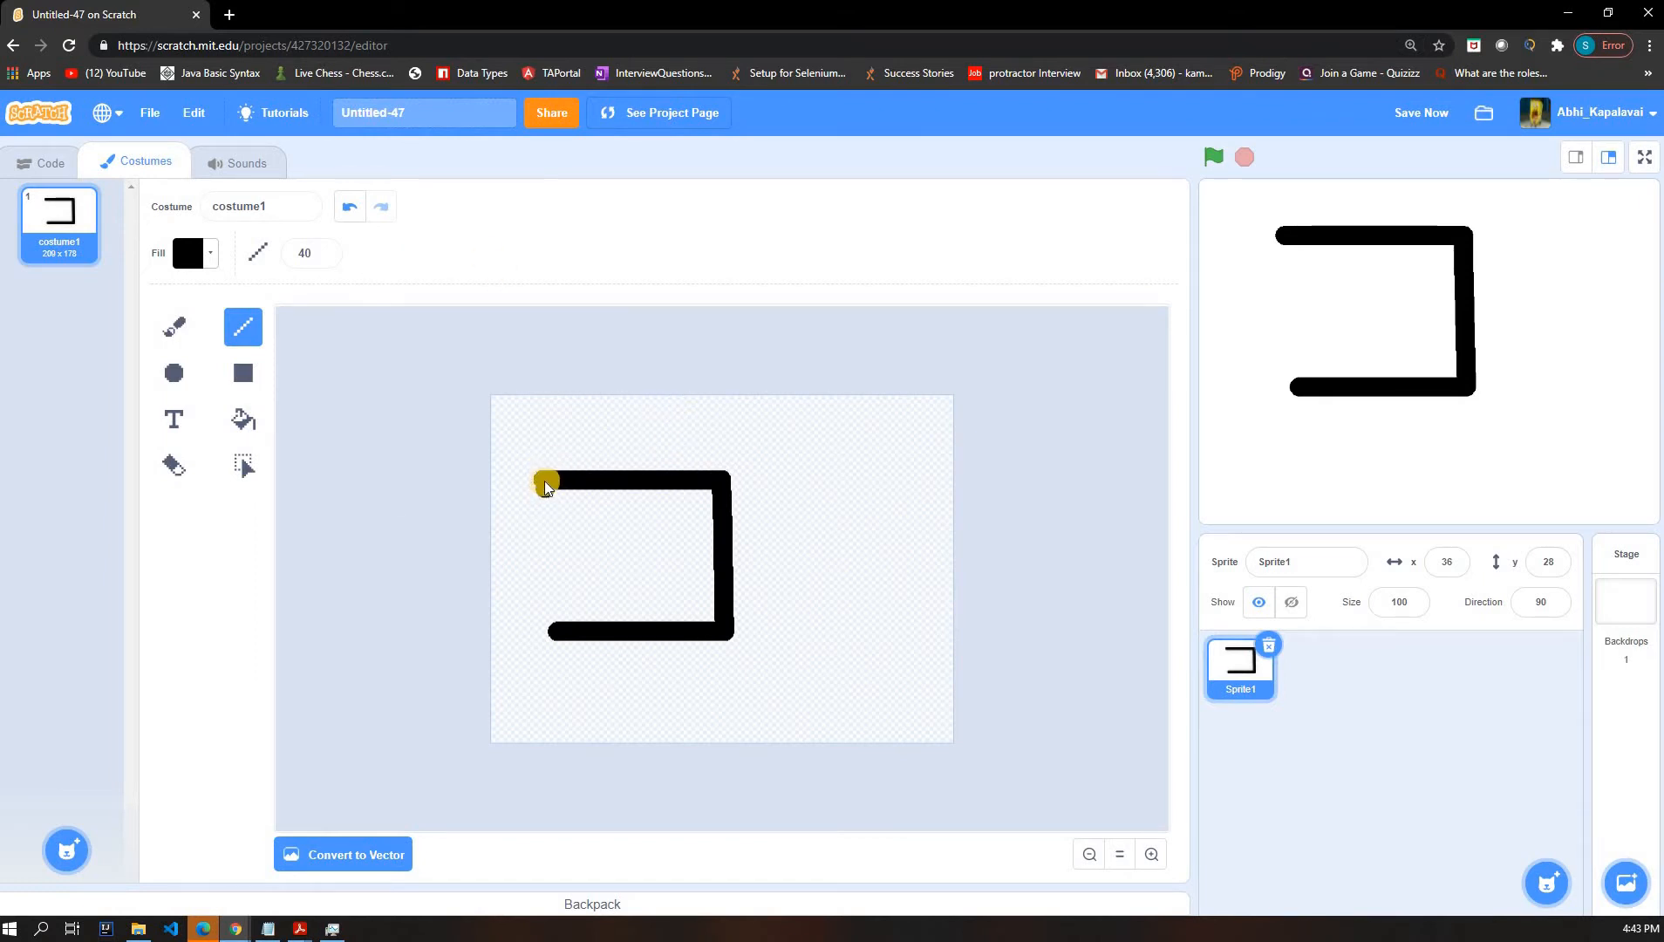
{"action": "left_click_drag", "start_coordinate": [544, 480], "coordinate": [549, 623]}
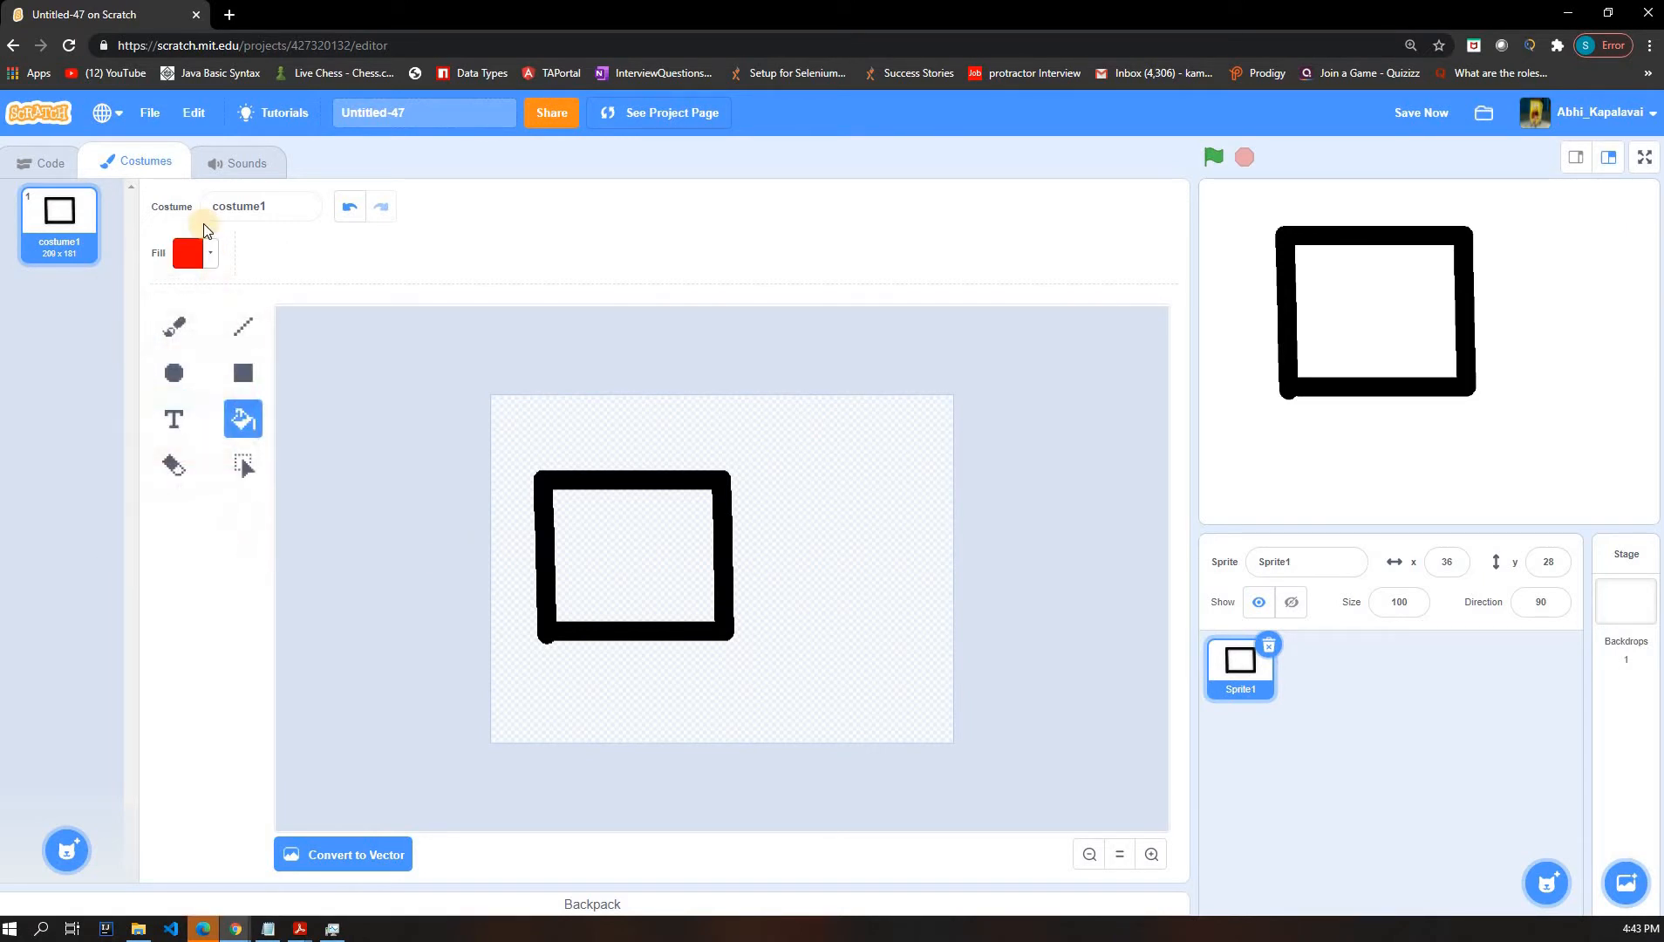
- Fill the square's inside with red, then clear the drawing to a blank canvas
{"action": "left_click", "coordinate": [633, 556]}
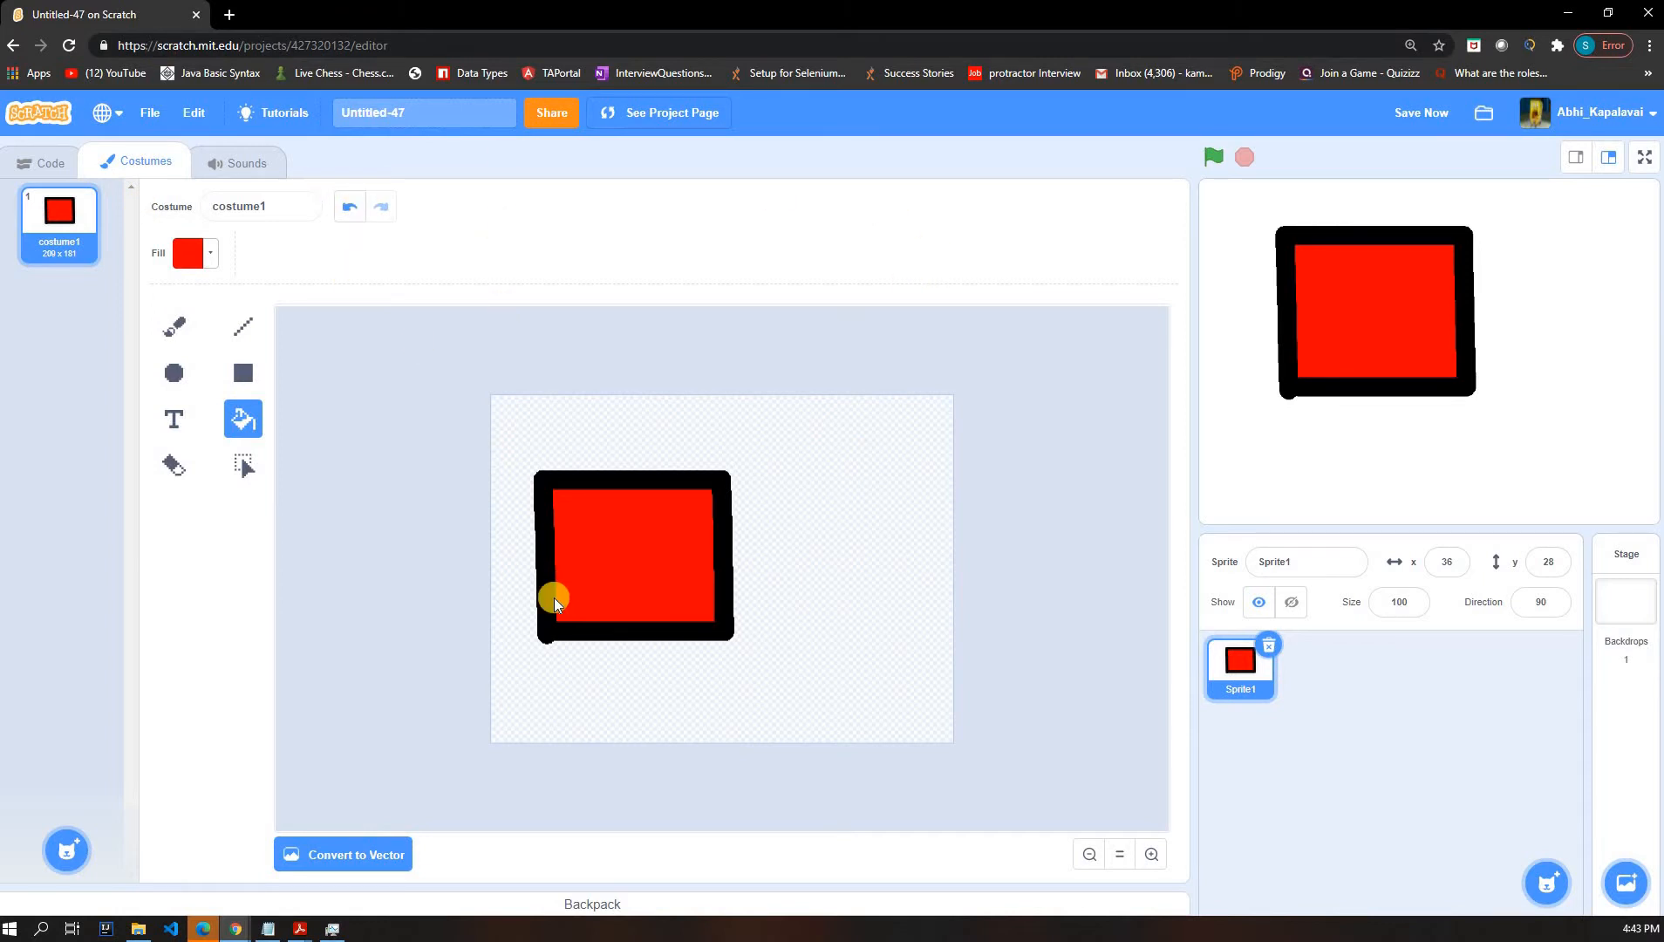
{"action": "left_click", "coordinate": [349, 205]}
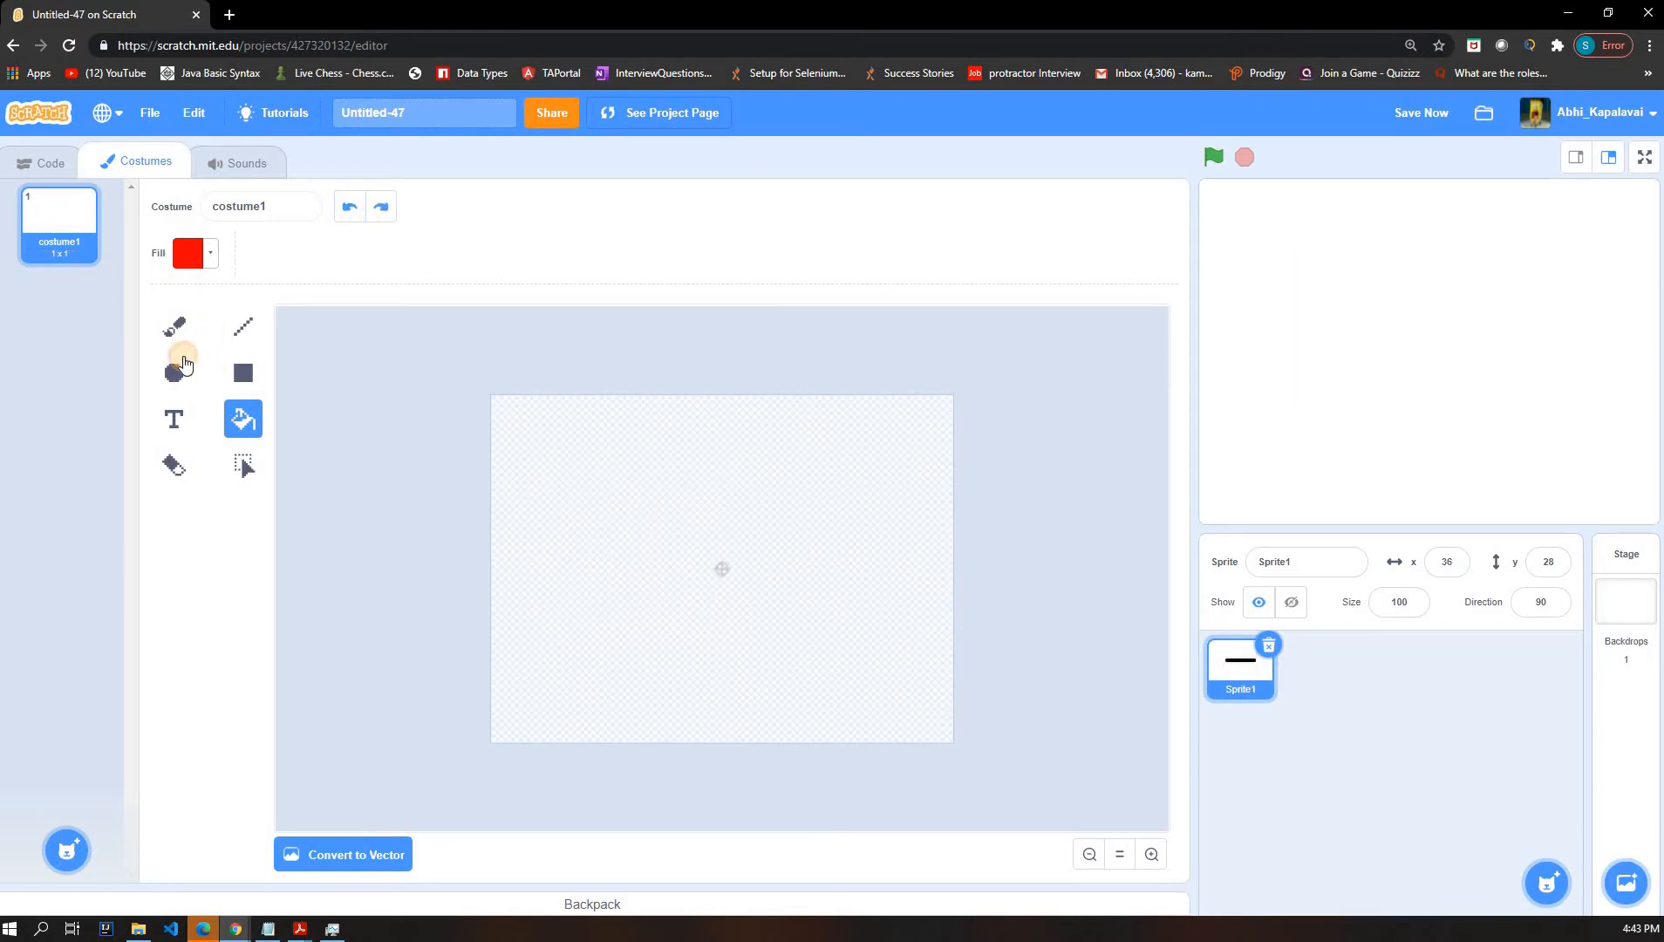
- Try the Circle, Fill and Rectangle tools, flip to vector and back to bitmap, keeping outlined rectangles
{"action": "left_click", "coordinate": [173, 372]}
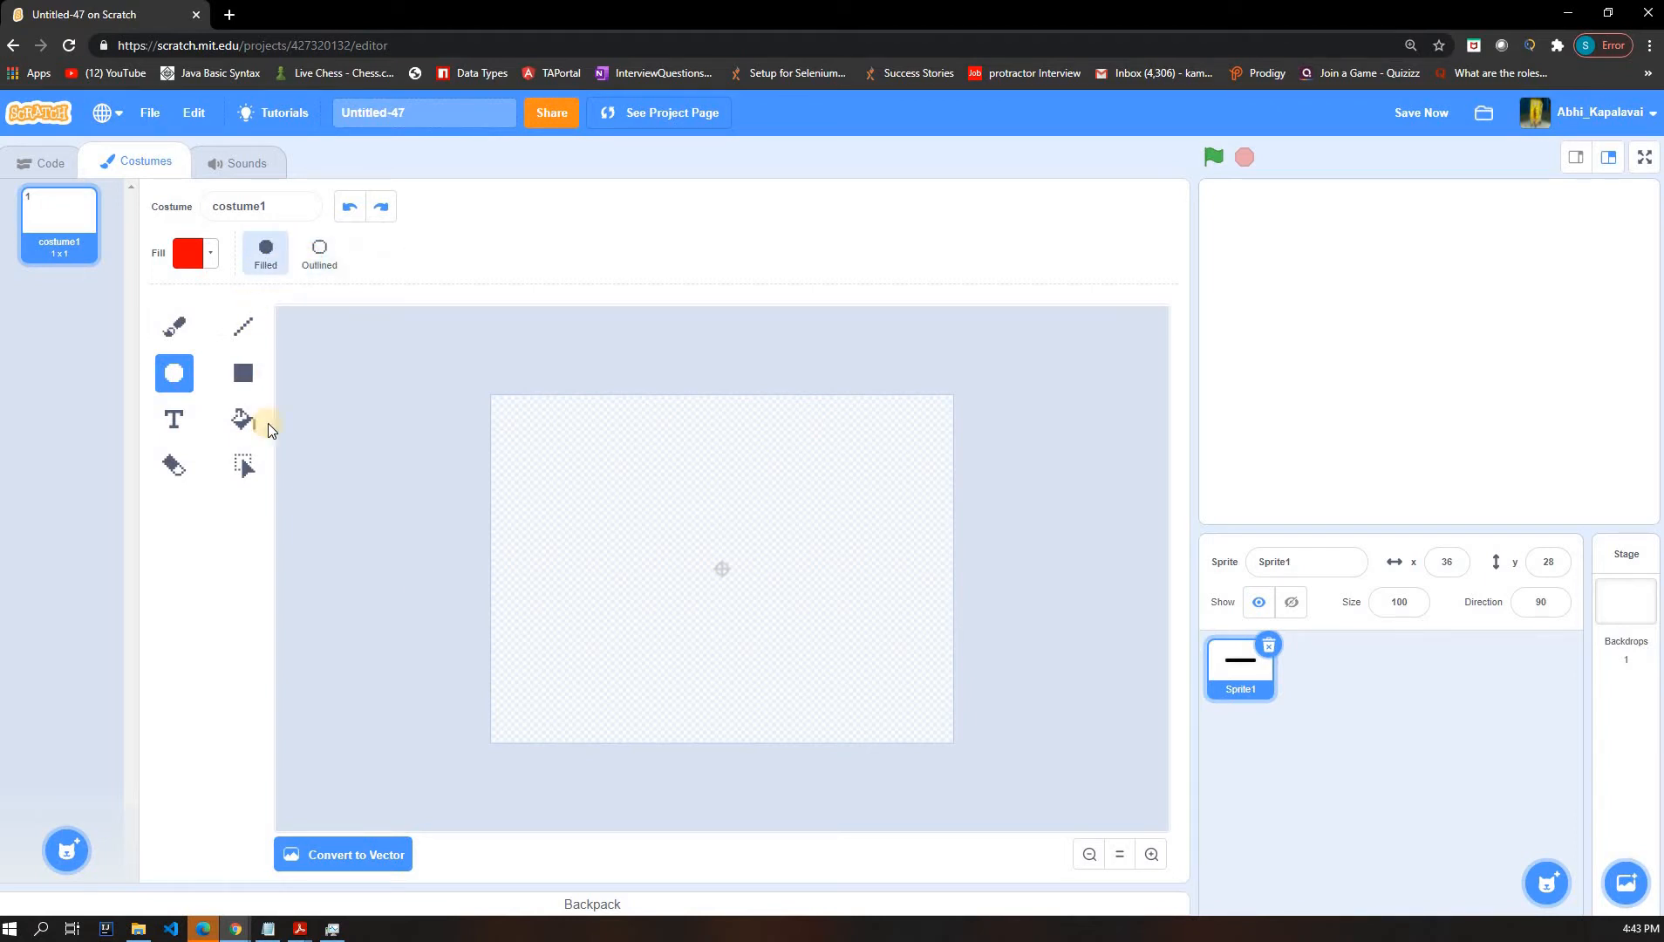
{"action": "left_click", "coordinate": [242, 419]}
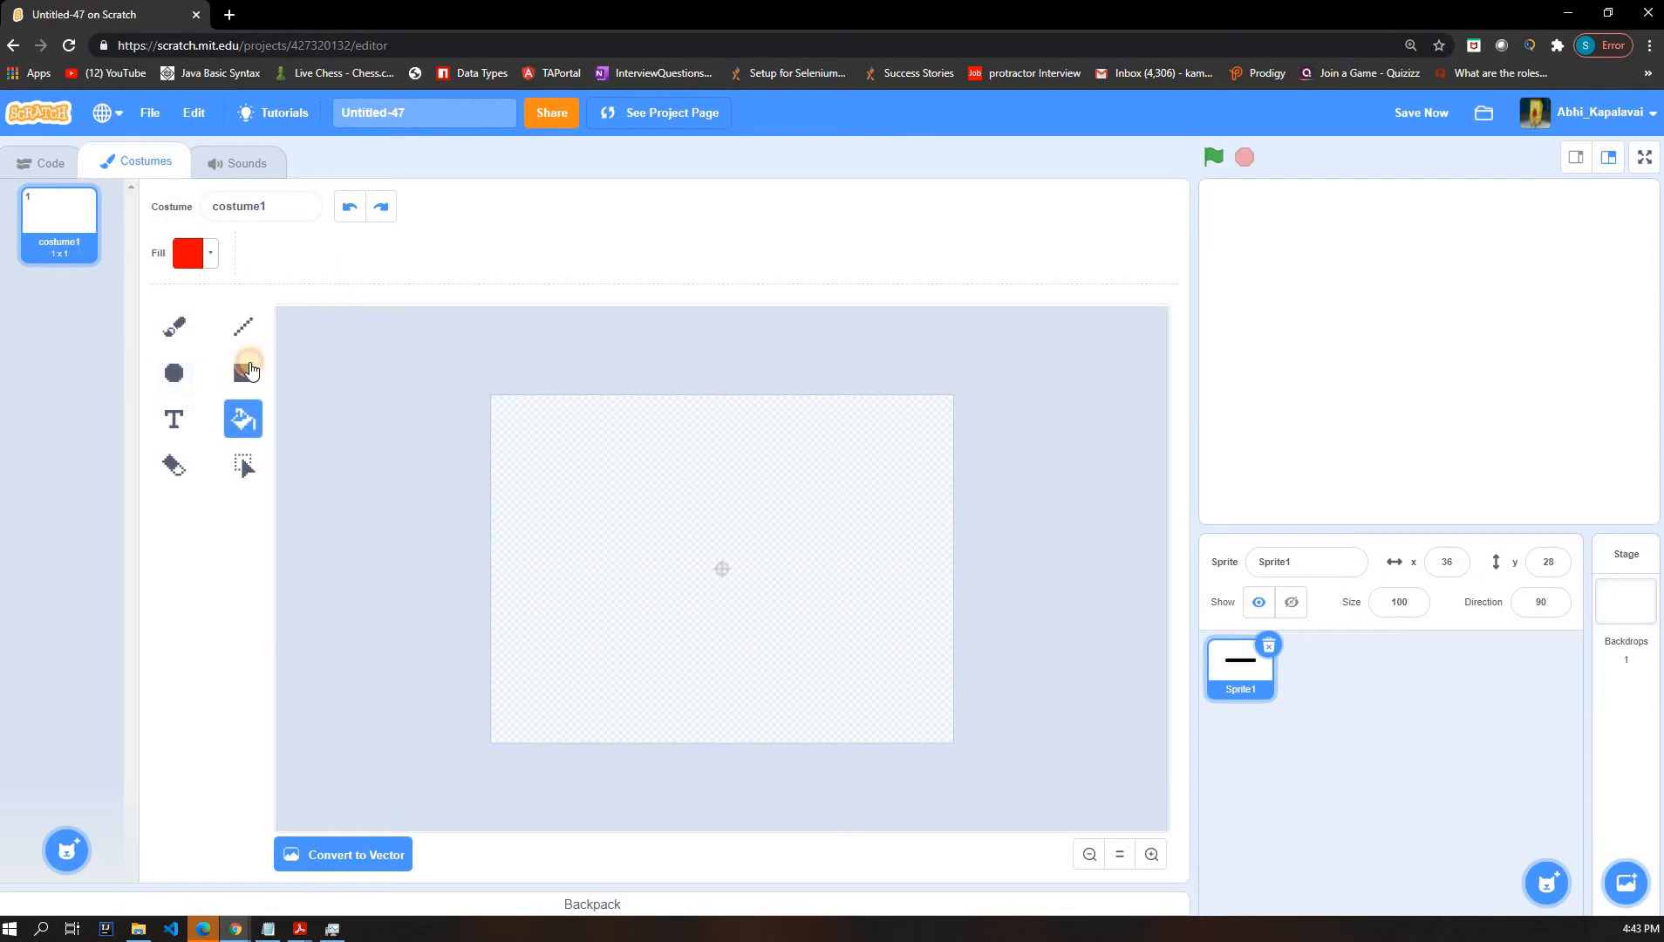
{"action": "left_click", "coordinate": [243, 372]}
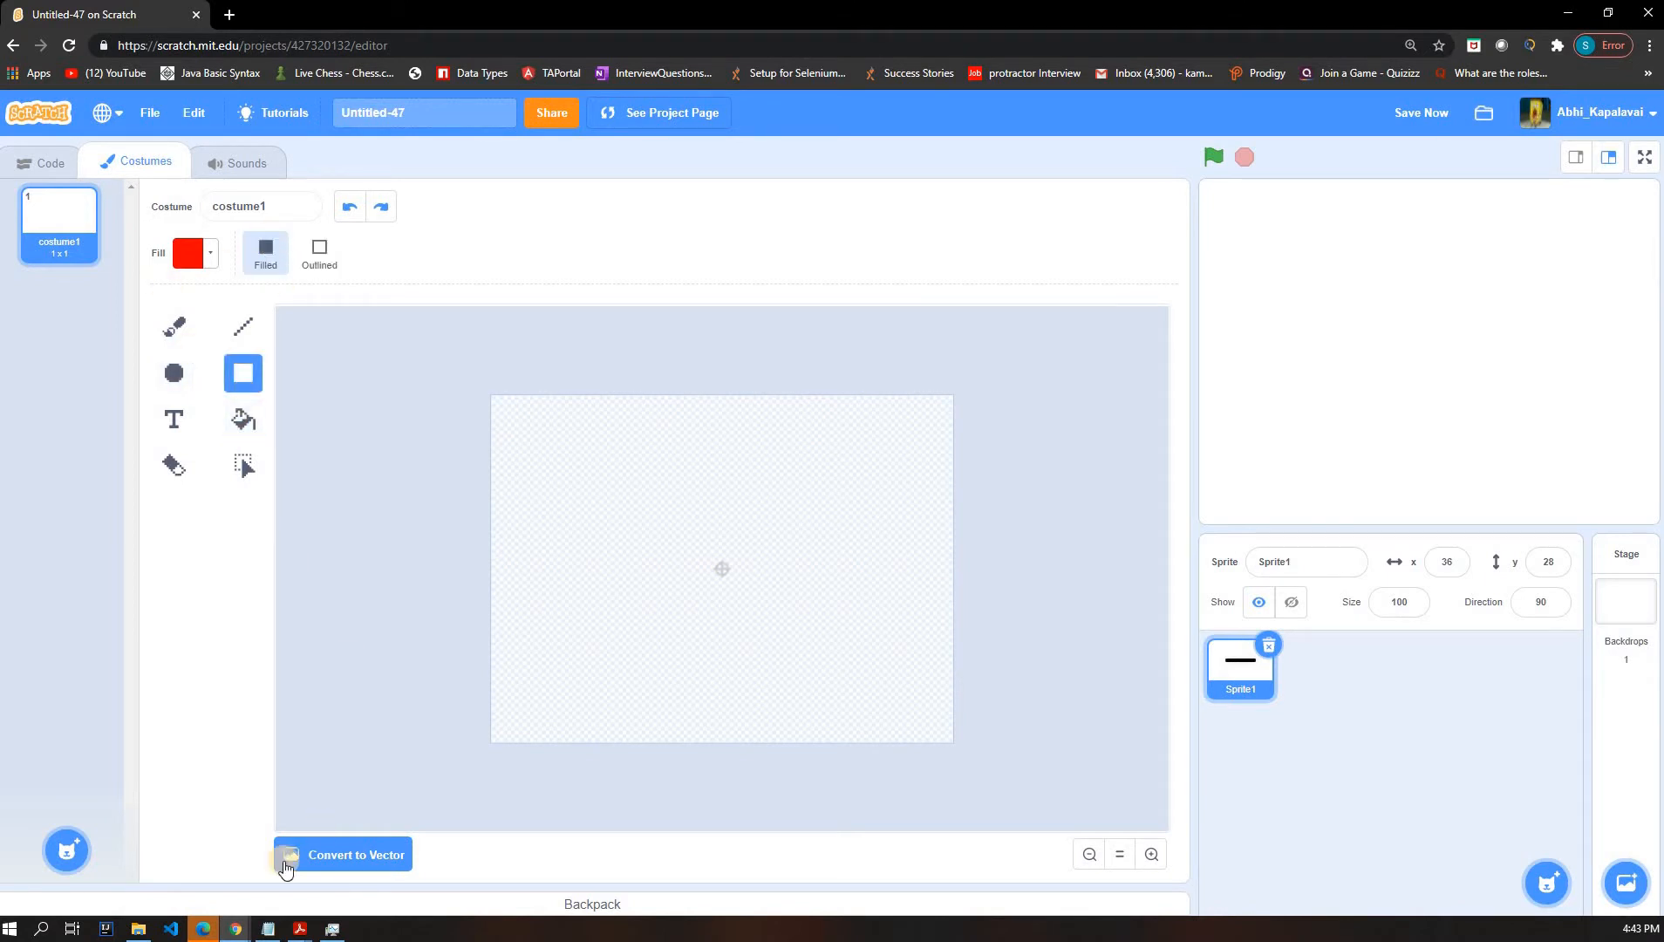
{"action": "left_click", "coordinate": [340, 854]}
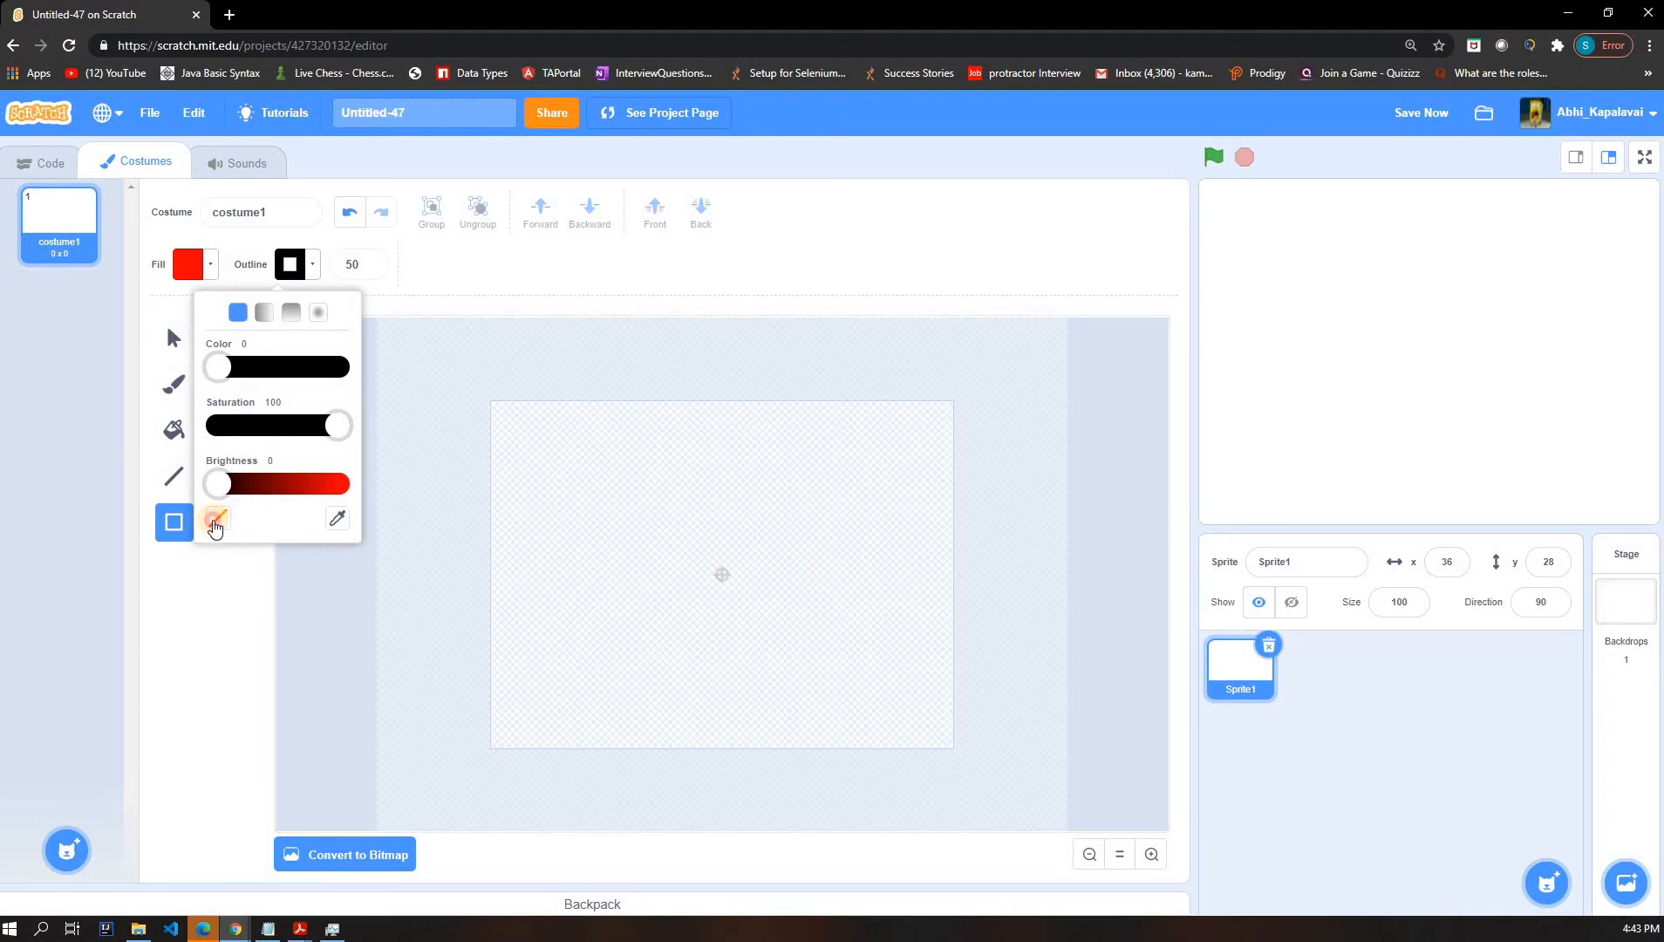
{"action": "left_click", "coordinate": [216, 518]}
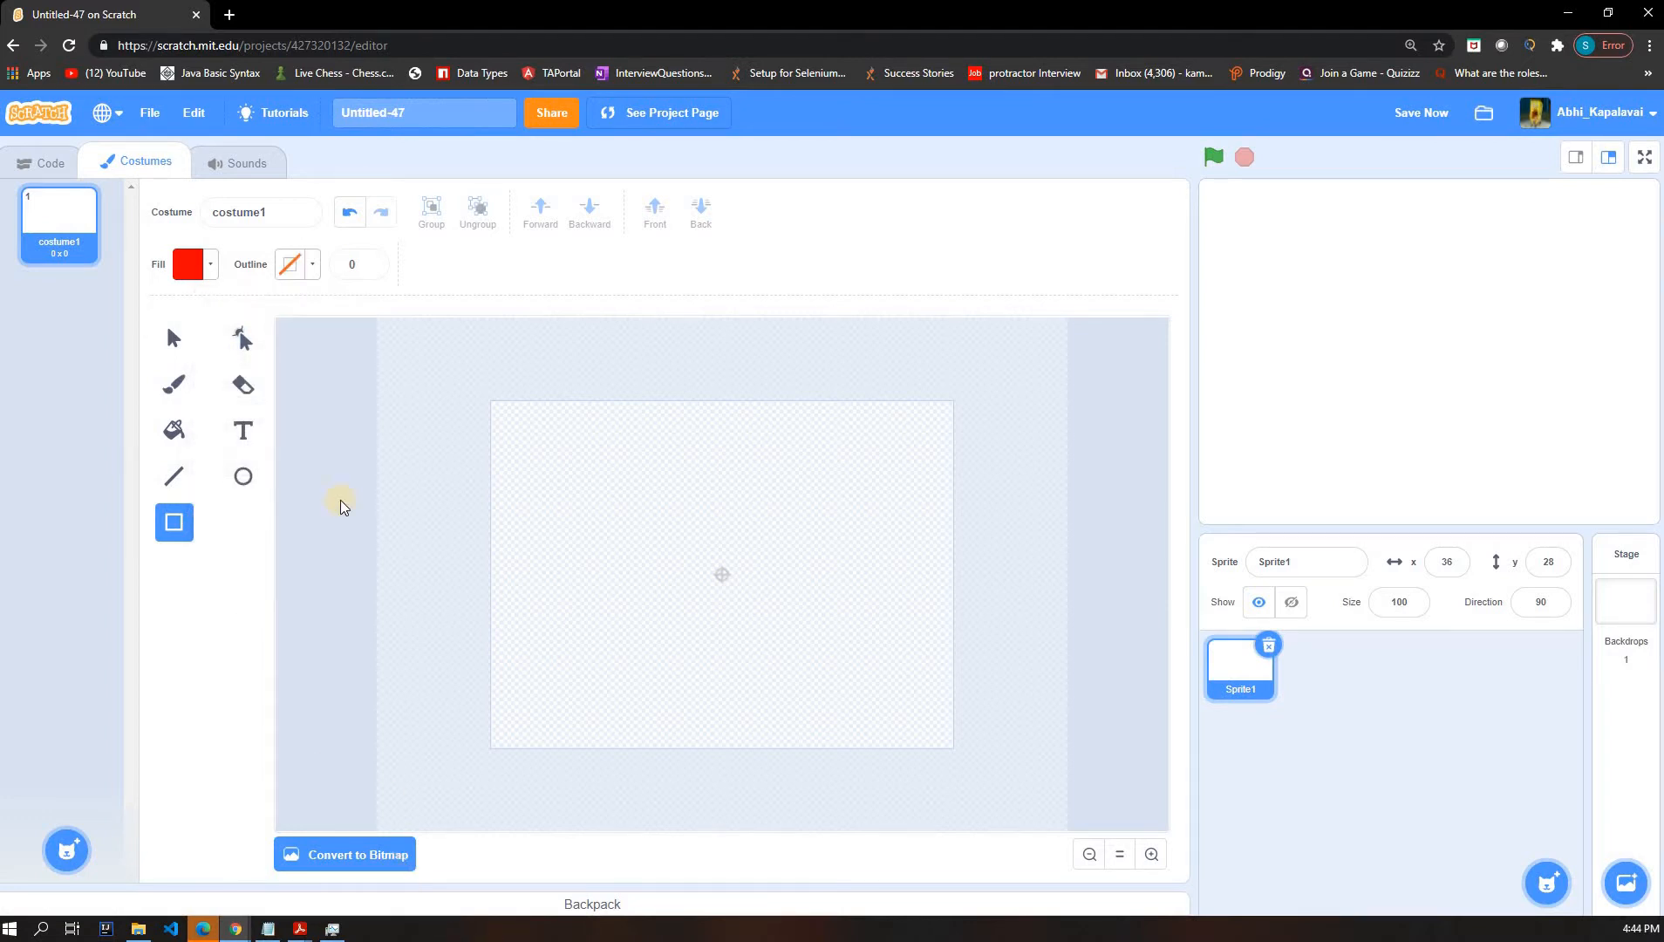
{"action": "left_click", "coordinate": [343, 855]}
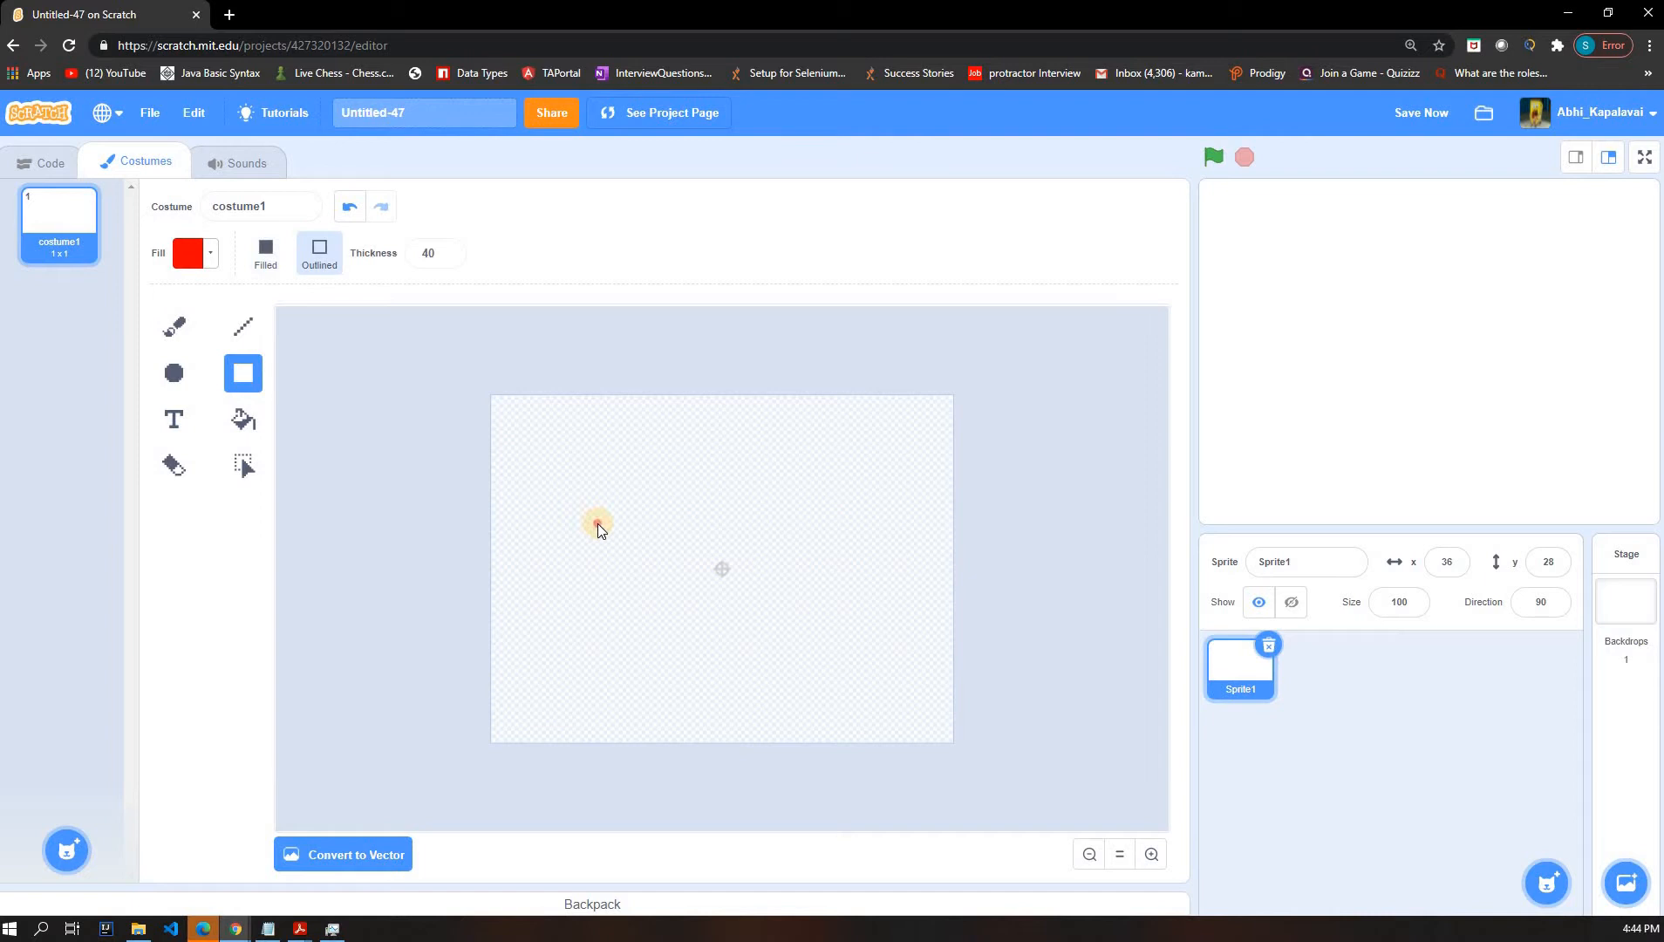
- Draw a thick red square outline near the centre, toggle it filled then back to outlined, and choose Select
{"action": "left_click_drag", "start_coordinate": [584, 514], "coordinate": [743, 668]}
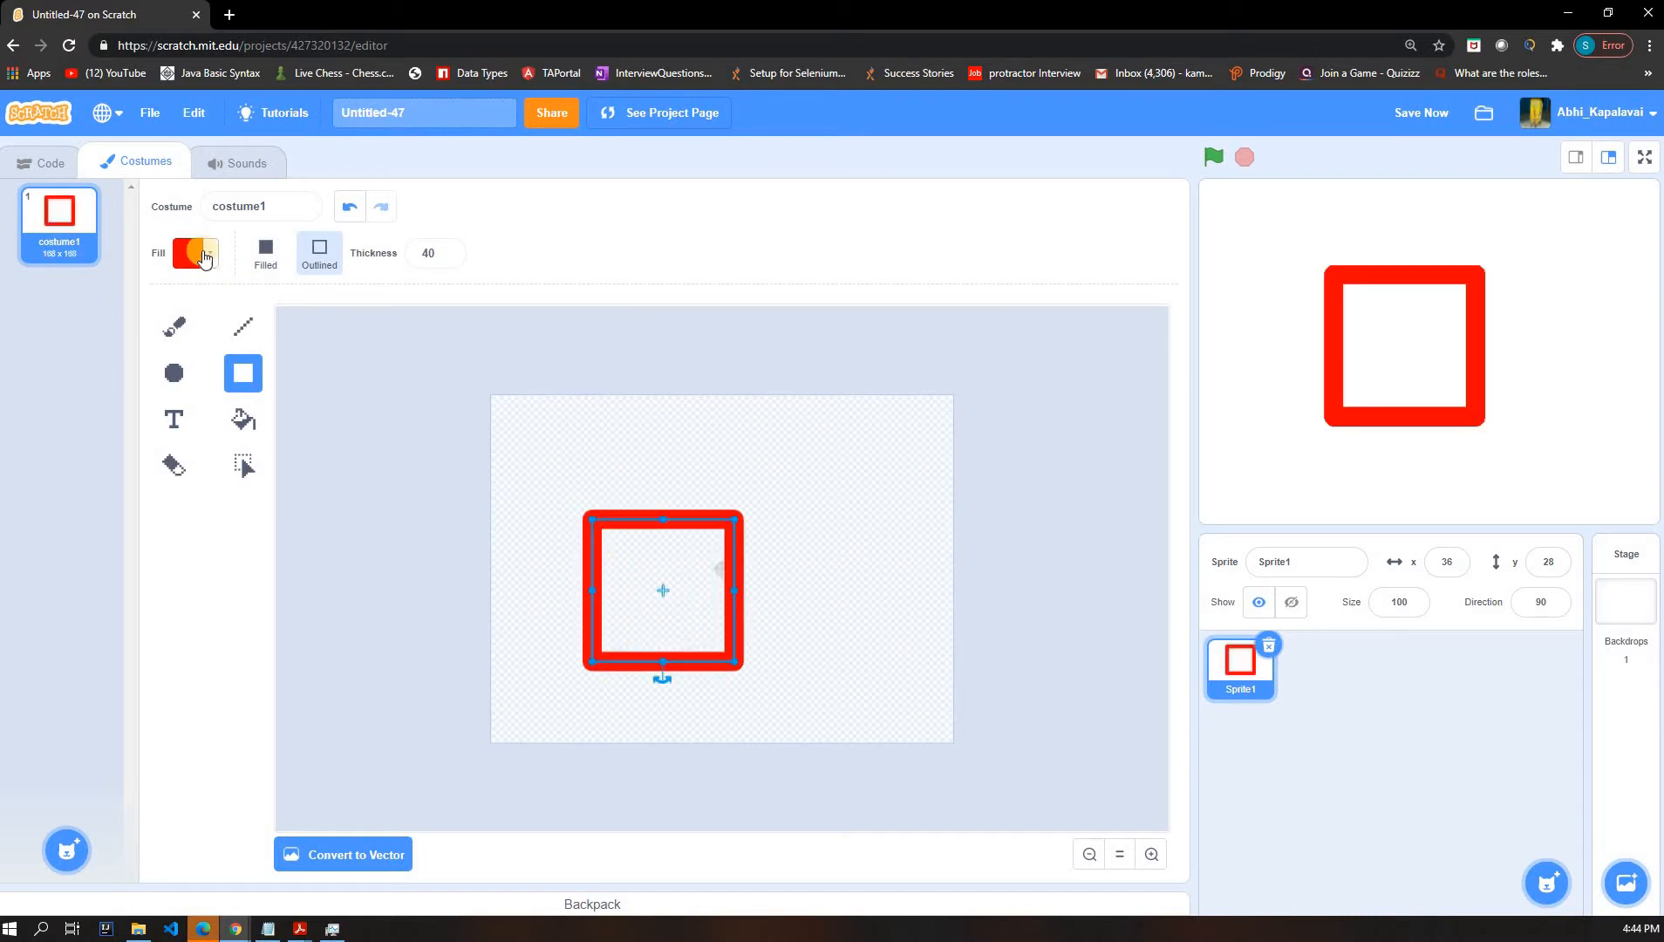
{"action": "left_click", "coordinate": [194, 252]}
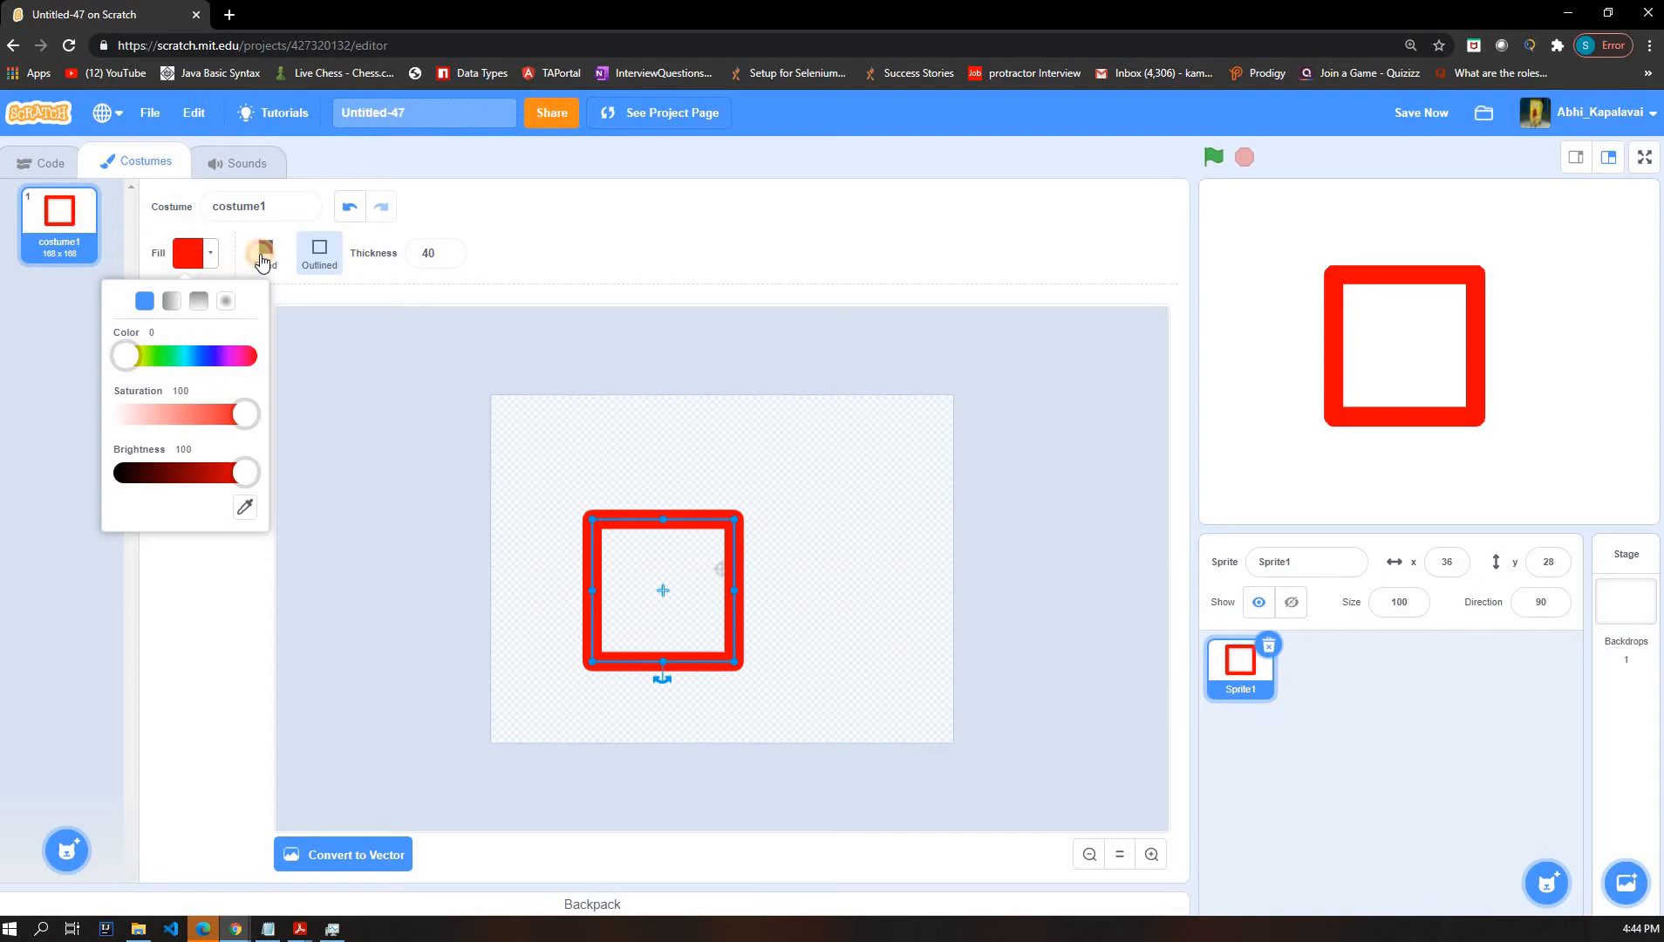
{"action": "left_click", "coordinate": [264, 247]}
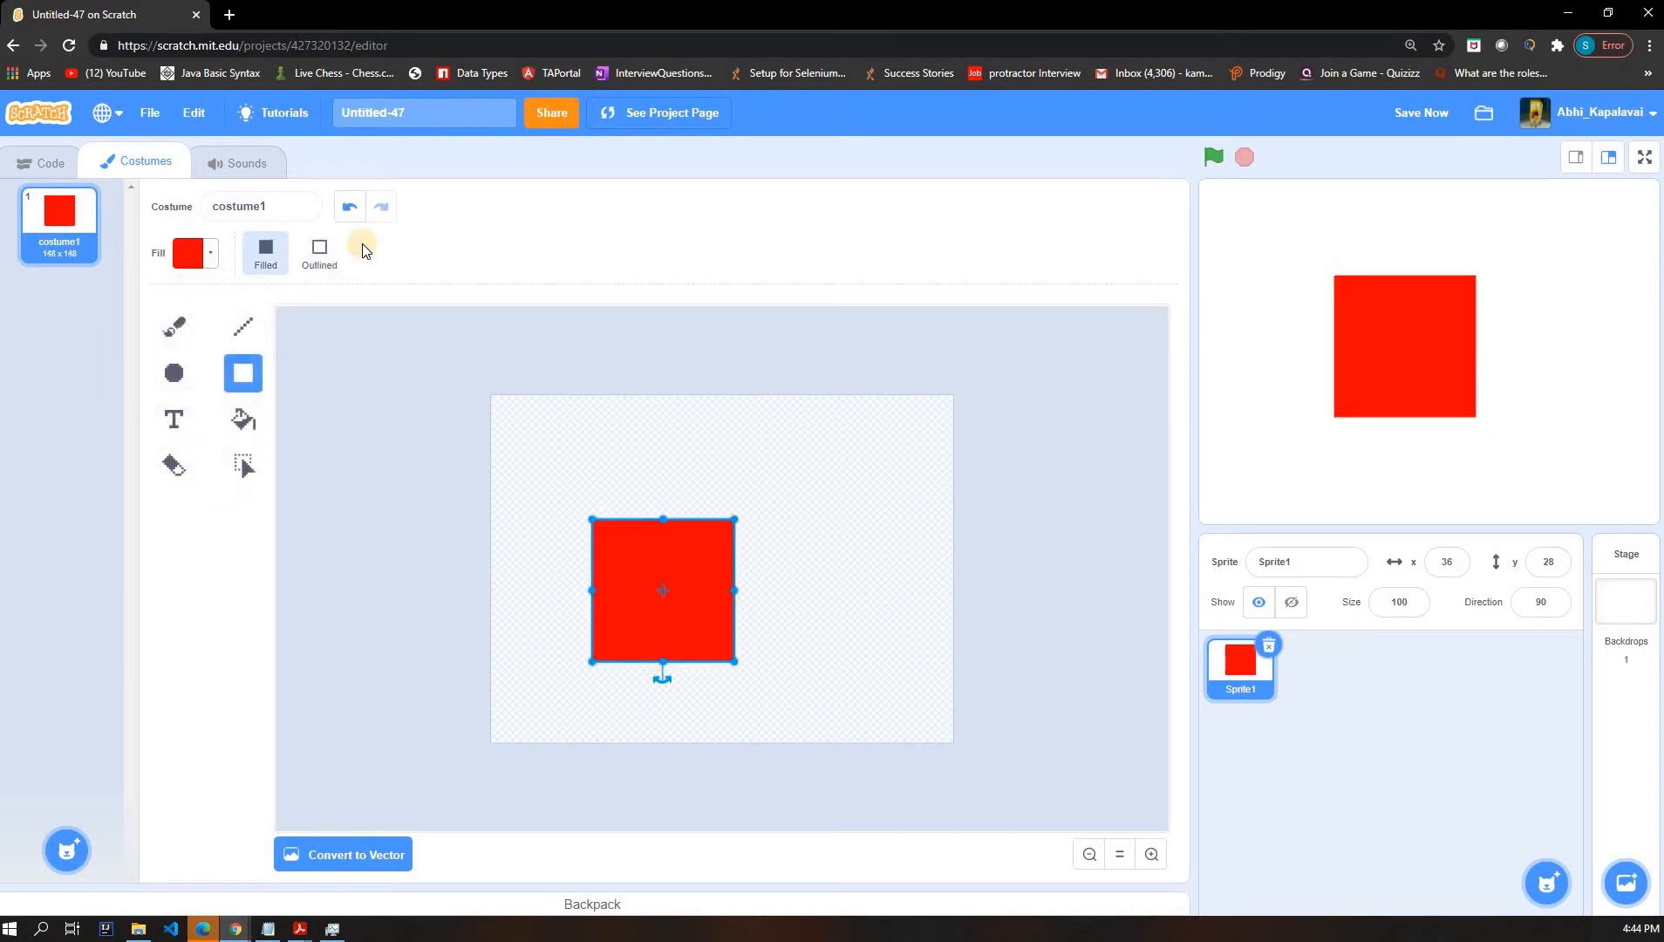
{"action": "left_click", "coordinate": [319, 246]}
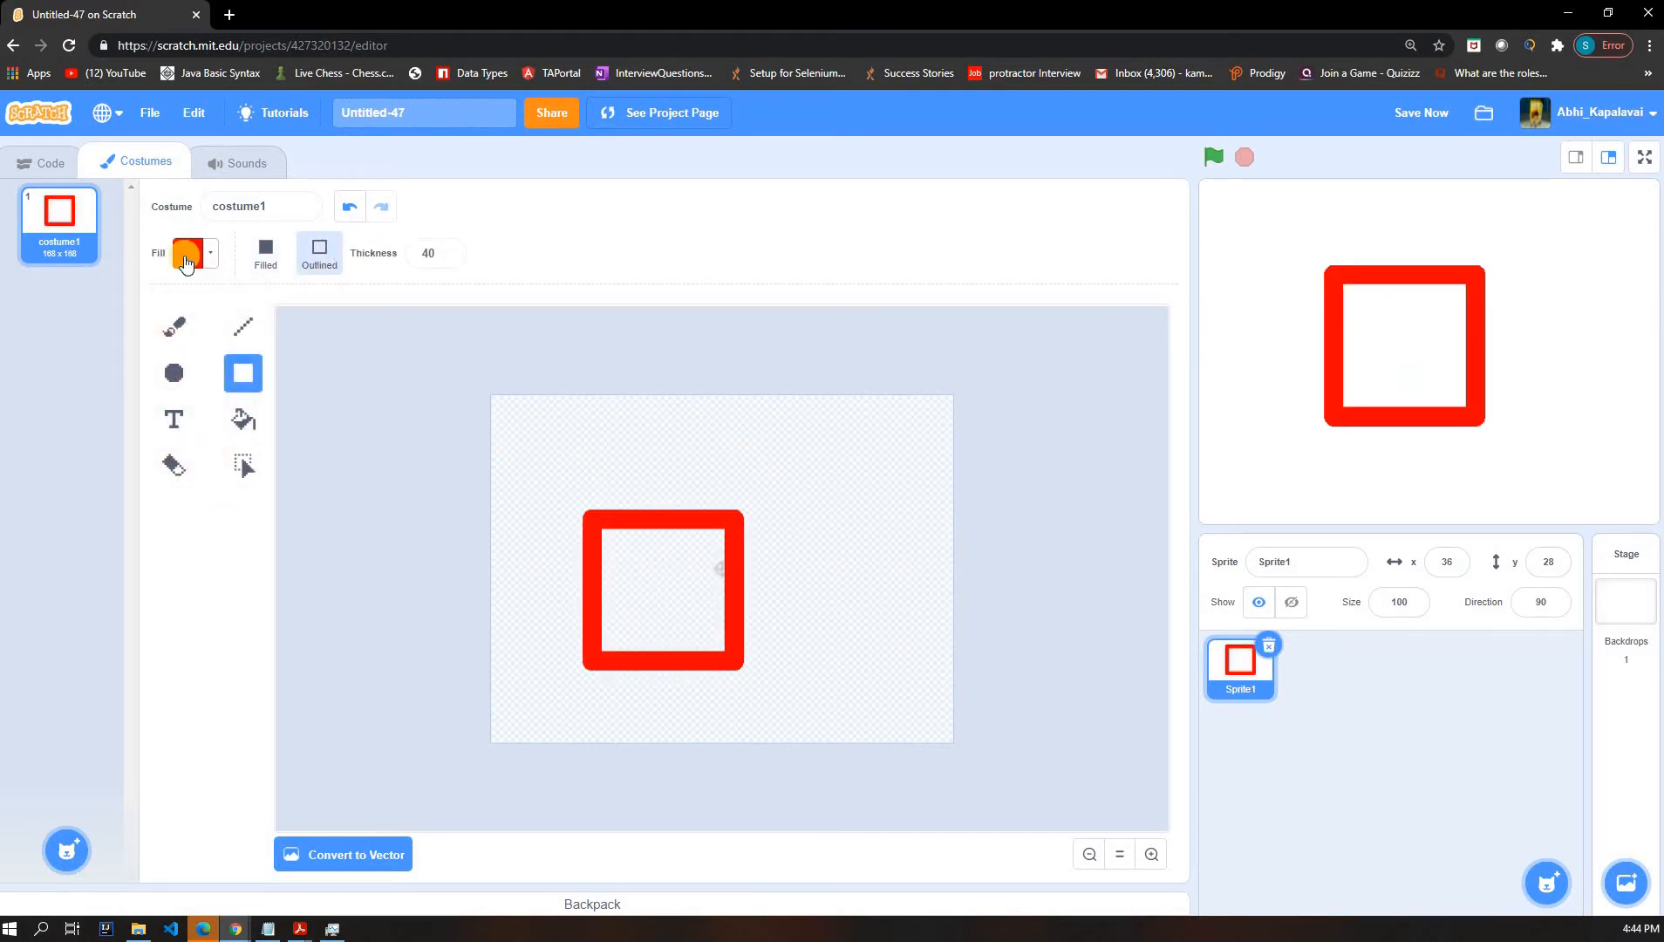
{"action": "left_click", "coordinate": [266, 253]}
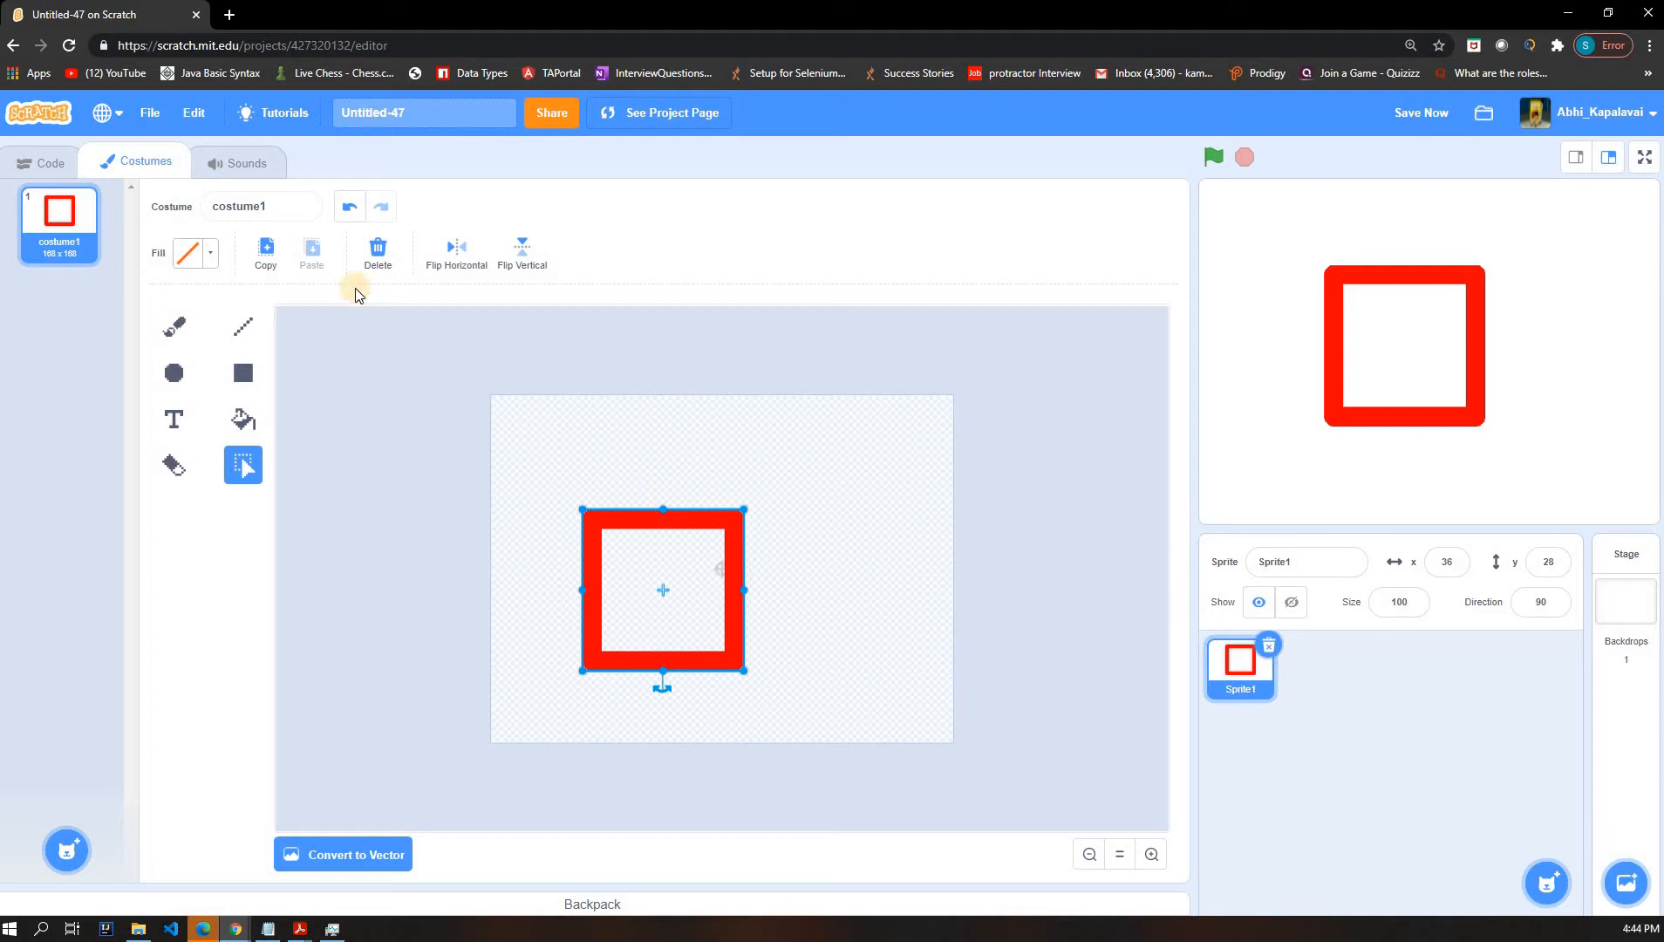
{"action": "mouse_move", "coordinate": [958, 570]}
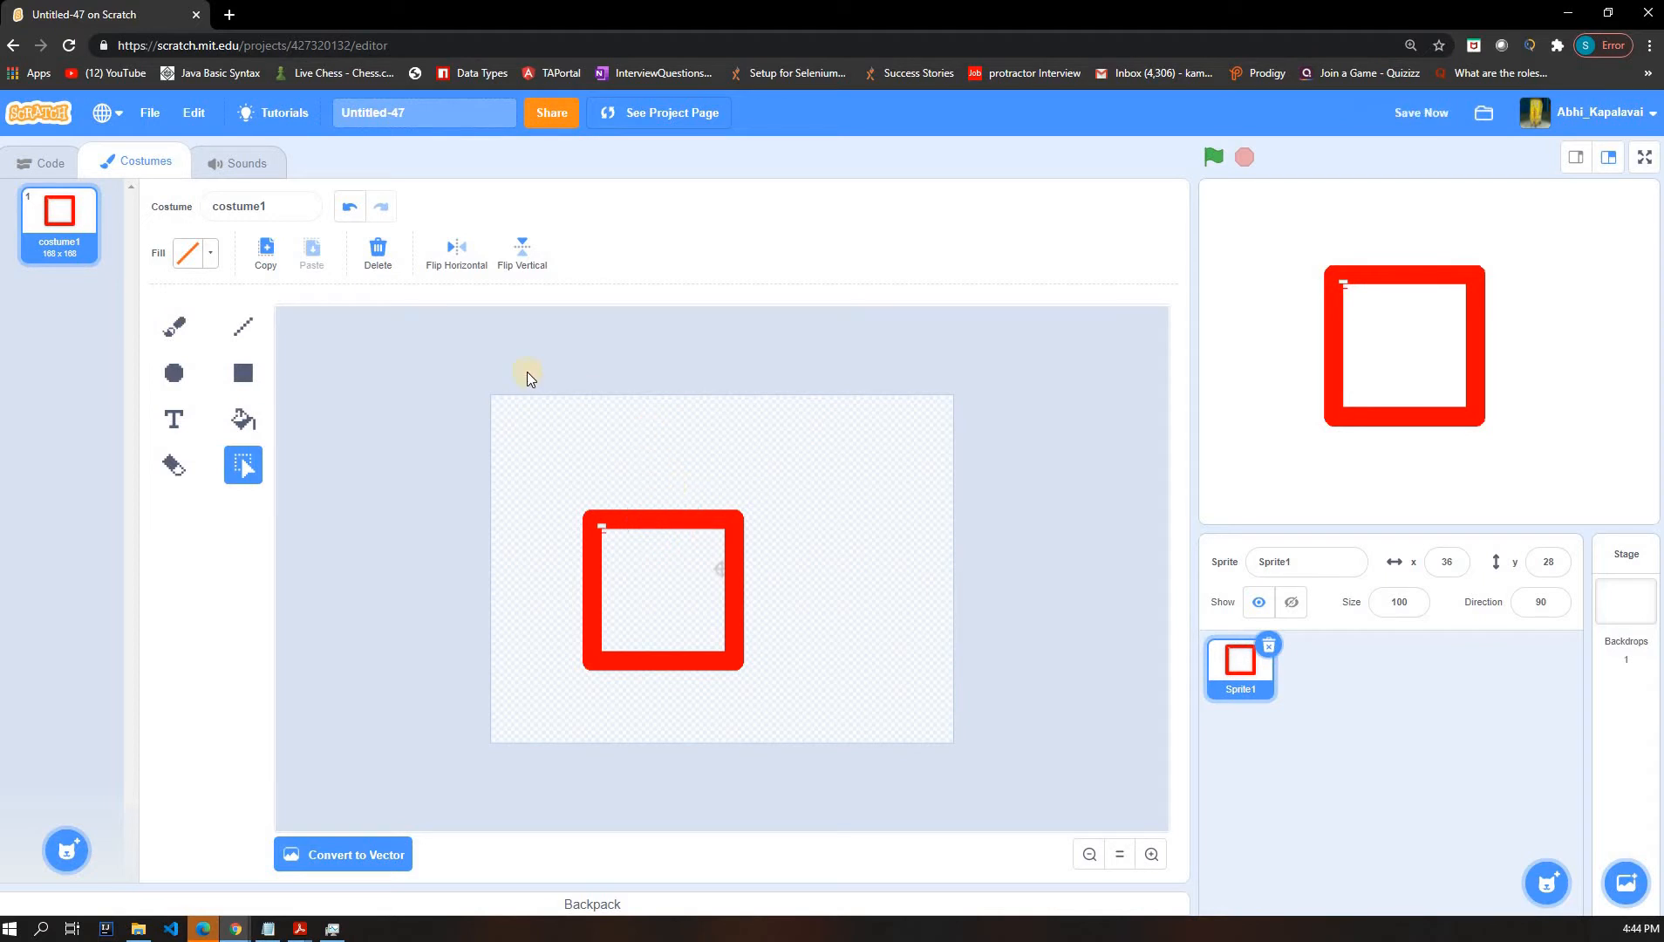
- Select the red corner pieces left after converting the costume to vector
{"action": "left_click", "coordinate": [663, 590]}
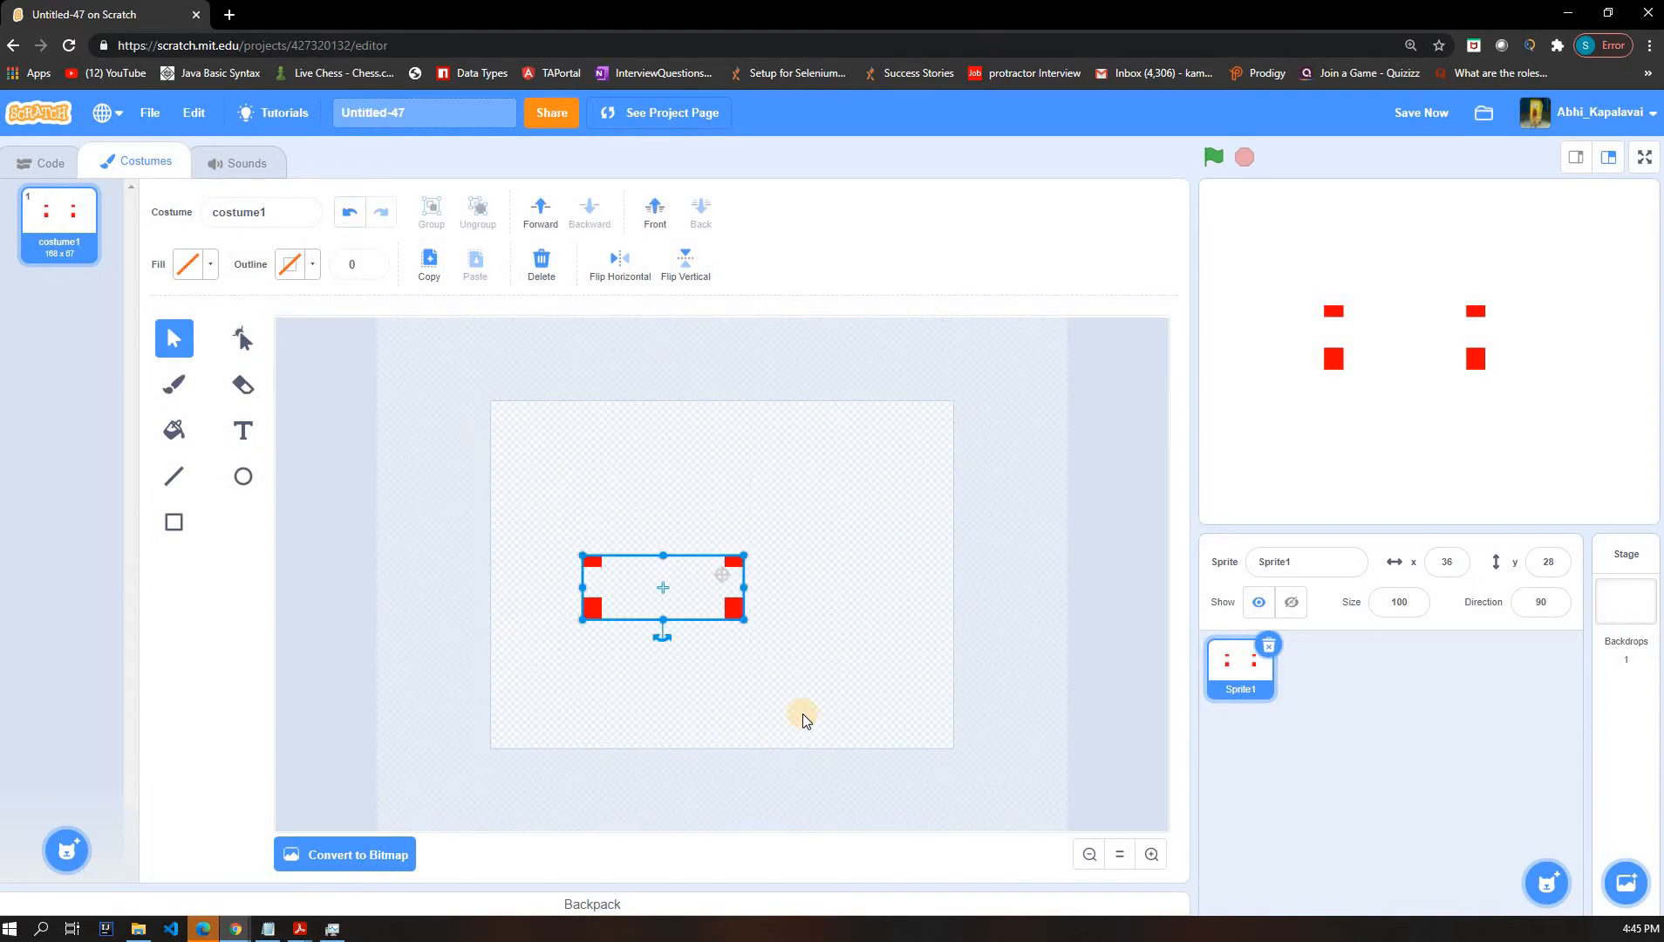
- Marquee-select all the purple bars on the vector costume and delete them
{"action": "left_click", "coordinate": [540, 263]}
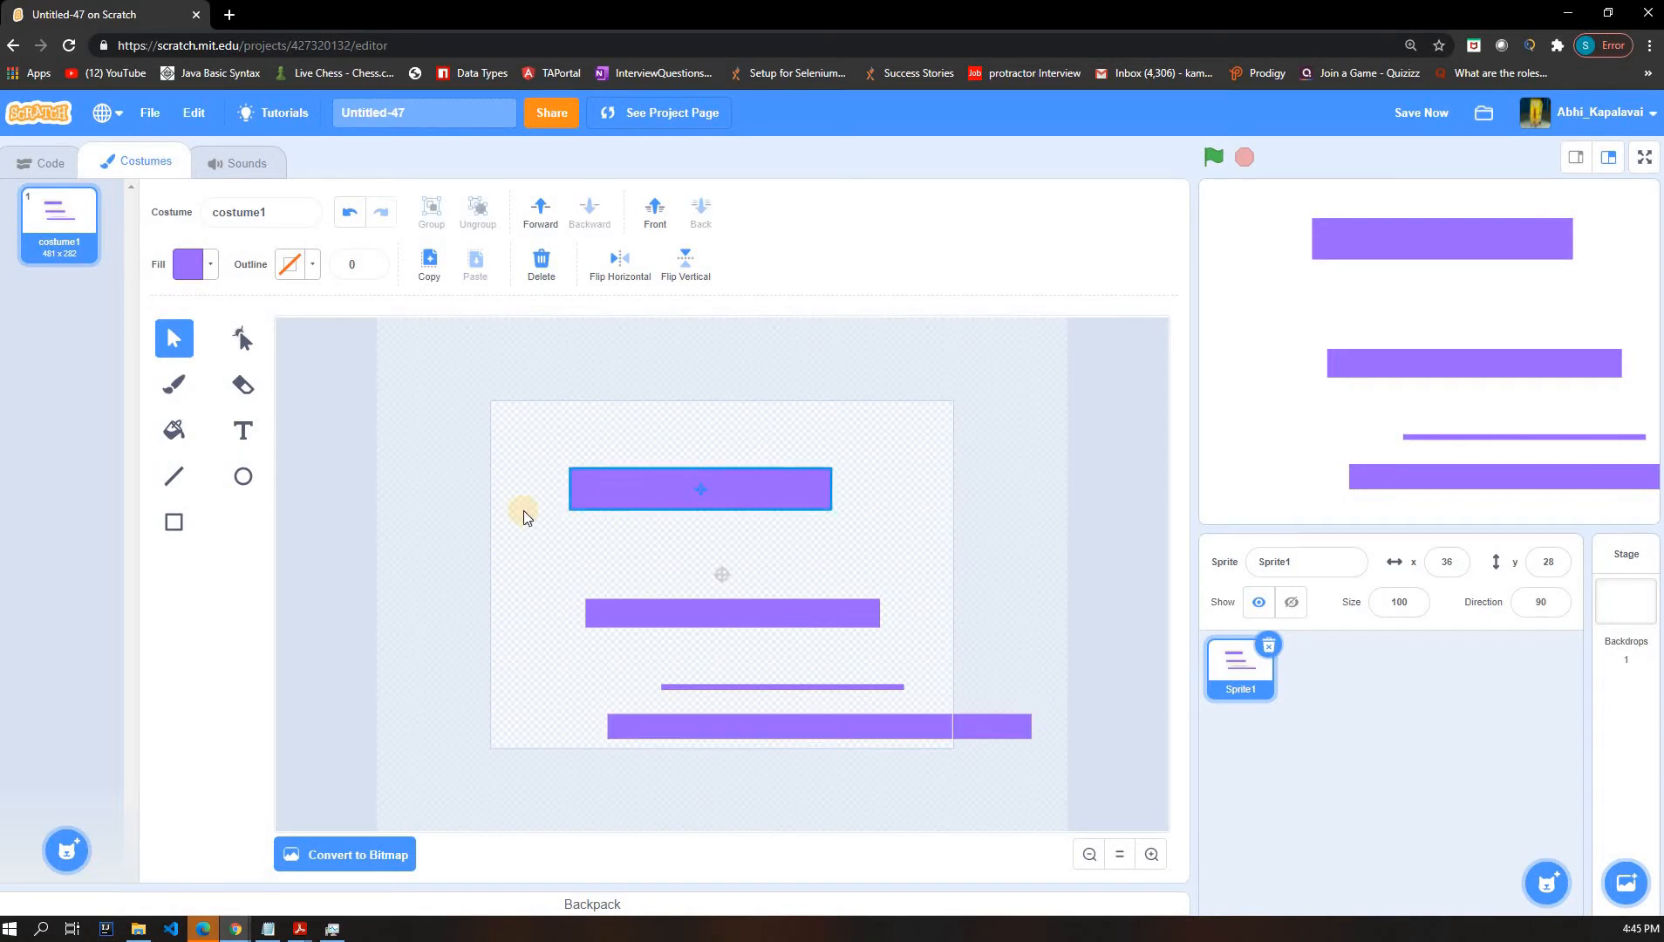
{"action": "left_click_drag", "start_coordinate": [520, 515], "coordinate": [987, 797]}
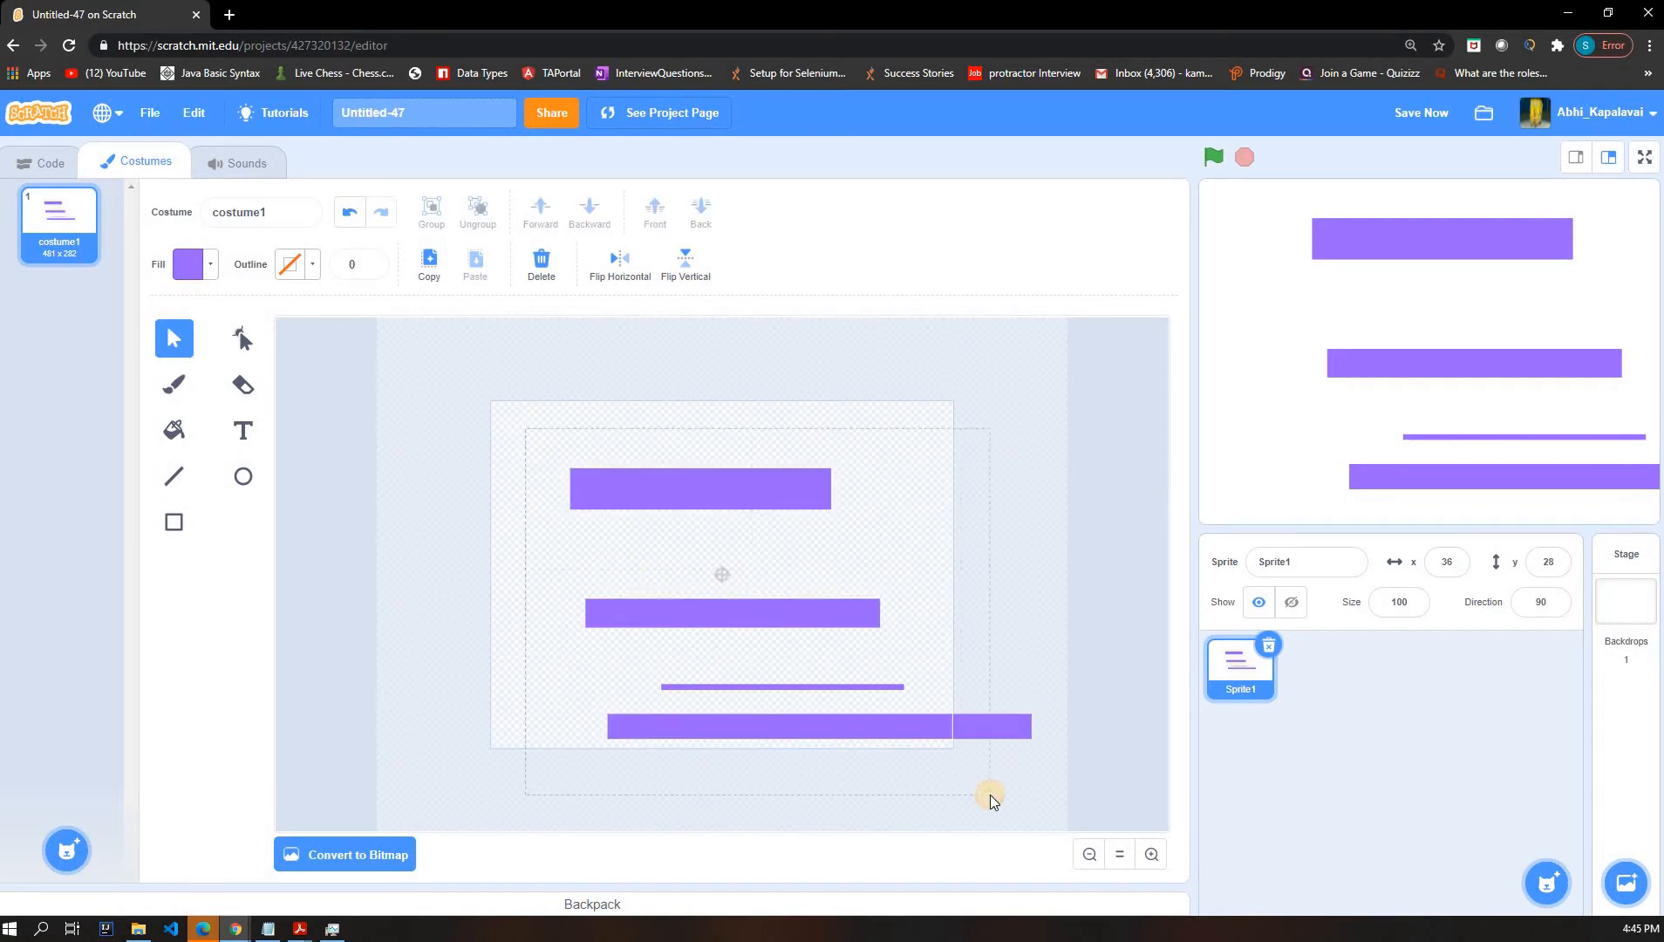
{"action": "left_click", "coordinate": [541, 263]}
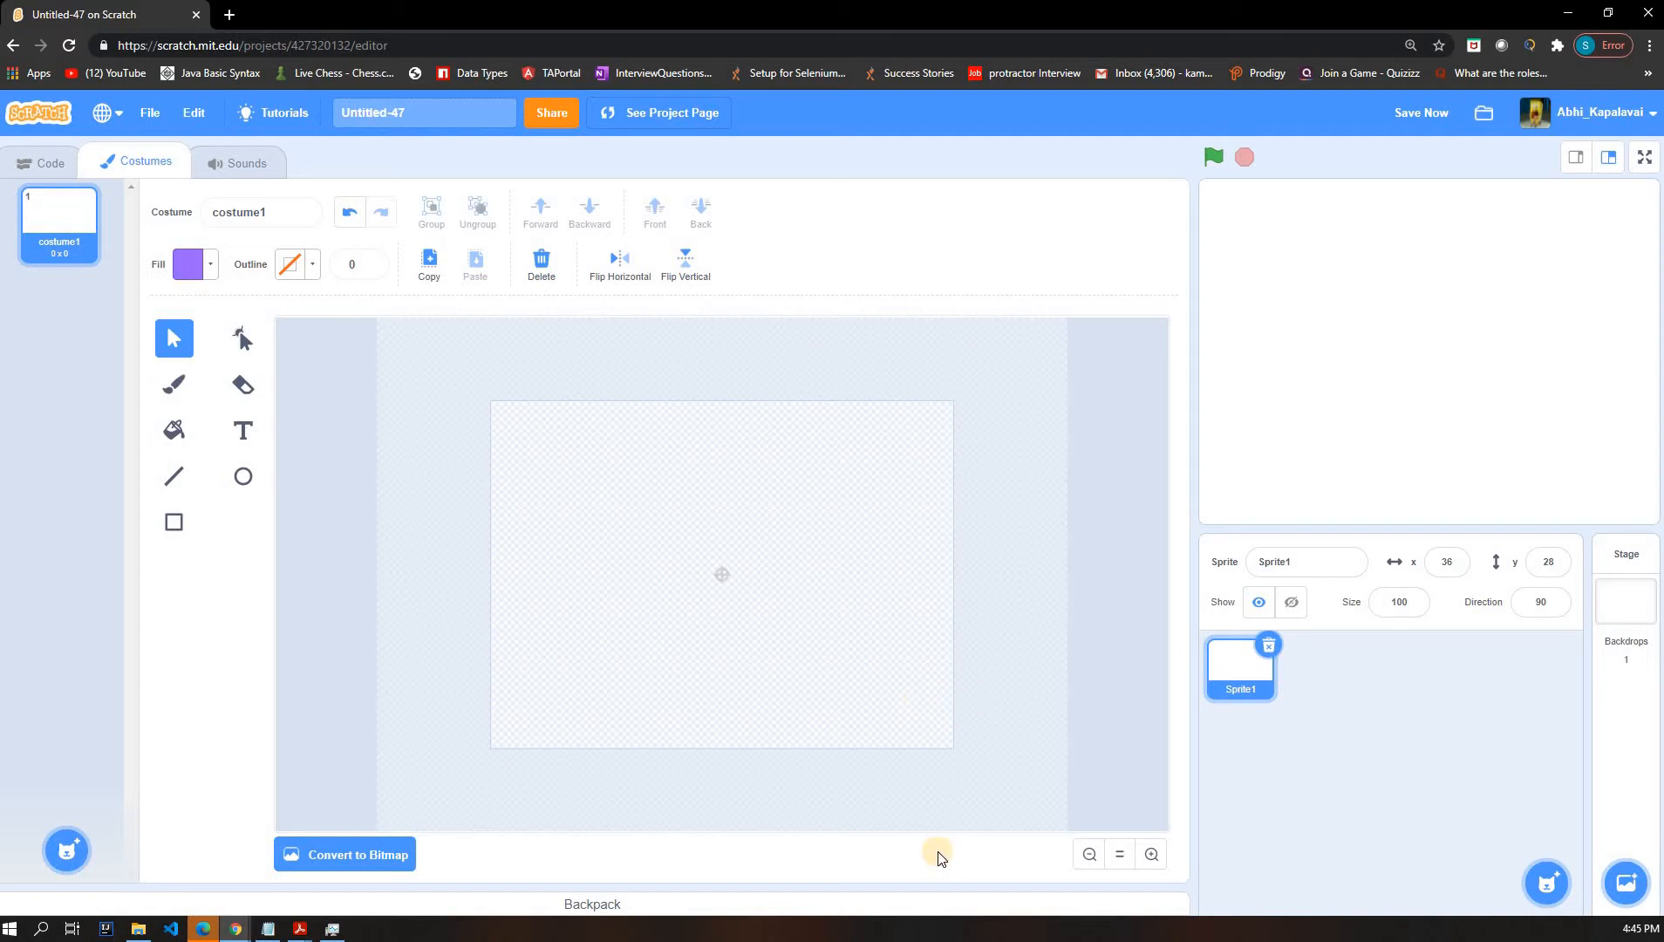
{"action": "mouse_move", "coordinate": [738, 61]}
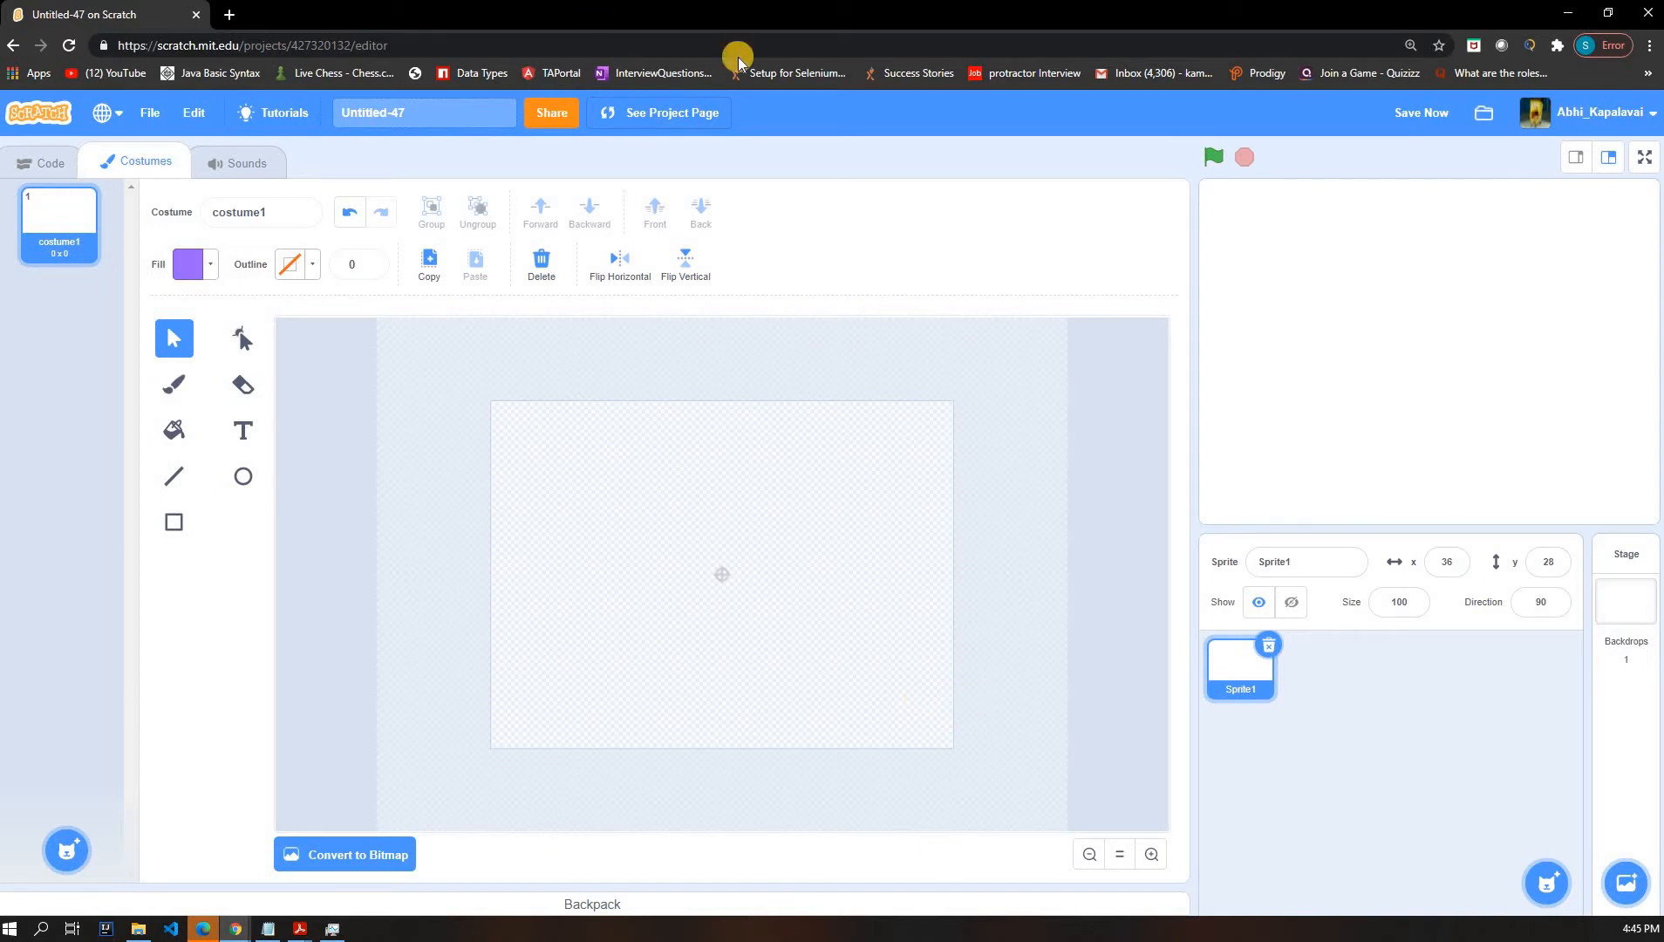
{"action": "mouse_move", "coordinate": [242, 433]}
{"action": "type", "text": "30"}
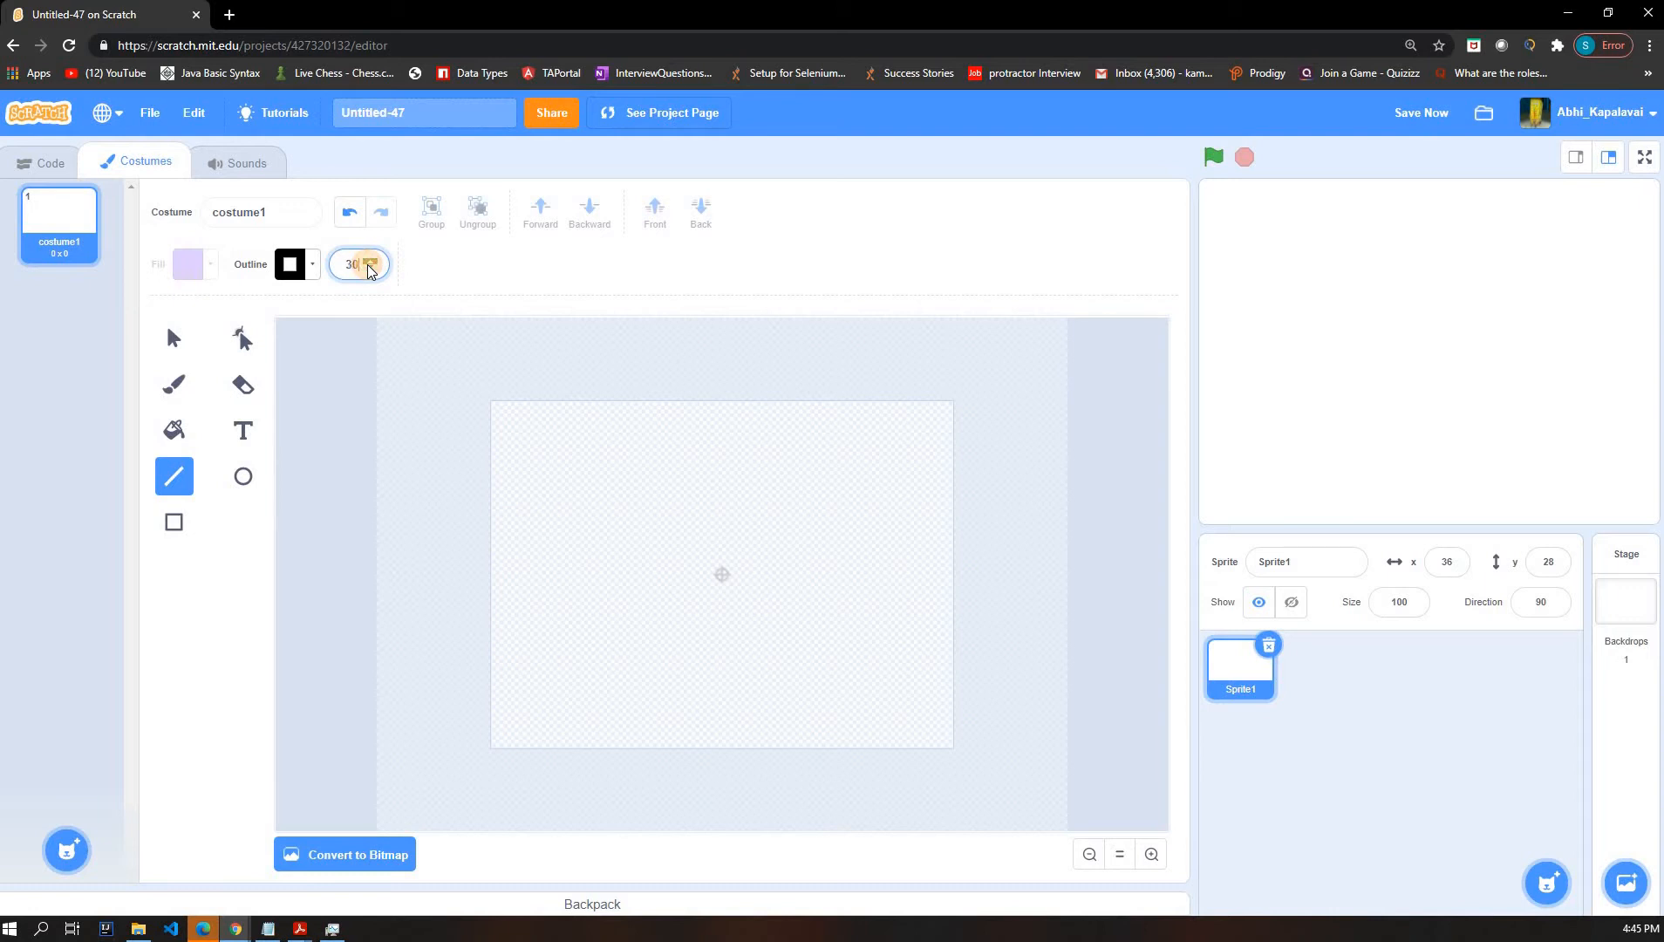
{"action": "left_click", "coordinate": [372, 260]}
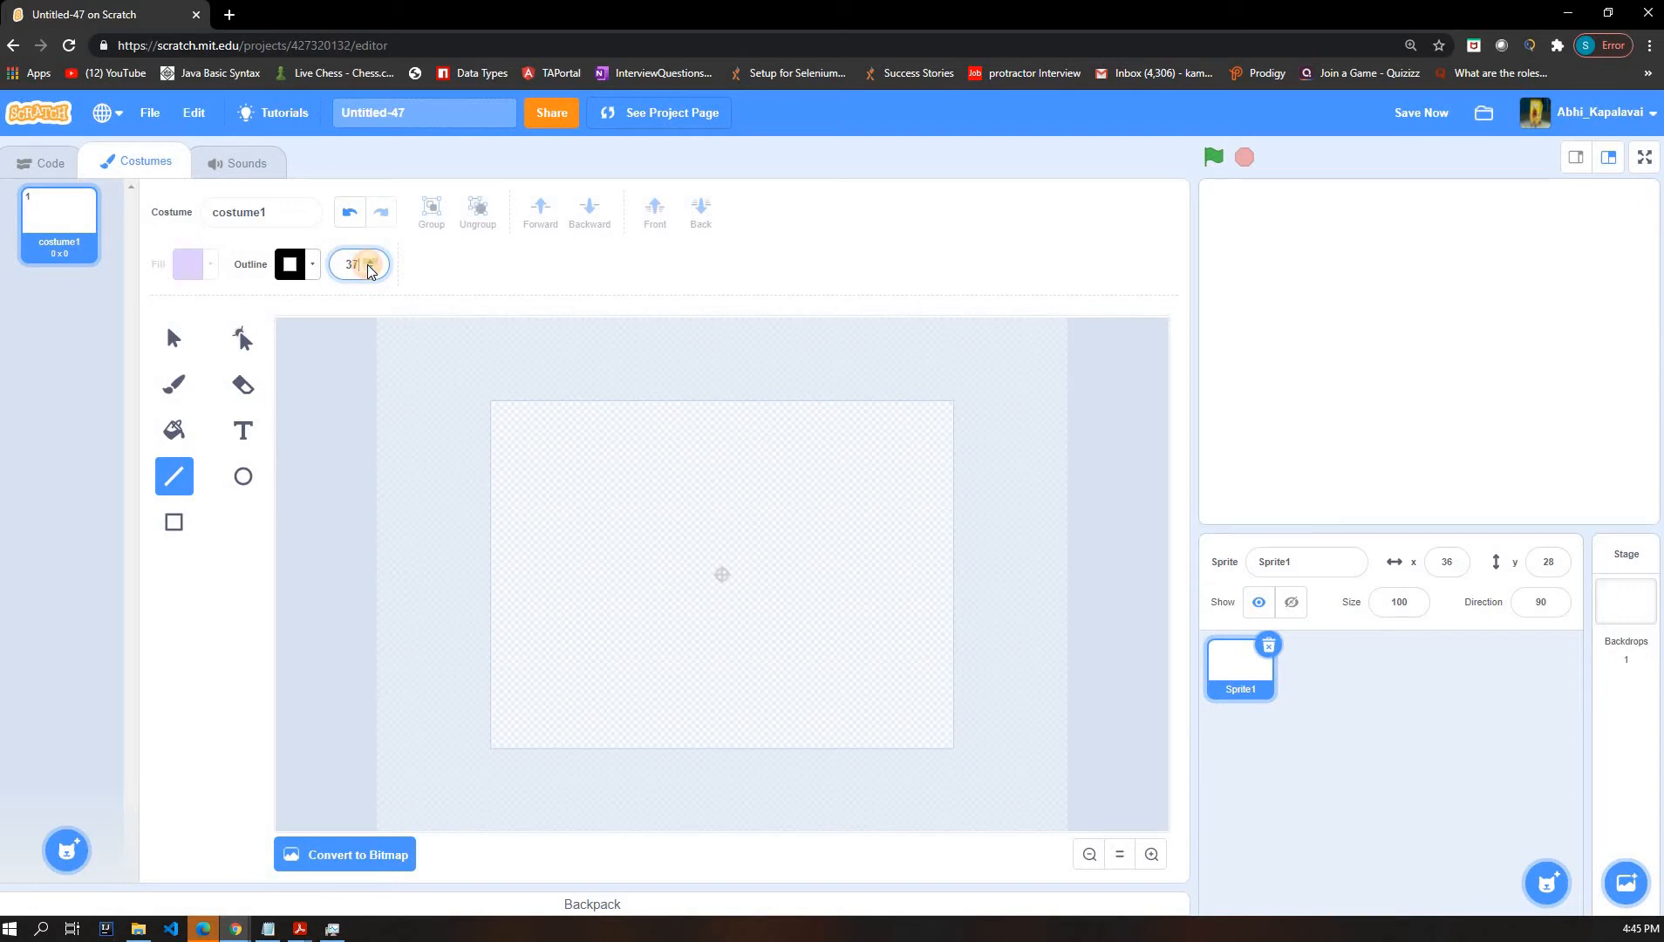
{"action": "left_click", "coordinate": [371, 260]}
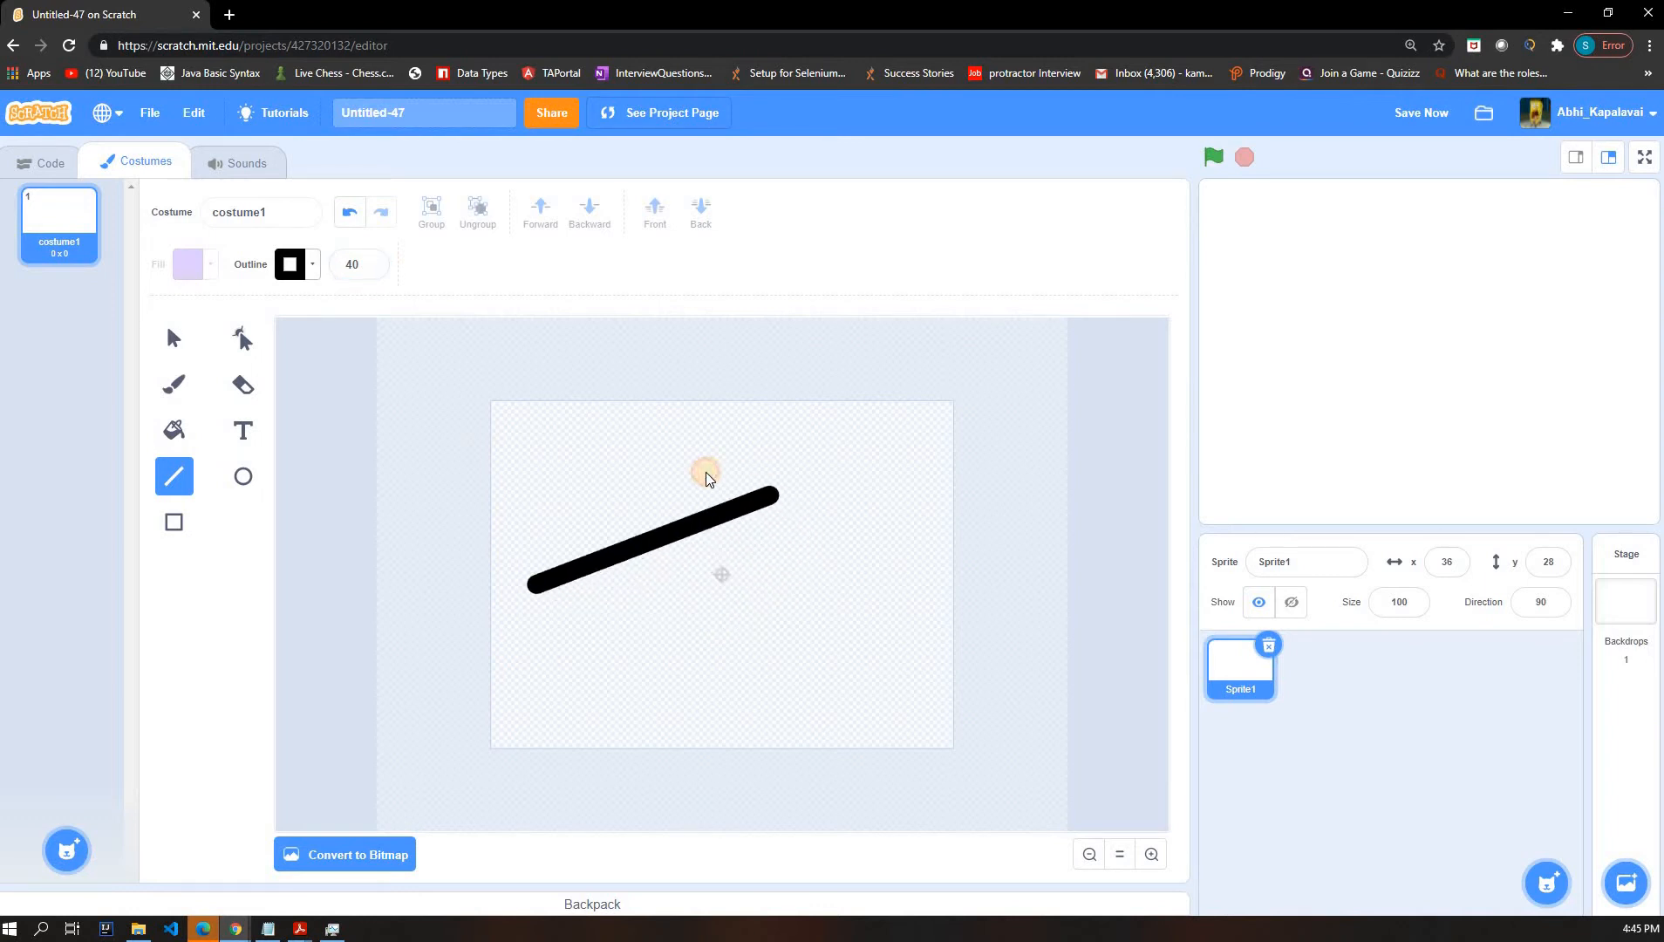
{"action": "left_click_drag", "start_coordinate": [701, 470], "coordinate": [839, 583]}
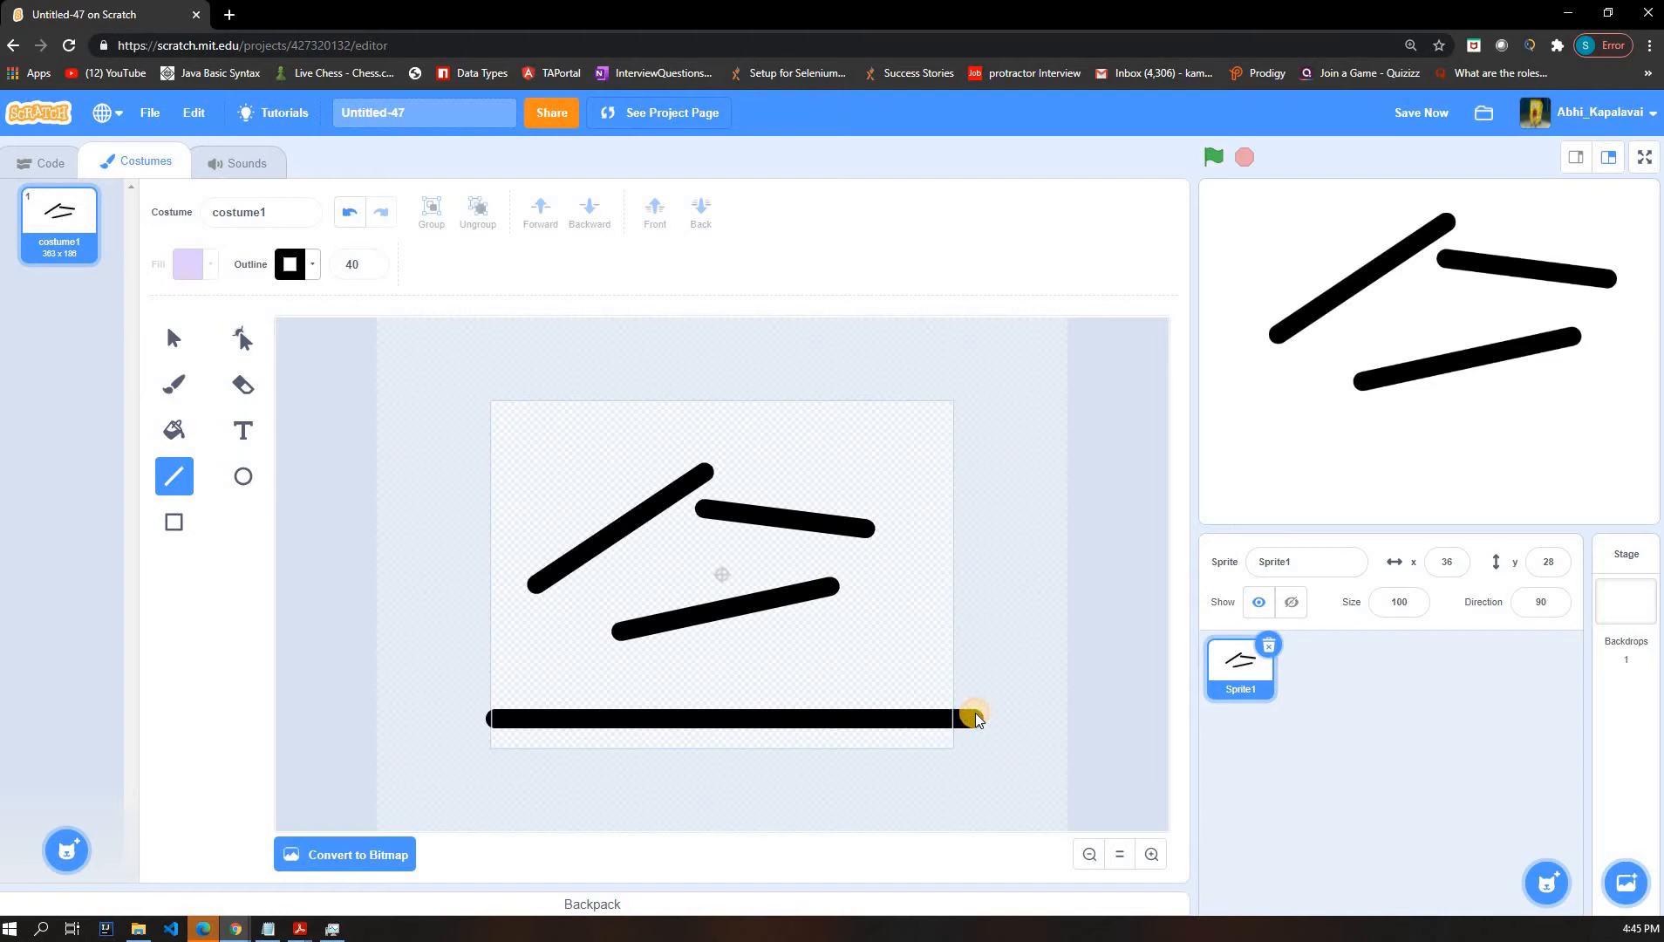
{"action": "left_click_drag", "start_coordinate": [975, 719], "coordinate": [953, 719]}
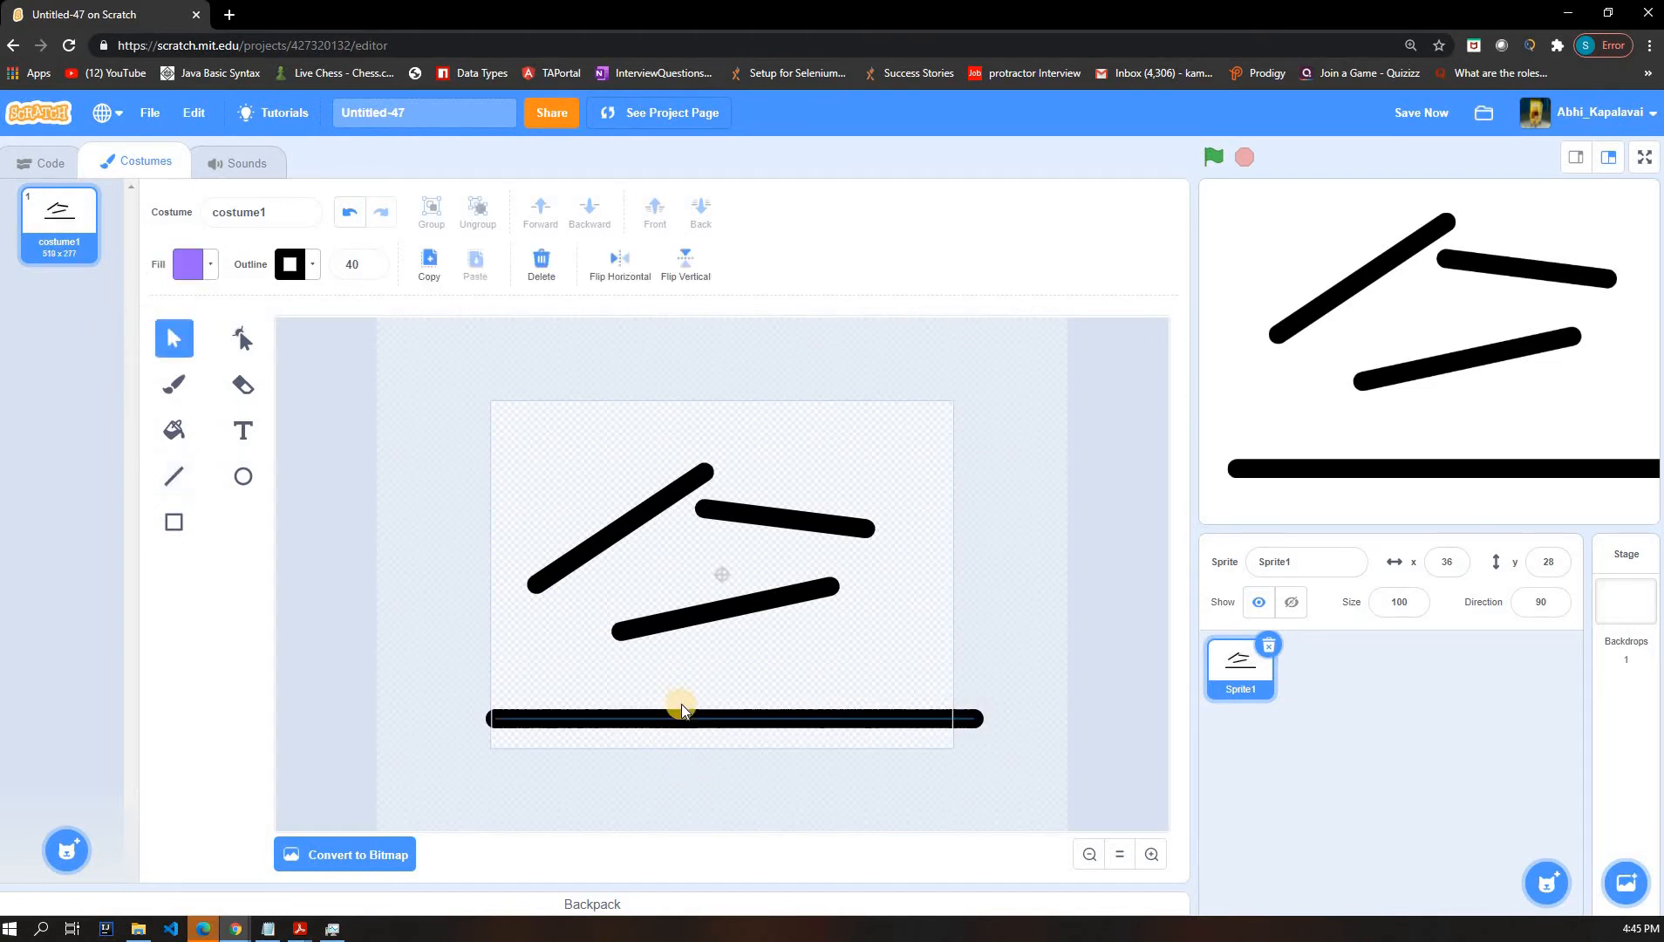
{"action": "left_click", "coordinate": [679, 719]}
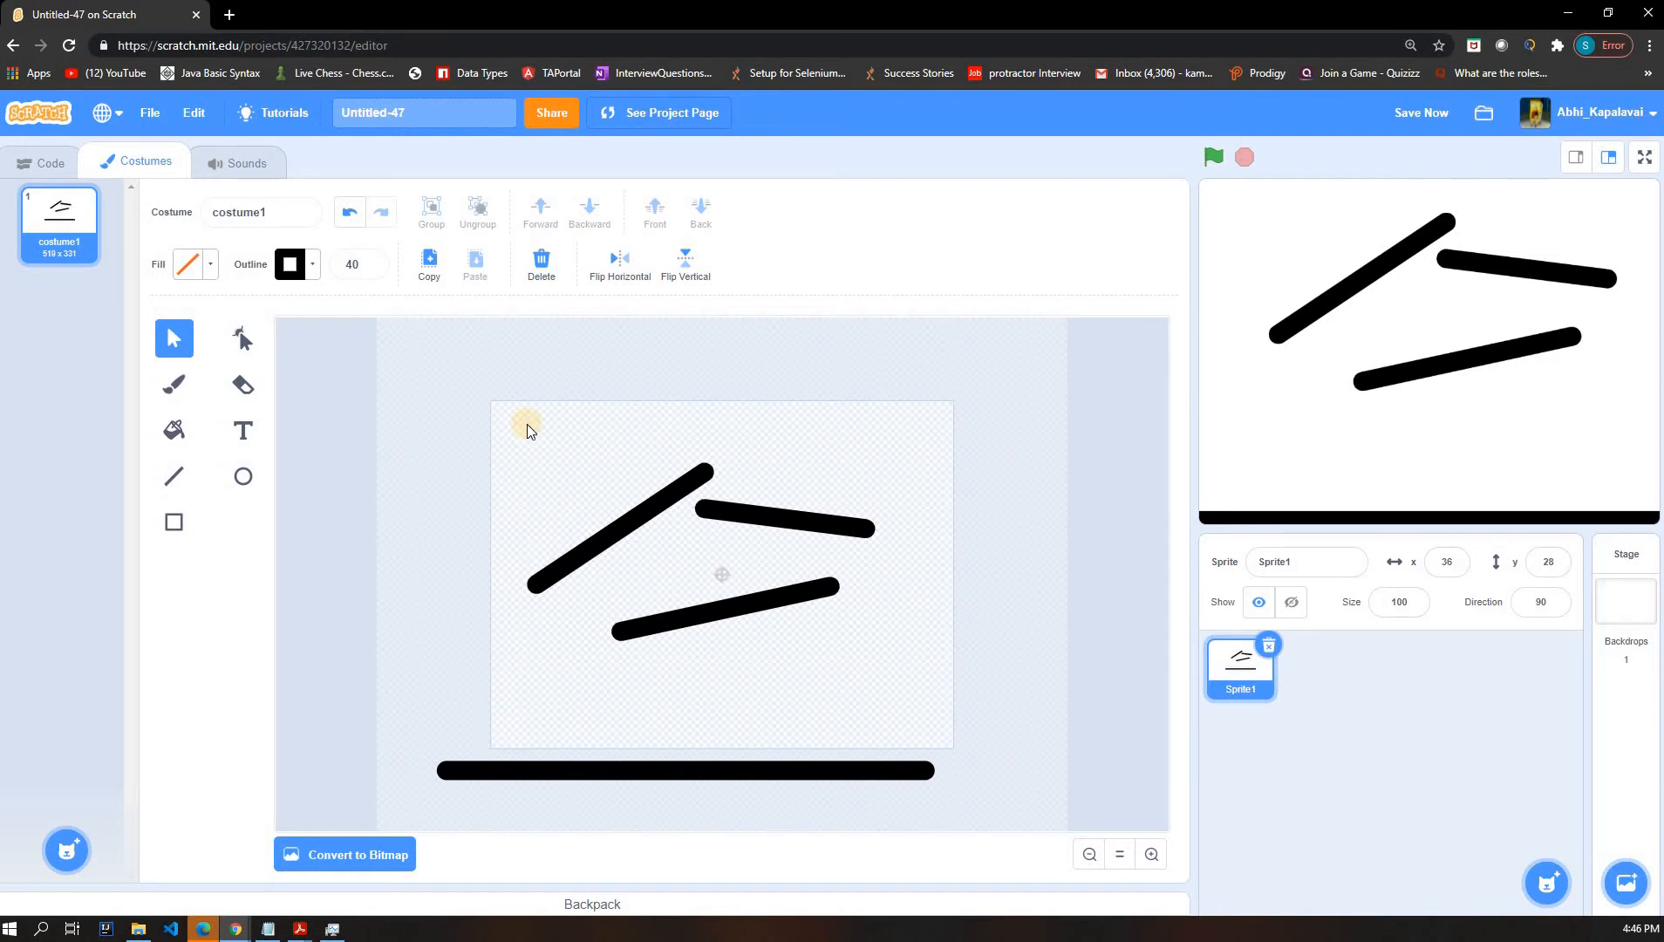
{"action": "mouse_move", "coordinate": [696, 773]}
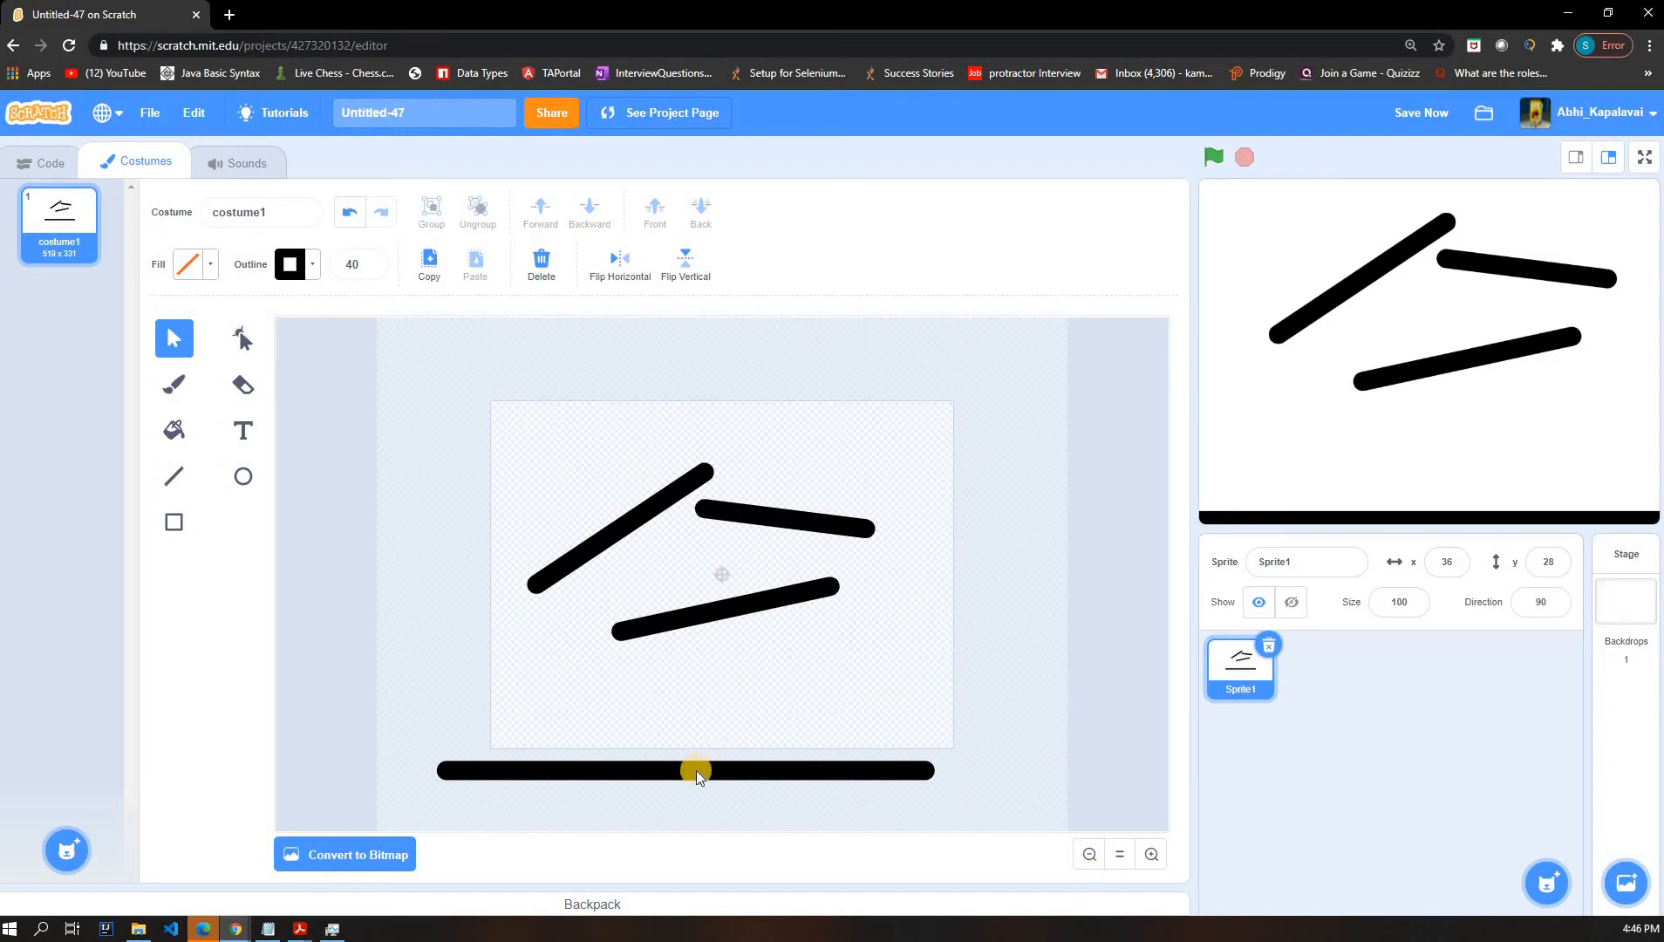
{"action": "left_click_drag", "start_coordinate": [696, 771], "coordinate": [731, 722]}
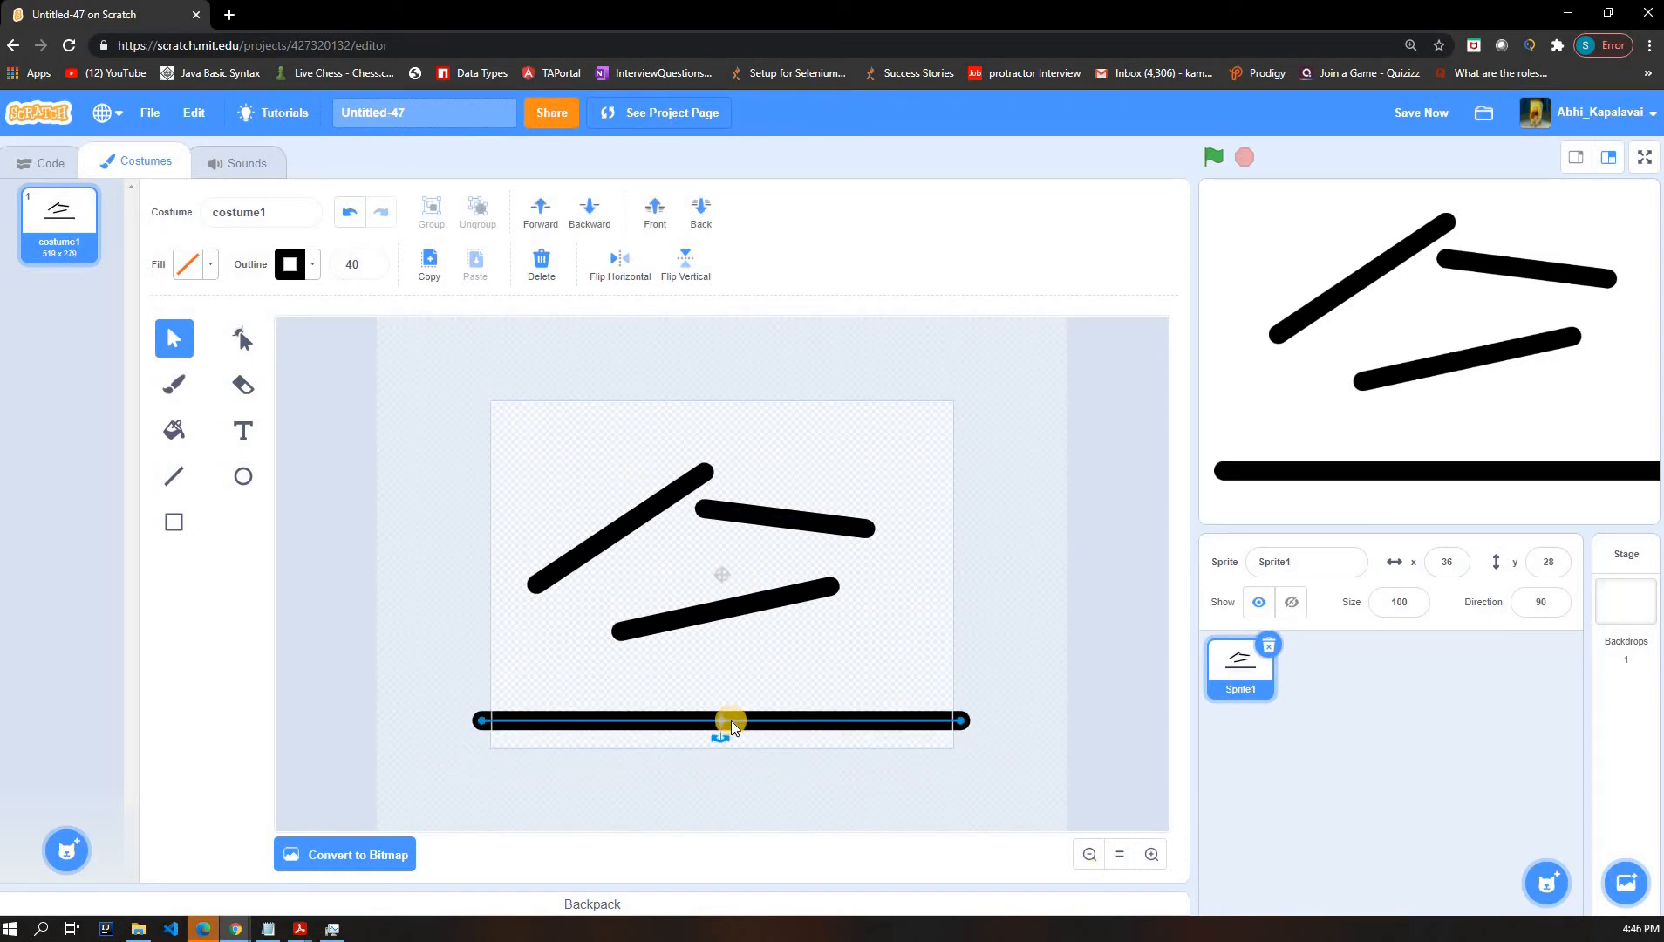
{"action": "left_click_drag", "start_coordinate": [731, 722], "coordinate": [701, 748]}
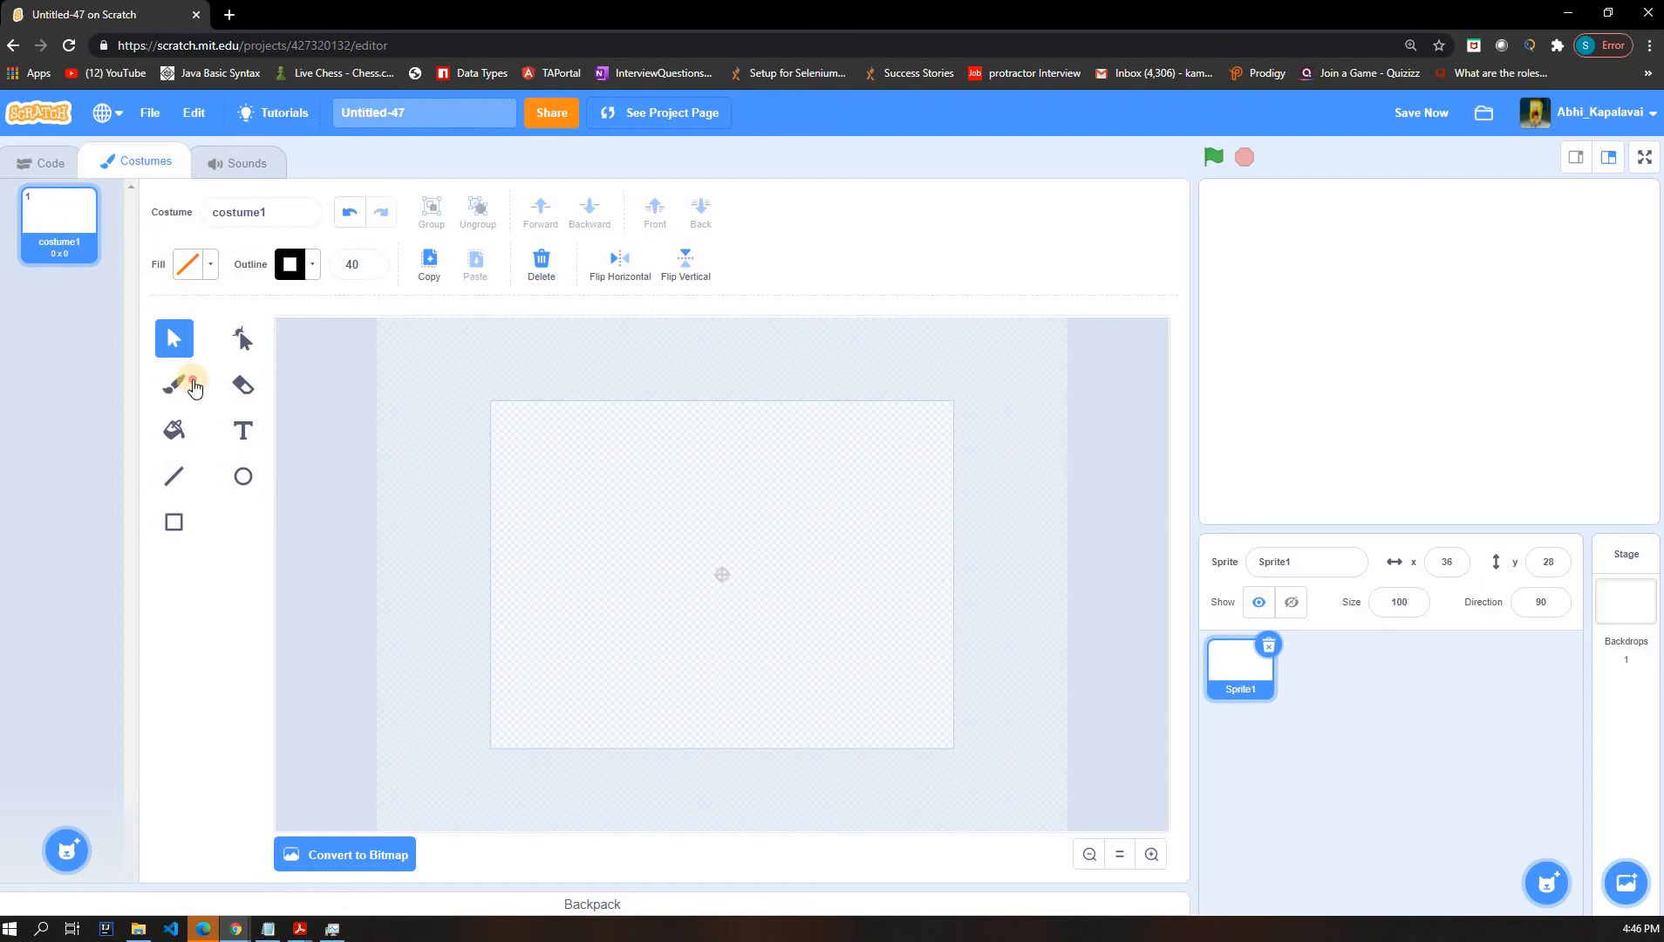
- Choose the Brush tool and set its paint colour to black
{"action": "left_click", "coordinate": [172, 383]}
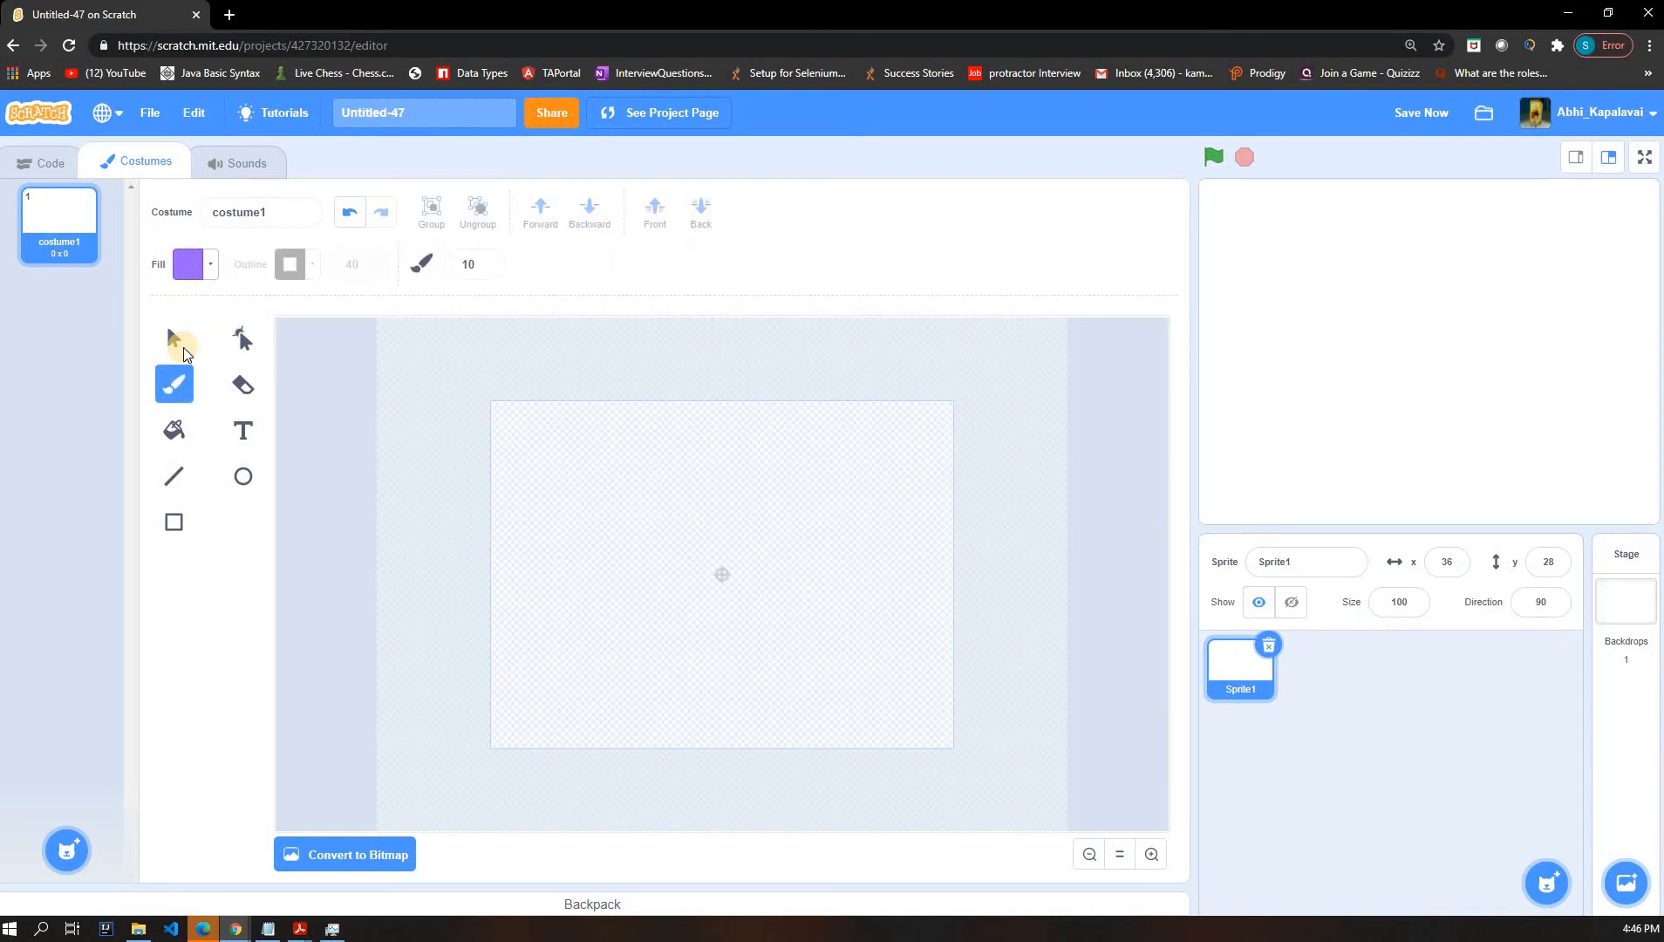
{"action": "left_click", "coordinate": [189, 264]}
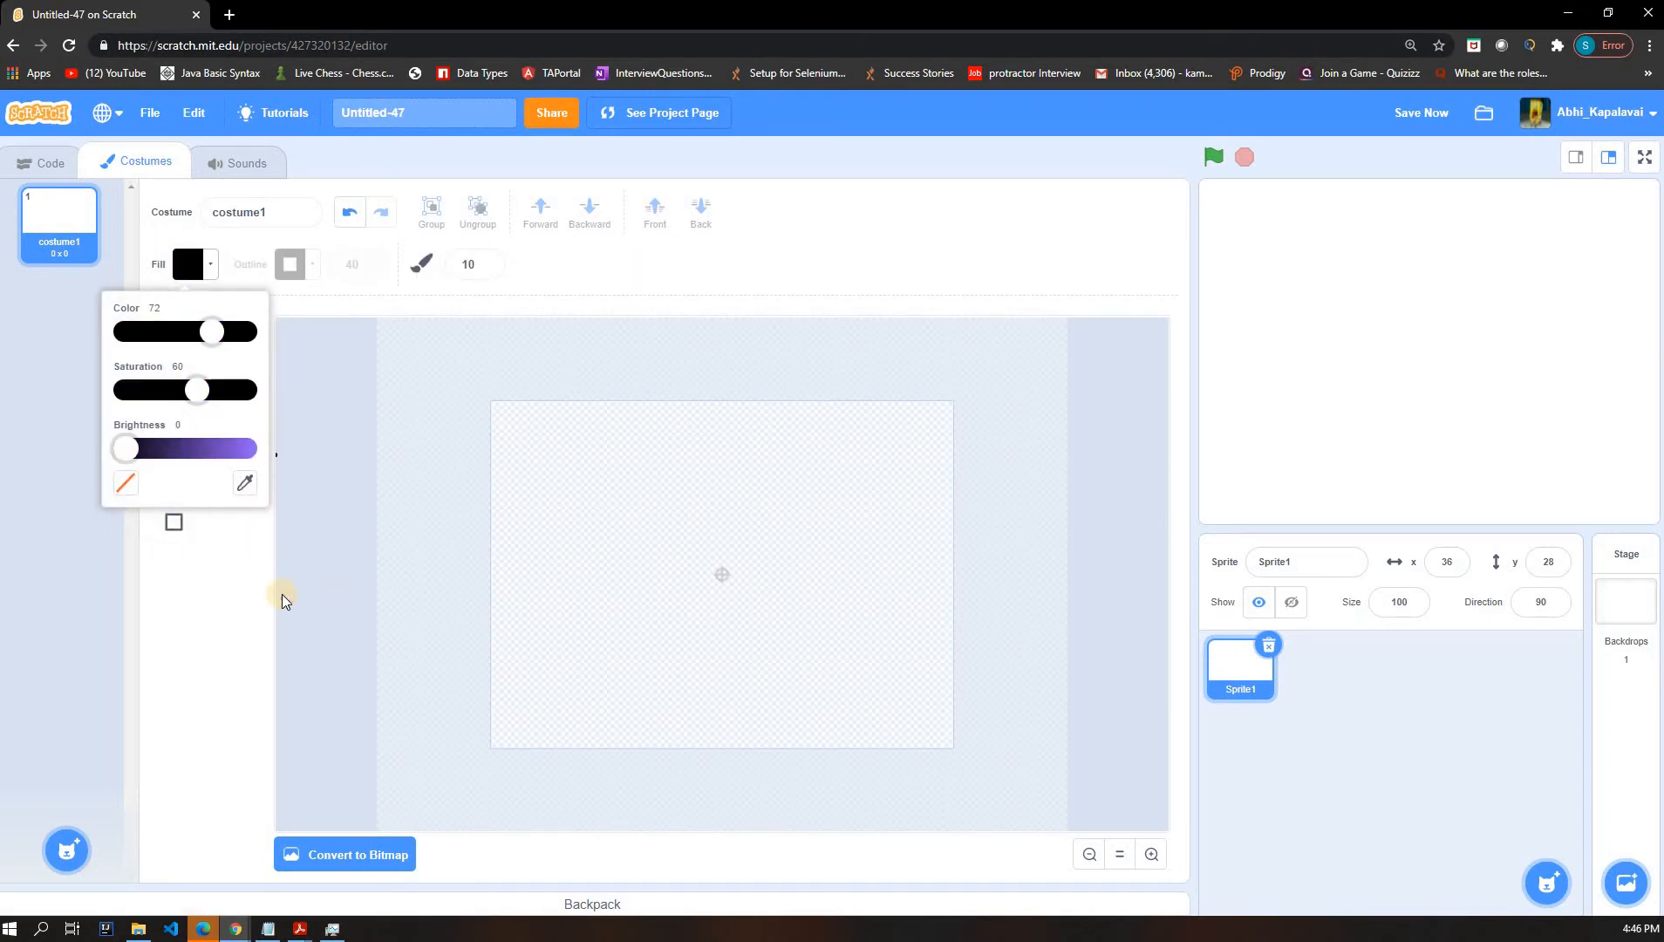
{"action": "left_click", "coordinate": [487, 265]}
{"action": "type", "text": "0"}
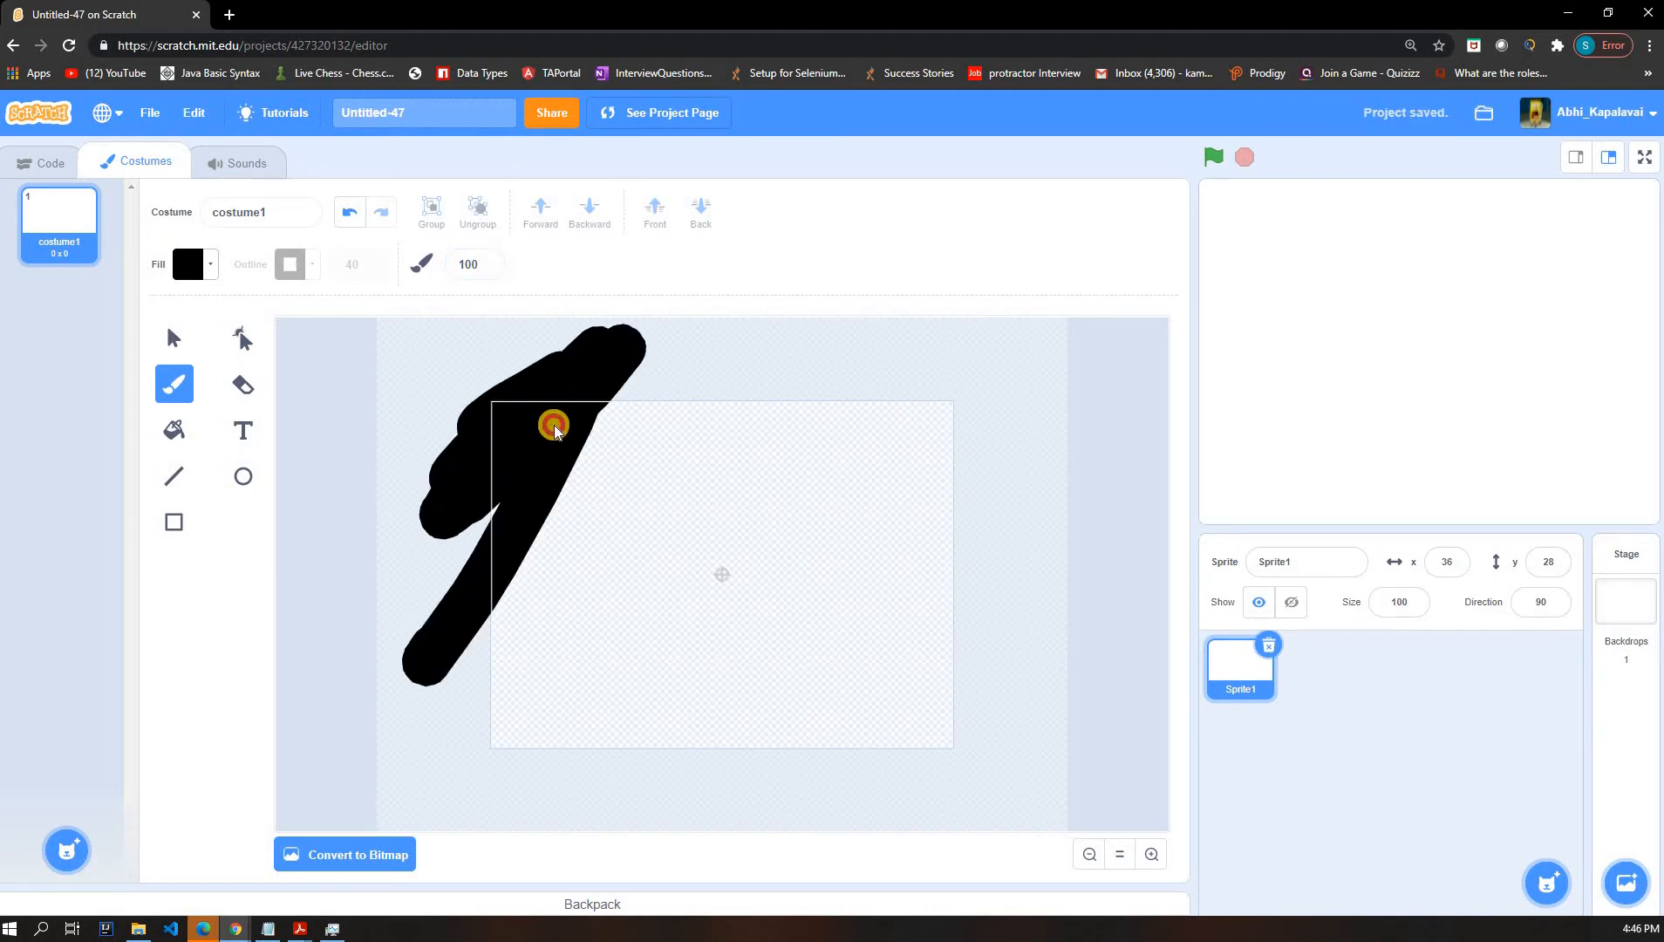
- Paint broad black brush strokes across the canvas into a huge blob
{"action": "left_click_drag", "start_coordinate": [553, 423], "coordinate": [575, 558]}
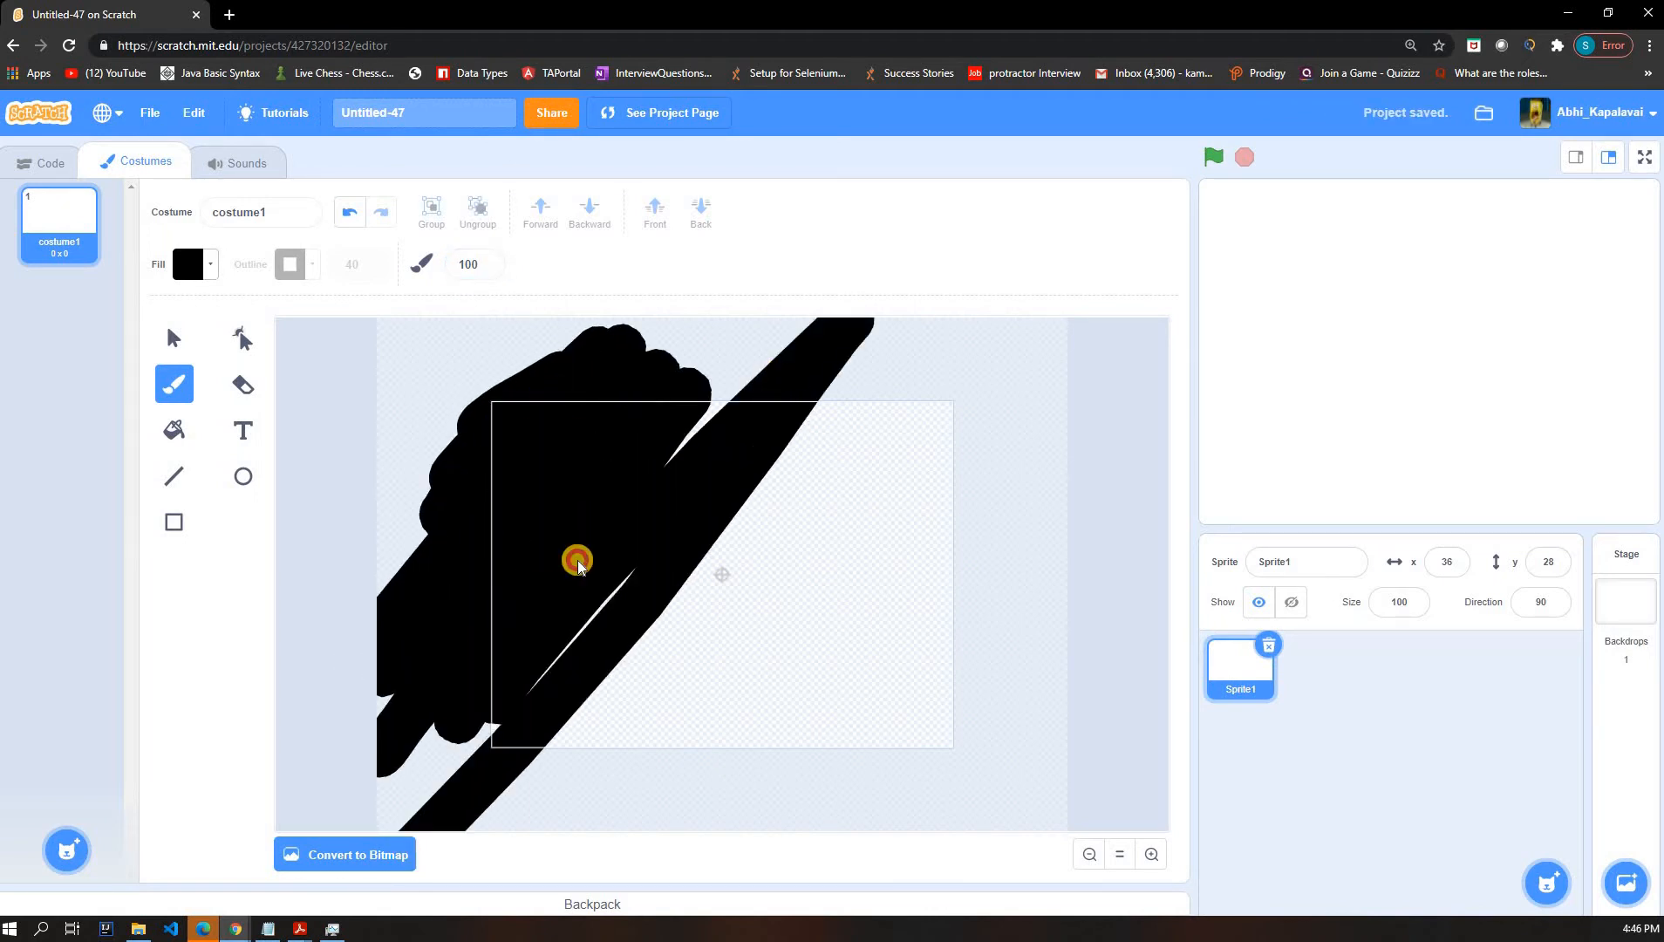
{"action": "left_click_drag", "start_coordinate": [575, 558], "coordinate": [576, 769]}
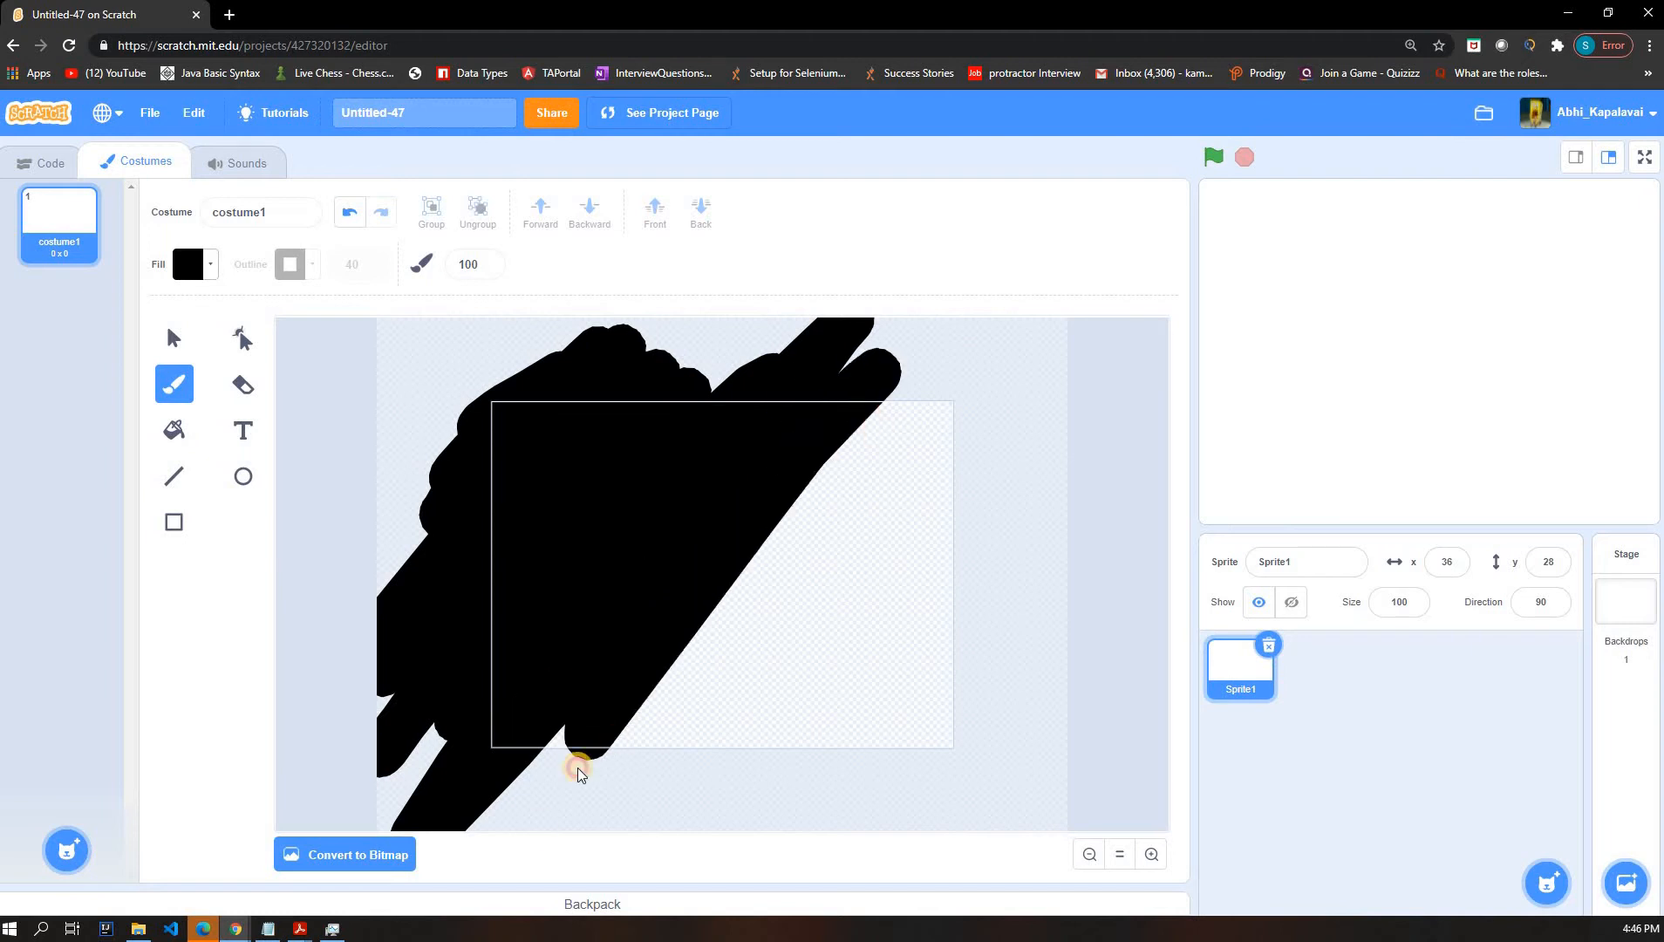
{"action": "left_click_drag", "start_coordinate": [579, 769], "coordinate": [682, 709]}
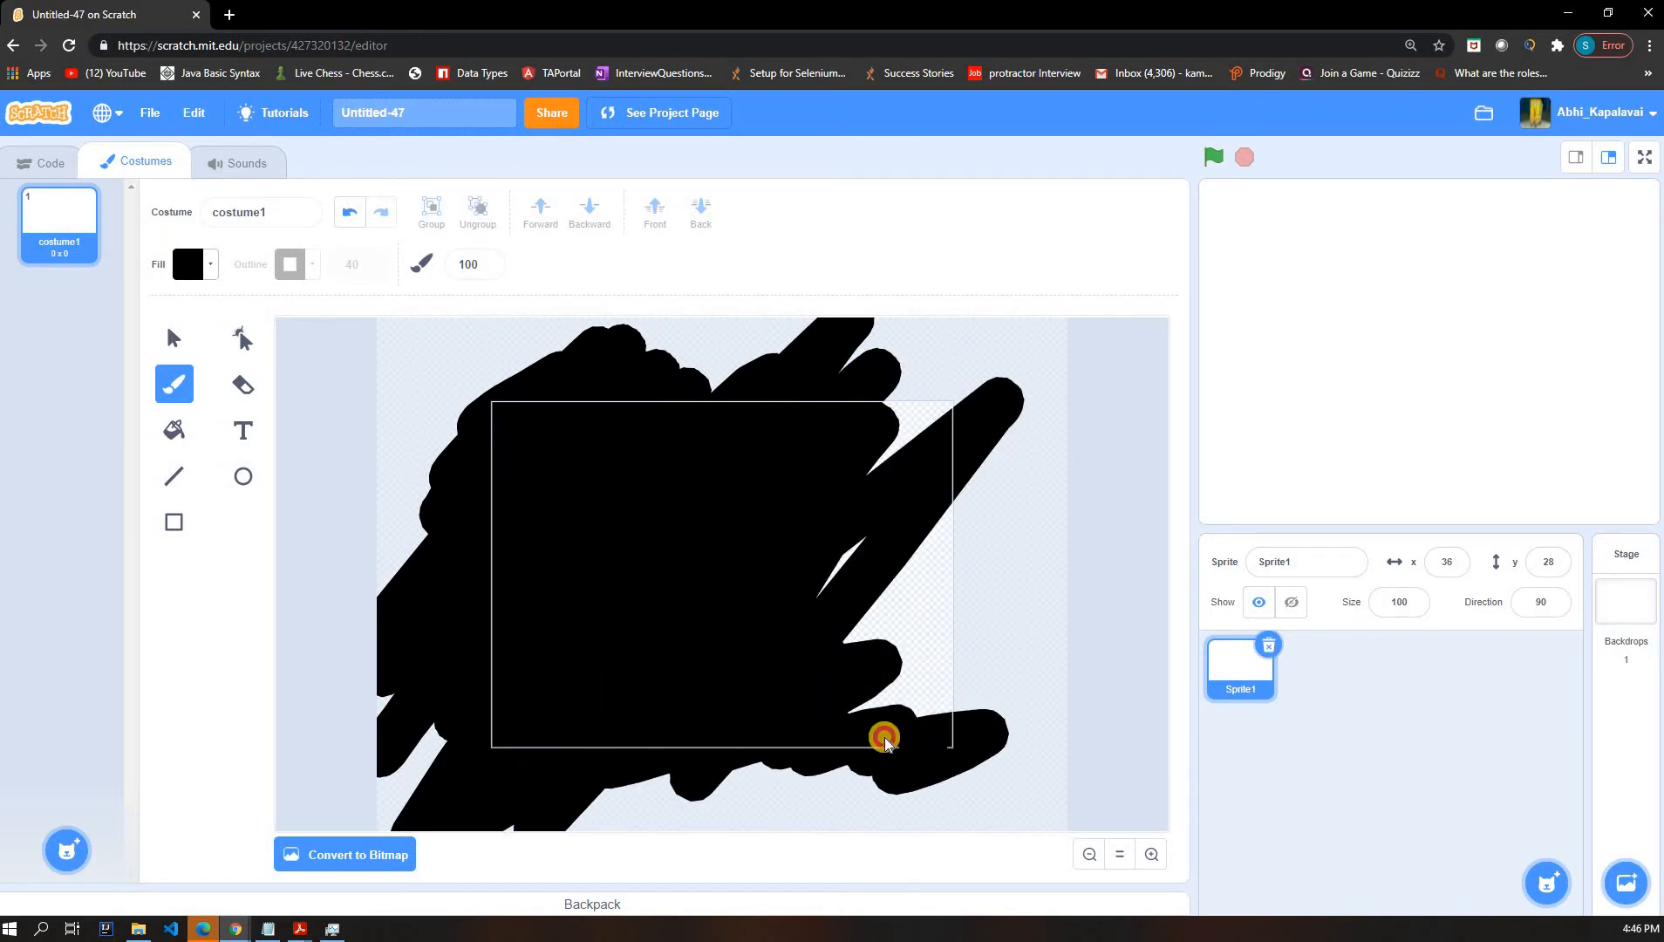
{"action": "left_click_drag", "start_coordinate": [882, 738], "coordinate": [803, 759]}
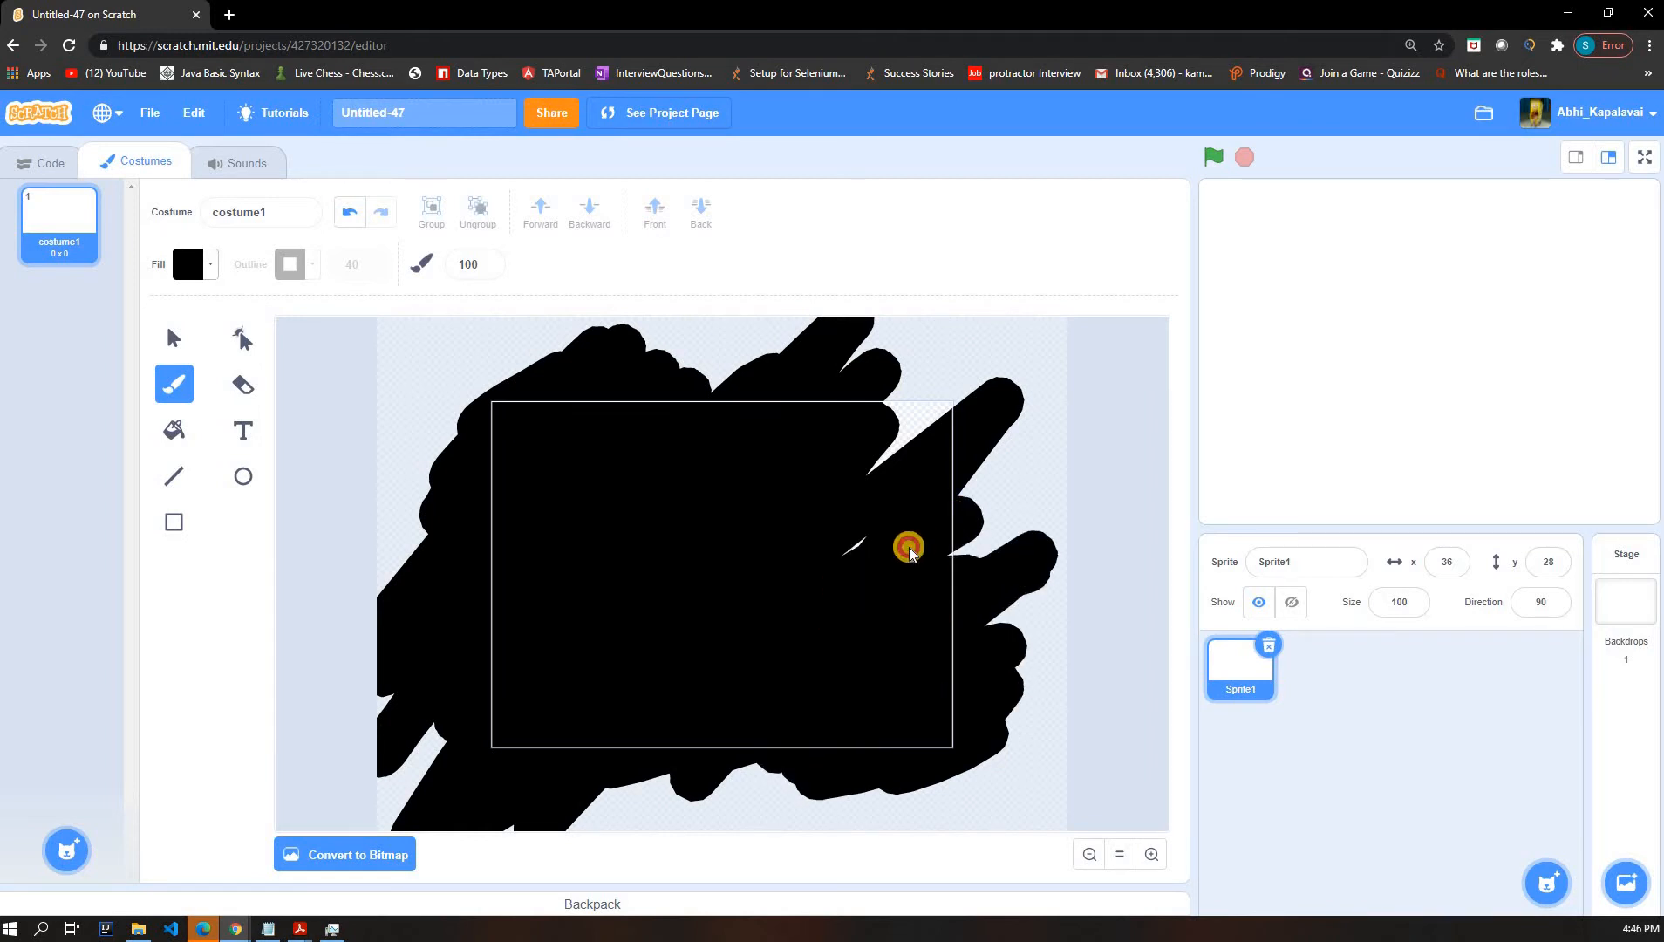
{"action": "left_click_drag", "start_coordinate": [907, 546], "coordinate": [886, 392]}
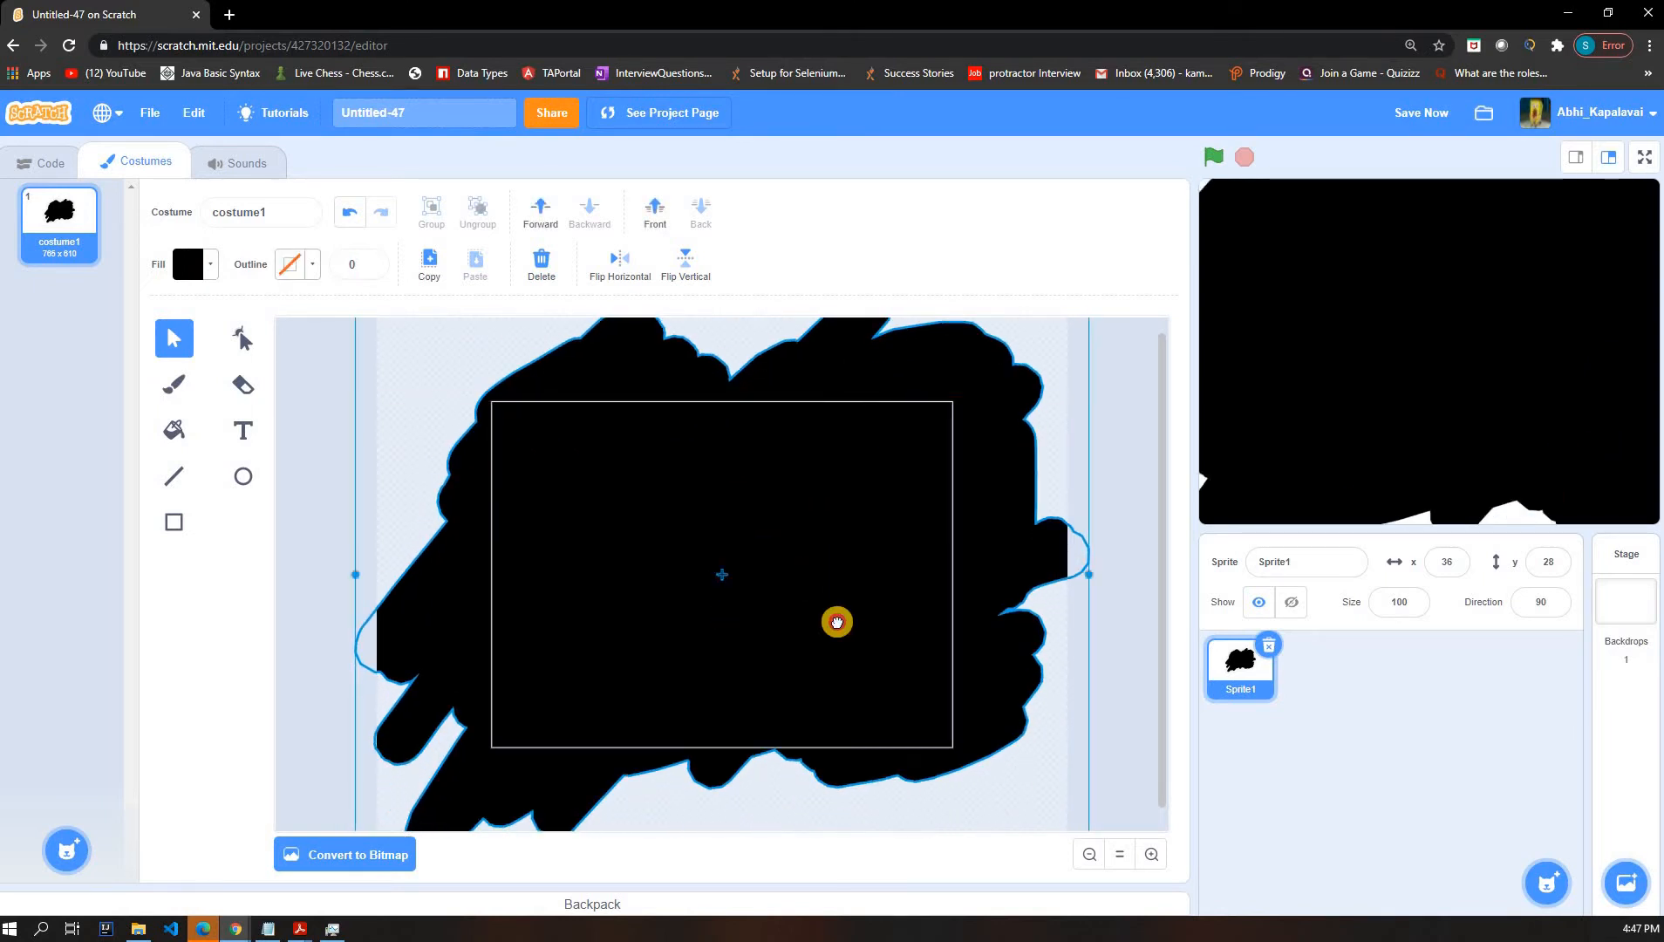
{"action": "left_click_drag", "start_coordinate": [835, 621], "coordinate": [506, 590]}
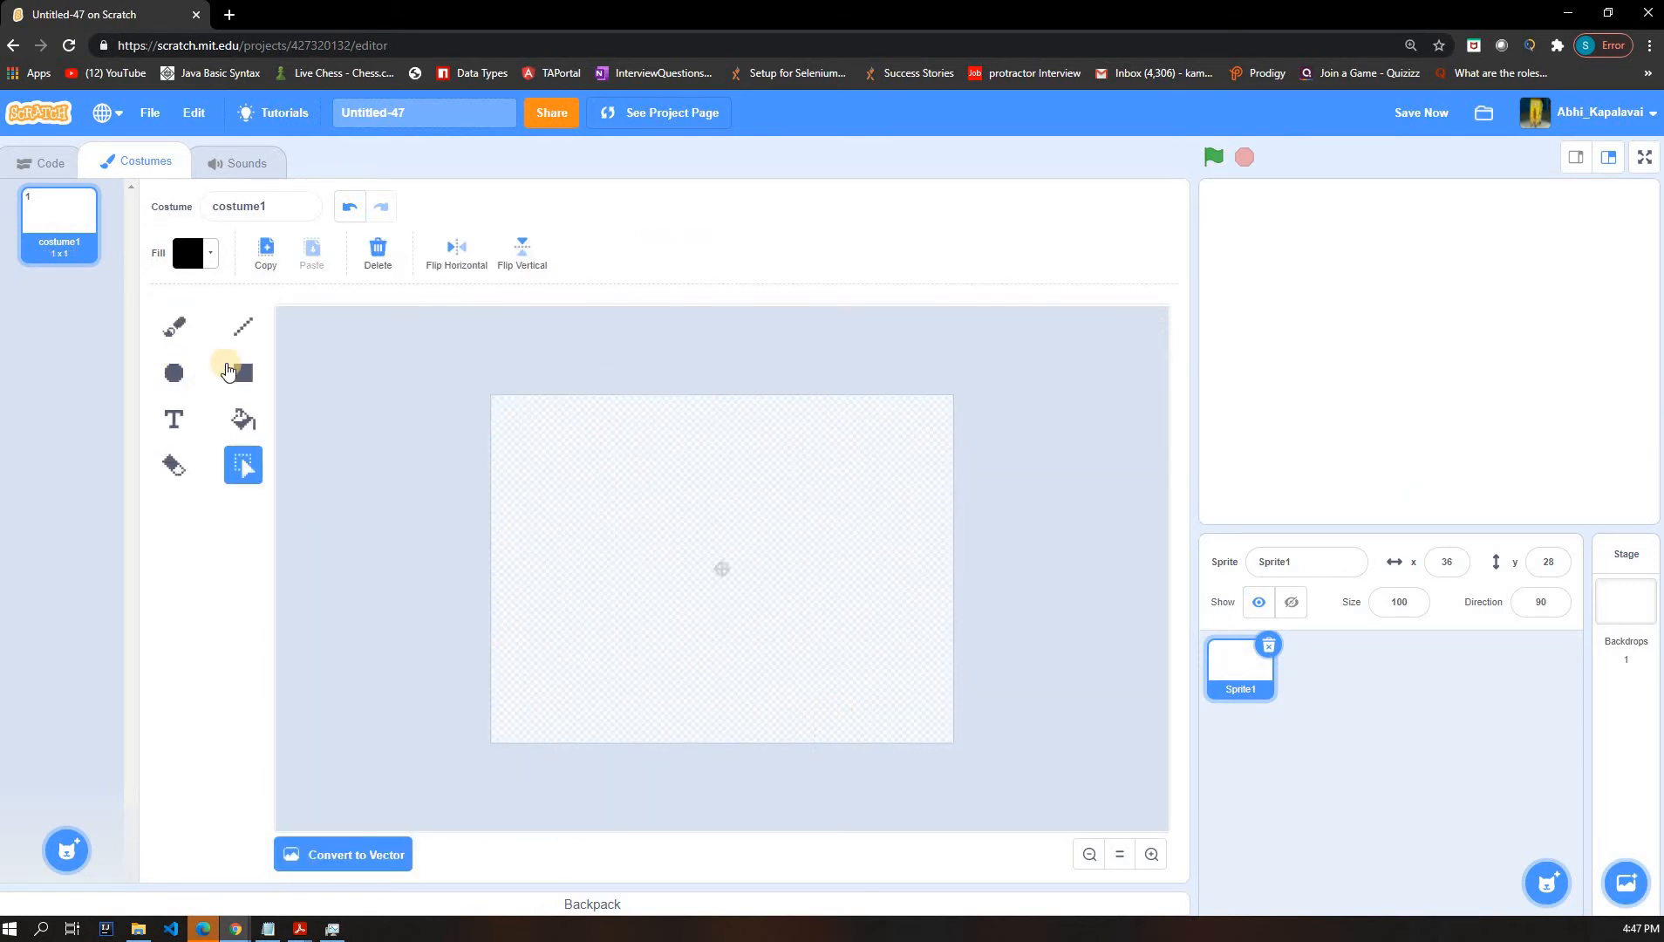
{"action": "mouse_move", "coordinate": [174, 374]}
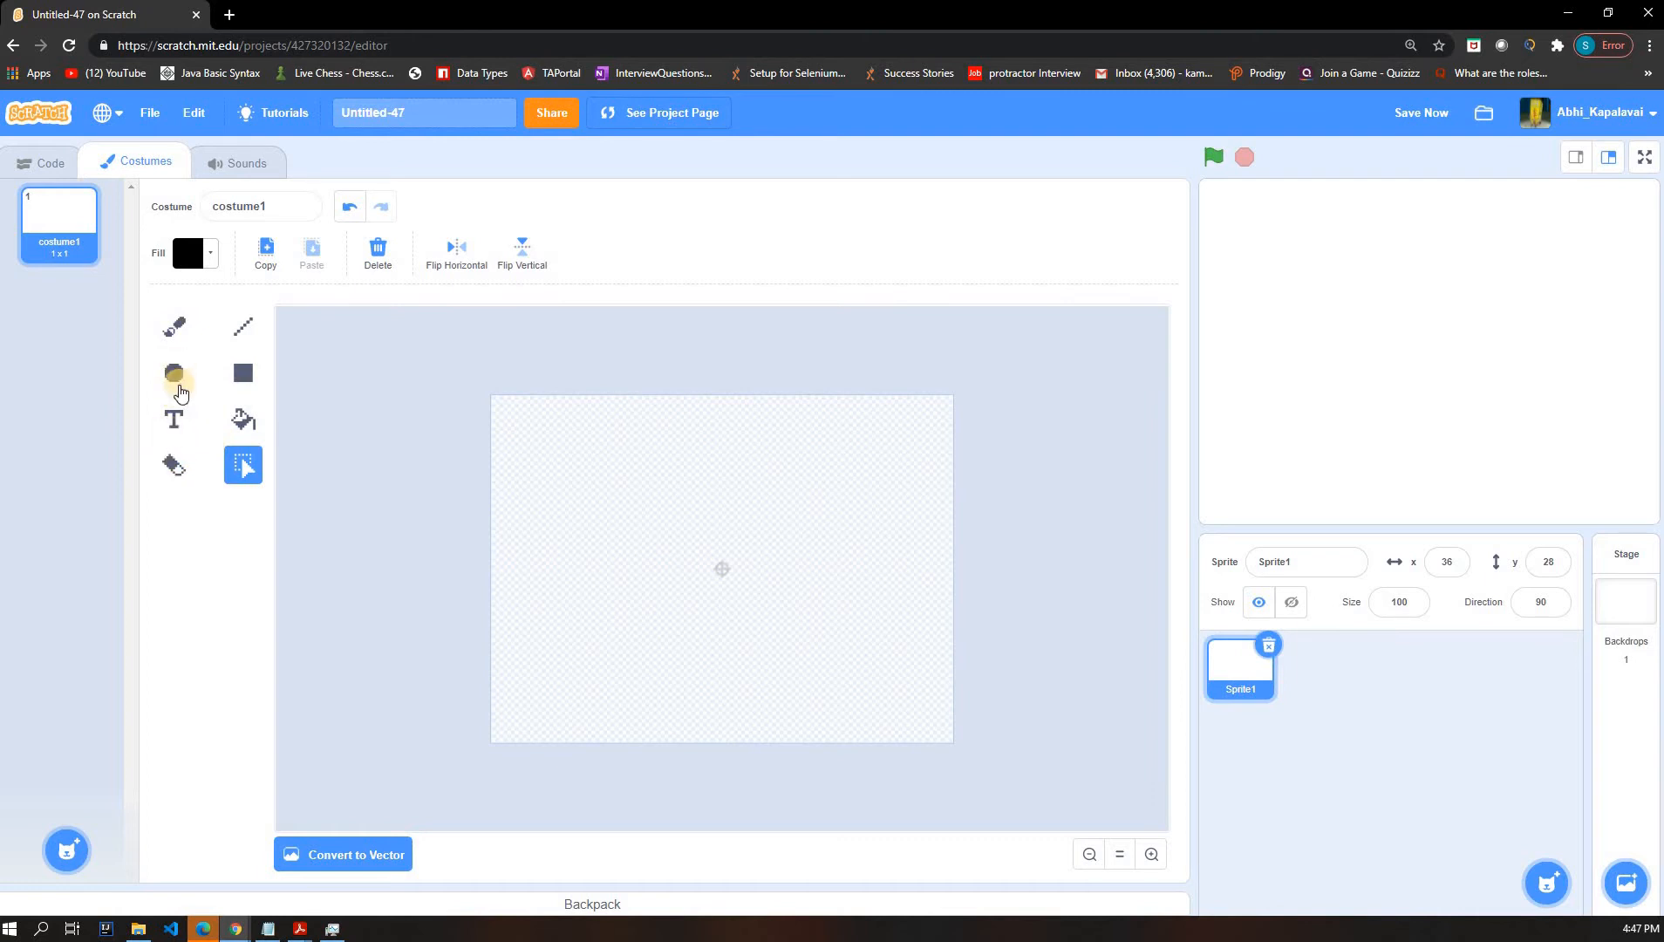
{"action": "left_click", "coordinate": [173, 326]}
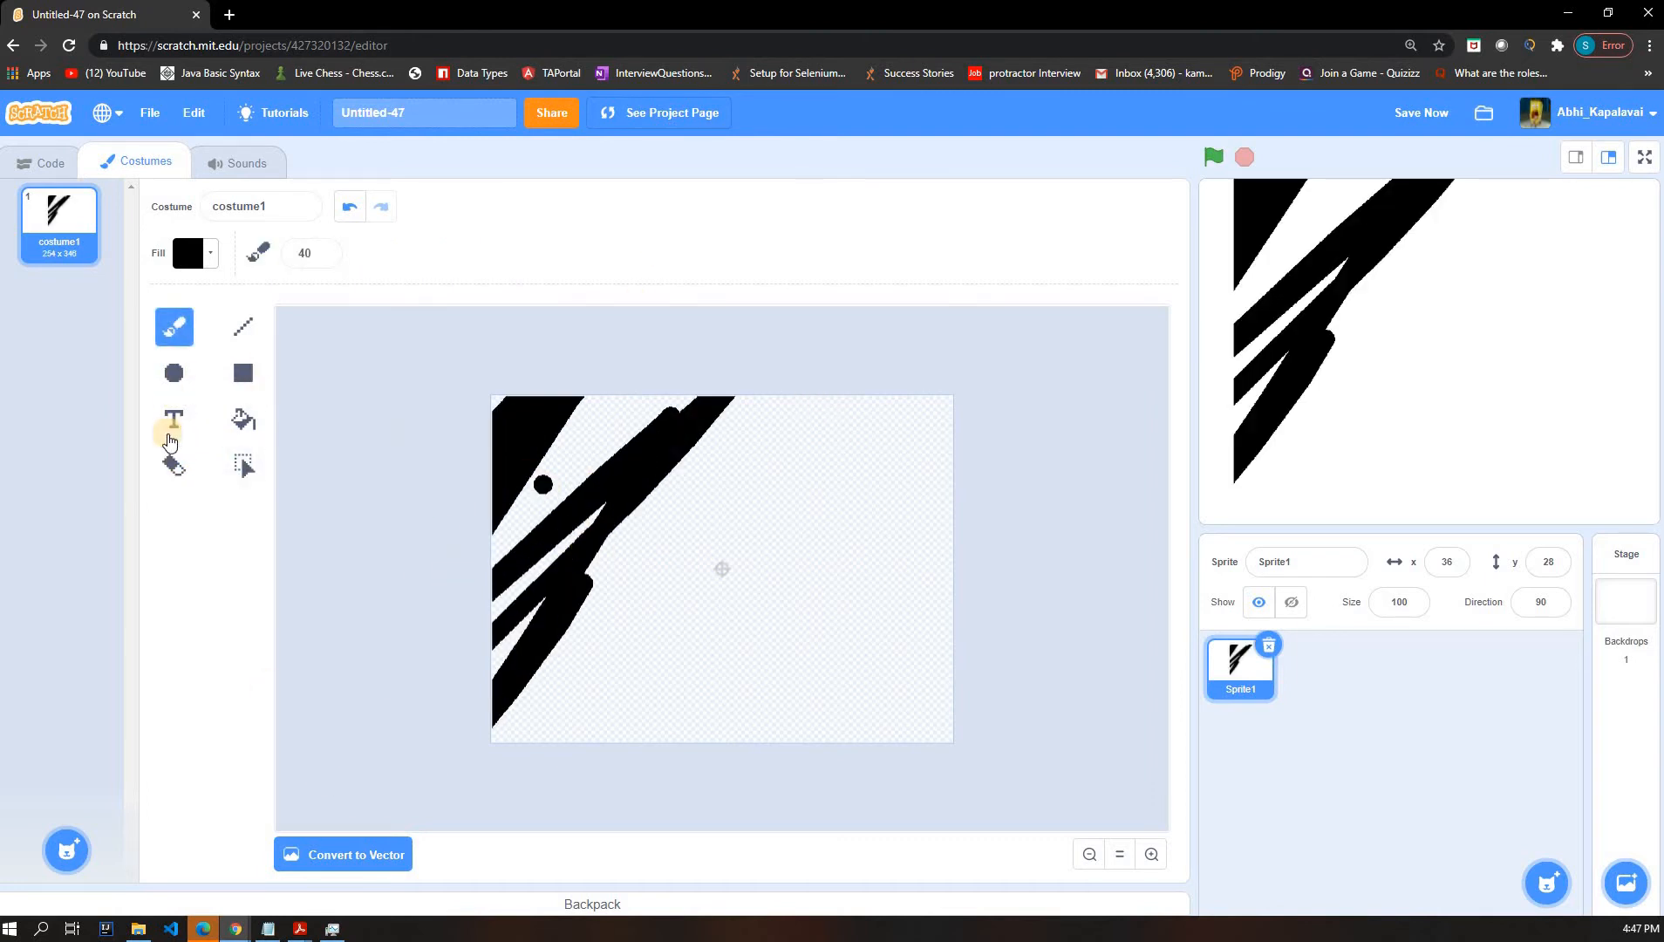
{"action": "left_click", "coordinate": [242, 466]}
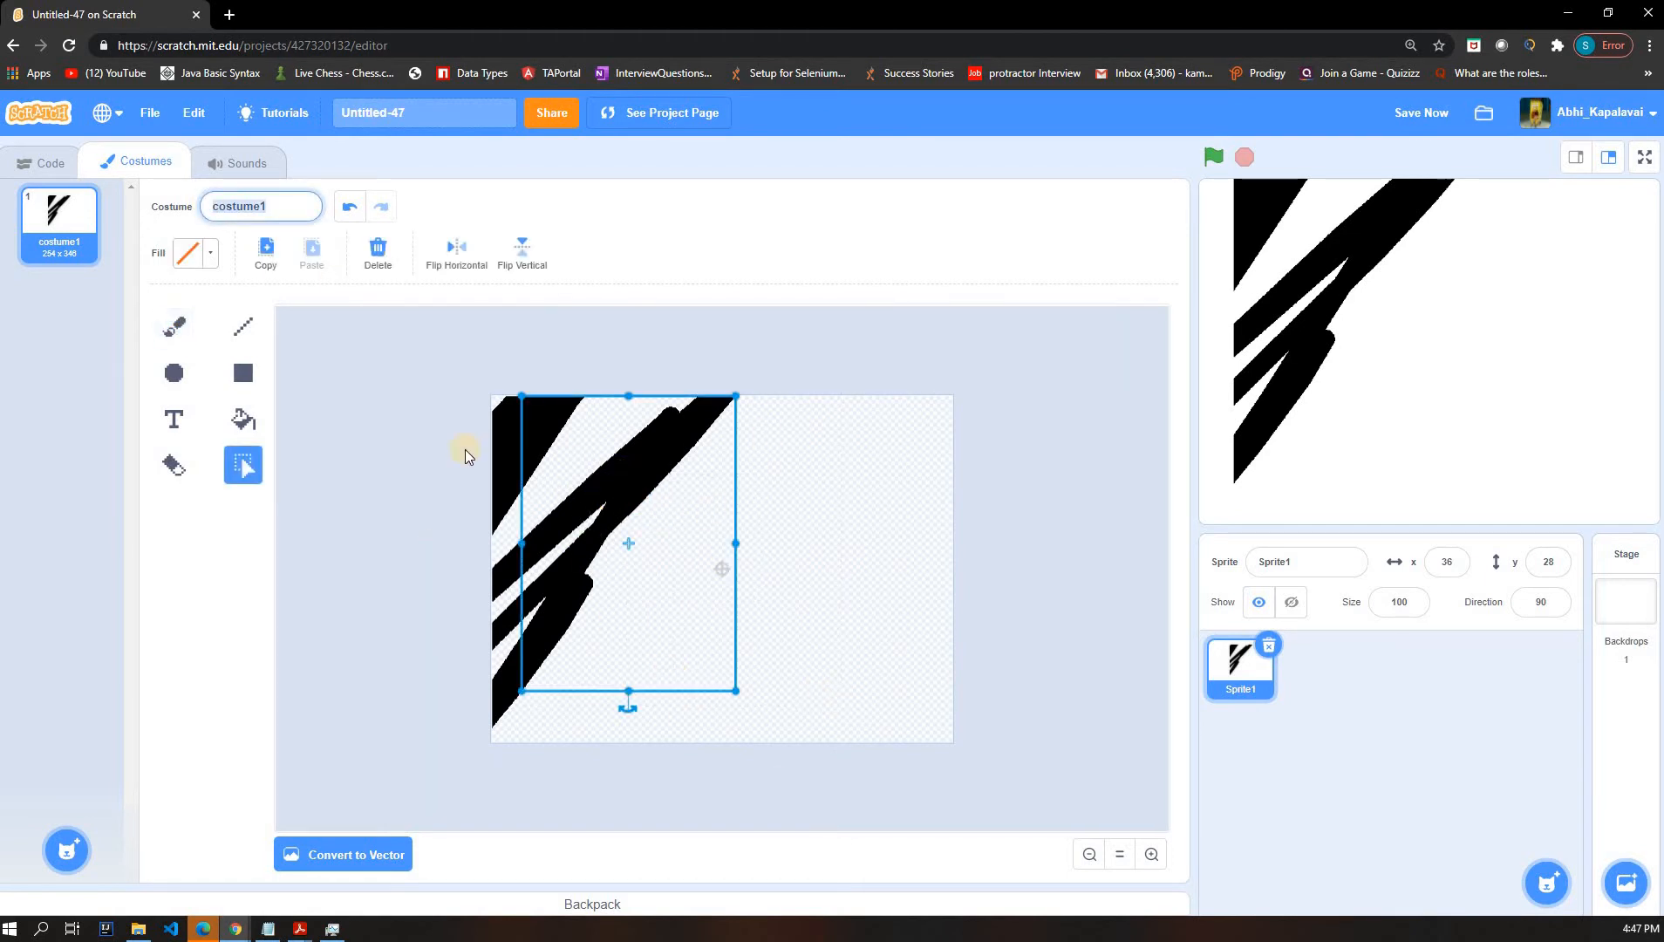
{"action": "left_click", "coordinate": [1033, 800]}
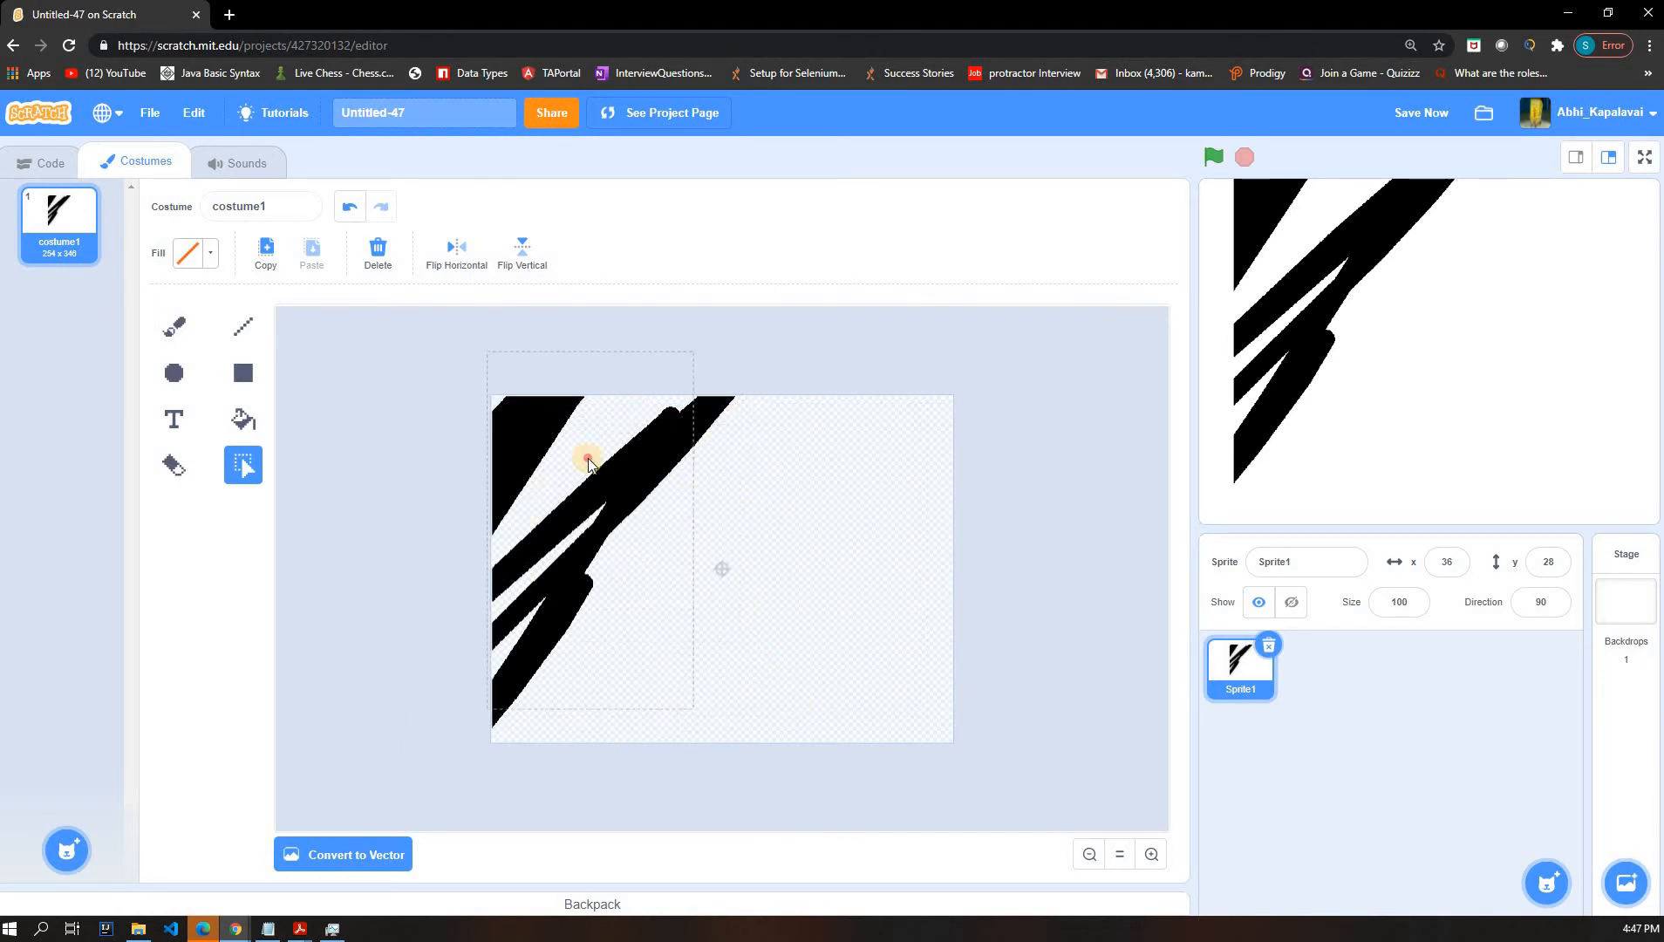
{"action": "left_click_drag", "start_coordinate": [590, 462], "coordinate": [811, 492]}
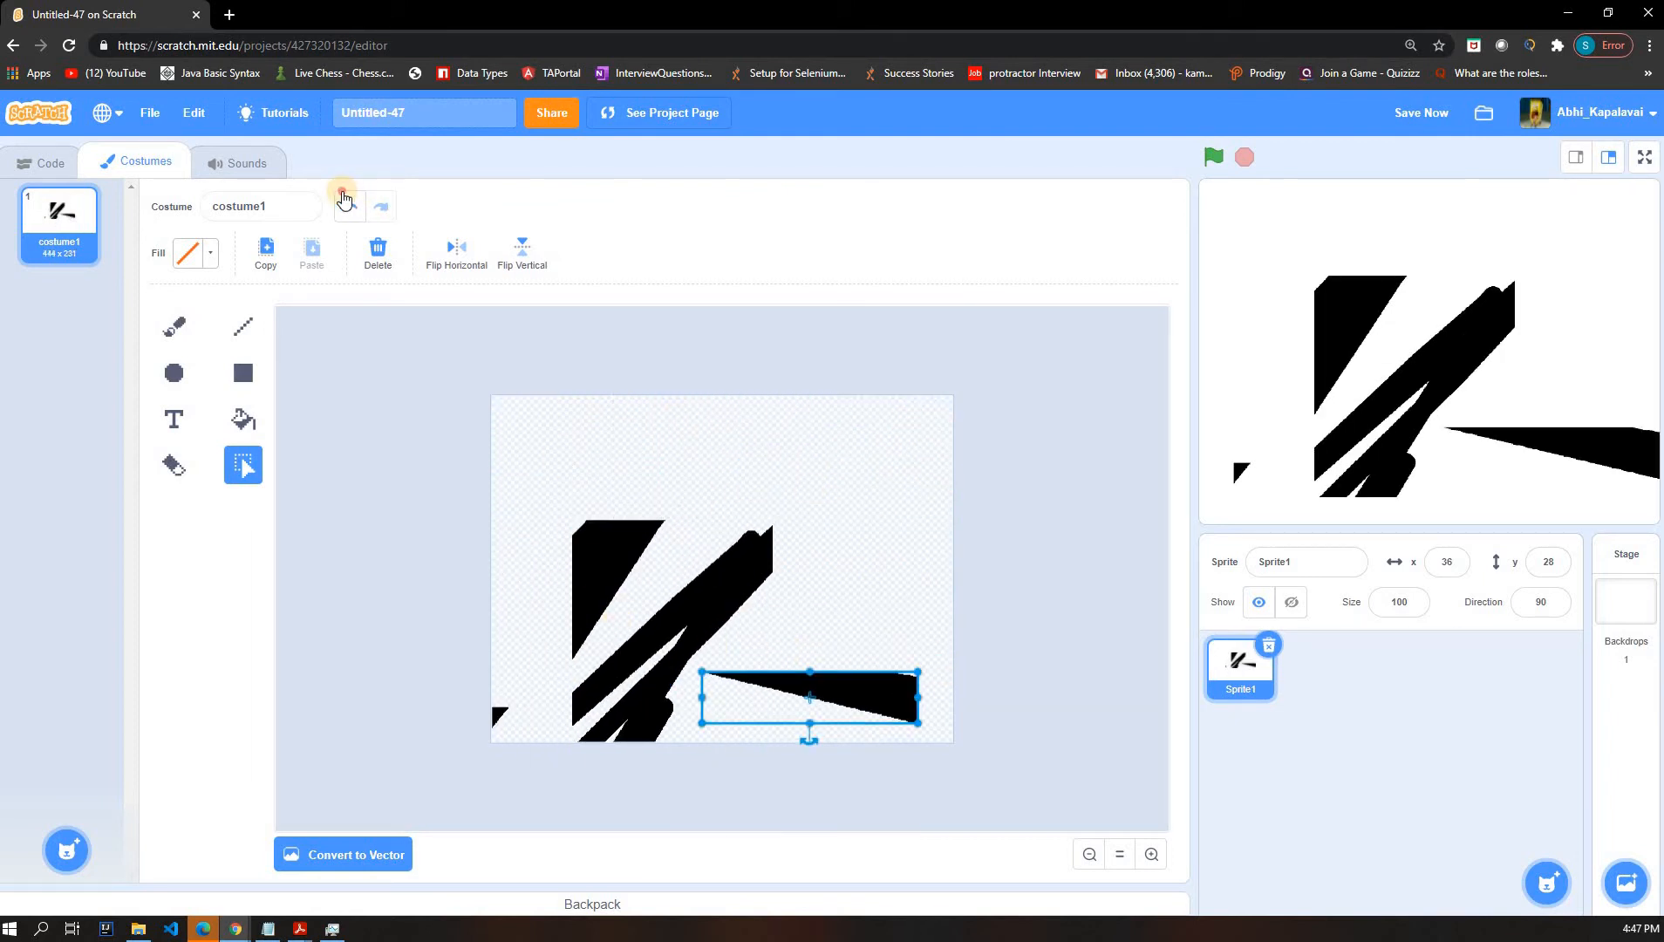
{"action": "left_click", "coordinate": [342, 208]}
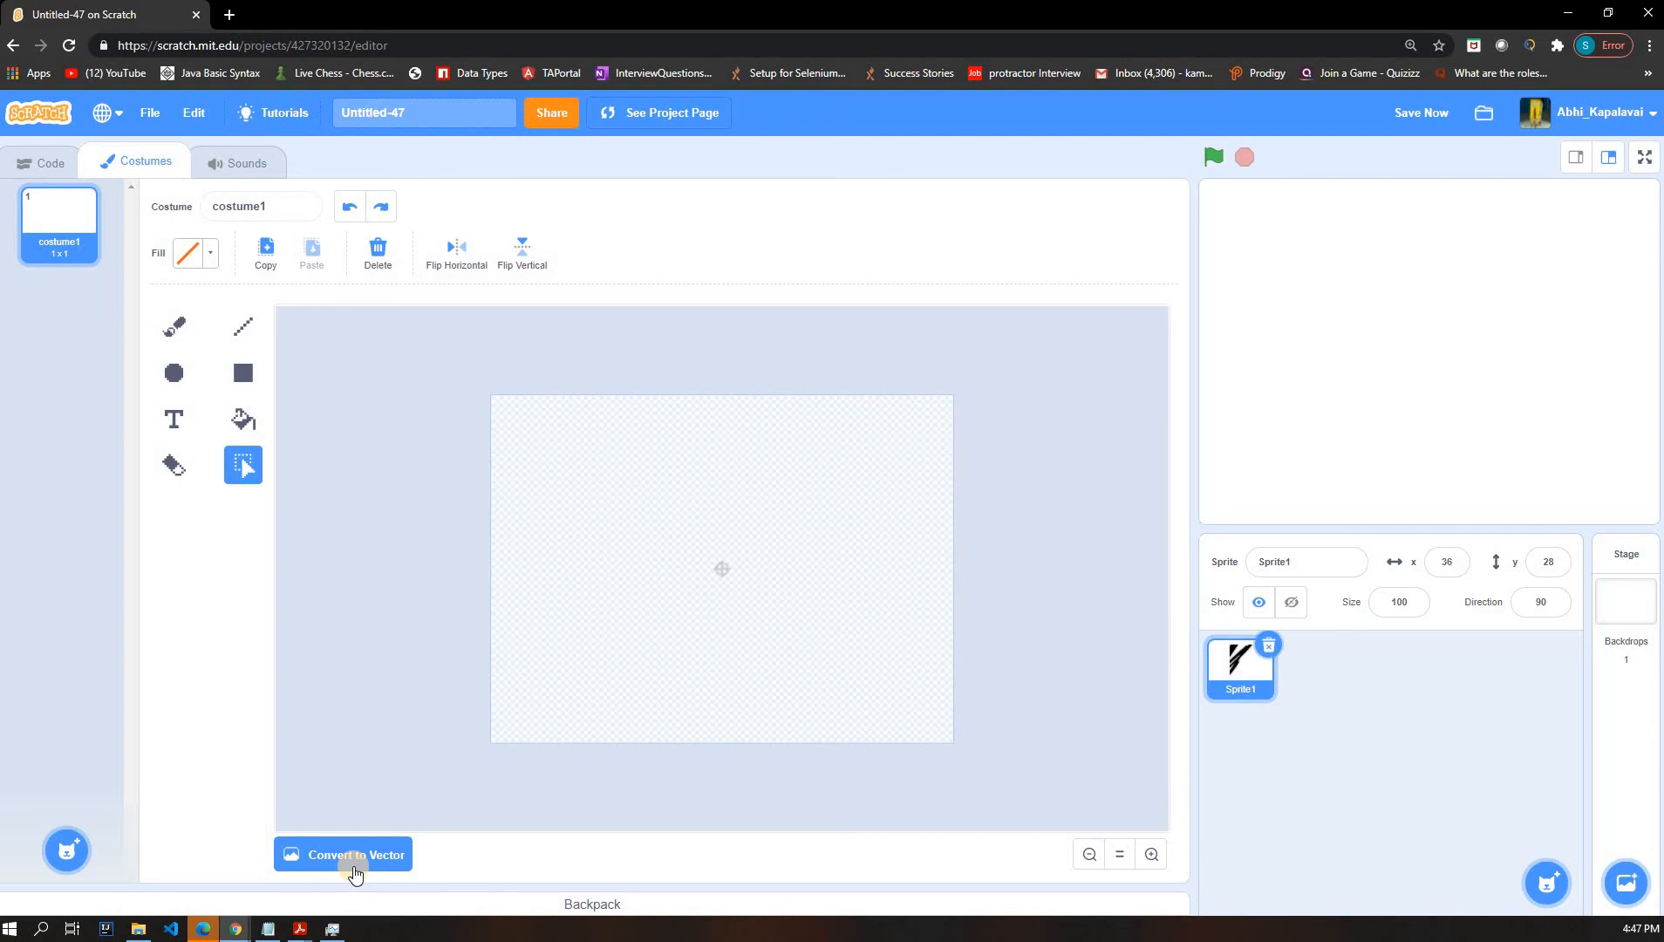
- Convert the costume back to vector and take the Text tool with a red fill
{"action": "left_click", "coordinate": [354, 855]}
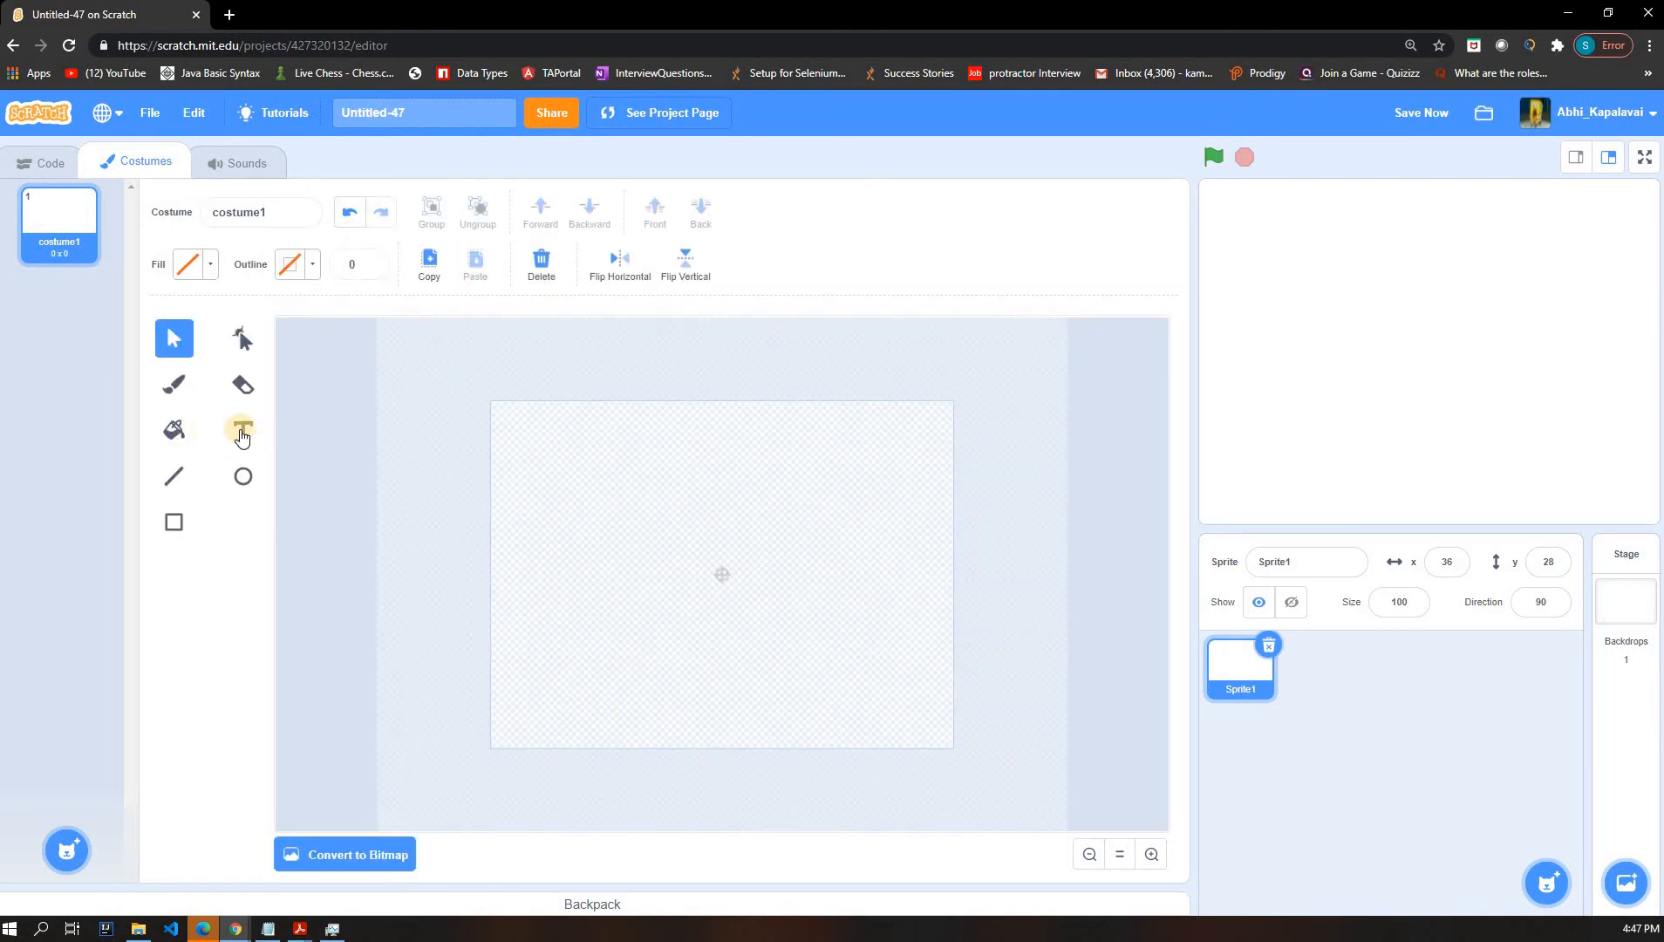
{"action": "left_click", "coordinate": [242, 429]}
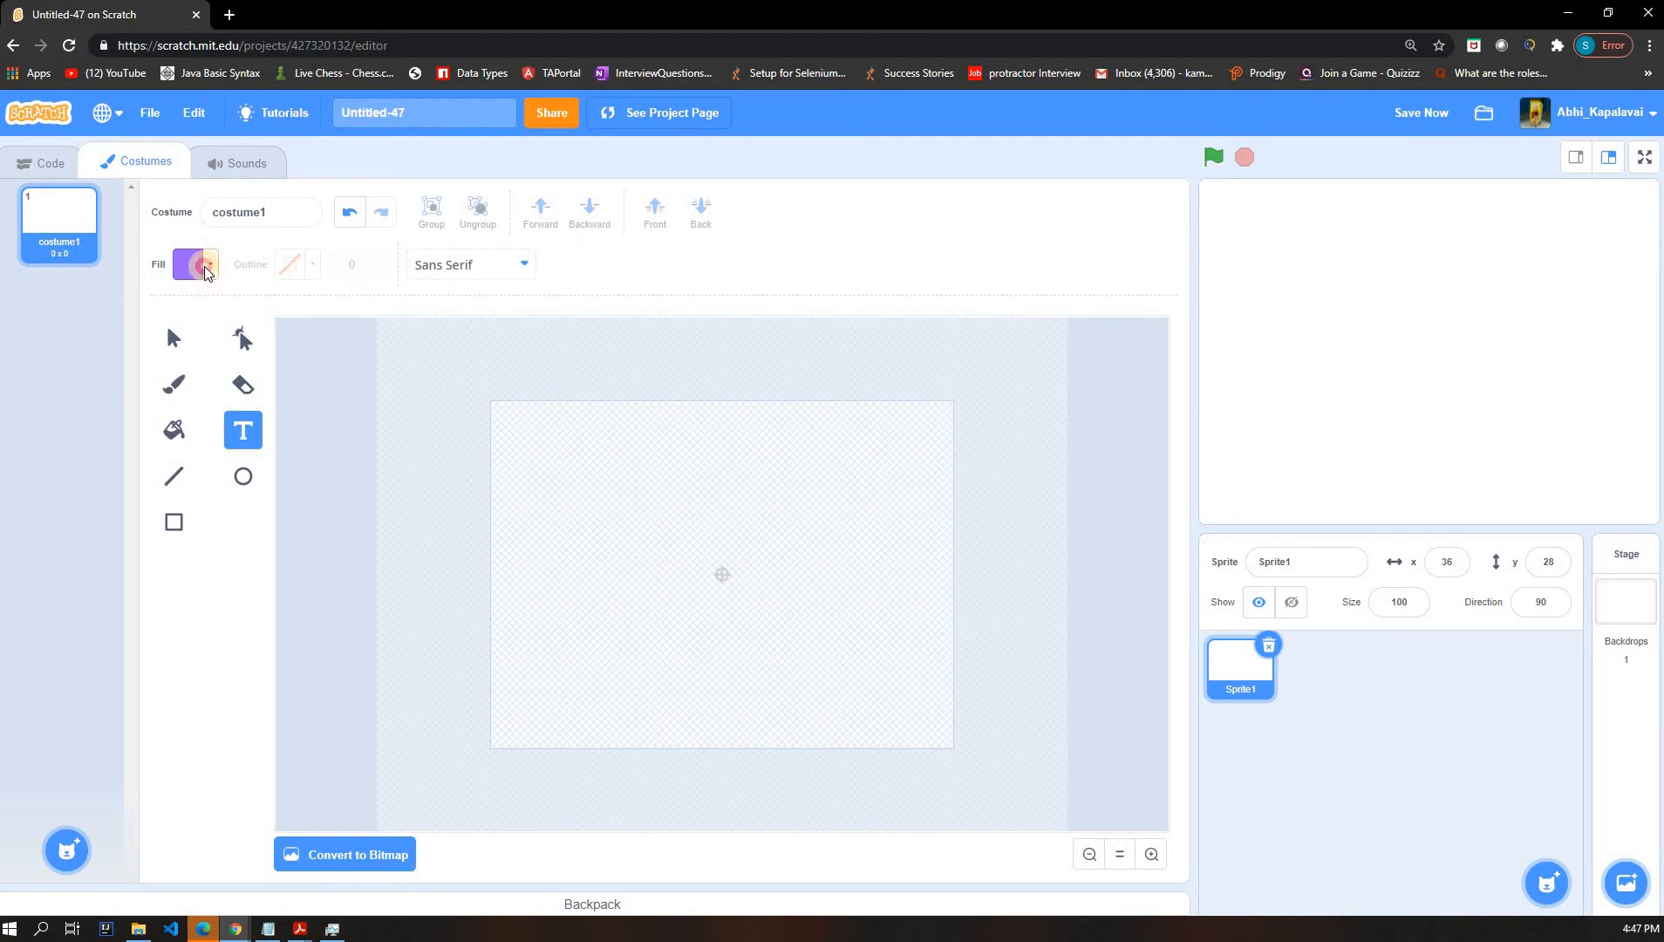
{"action": "left_click", "coordinate": [192, 263]}
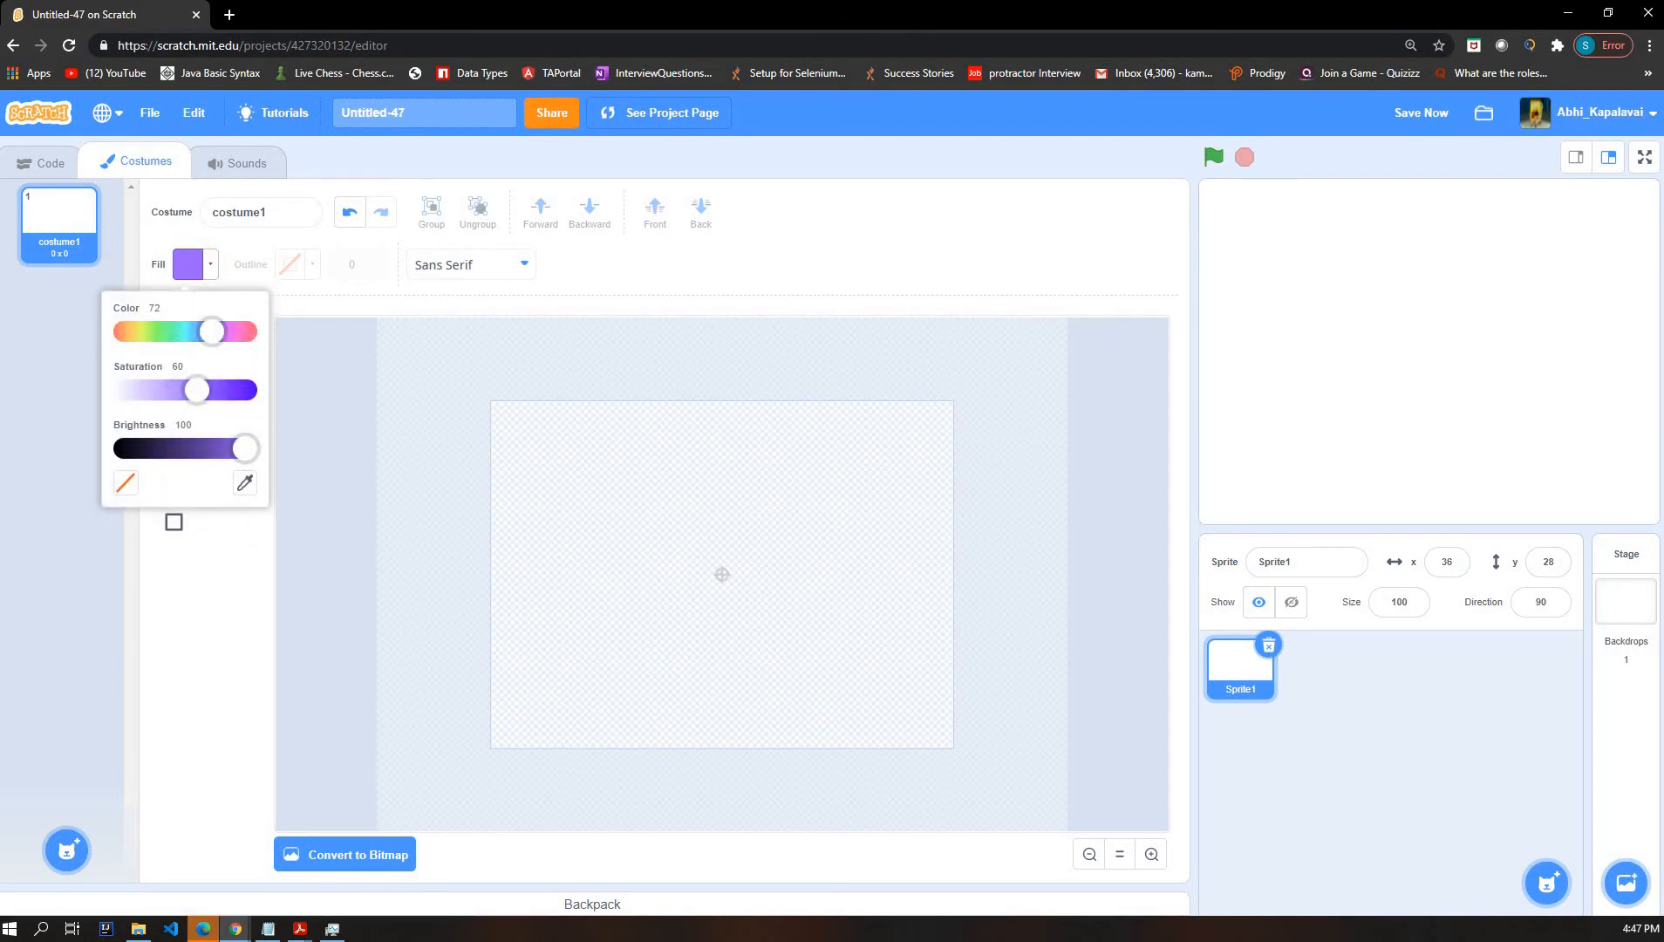
- Choose the Japanese font, enter 'HFH' and place a new text box on the canvas
{"action": "left_click", "coordinate": [468, 263]}
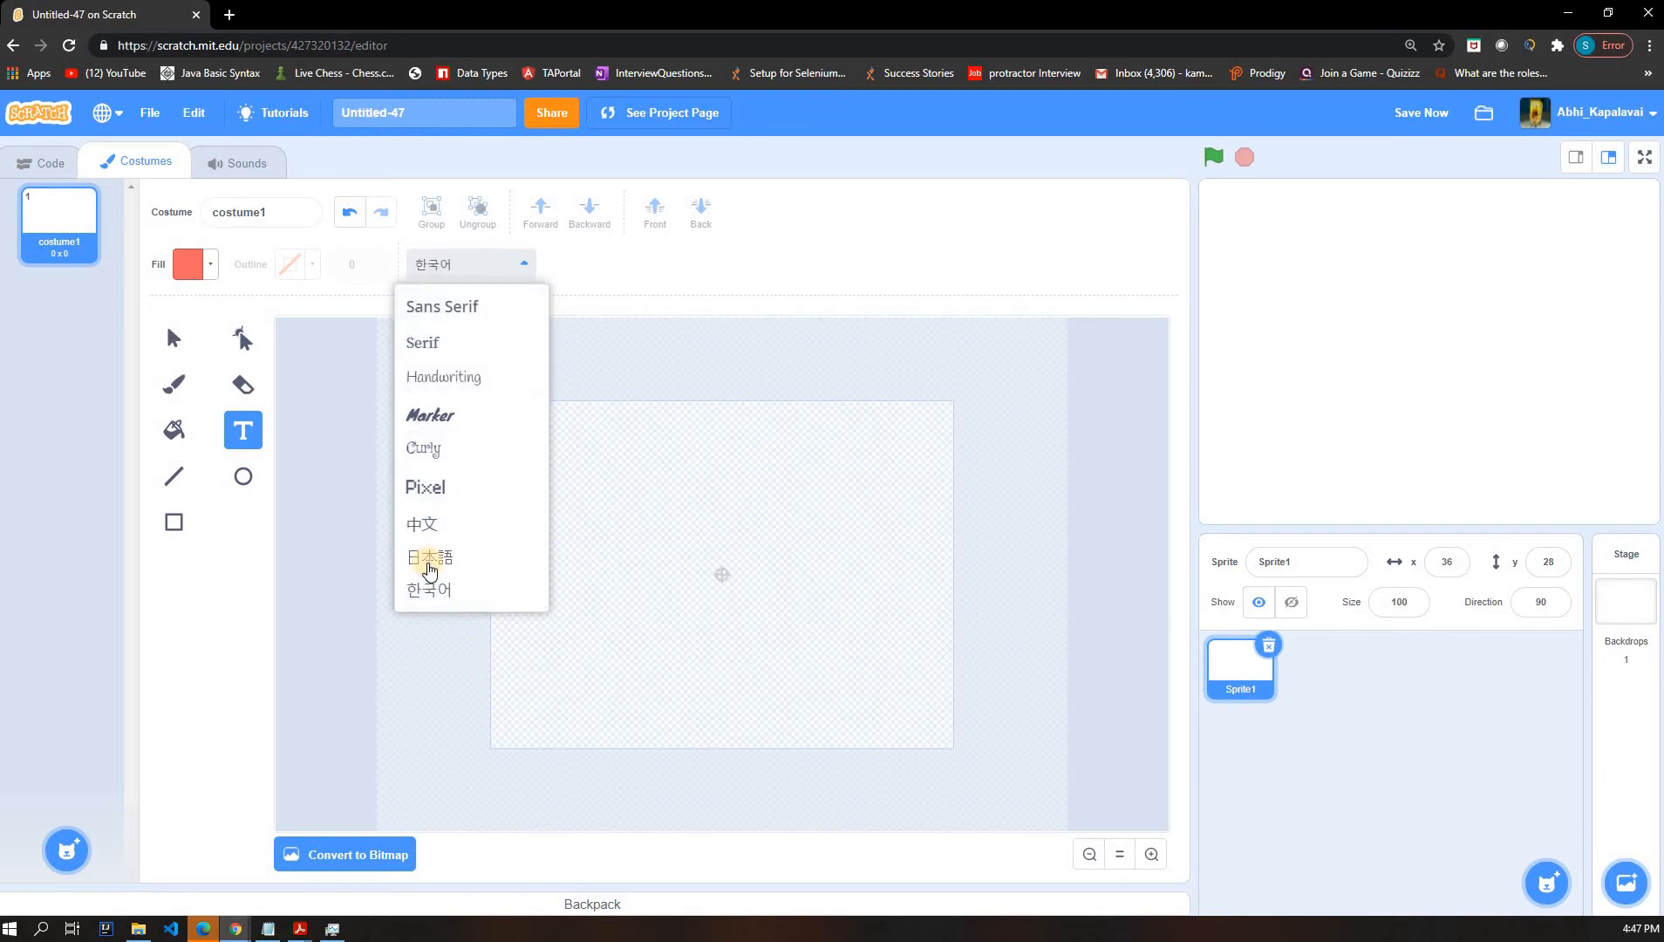
{"action": "left_click", "coordinate": [429, 558]}
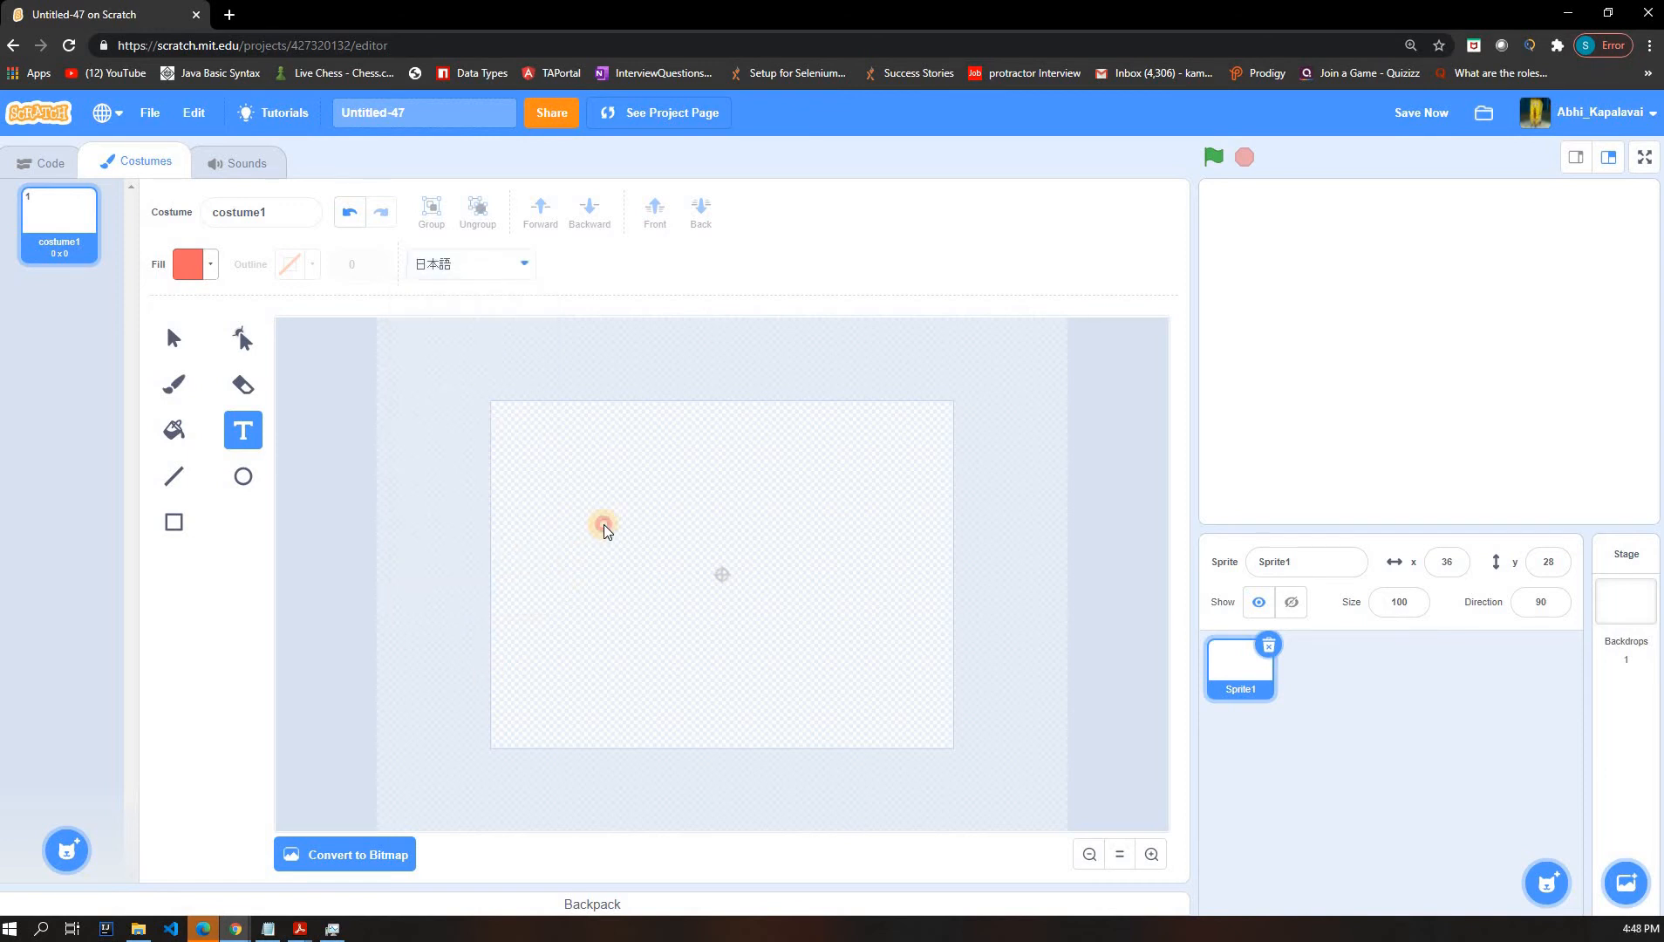
{"action": "type", "text": "HFH"}
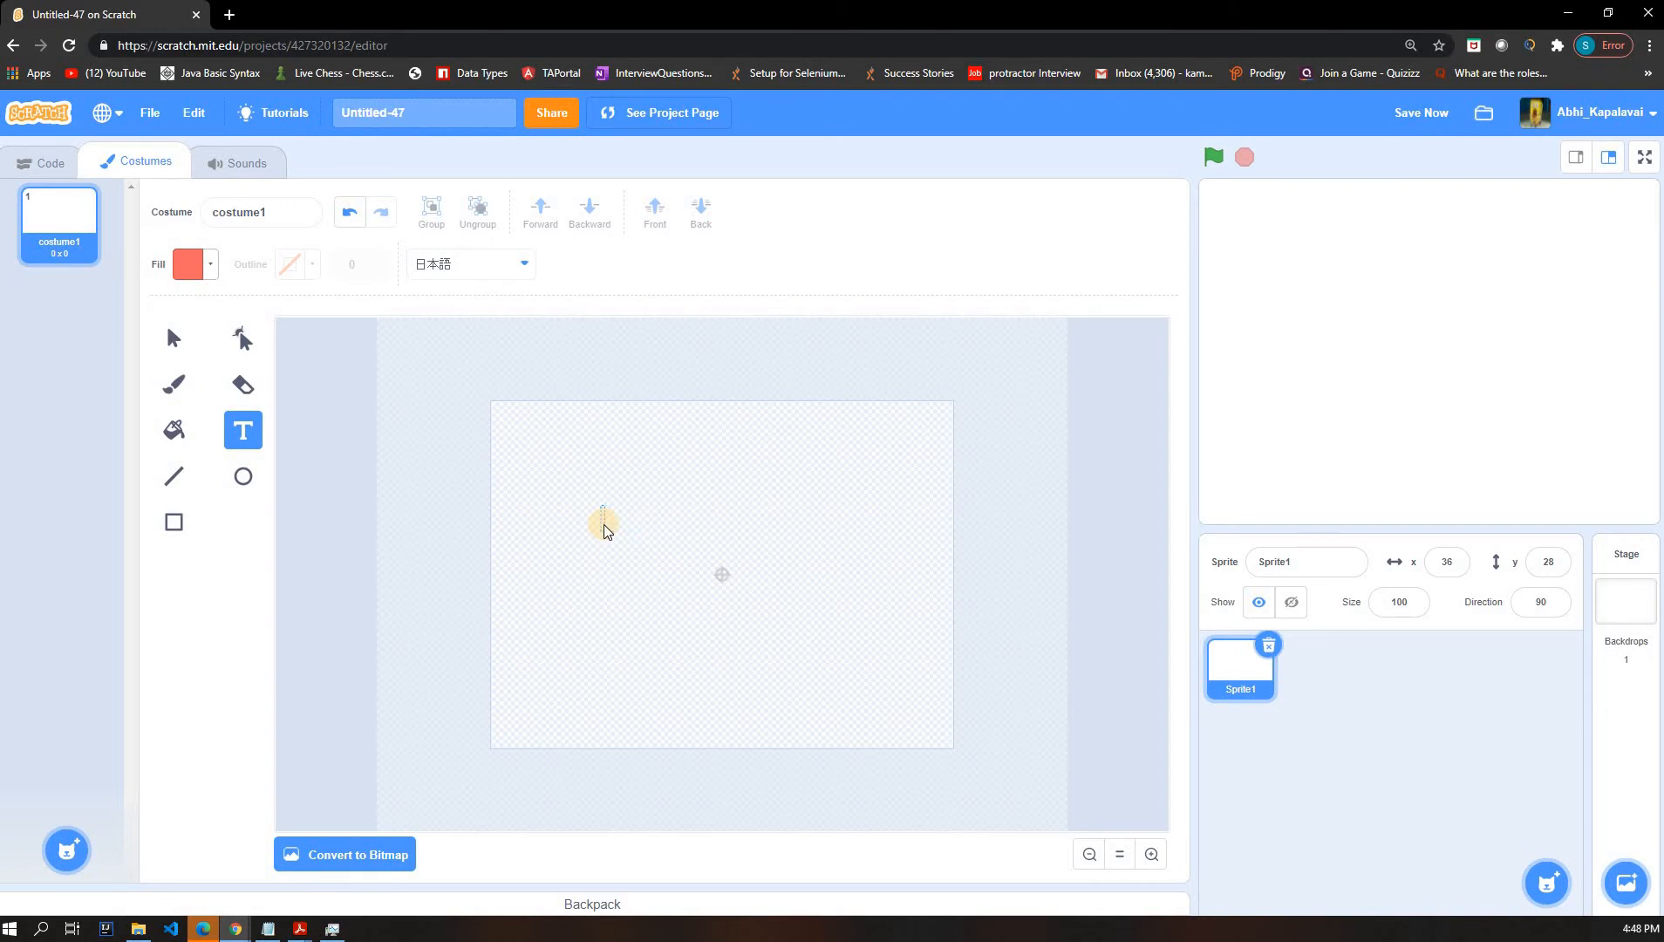
{"action": "left_click", "coordinate": [467, 263]}
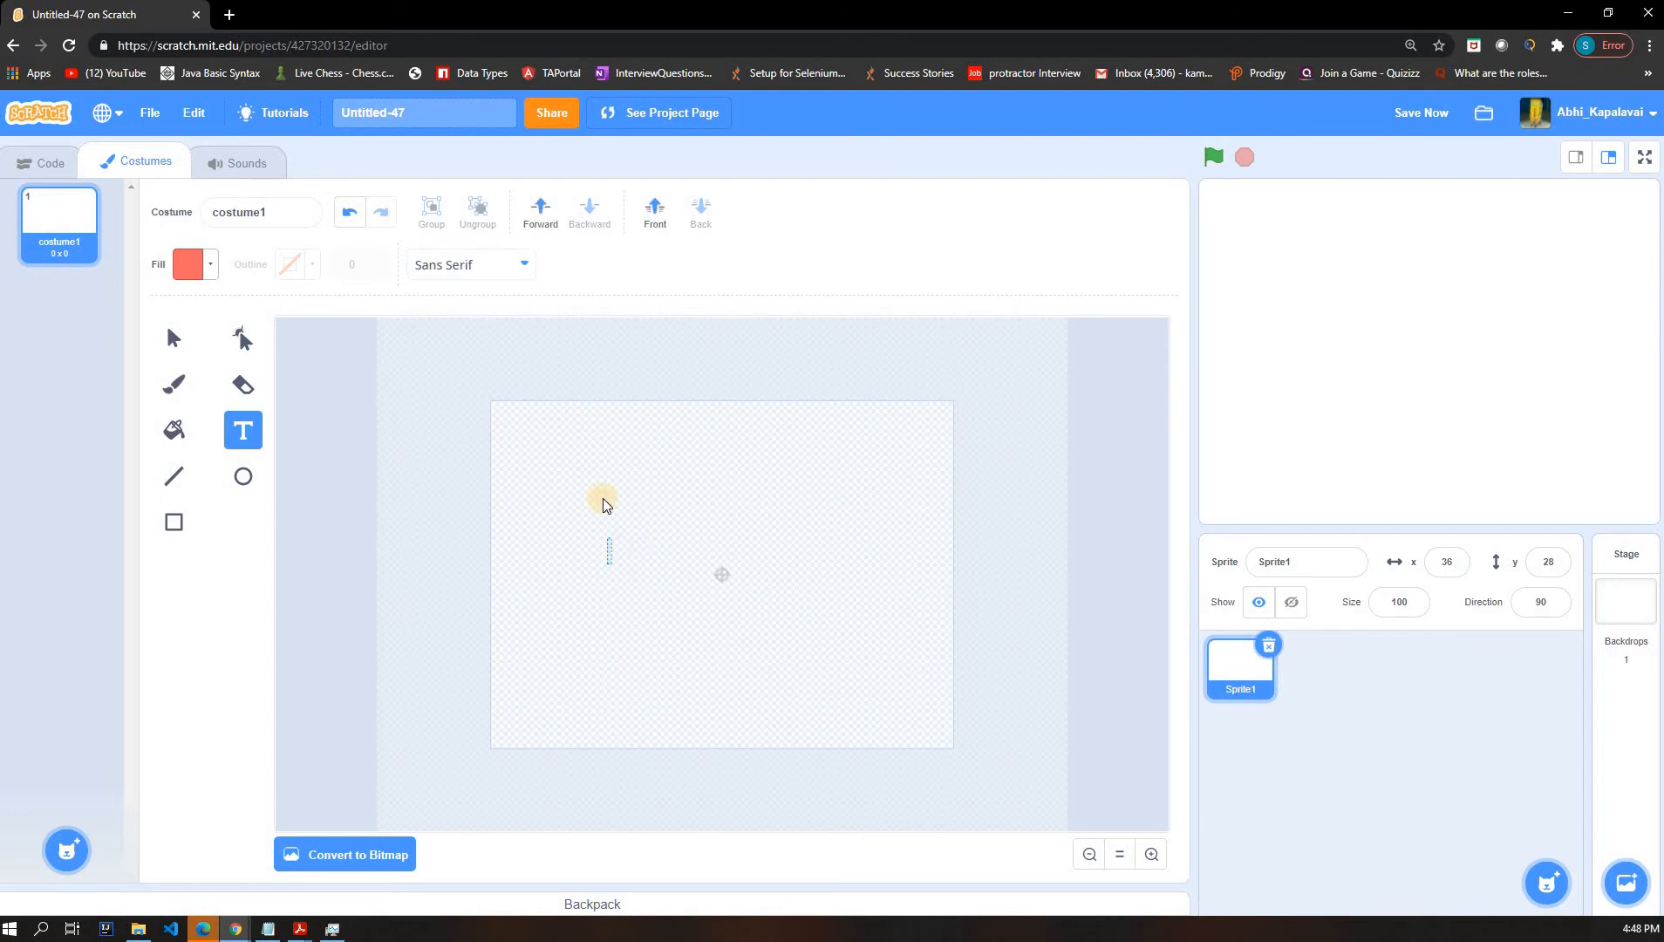
- Switch the text to the Serif font and write 'jssj' and 'dkh' in red
{"action": "left_click", "coordinate": [467, 263]}
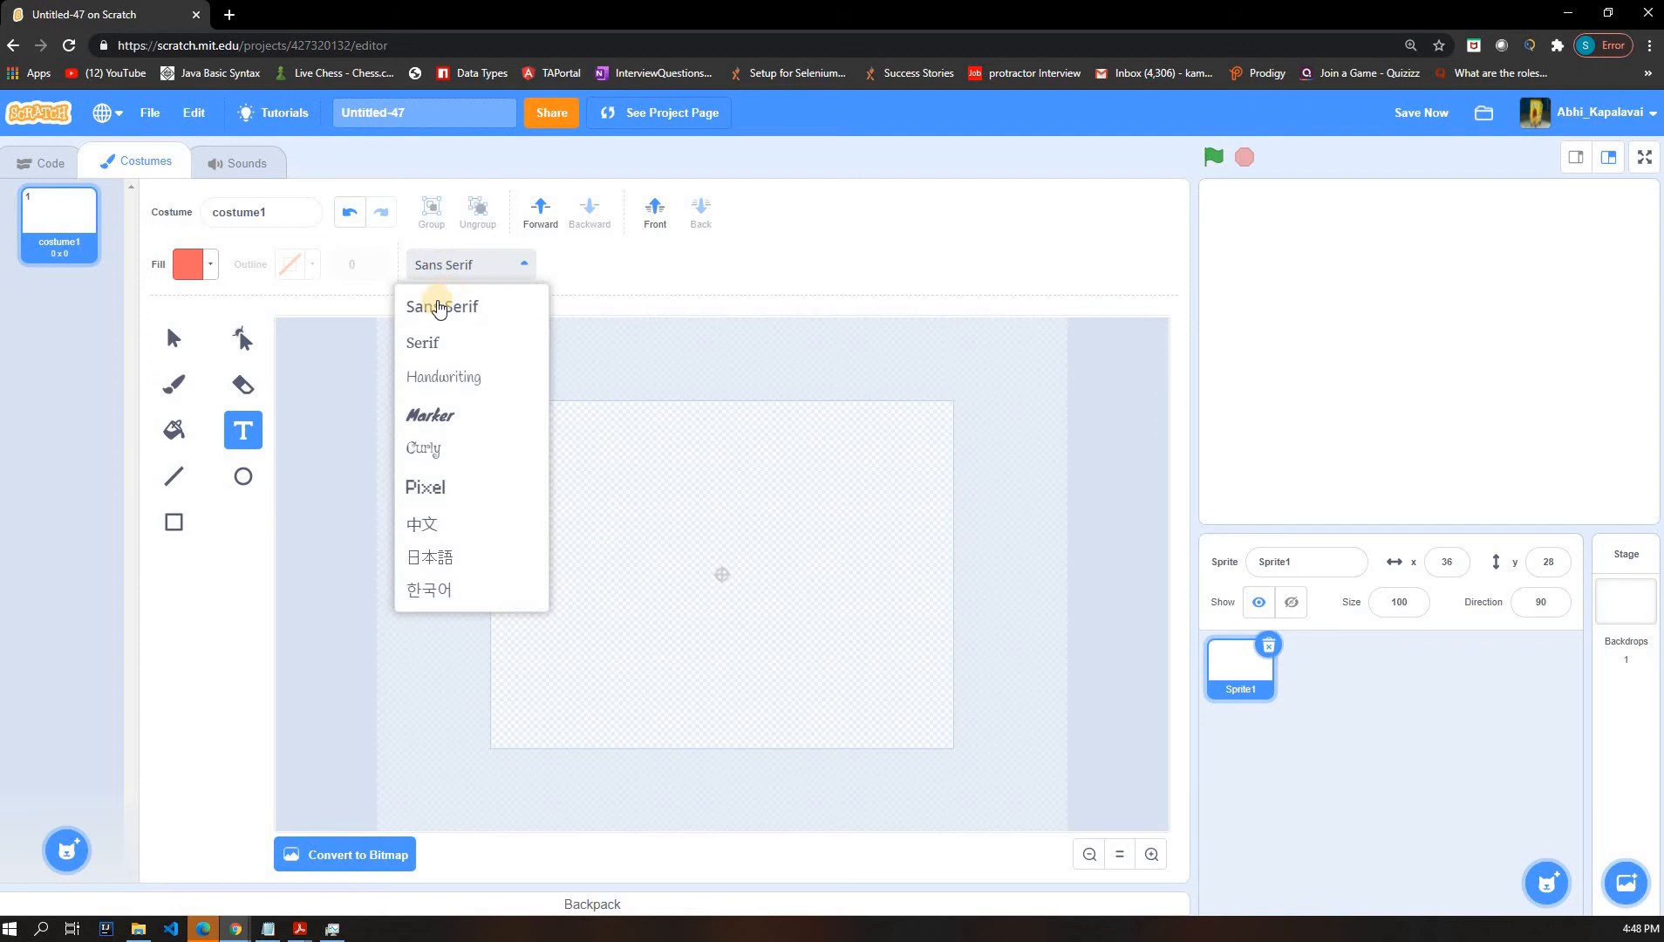
{"action": "left_click", "coordinate": [423, 342]}
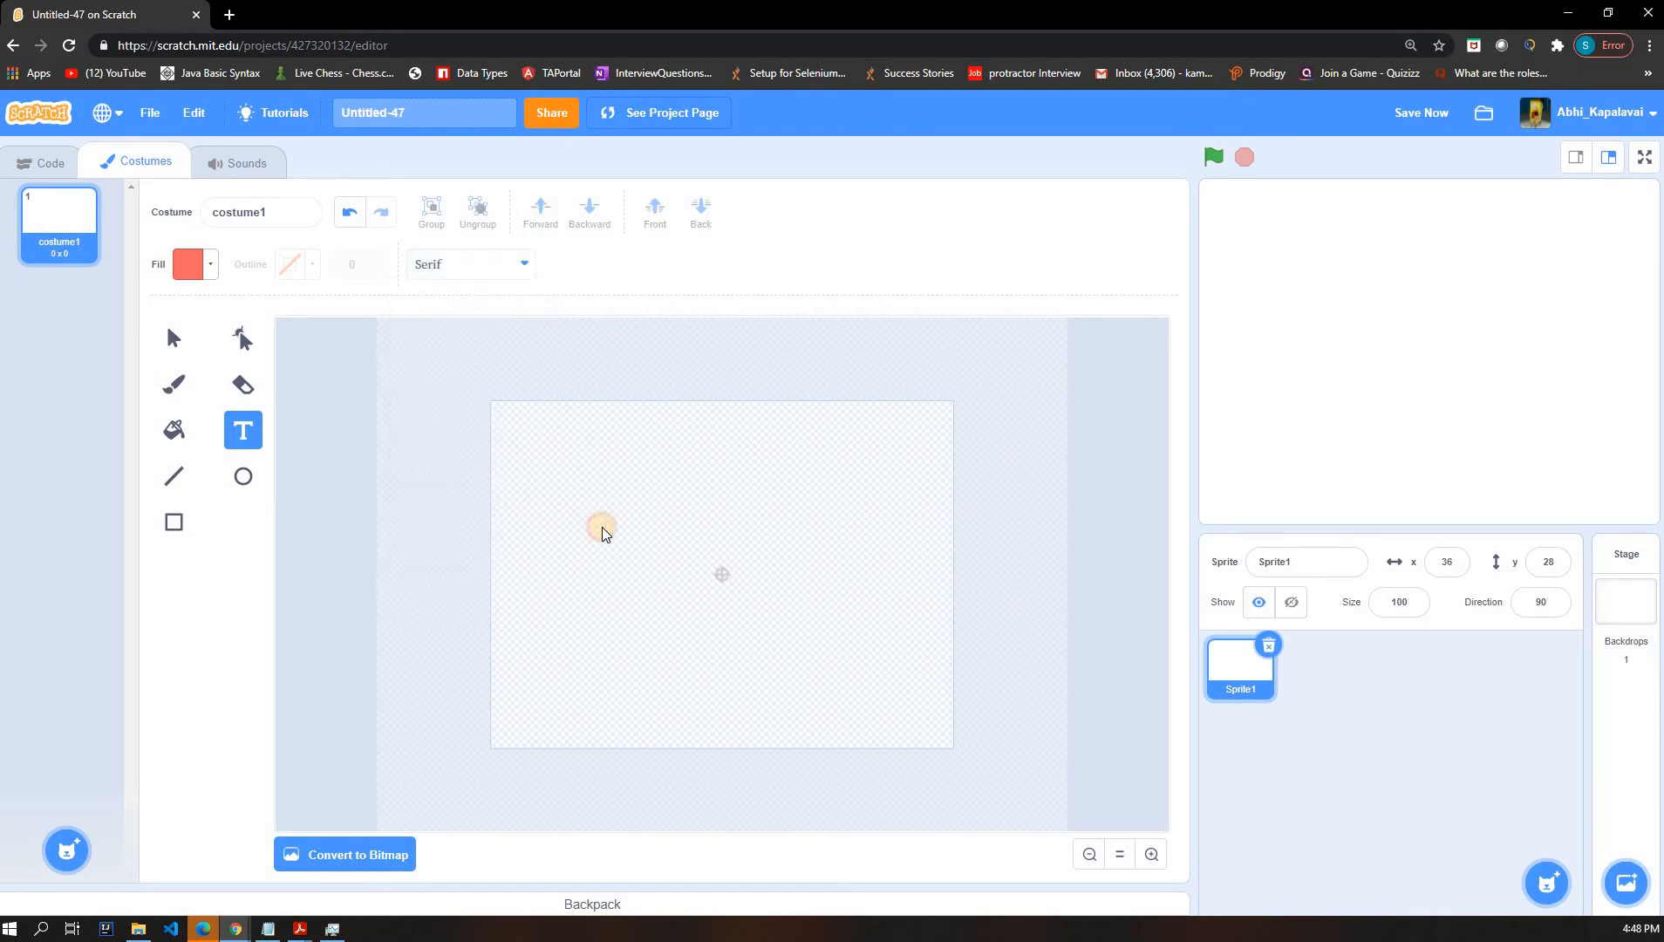
{"action": "type", "text": "jssj"}
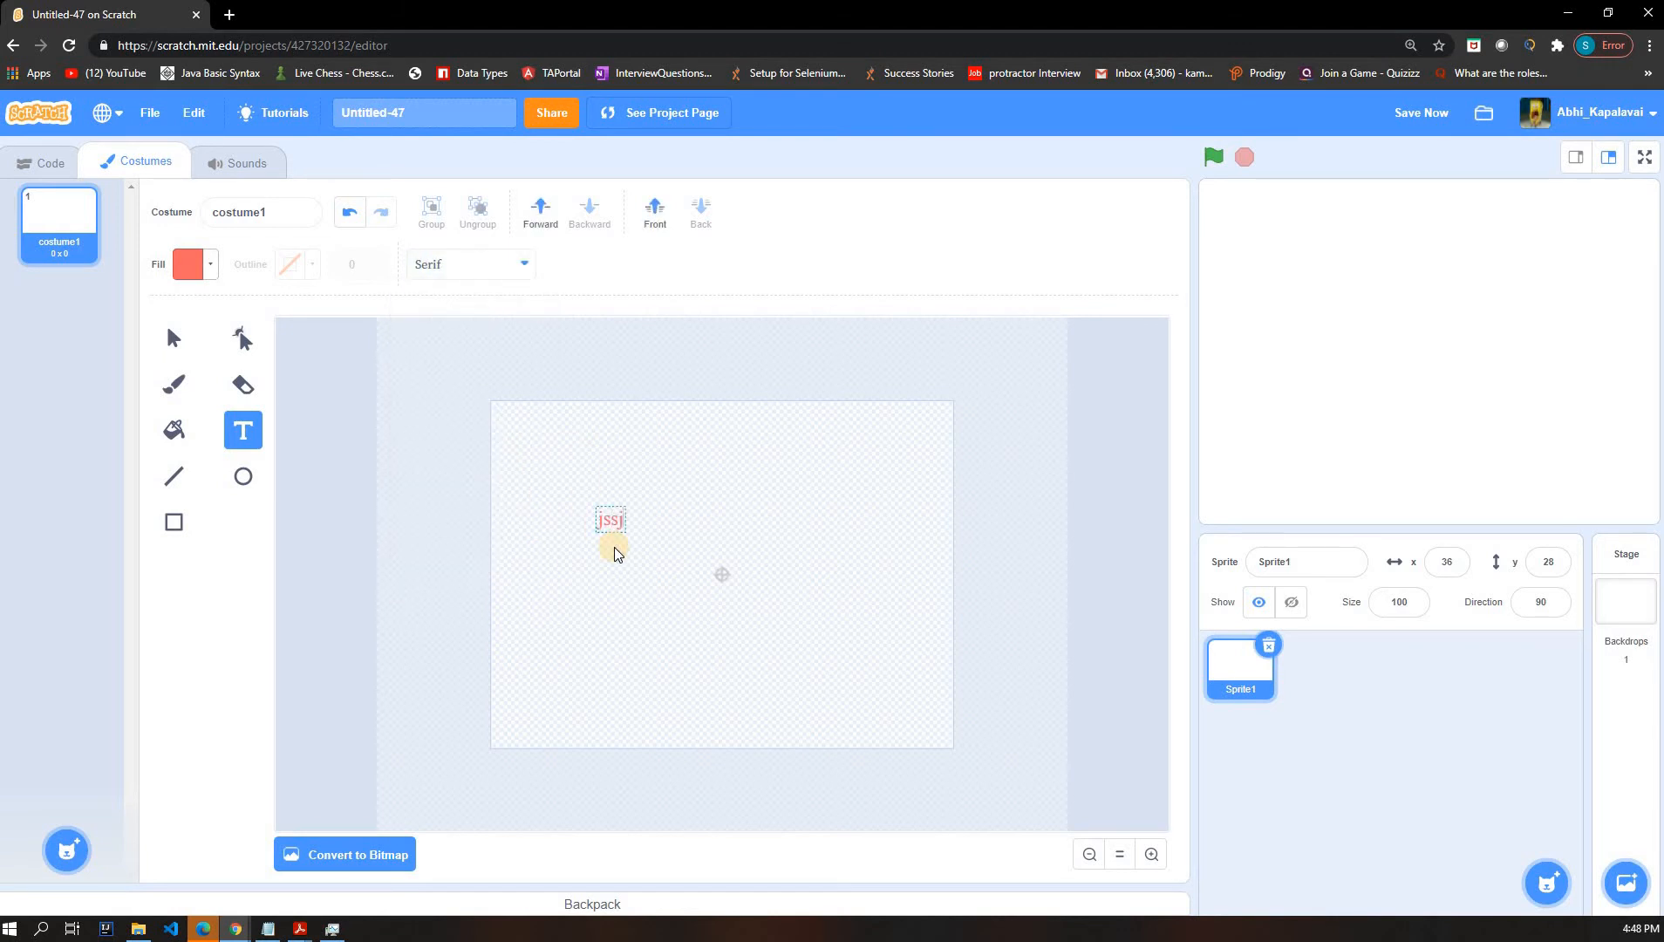
{"action": "type", "text": "dkh"}
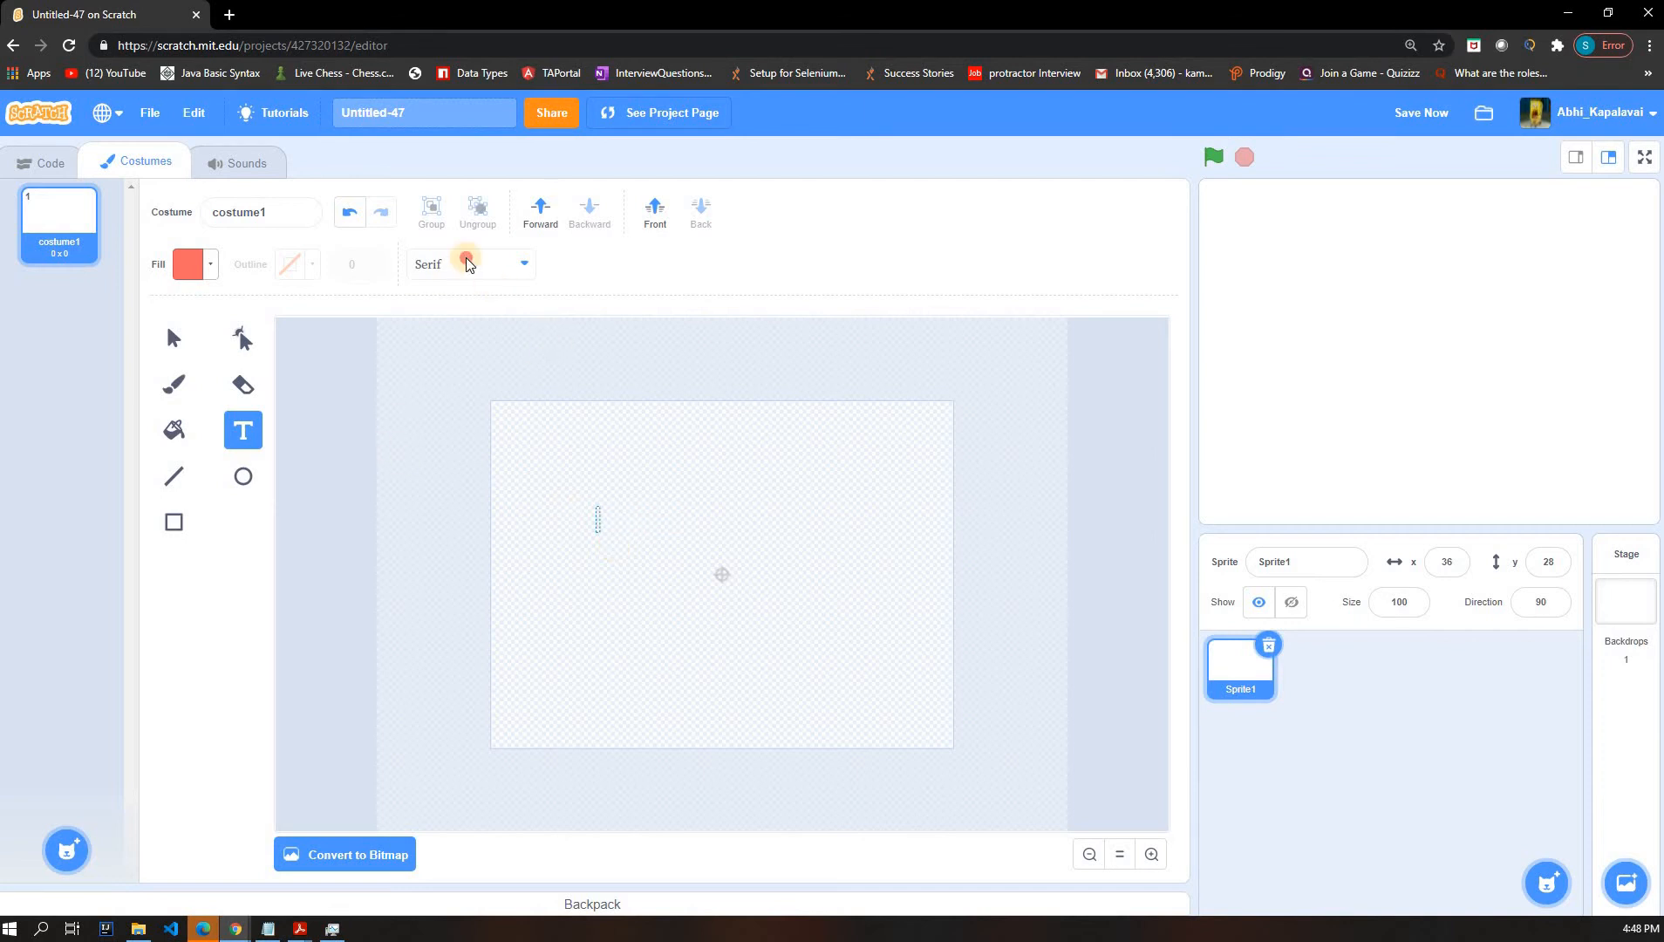
- Switch to Handwriting and write more sample lines, then place a new text box
{"action": "left_click", "coordinate": [468, 263]}
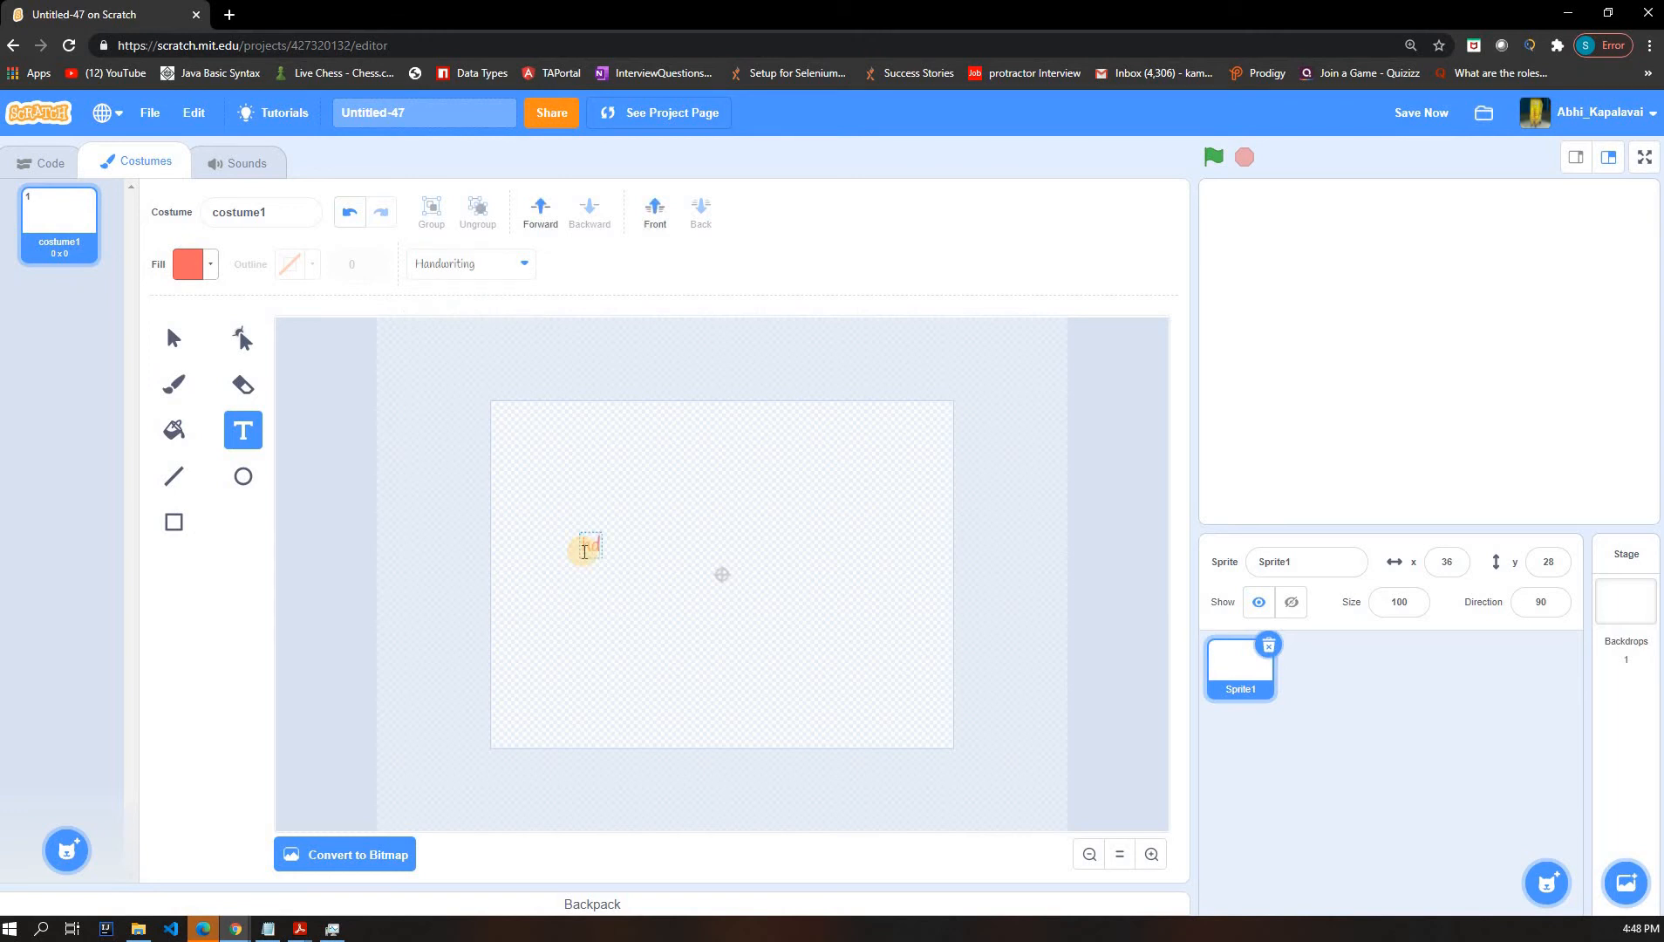
{"action": "type", "text": "dhddkkdjdj"}
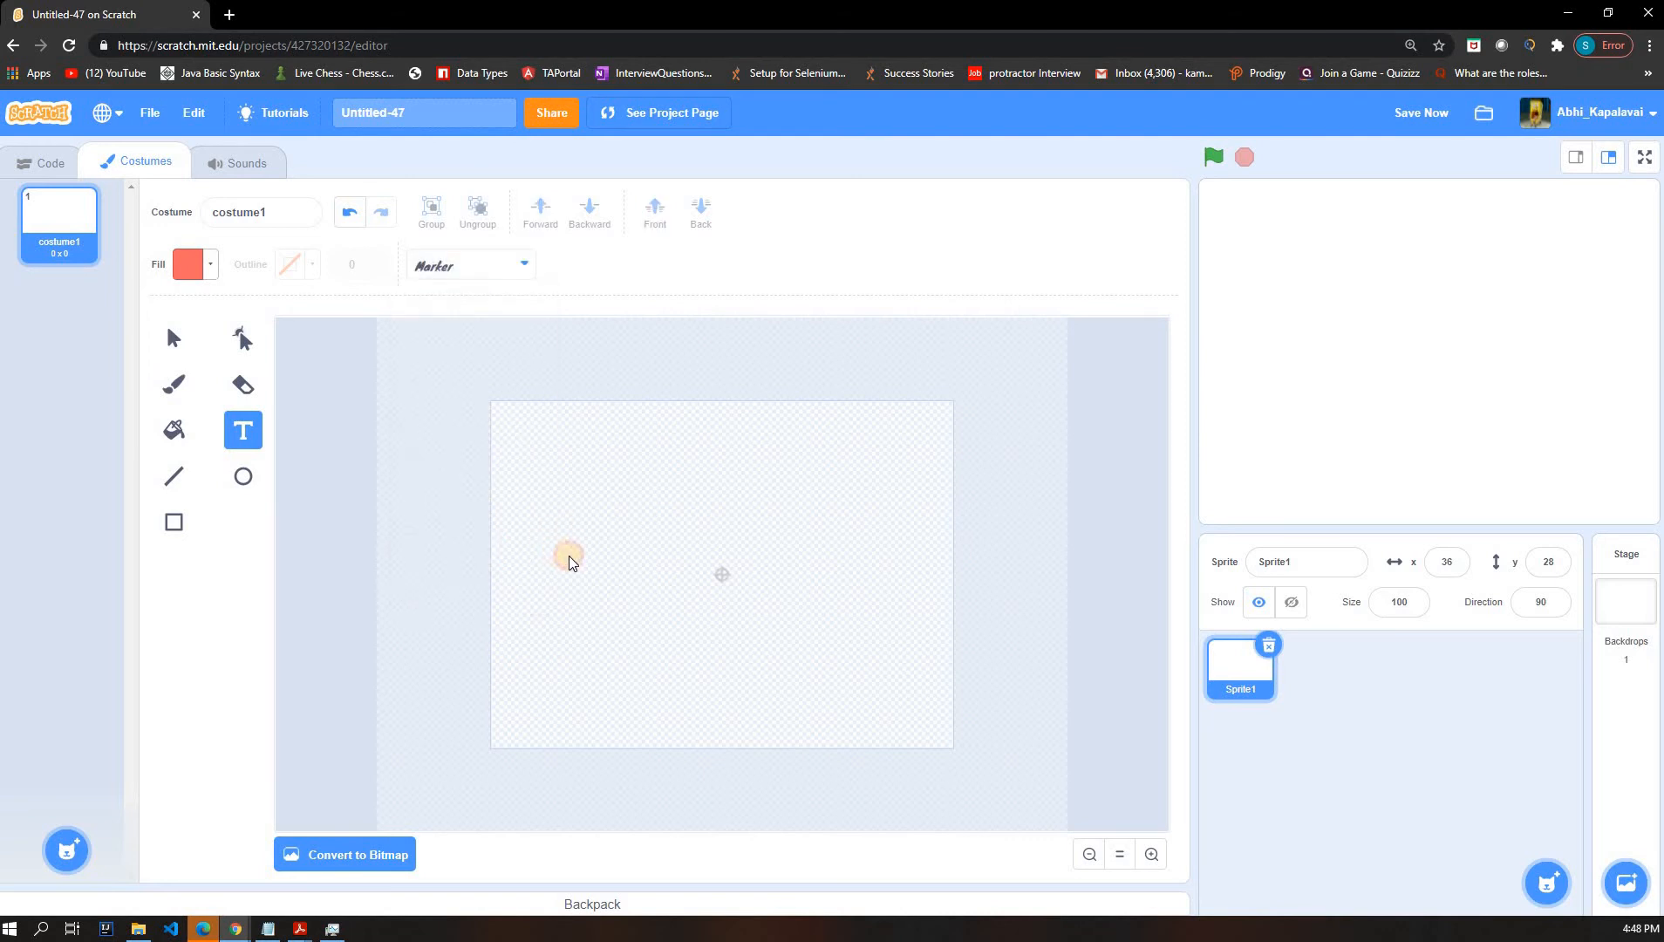
{"action": "type", "text": "mshshsi"}
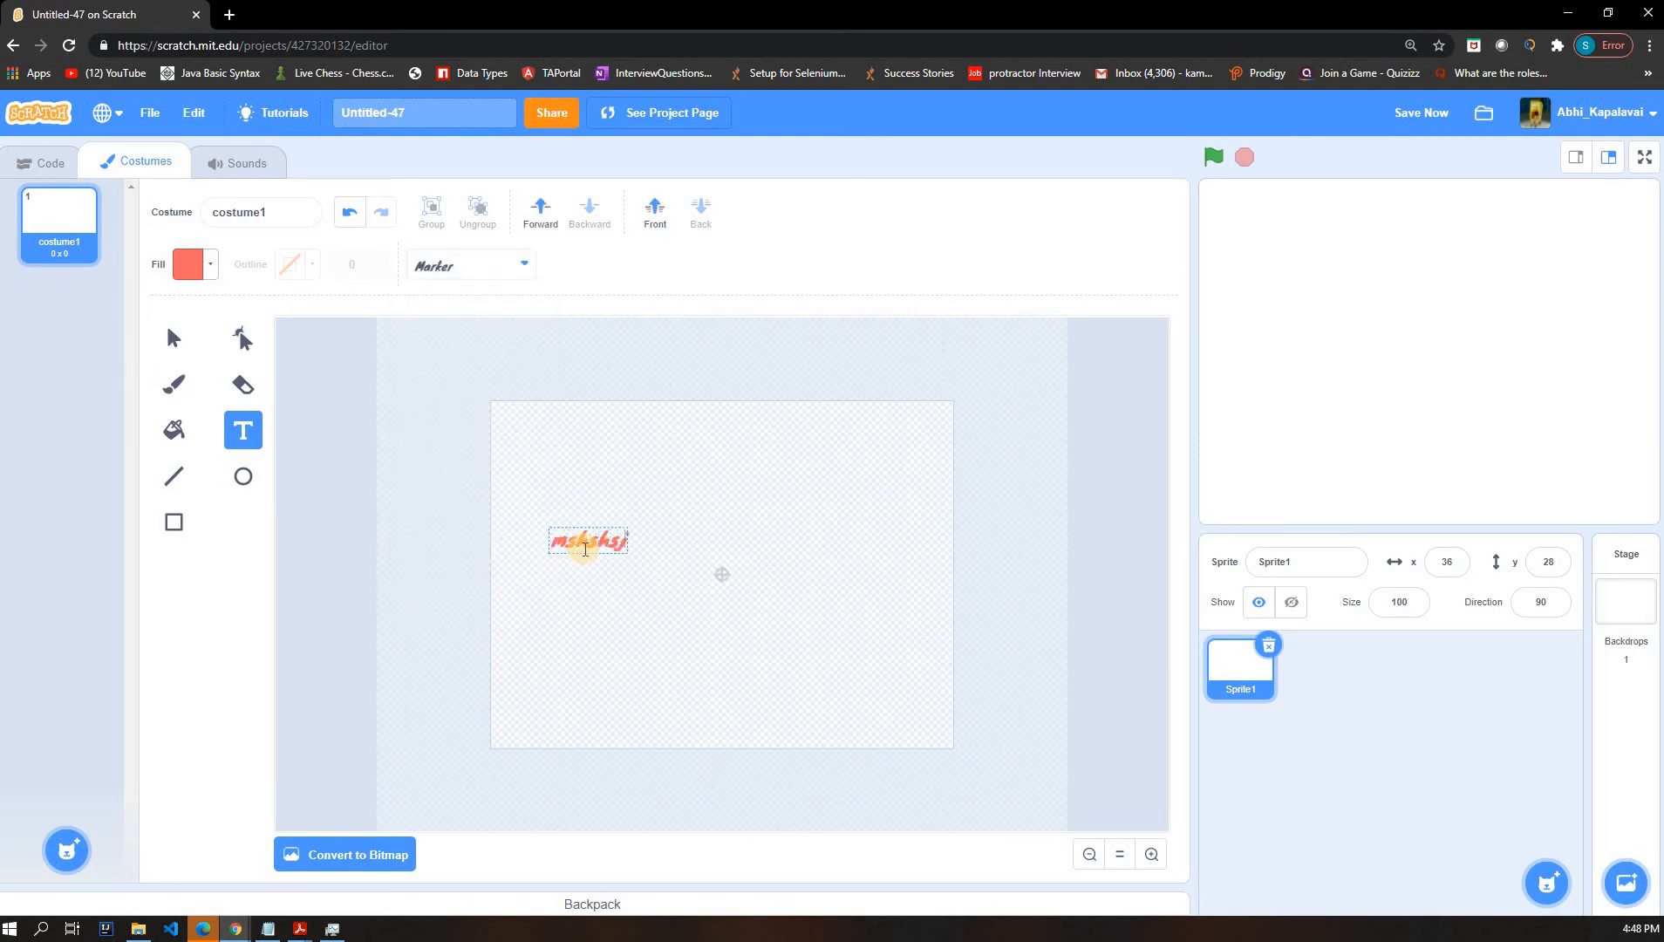
{"action": "type", "text": "jdhdhdhdhdh"}
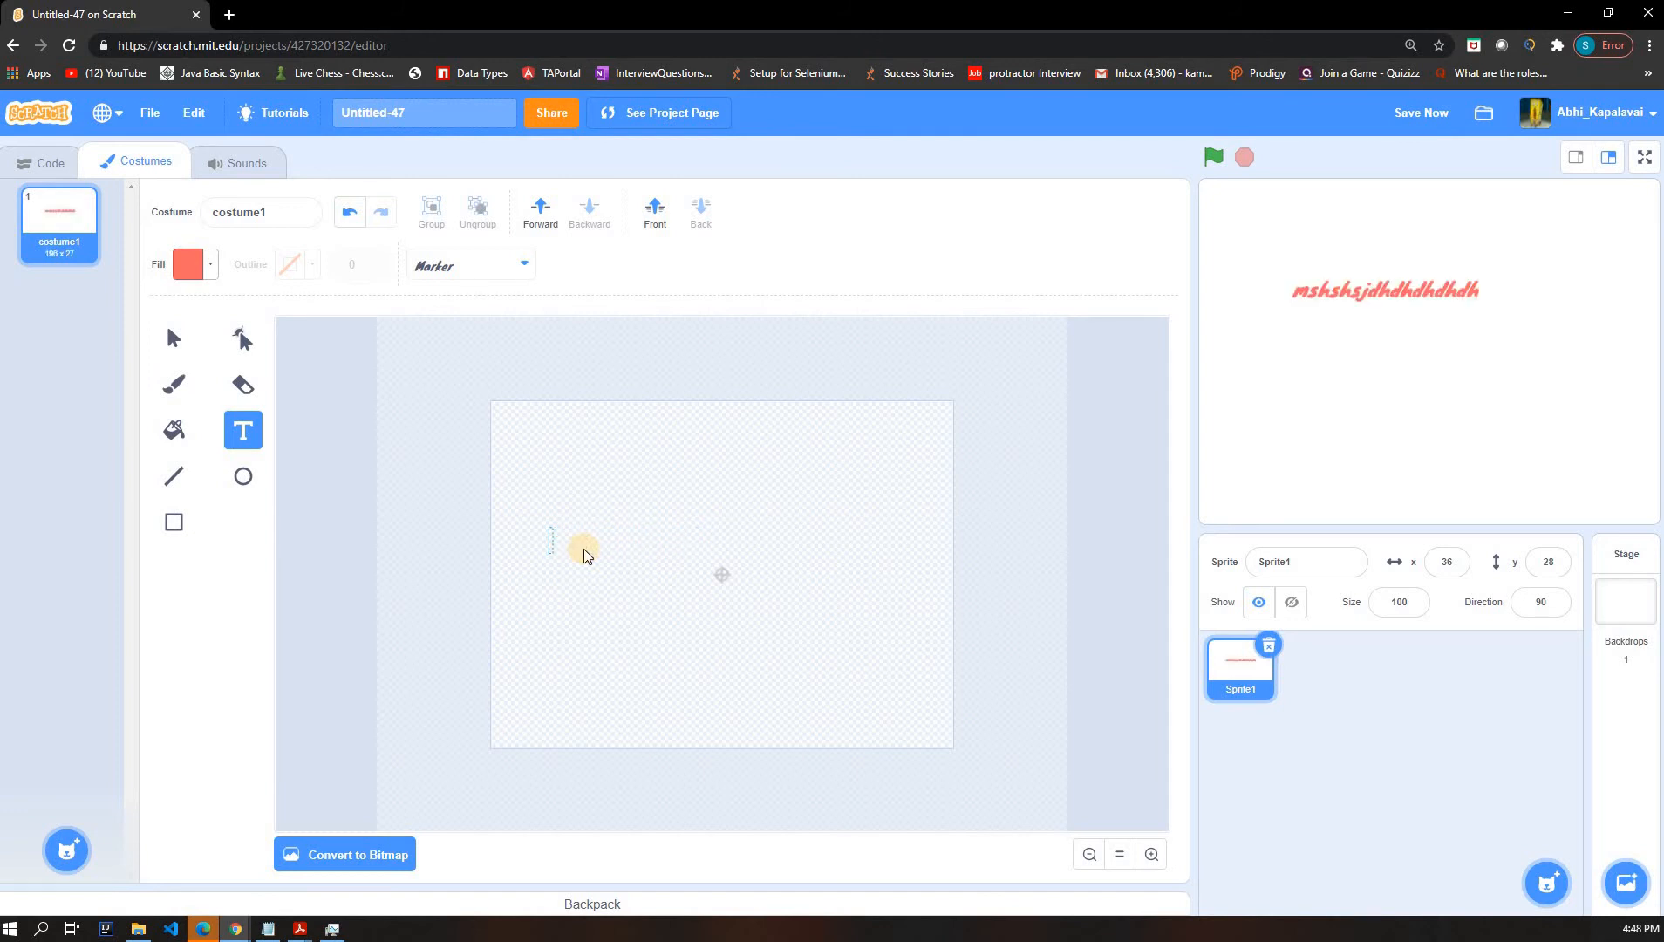
{"action": "left_click", "coordinate": [467, 265]}
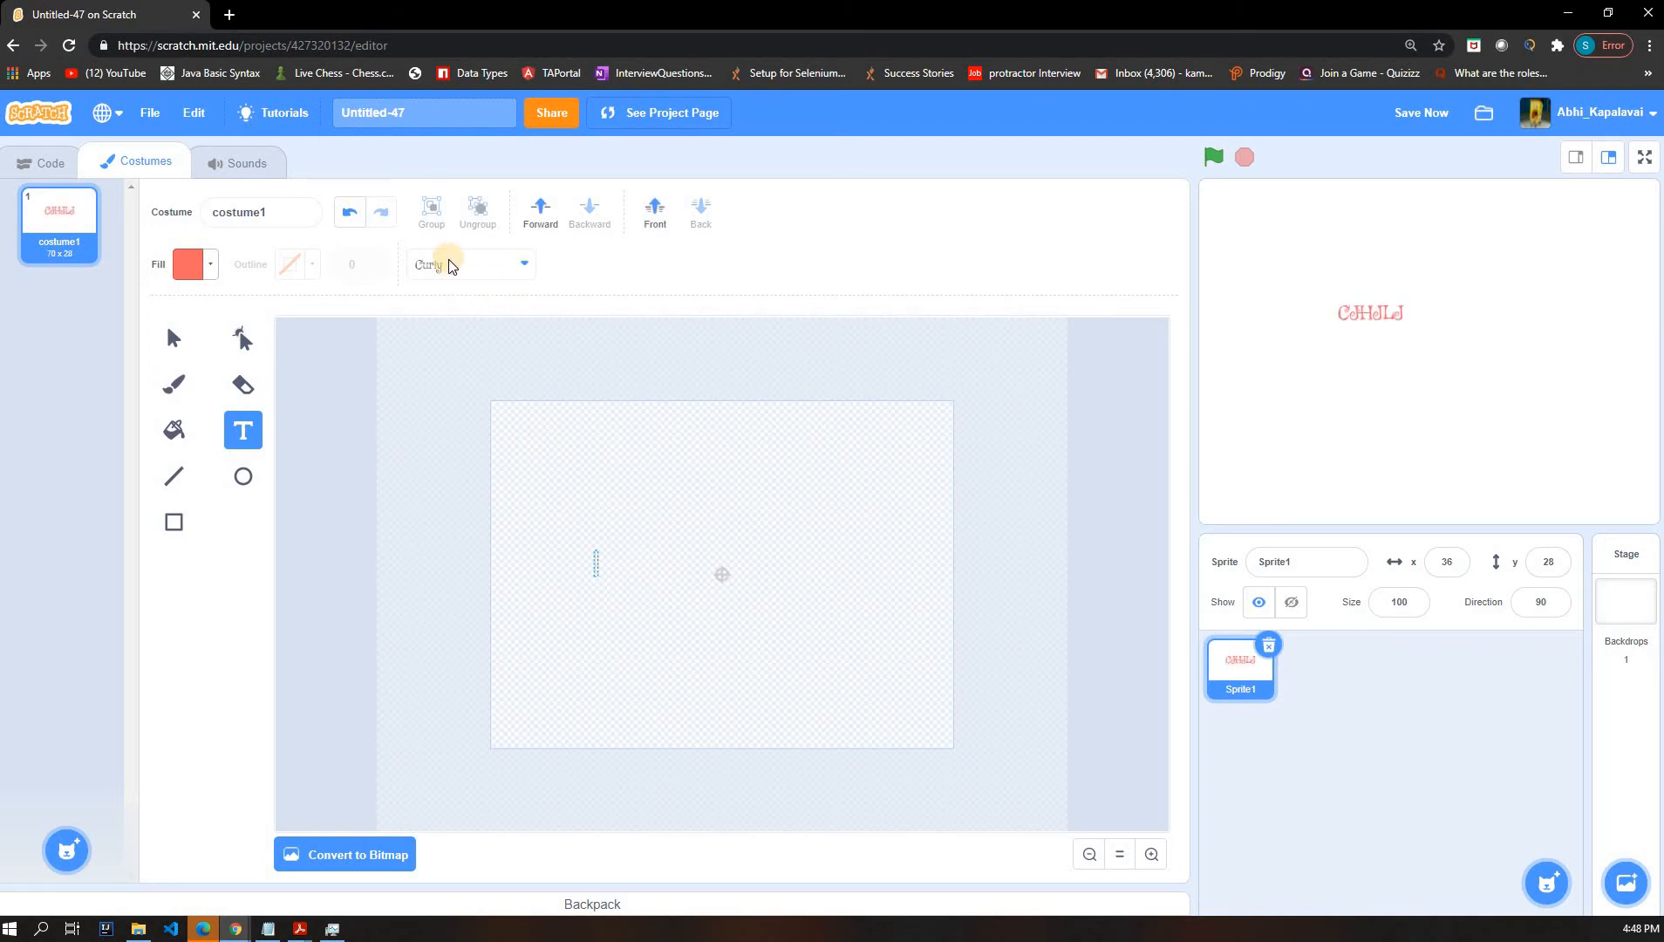
- Switch the font to Pixel and write 'HJKJKH' and 'UIJHJKKL' in red
{"action": "left_click", "coordinate": [469, 263]}
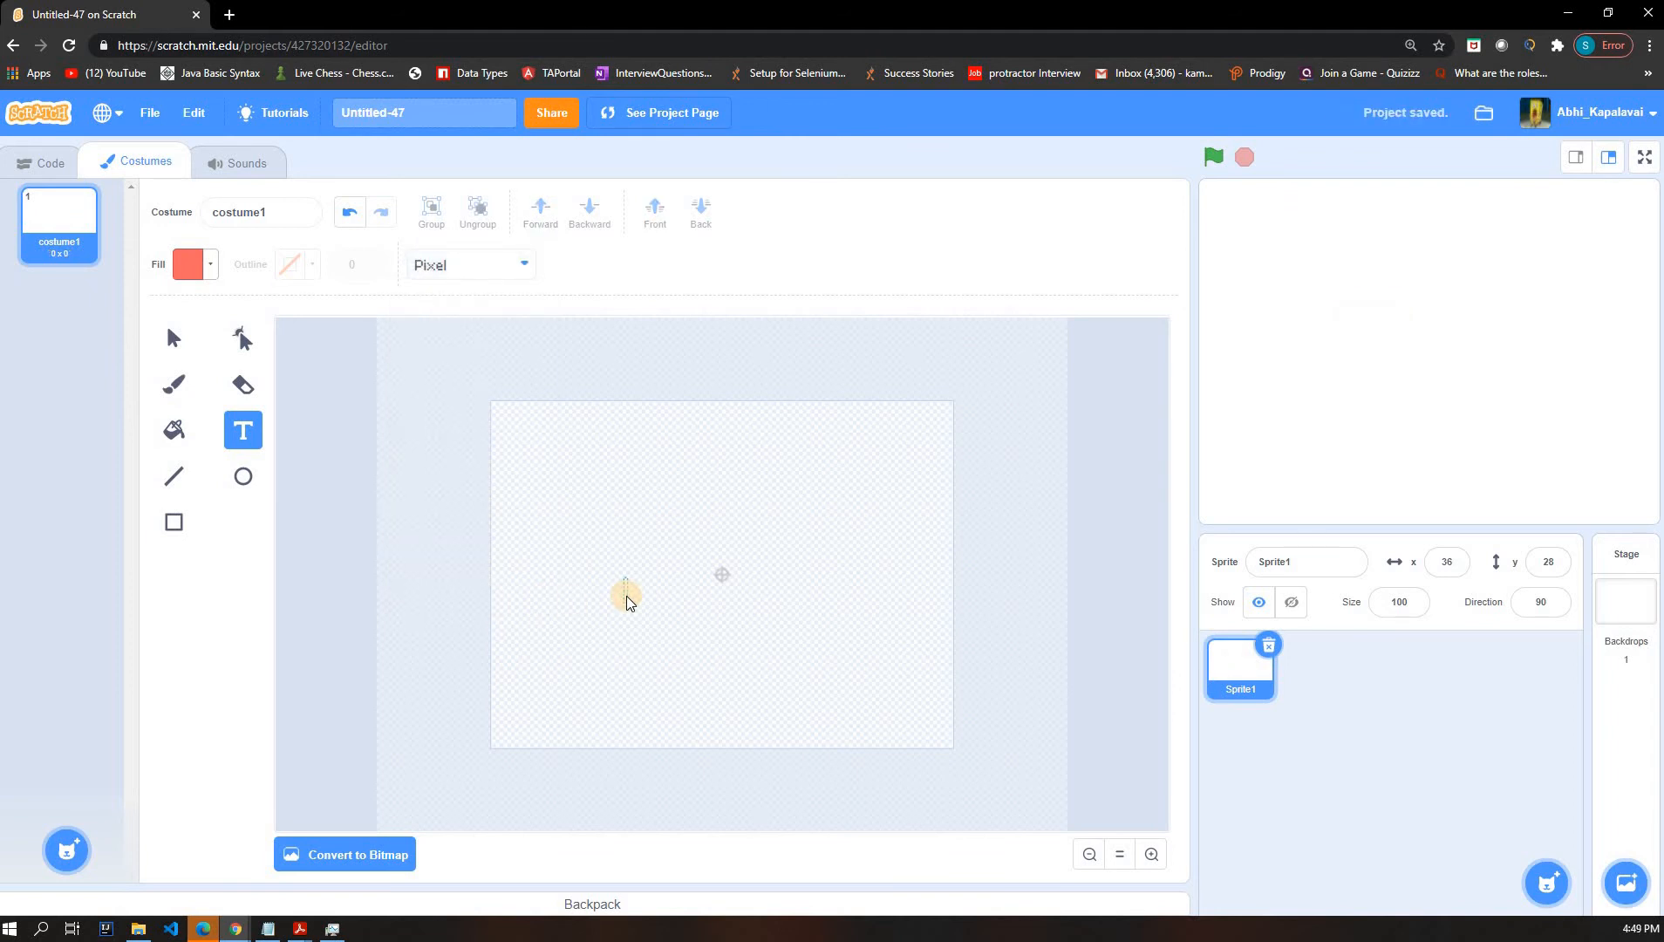
{"action": "type", "text": "HJKJKH"}
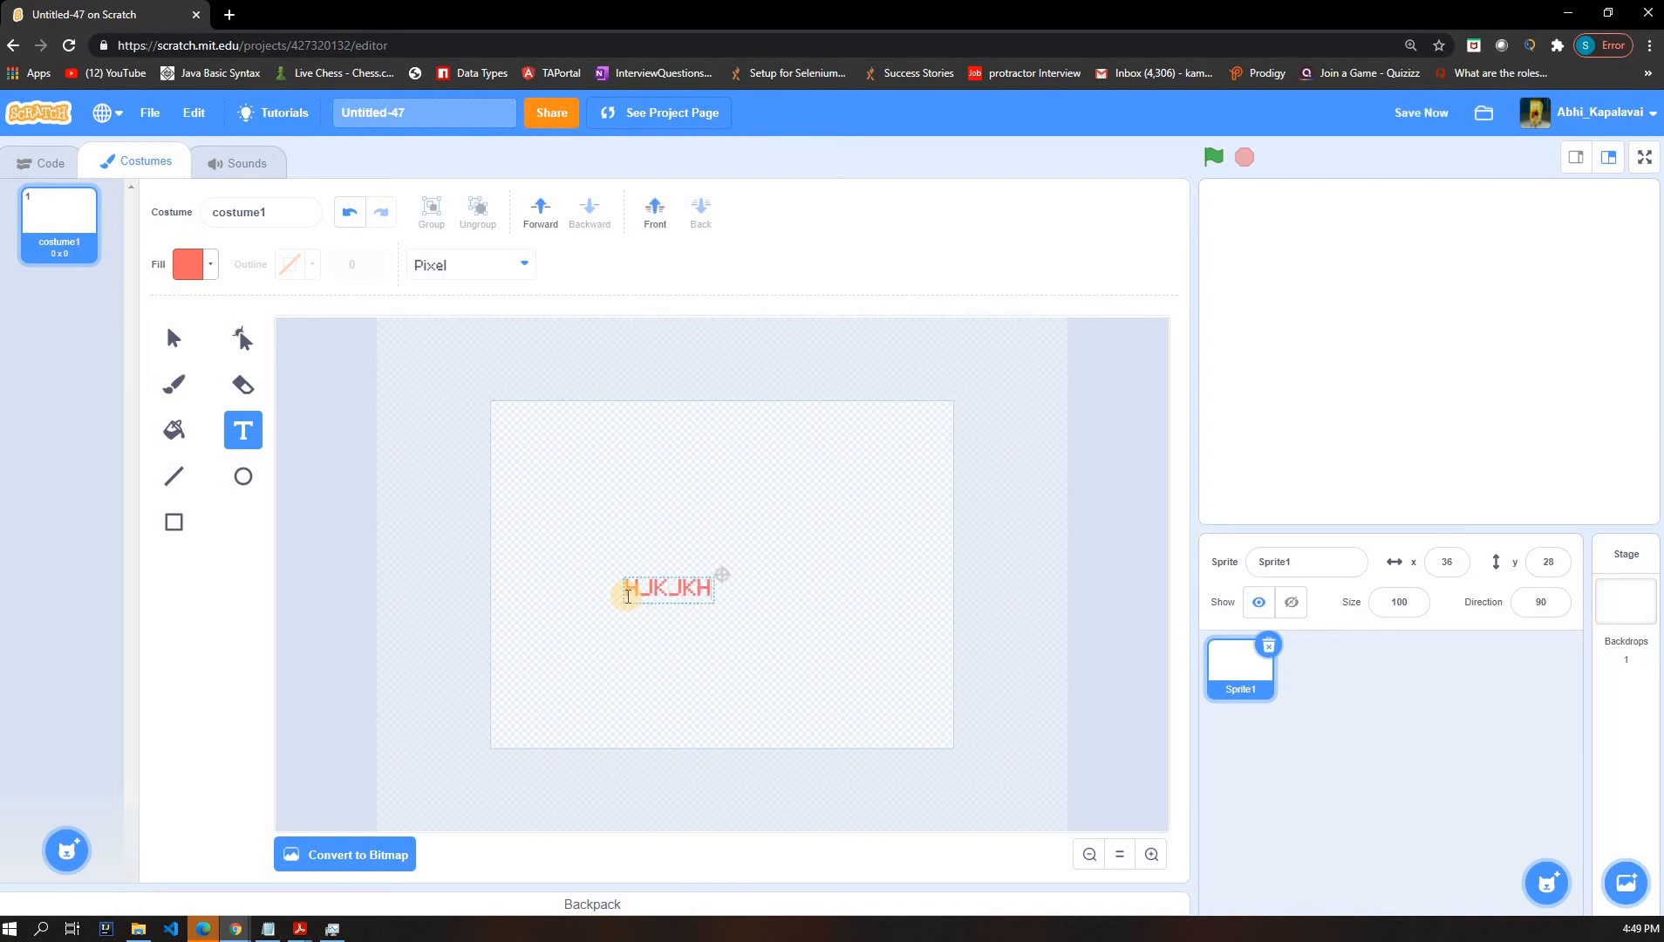
{"action": "type", "text": "UIJHJKKL"}
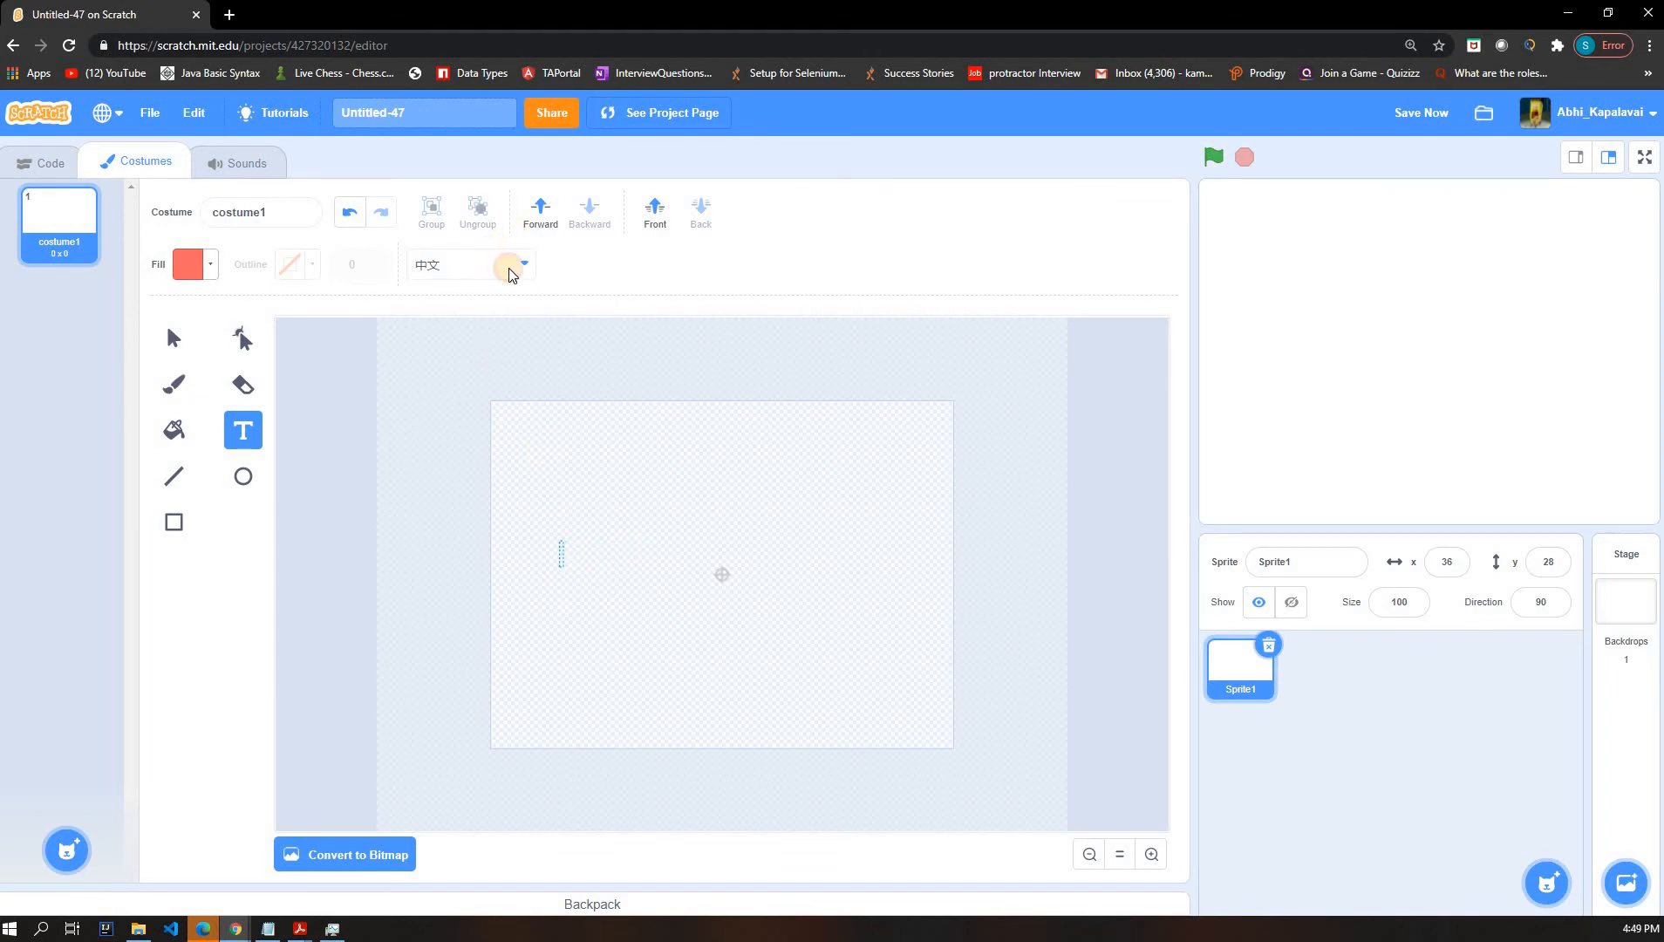
- Try the Chinese and Korean fonts, writing 'GSJSLkSJS' and 'JSJSJ' on the costume
{"action": "left_click", "coordinate": [471, 264]}
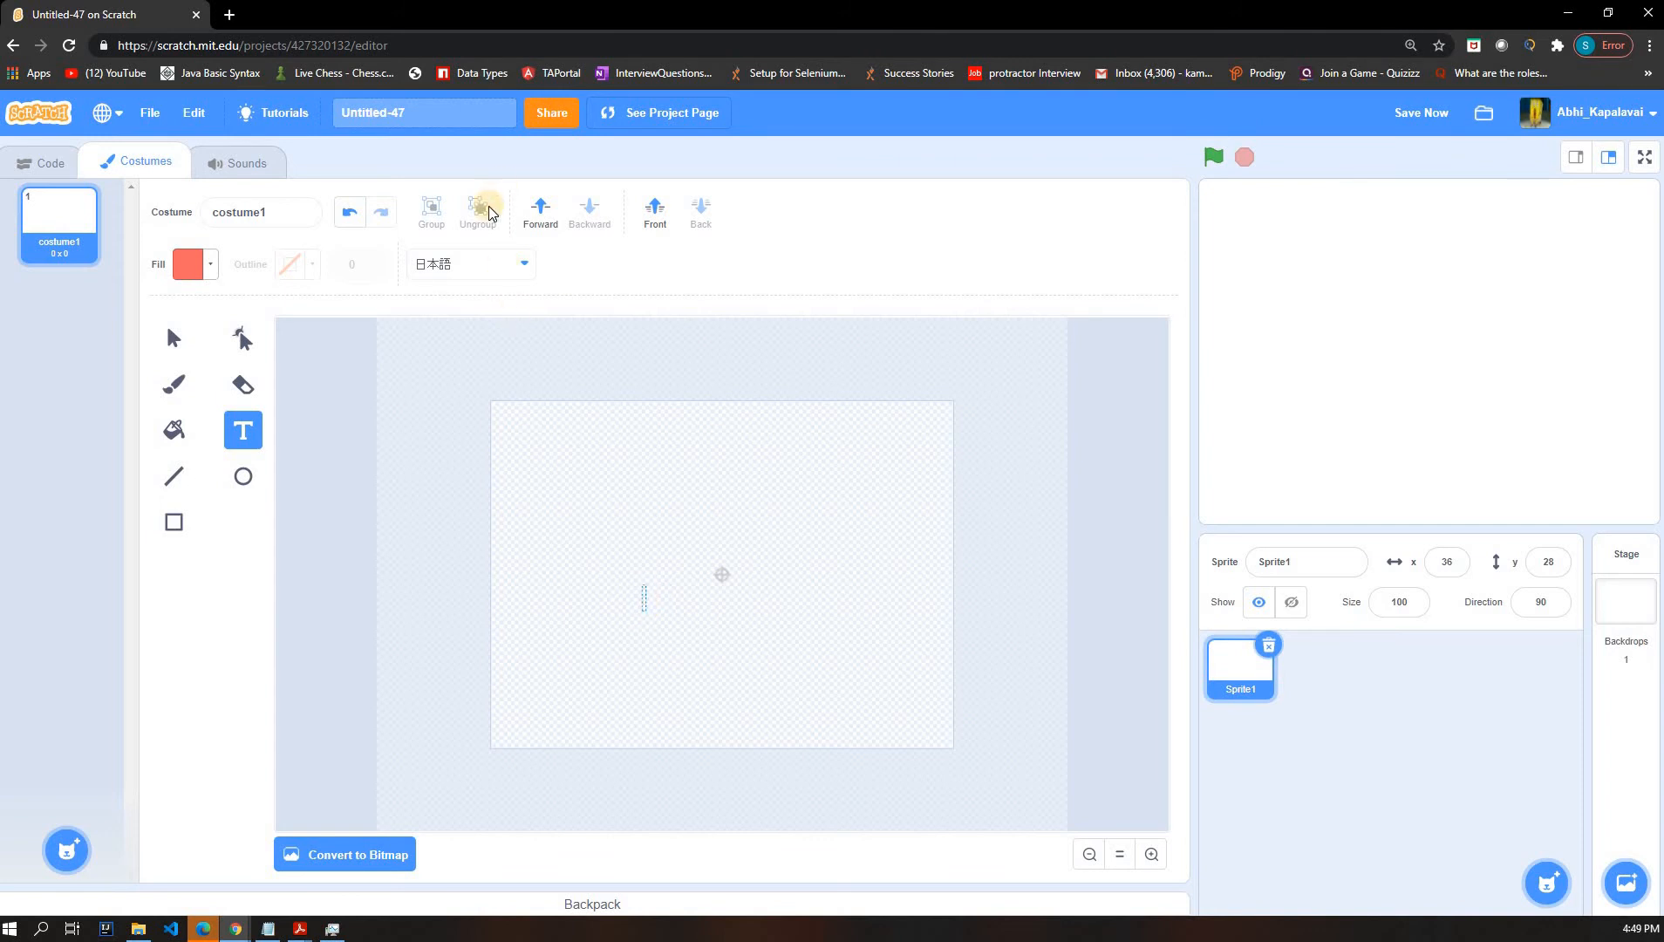
{"action": "left_click", "coordinate": [467, 263]}
{"action": "type", "text": "HKSKS"}
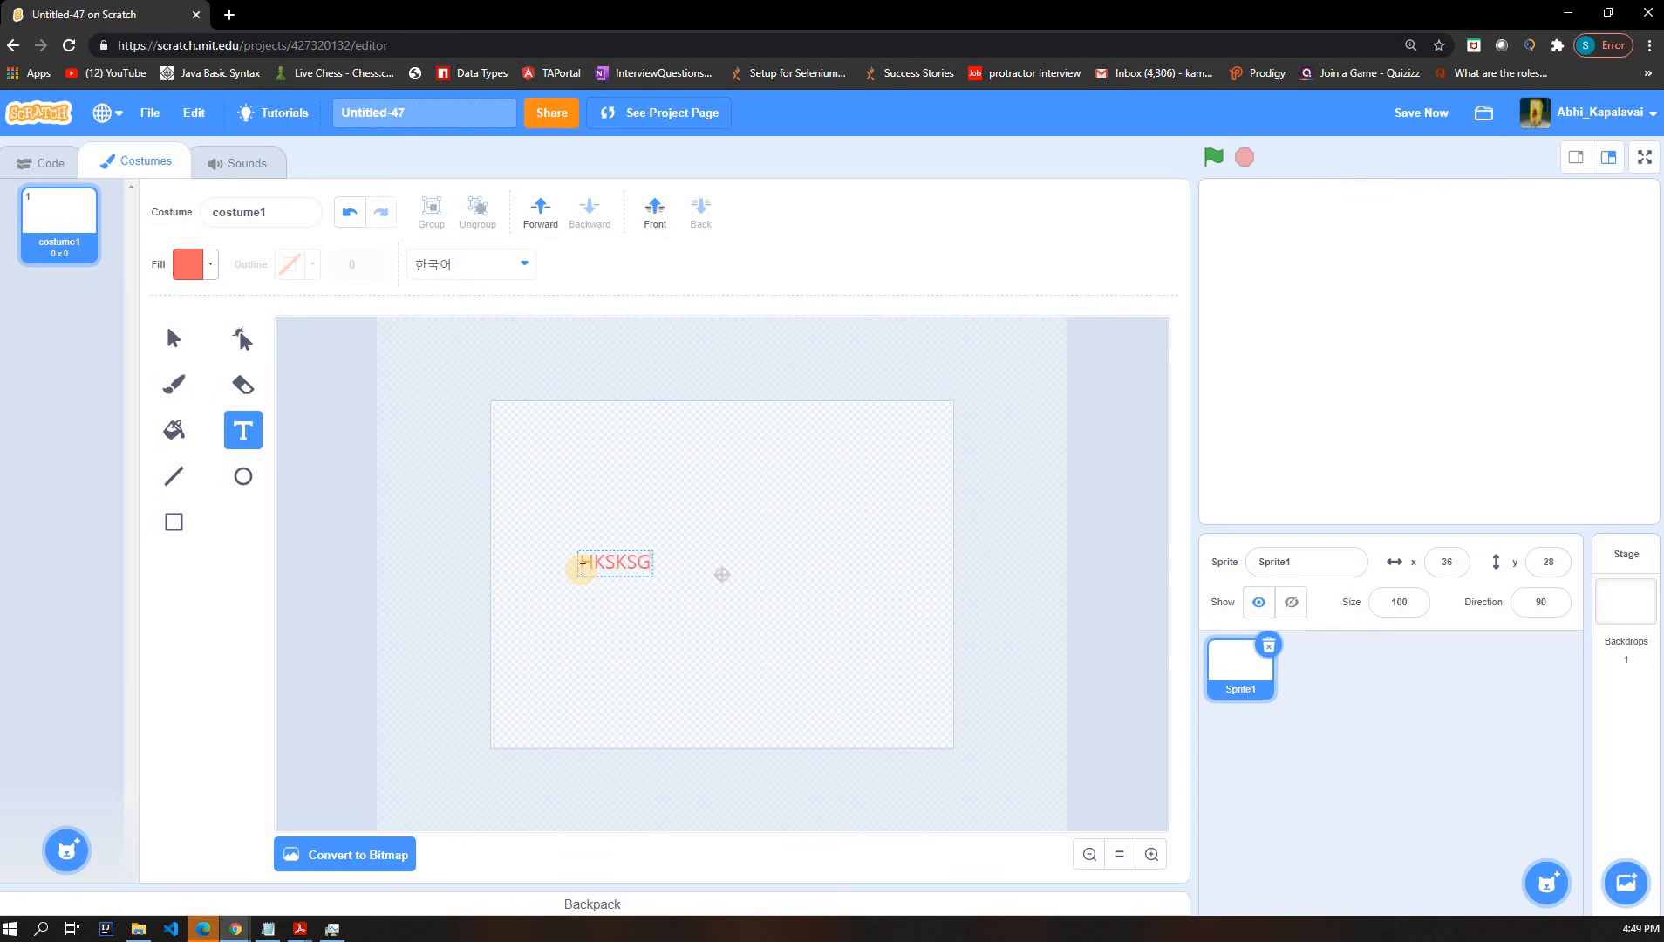
{"action": "type", "text": "GSJSLkSJS"}
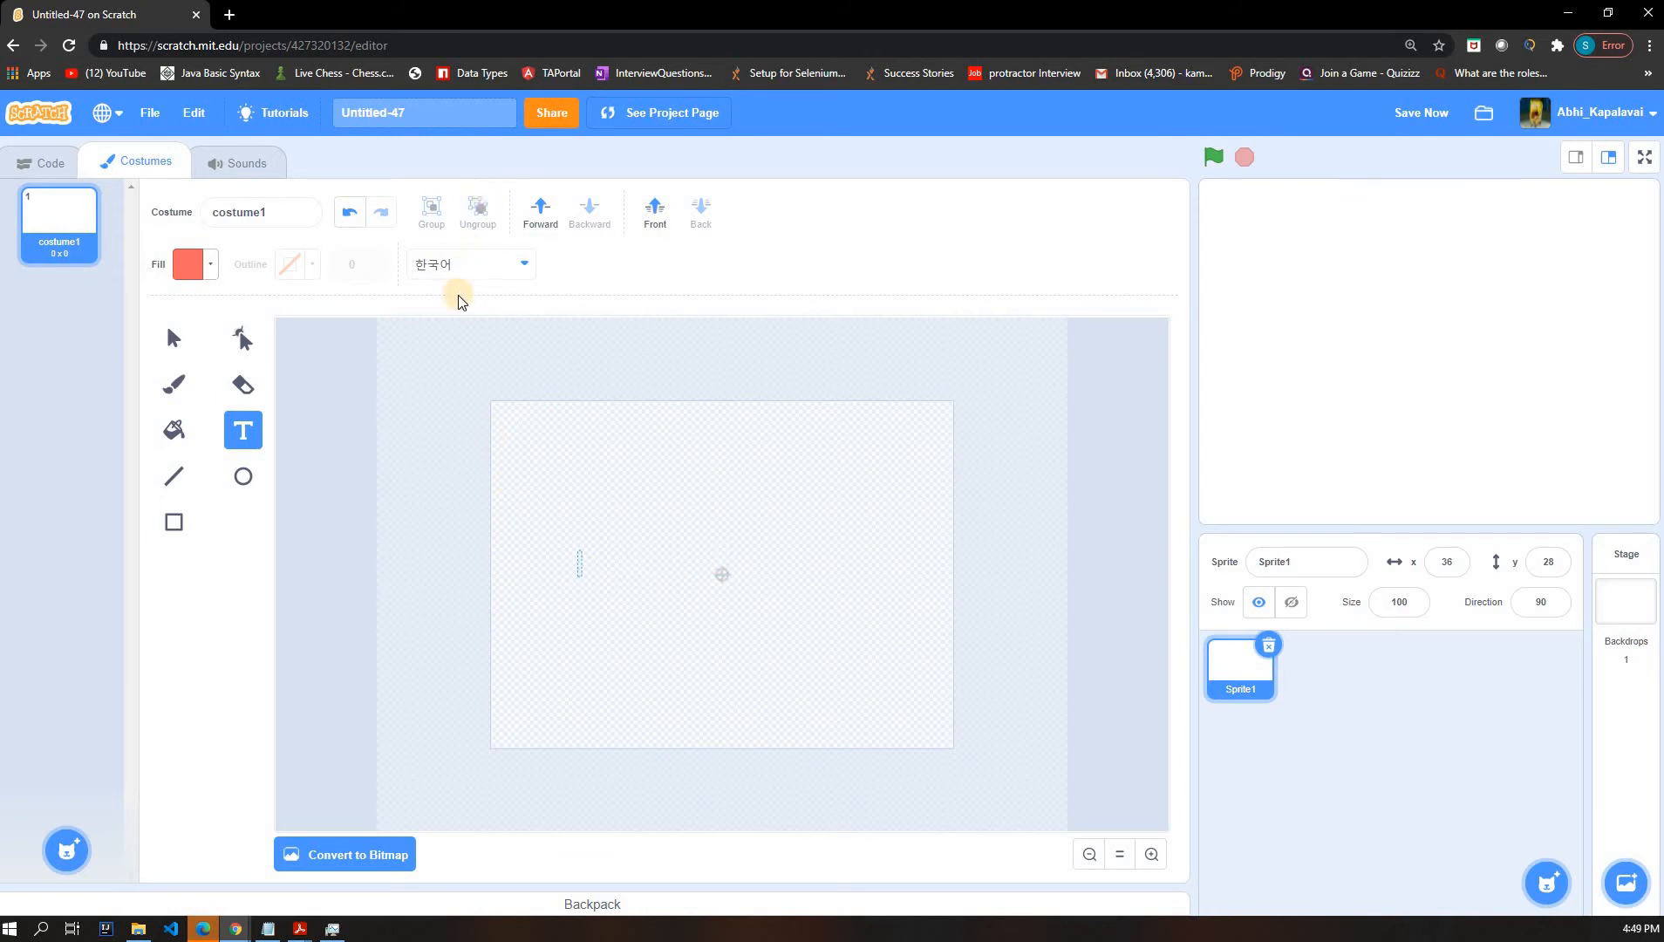
{"action": "type", "text": "JSJSJ"}
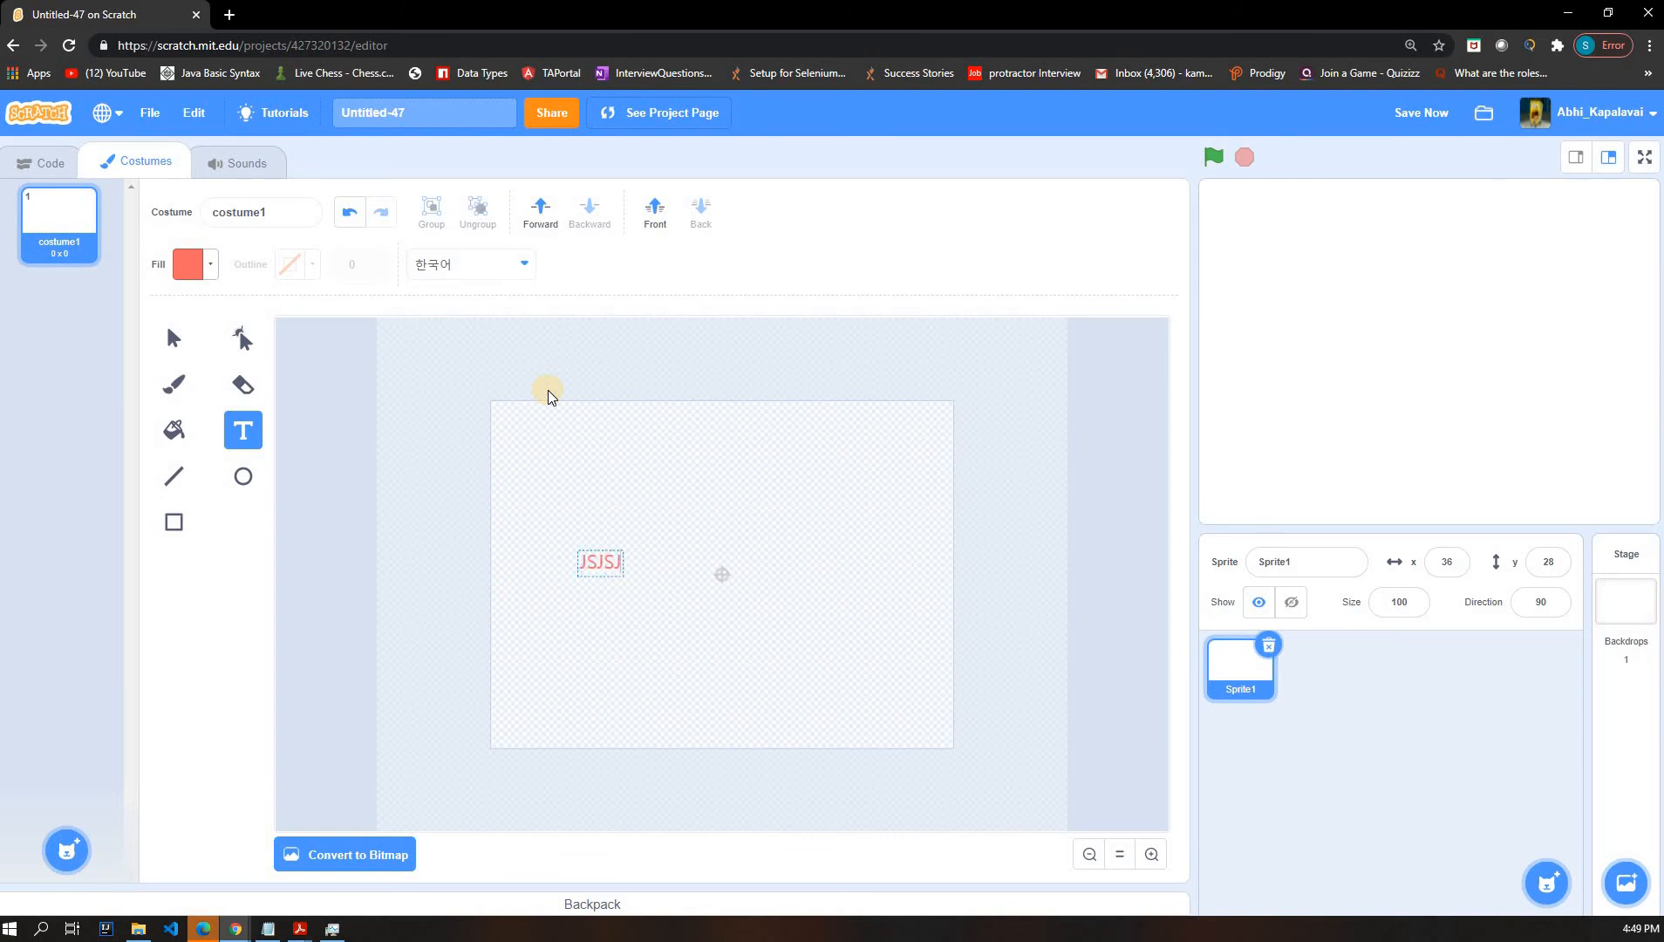
{"action": "left_click", "coordinate": [469, 264]}
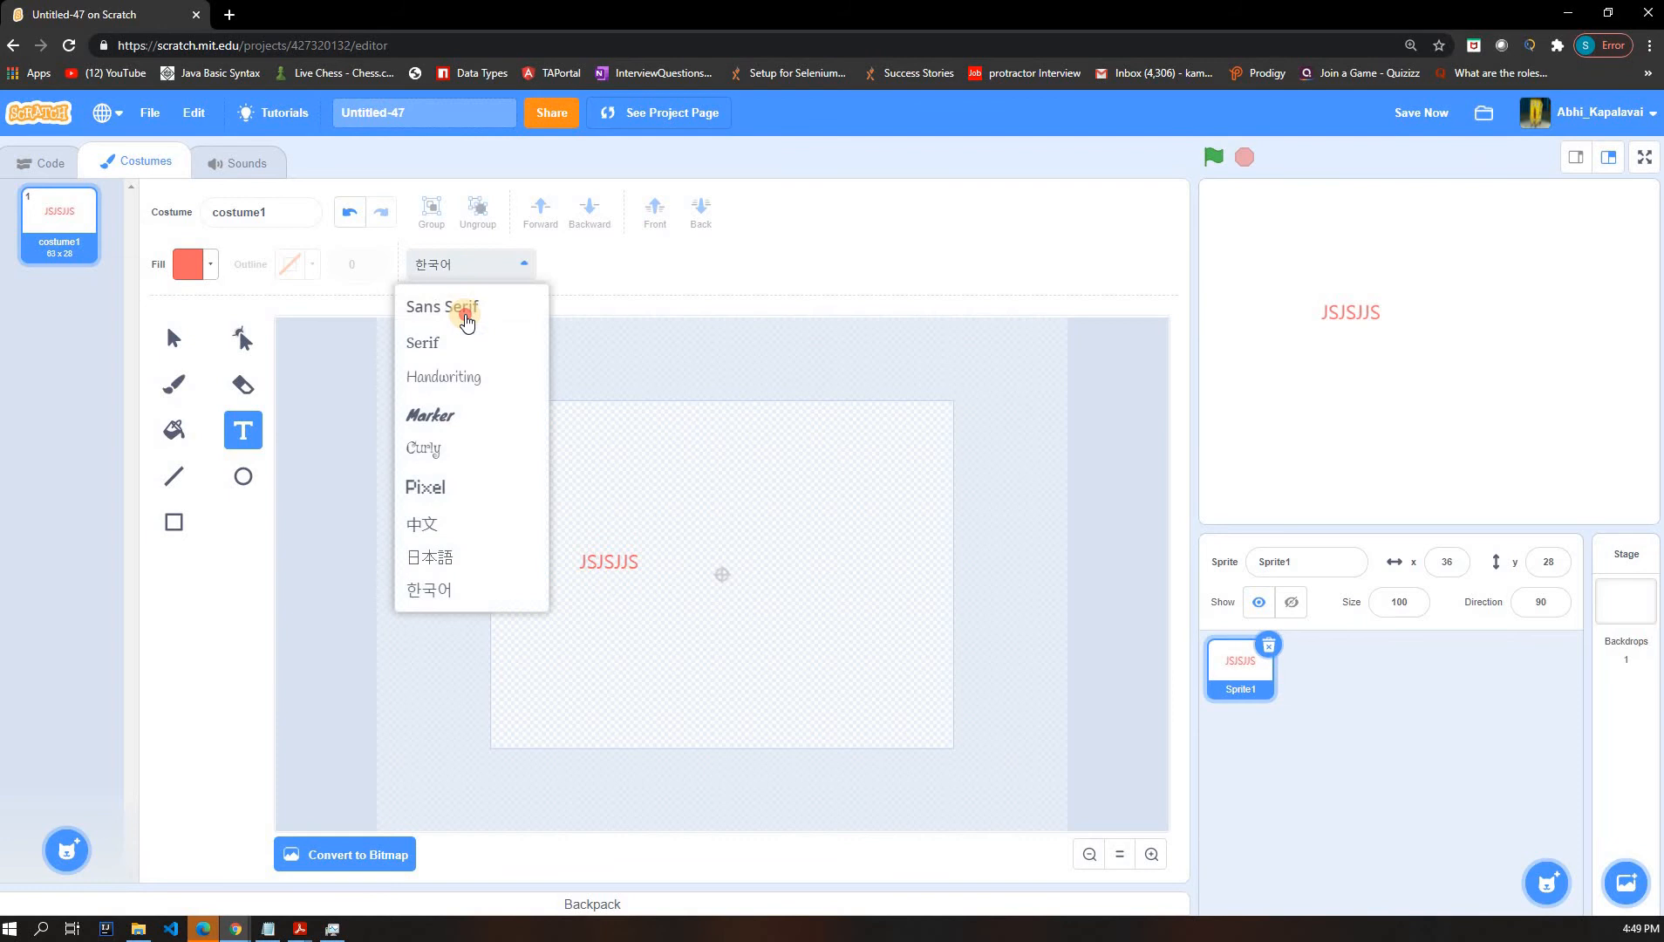
- Write 'KSLSLLSL' in Sans Serif, then convert the costume to a bitmap filled with red
{"action": "left_click", "coordinate": [439, 307]}
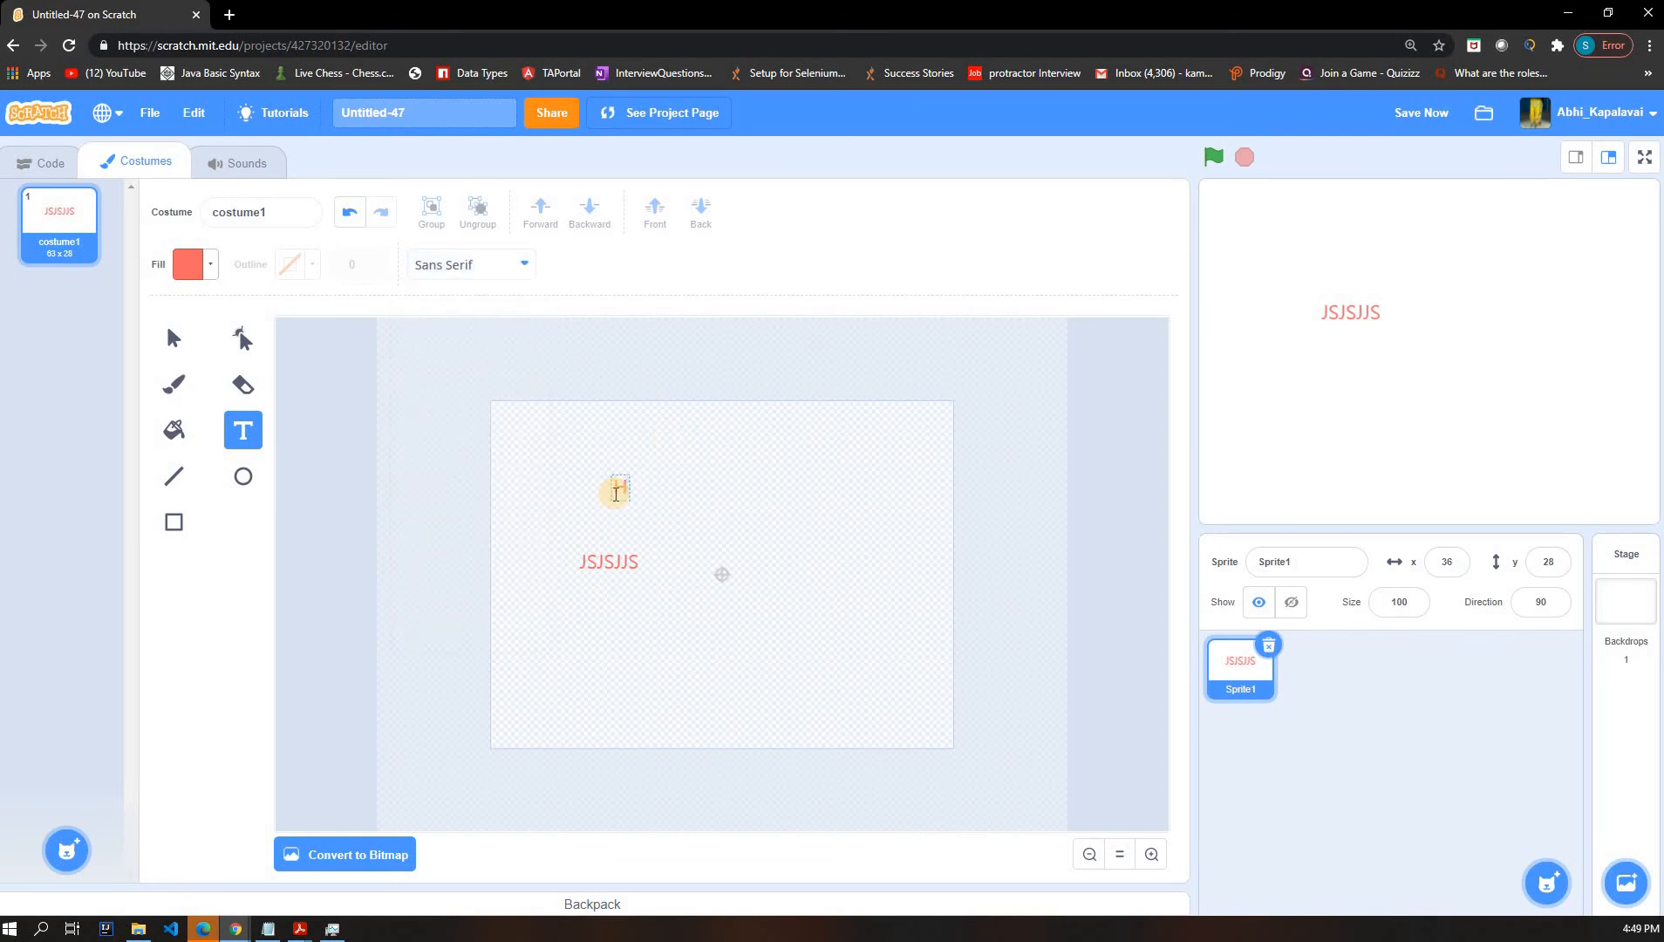
{"action": "type", "text": "KSLSLLSL"}
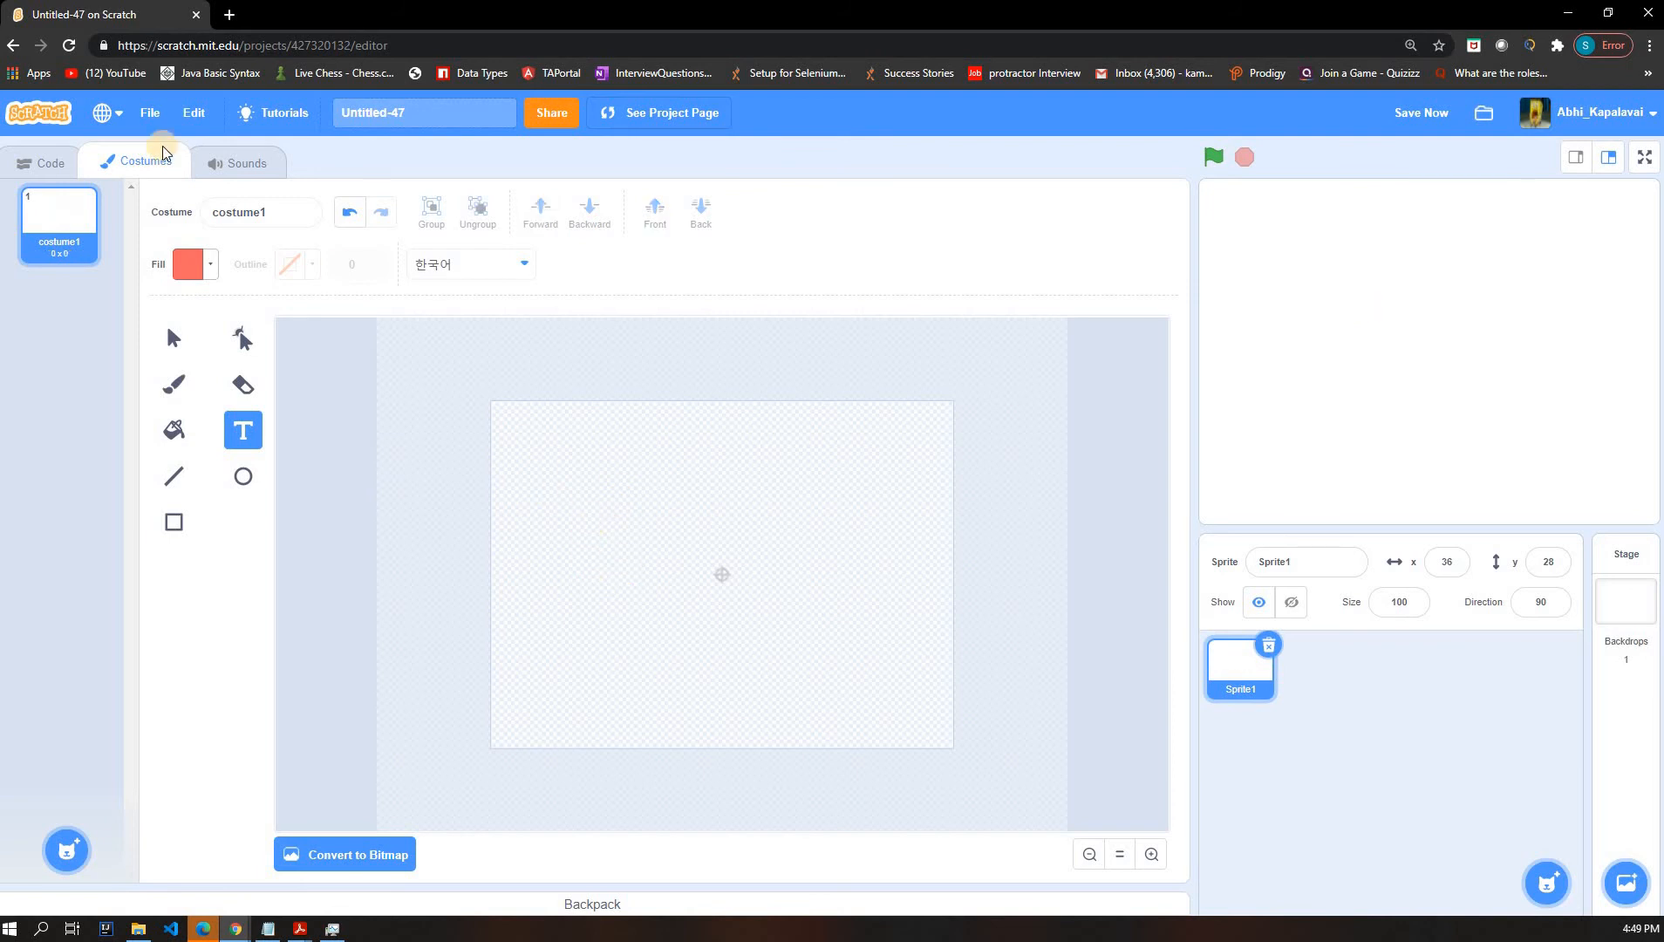
{"action": "mouse_move", "coordinate": [243, 340]}
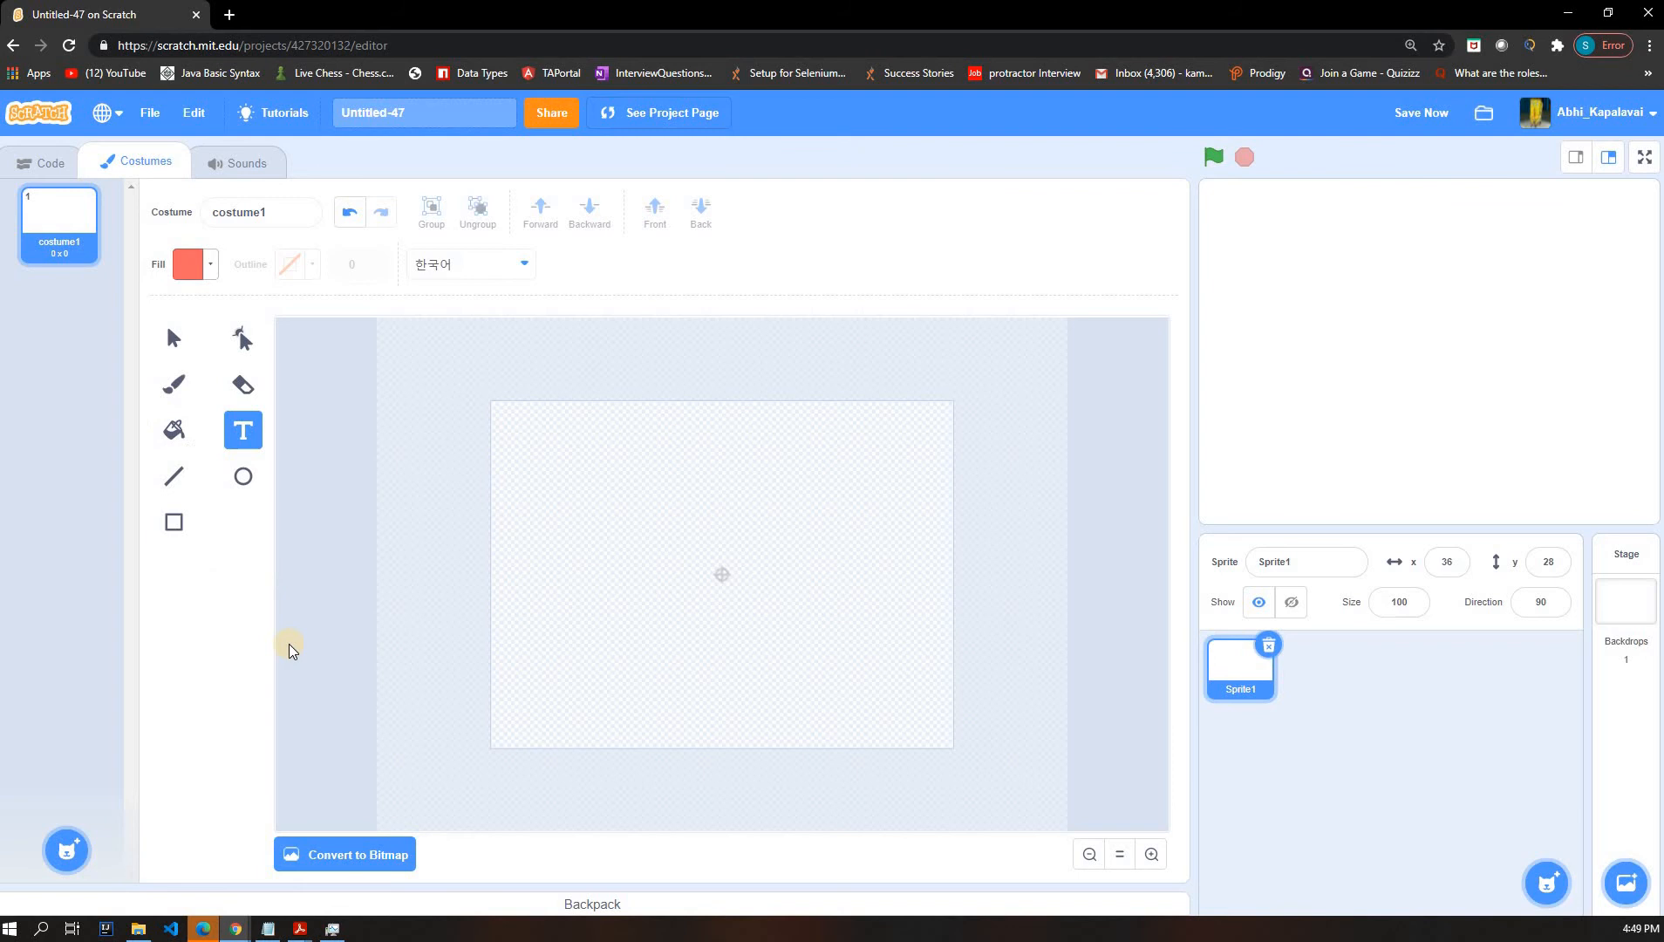
{"action": "left_click", "coordinate": [344, 854]}
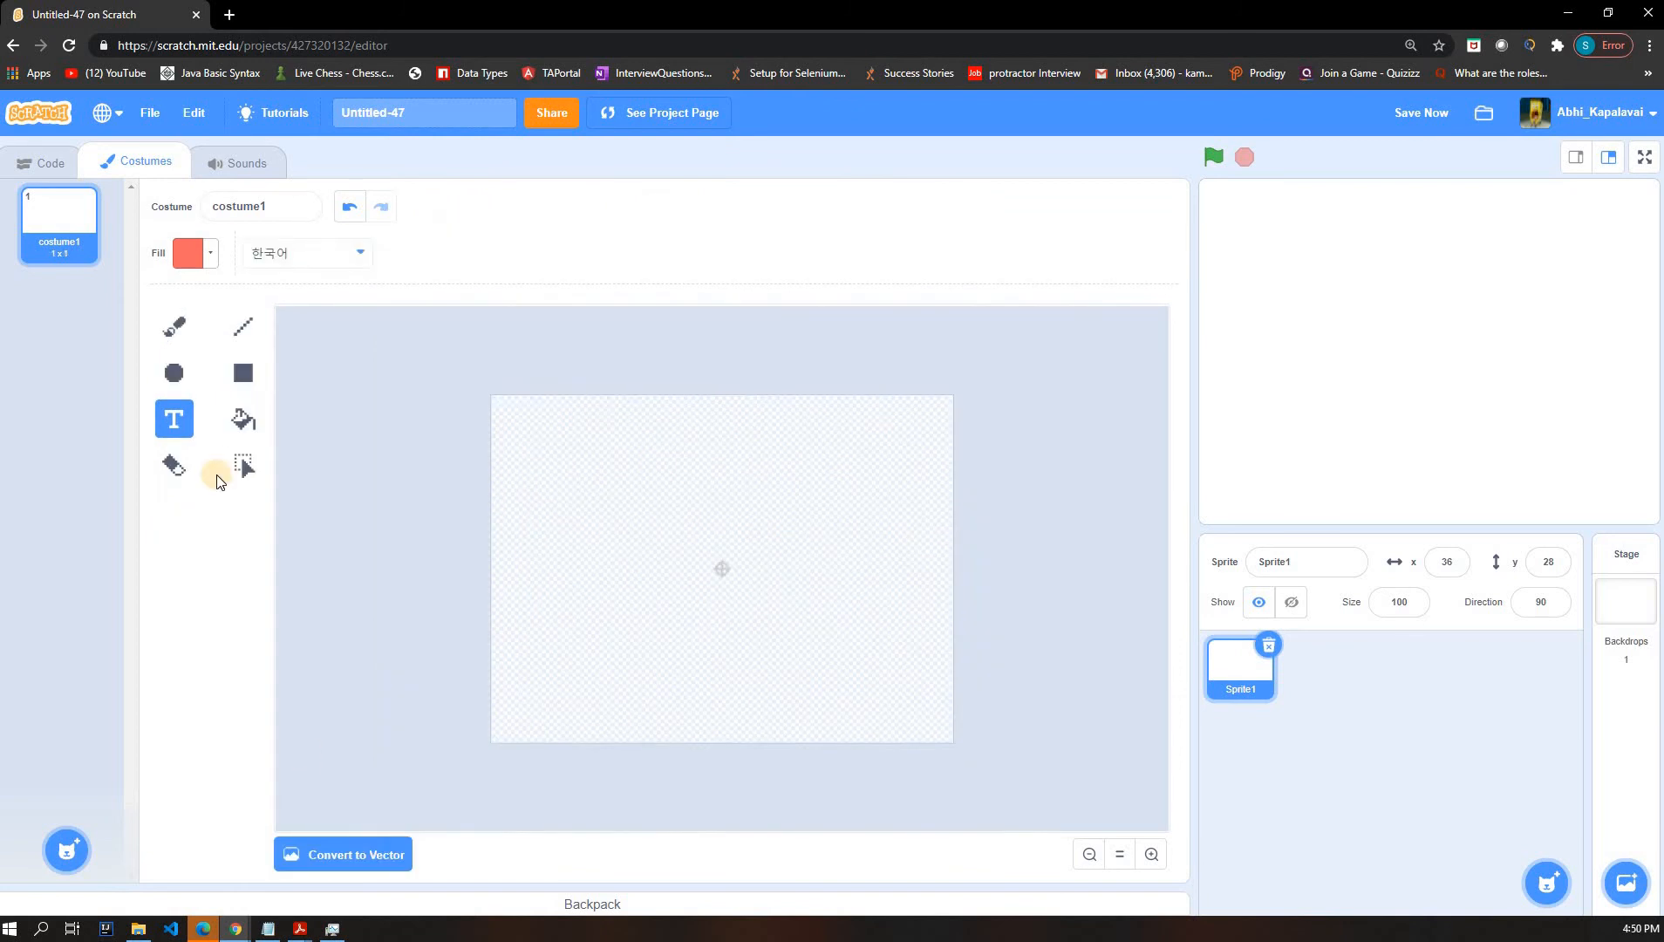
{"action": "mouse_move", "coordinate": [236, 418]}
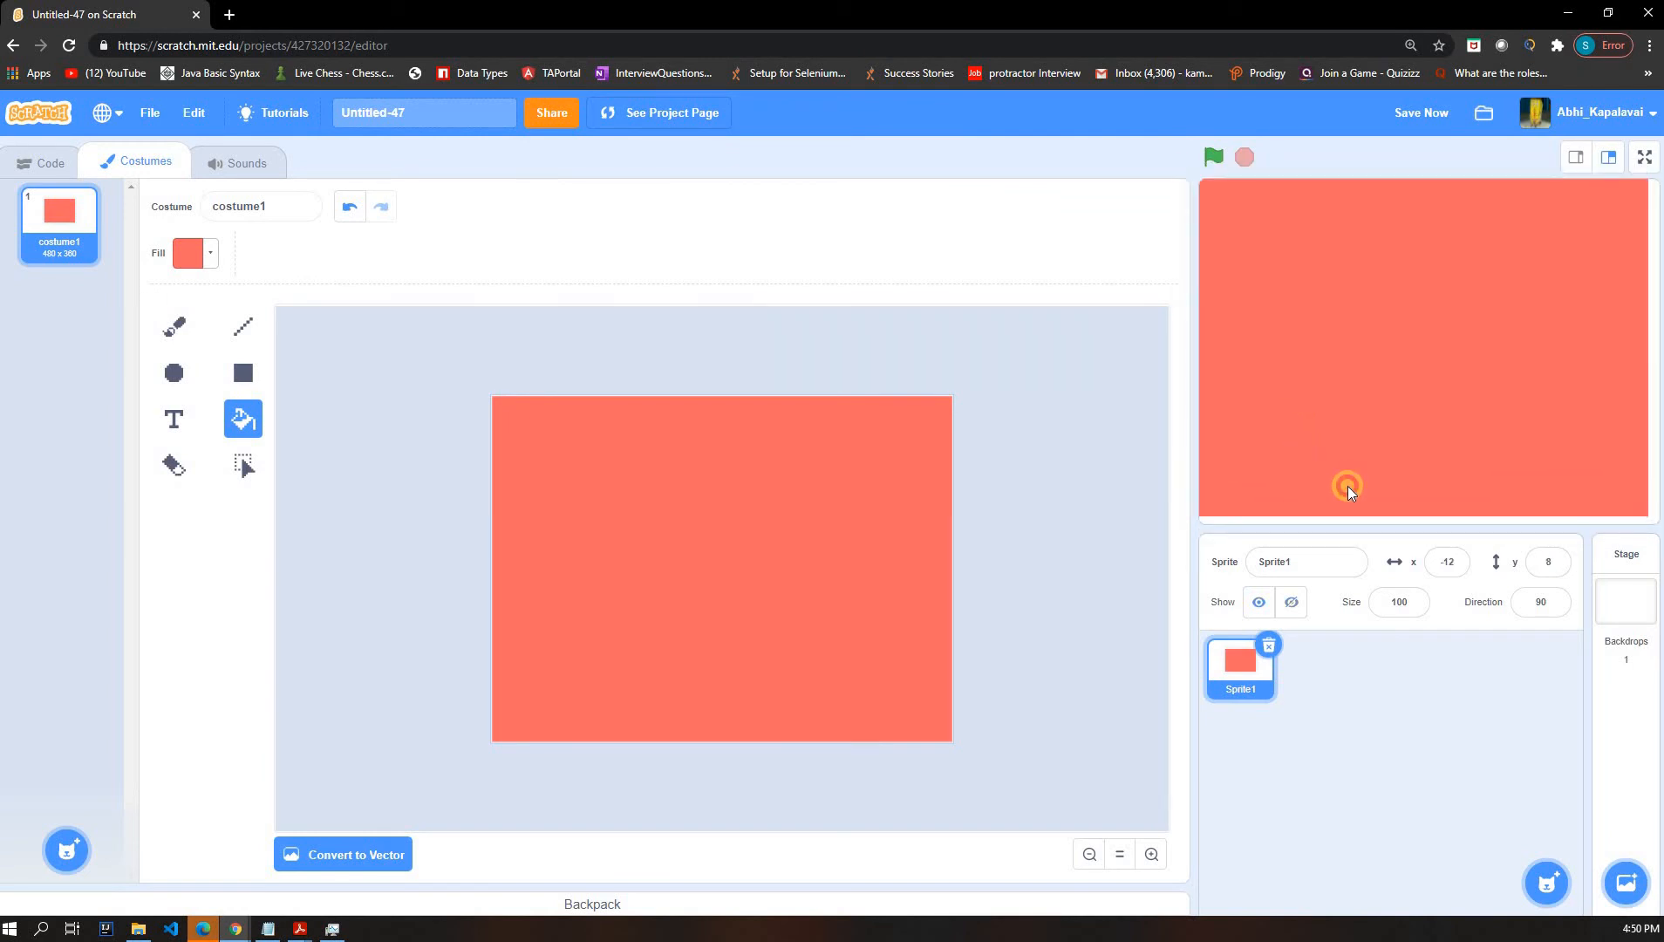
- Drag the red sprite on the stage to reposition it near the centre
{"action": "left_click_drag", "start_coordinate": [1349, 487], "coordinate": [1323, 472]}
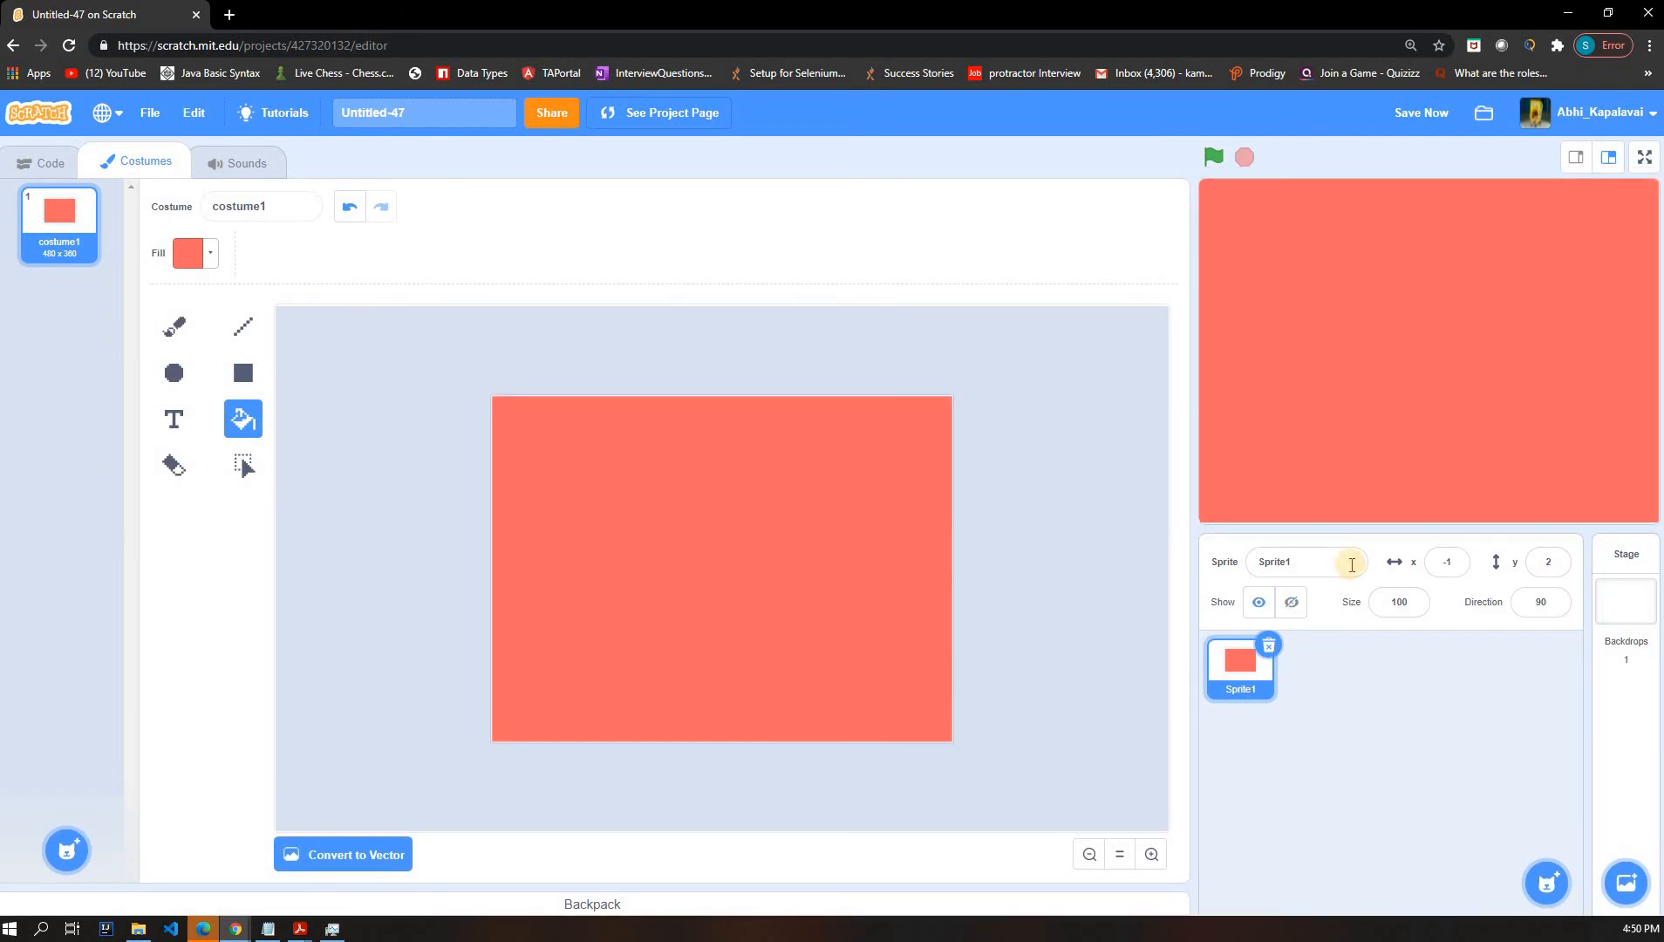
{"action": "mouse_move", "coordinate": [1345, 478]}
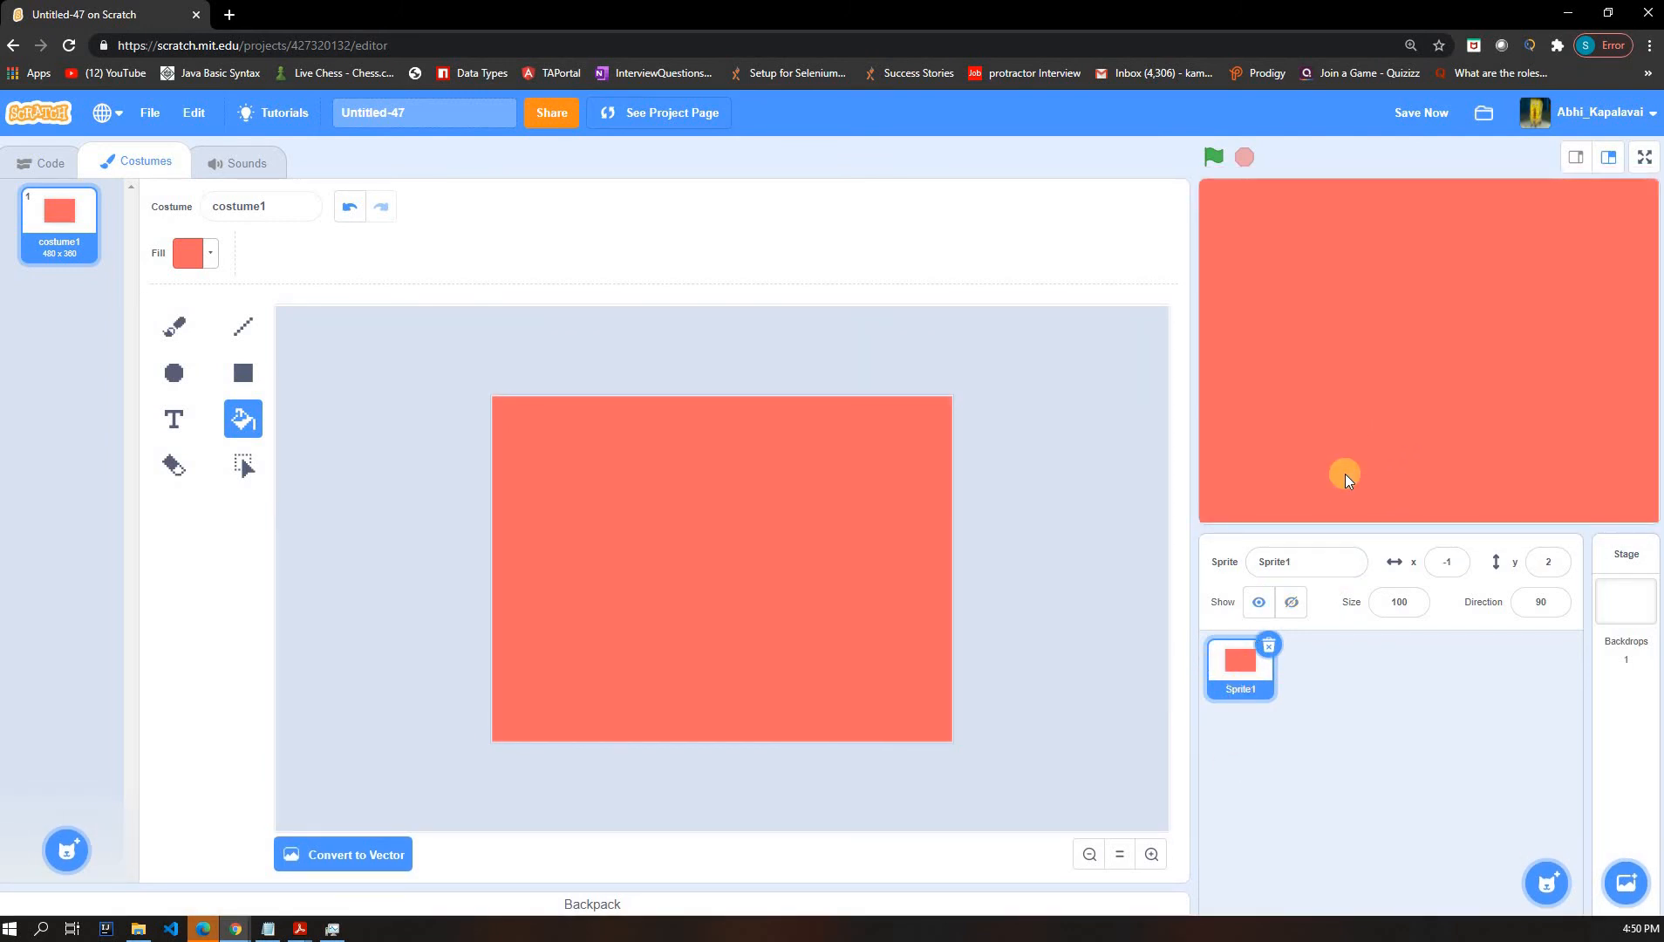
{"action": "left_click_drag", "start_coordinate": [1345, 475], "coordinate": [1240, 434]}
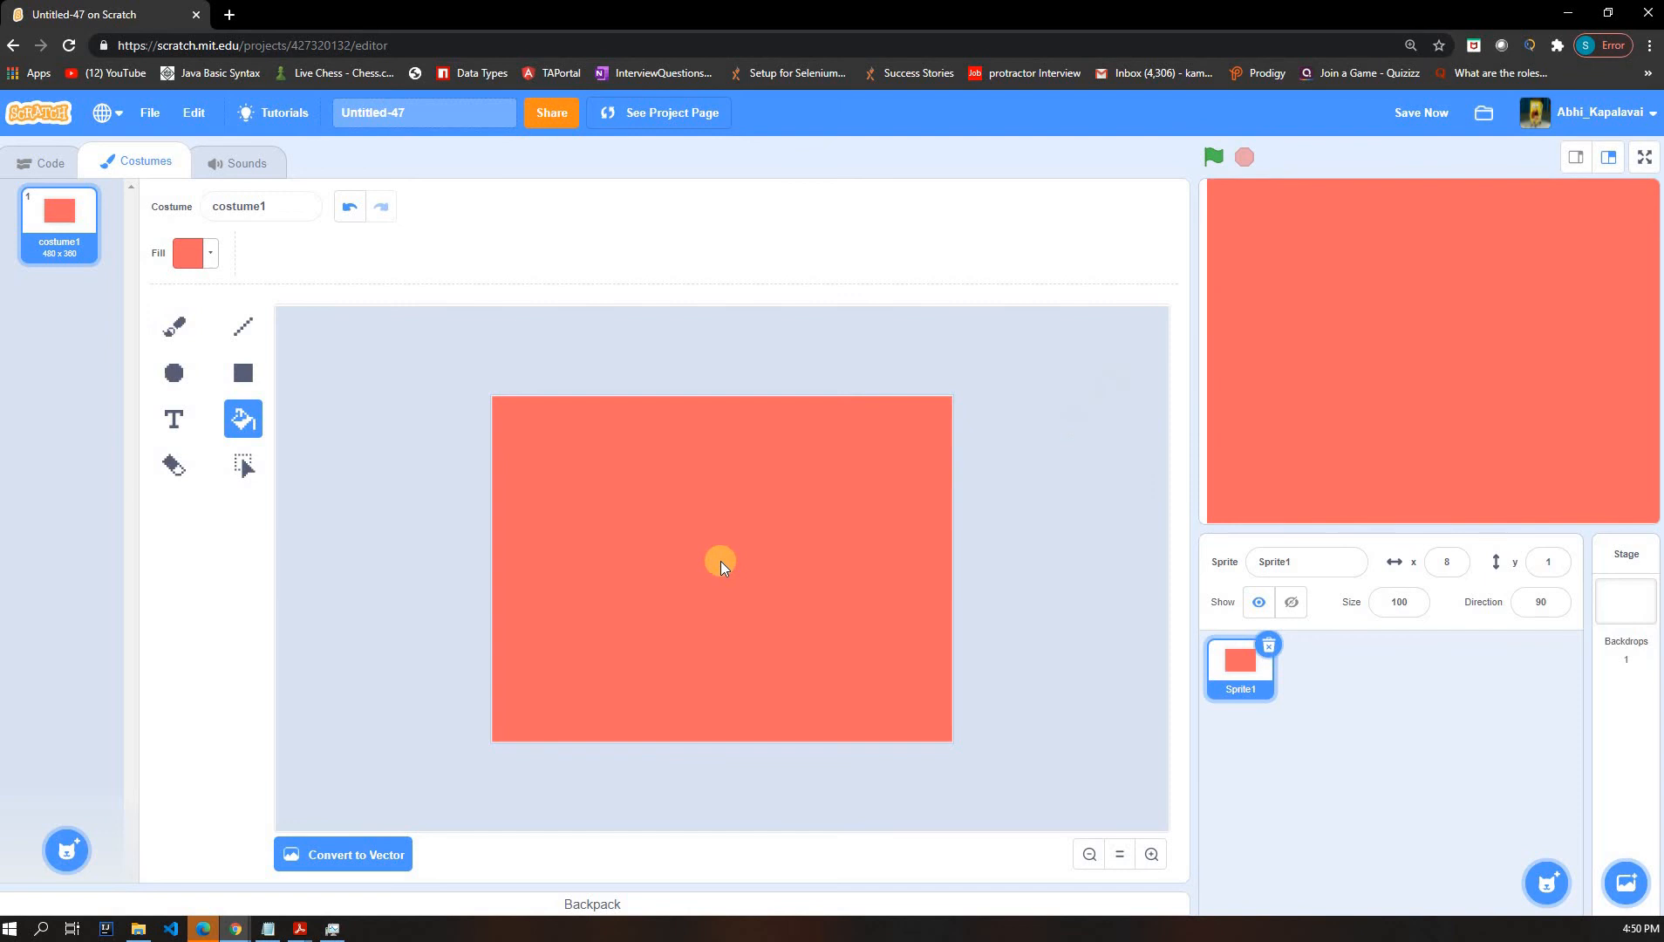
{"action": "mouse_move", "coordinate": [384, 739]}
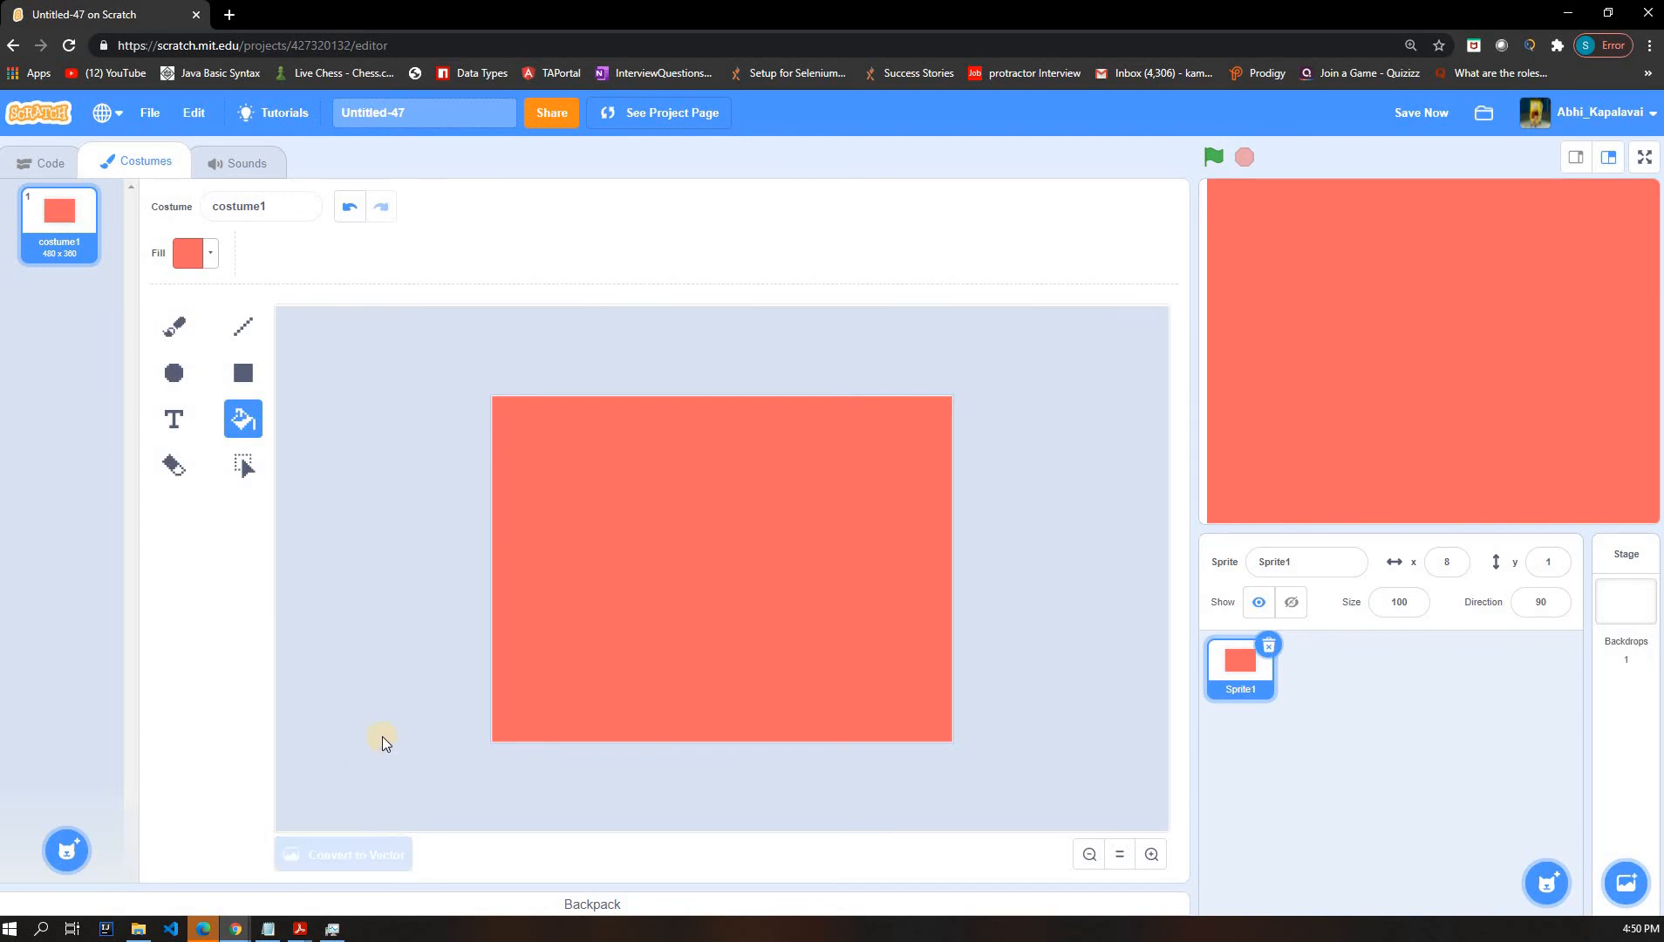
- Undo the red fill, return the empty costume to vector and take the Rectangle tool
{"action": "left_click", "coordinate": [342, 855]}
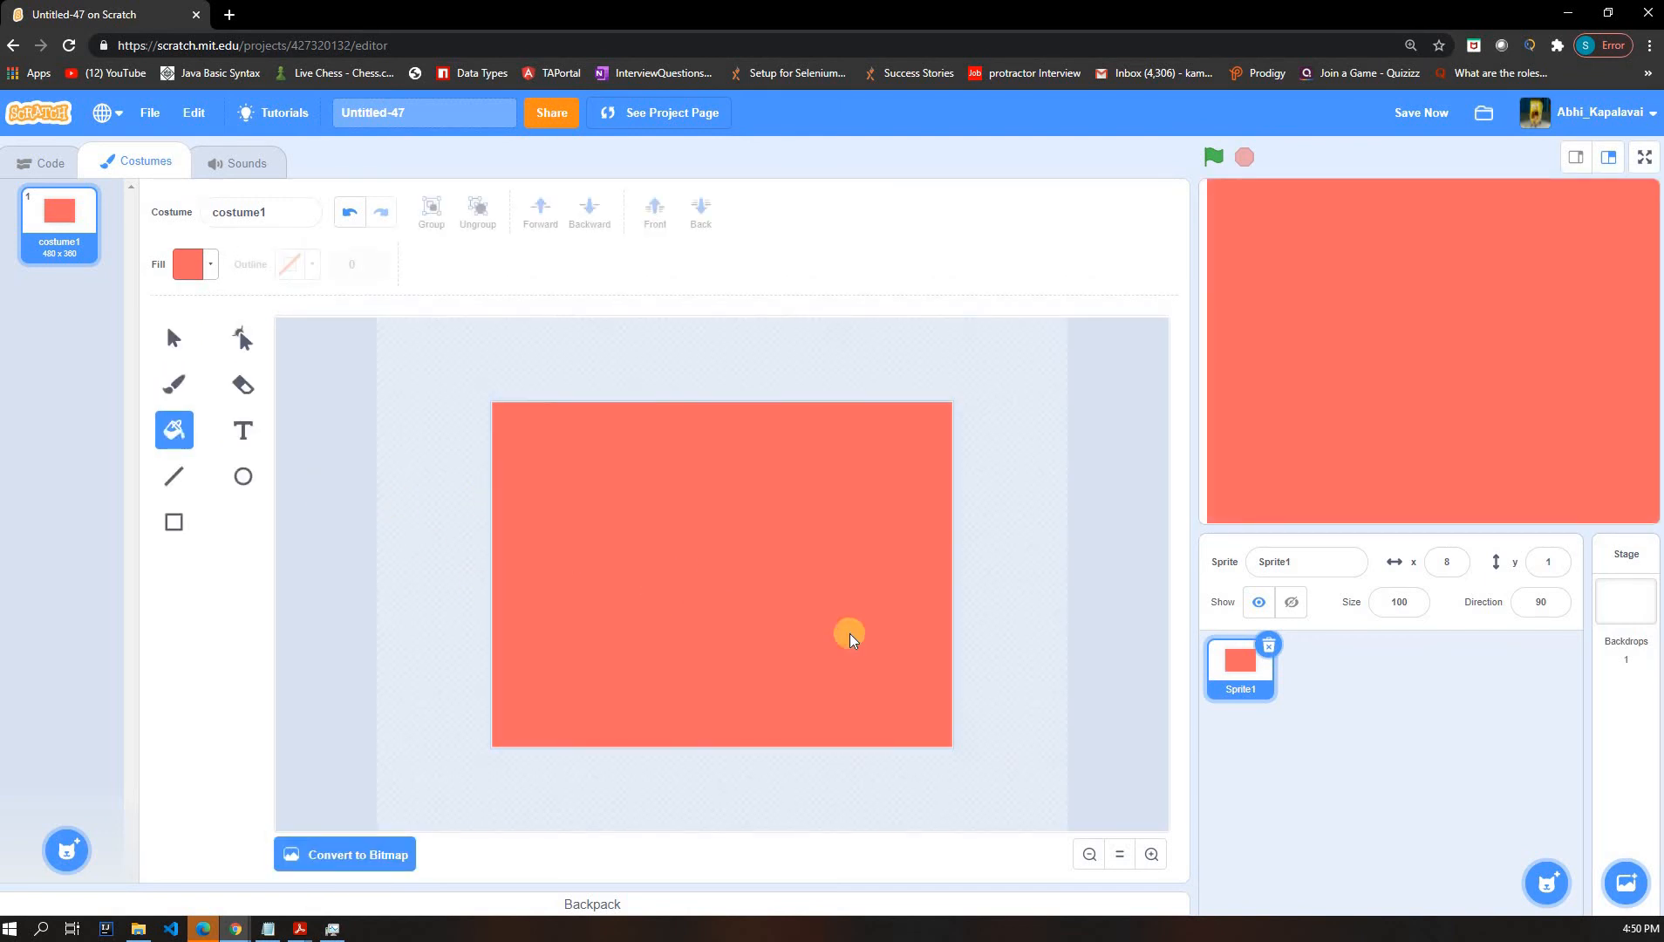
{"action": "left_click", "coordinate": [349, 211]}
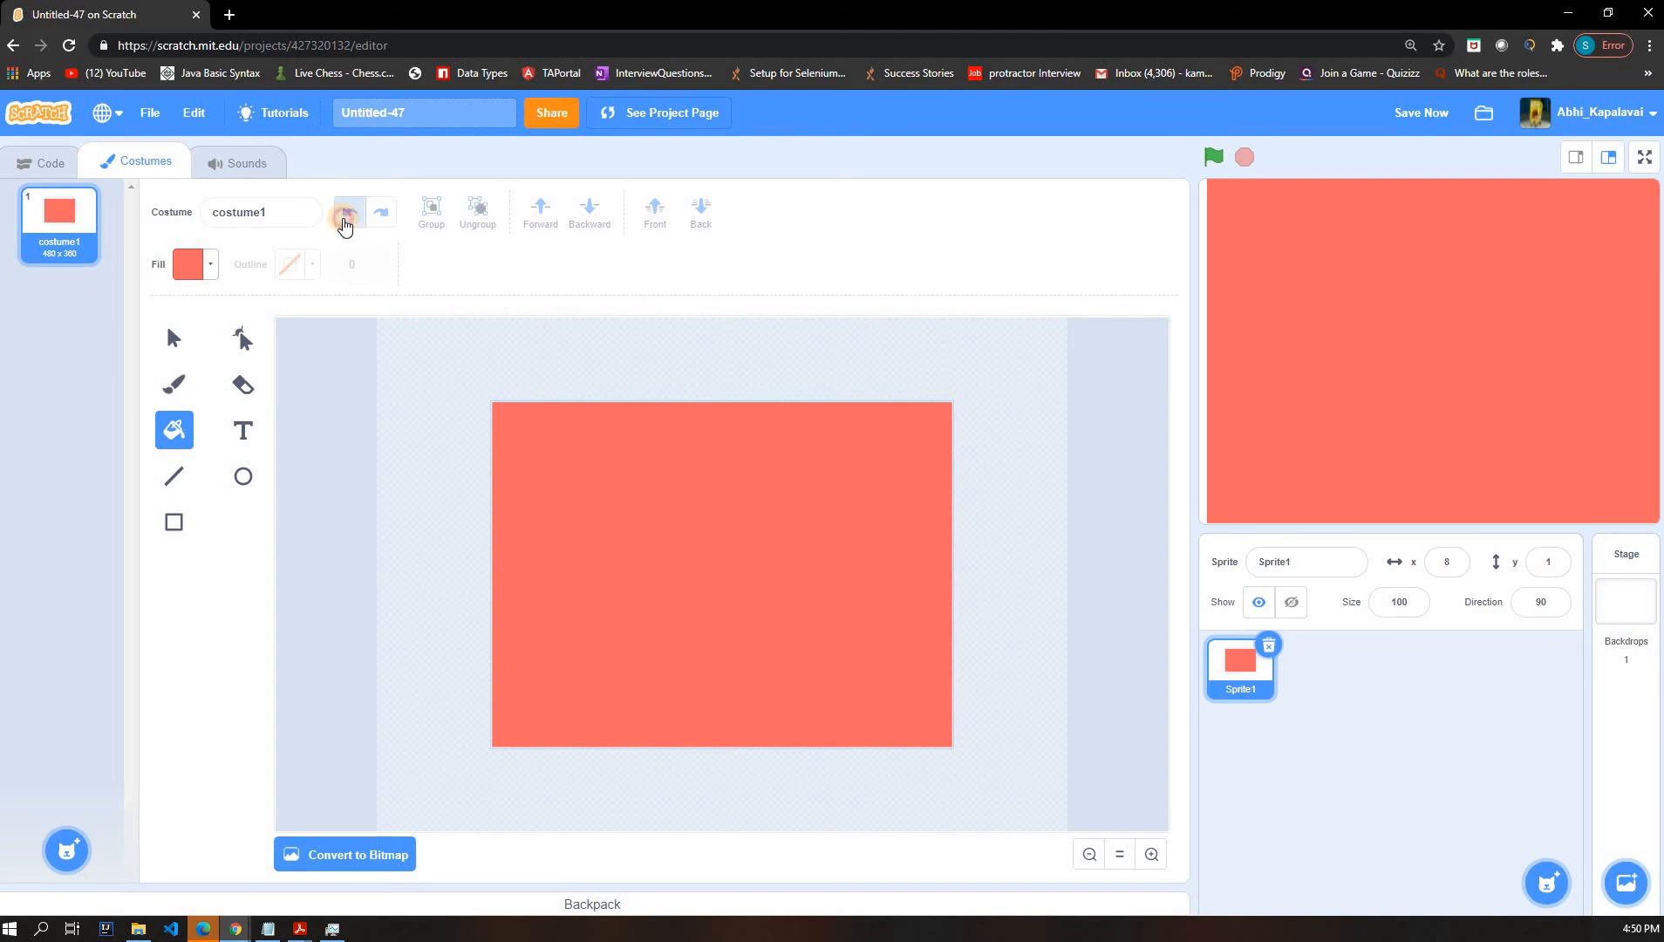
{"action": "left_click", "coordinate": [344, 855]}
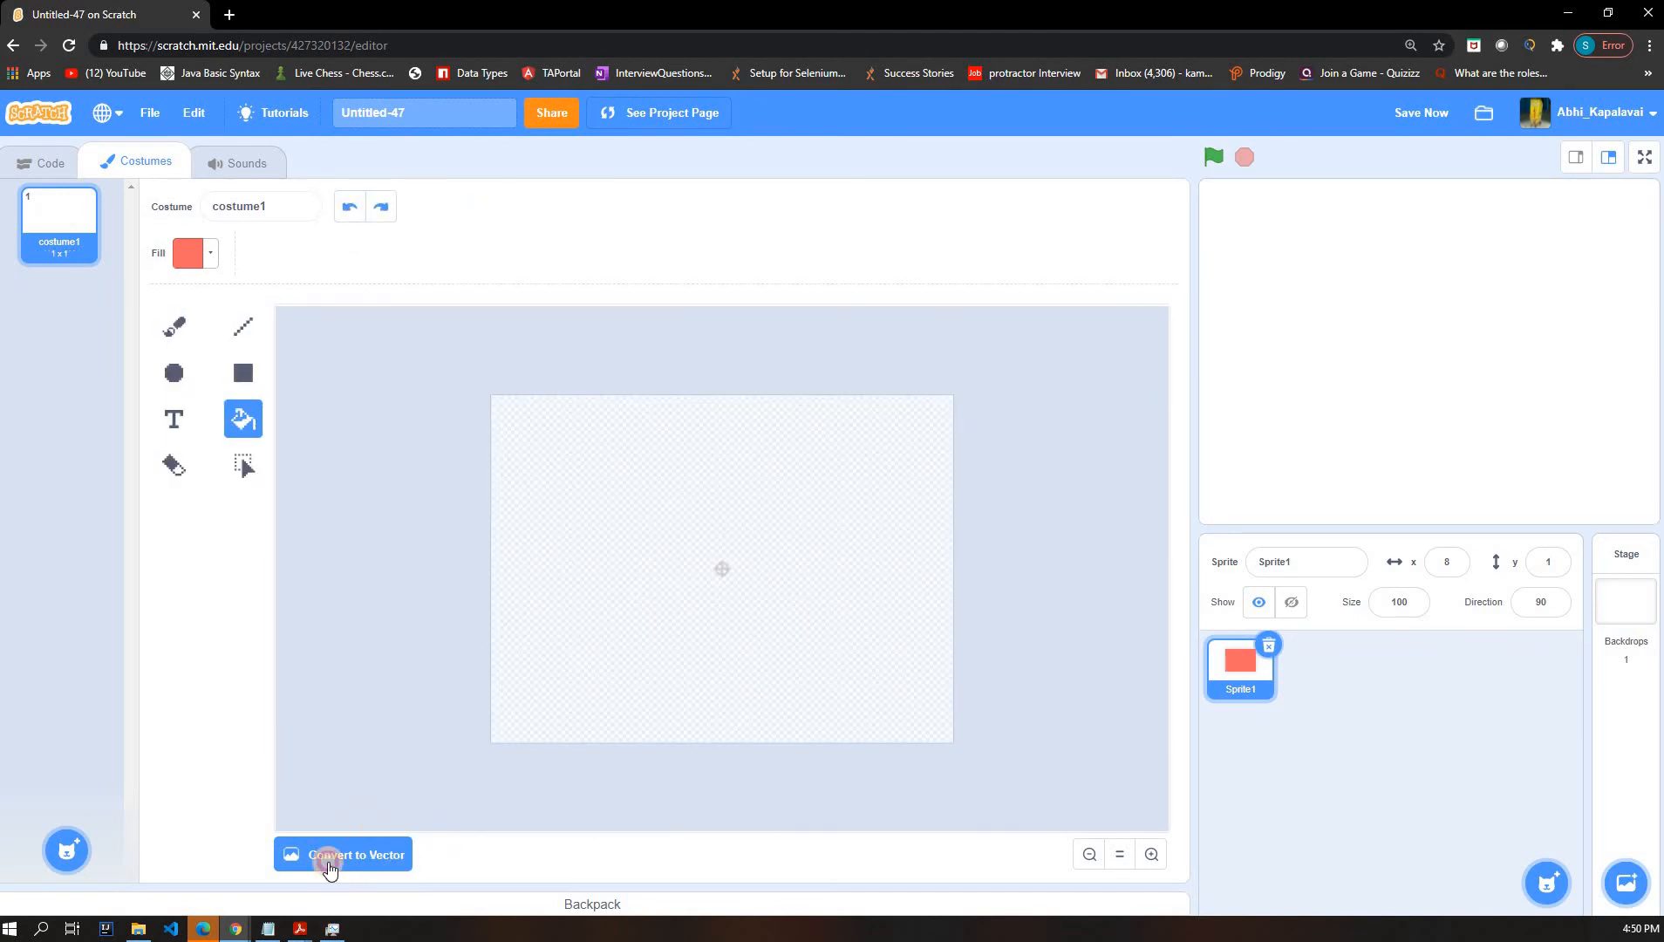
{"action": "left_click", "coordinate": [342, 854]}
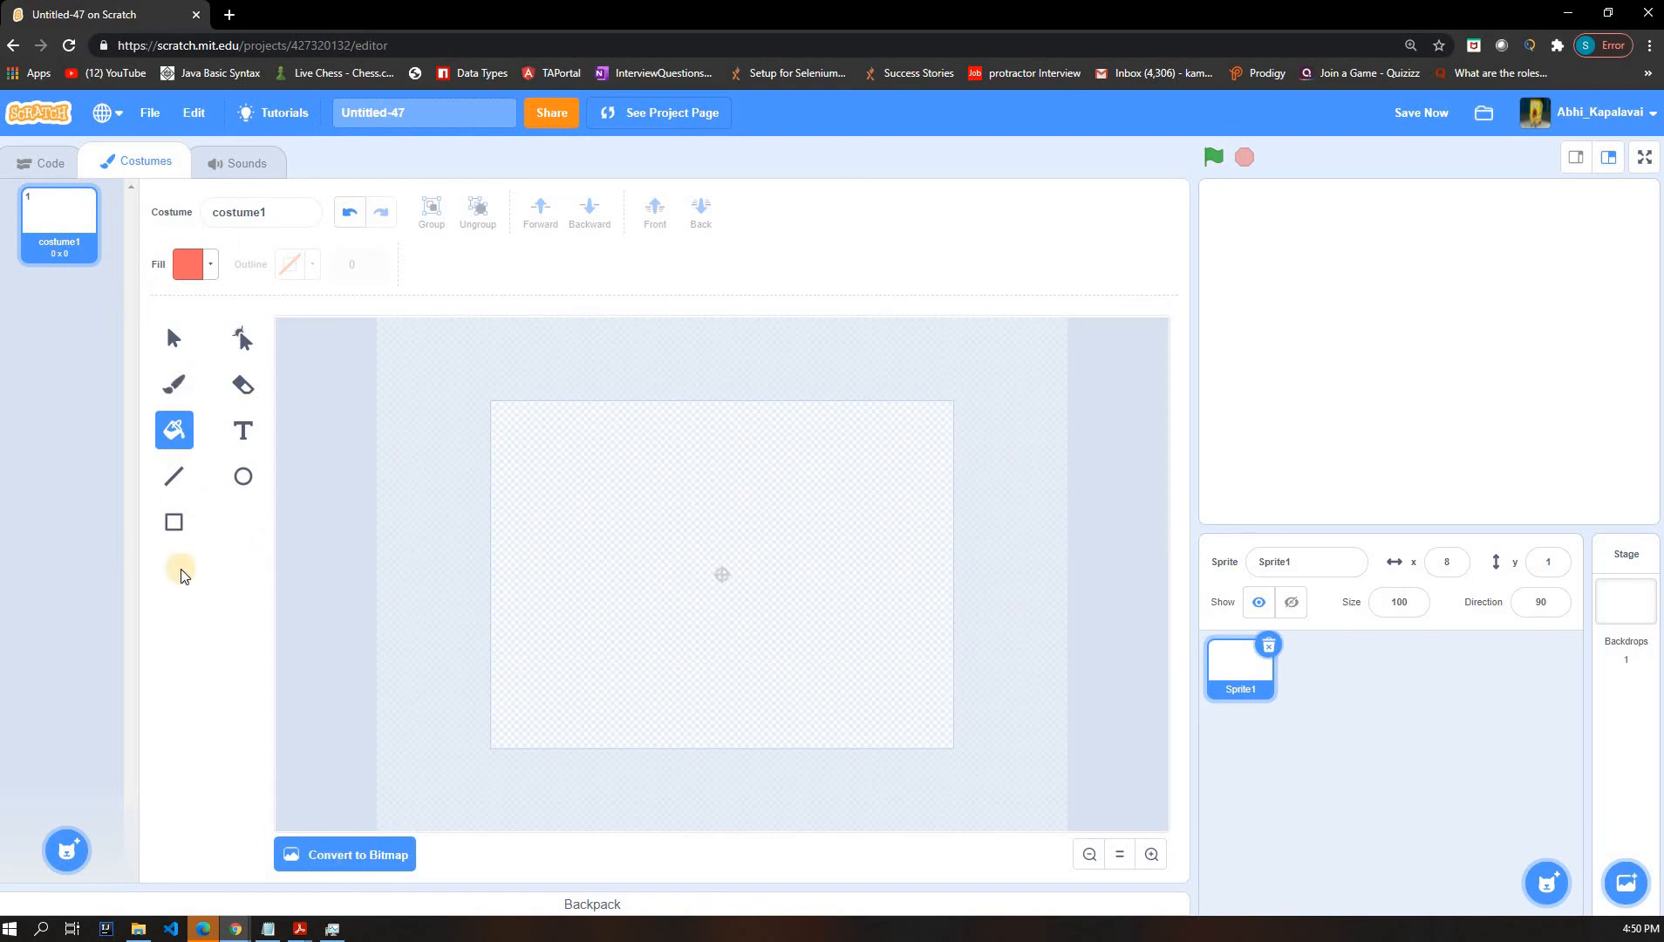
{"action": "left_click", "coordinate": [173, 522]}
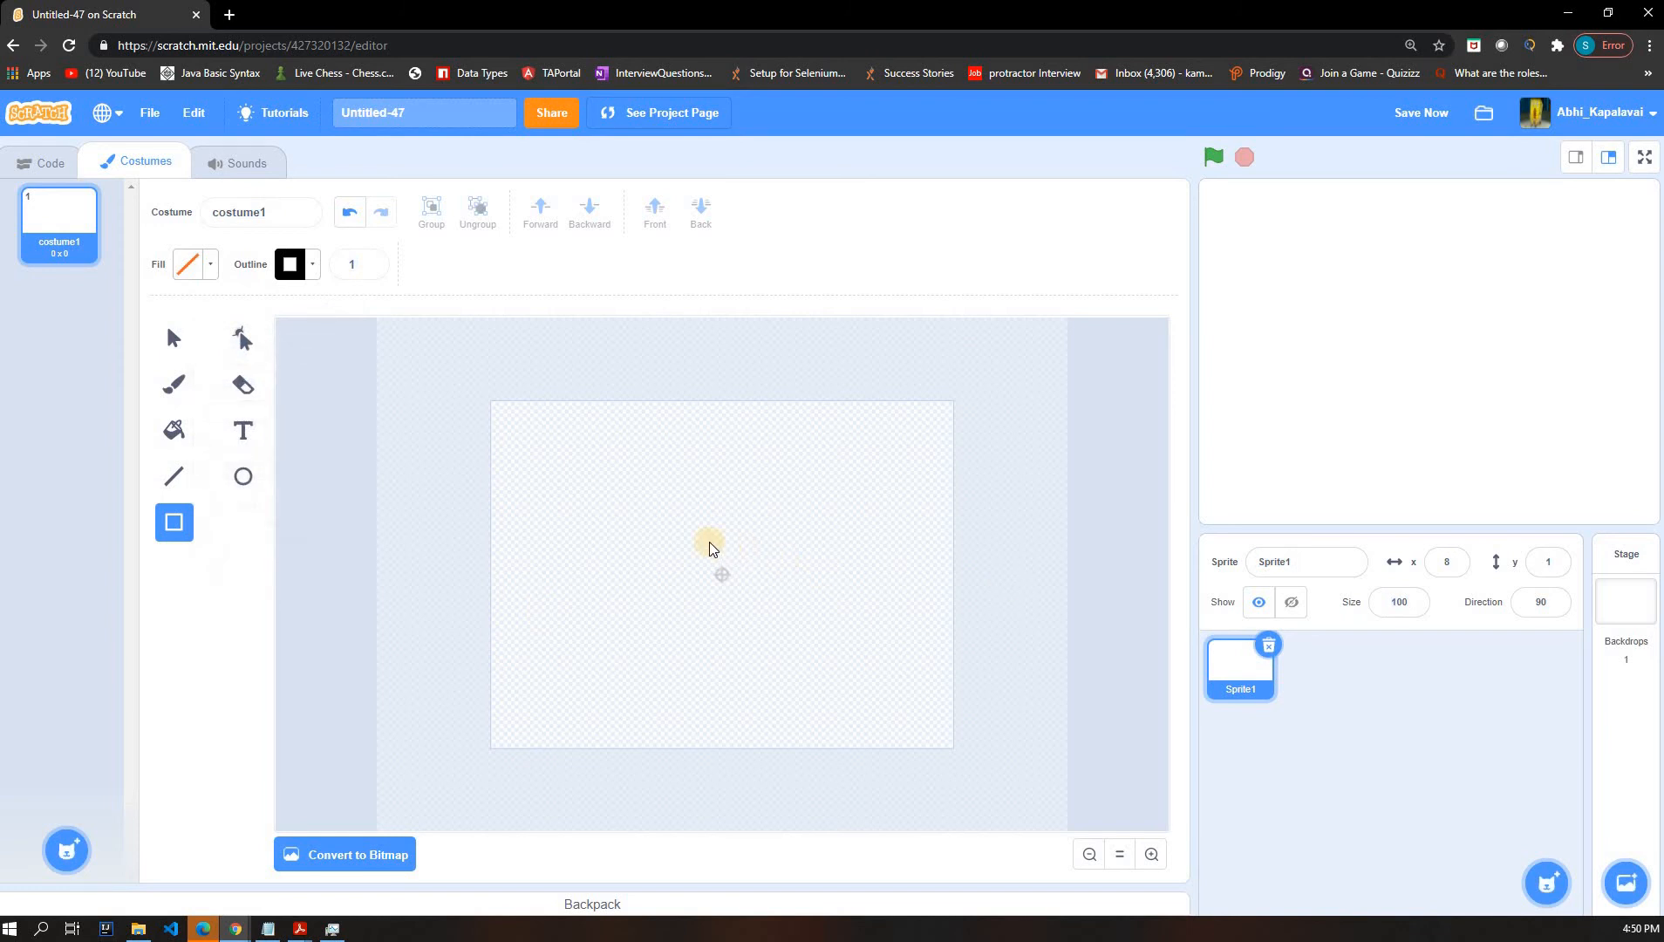
- Draw a thick black-outlined square near the canvas centre and stretch it wider
{"action": "left_click_drag", "start_coordinate": [709, 548], "coordinate": [534, 446]}
{"action": "type", "text": "45"}
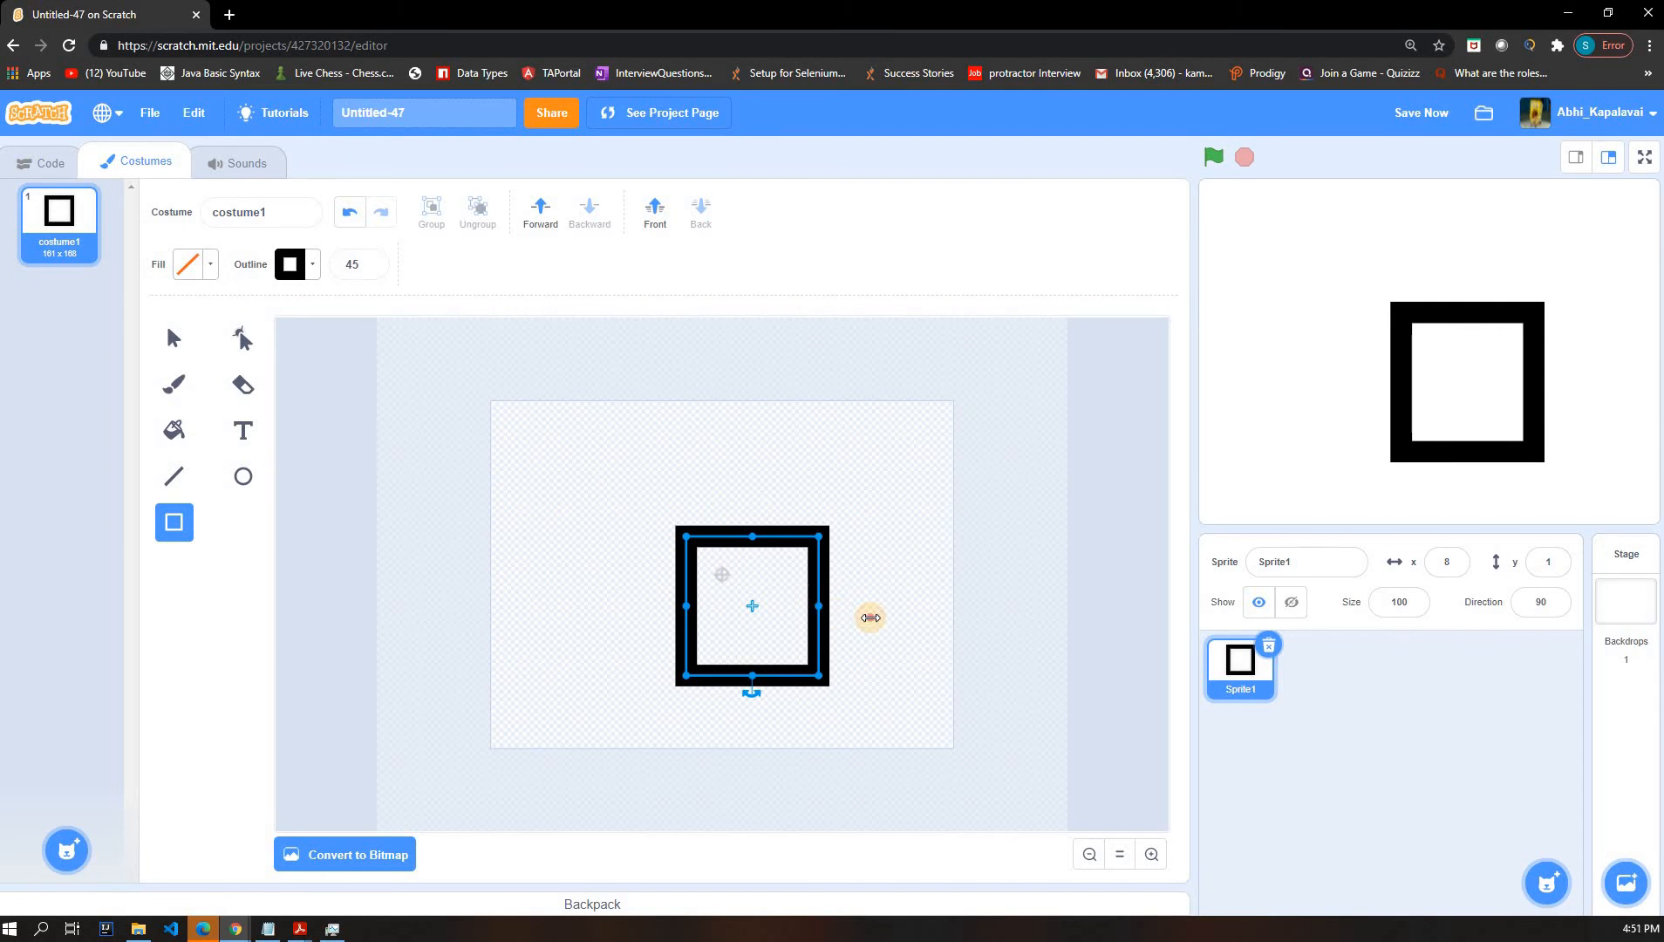
{"action": "left_click_drag", "start_coordinate": [871, 617], "coordinate": [923, 606]}
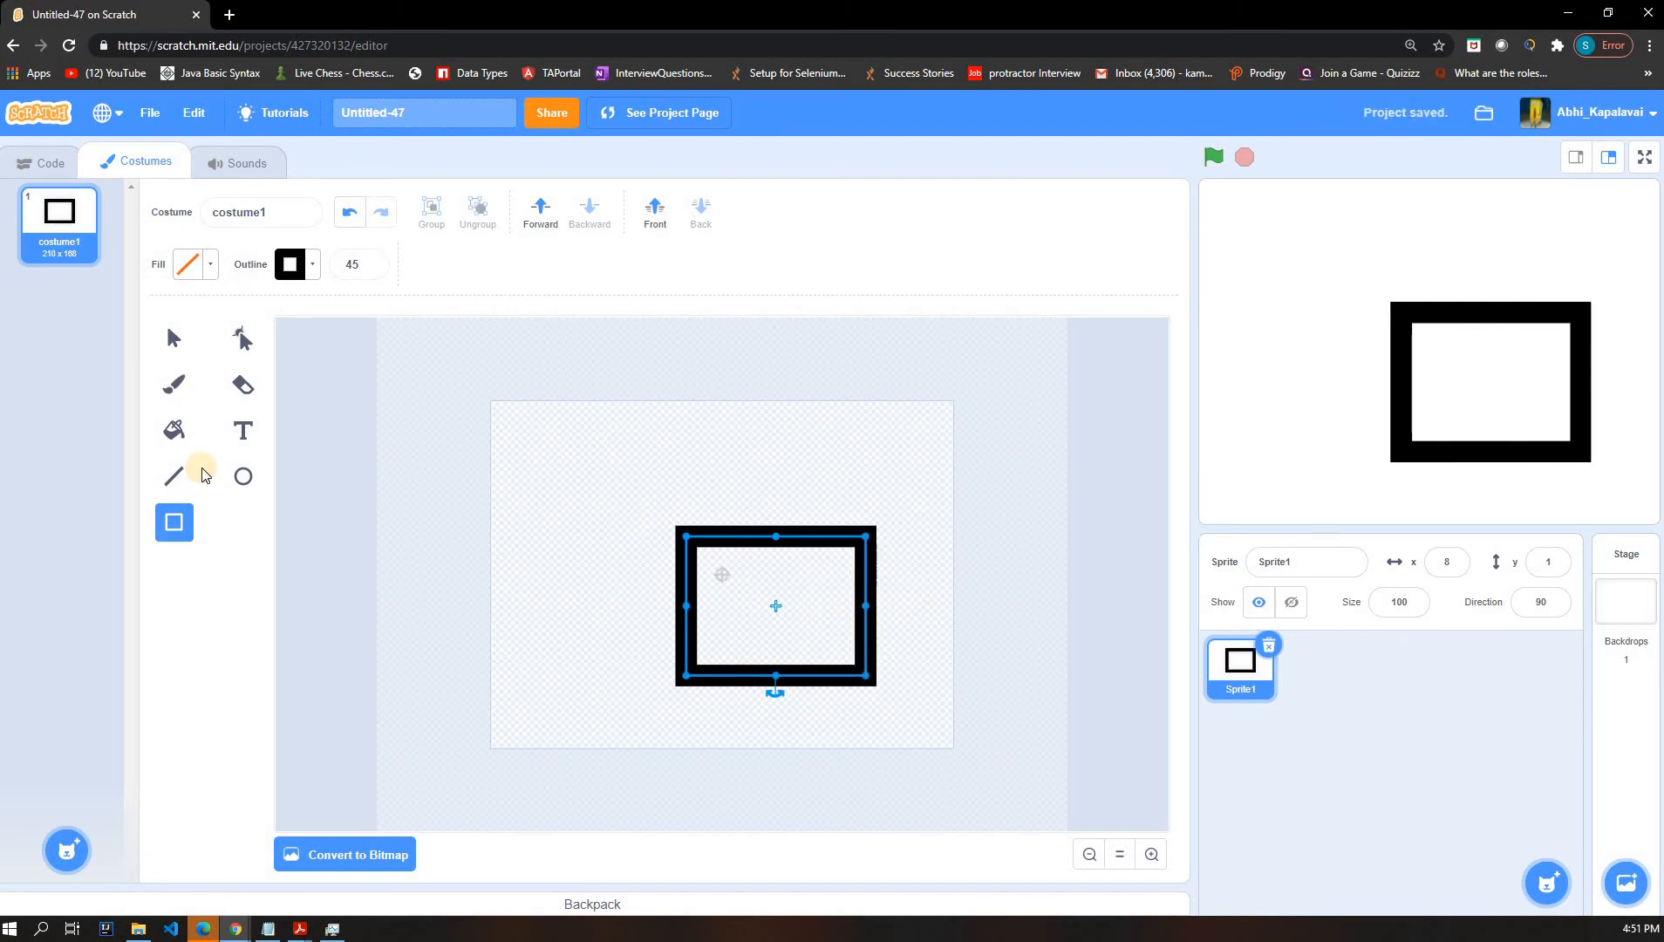
- Fill the rectangle red, try black, then undo back to the unfilled square outline
{"action": "left_click", "coordinate": [173, 429]}
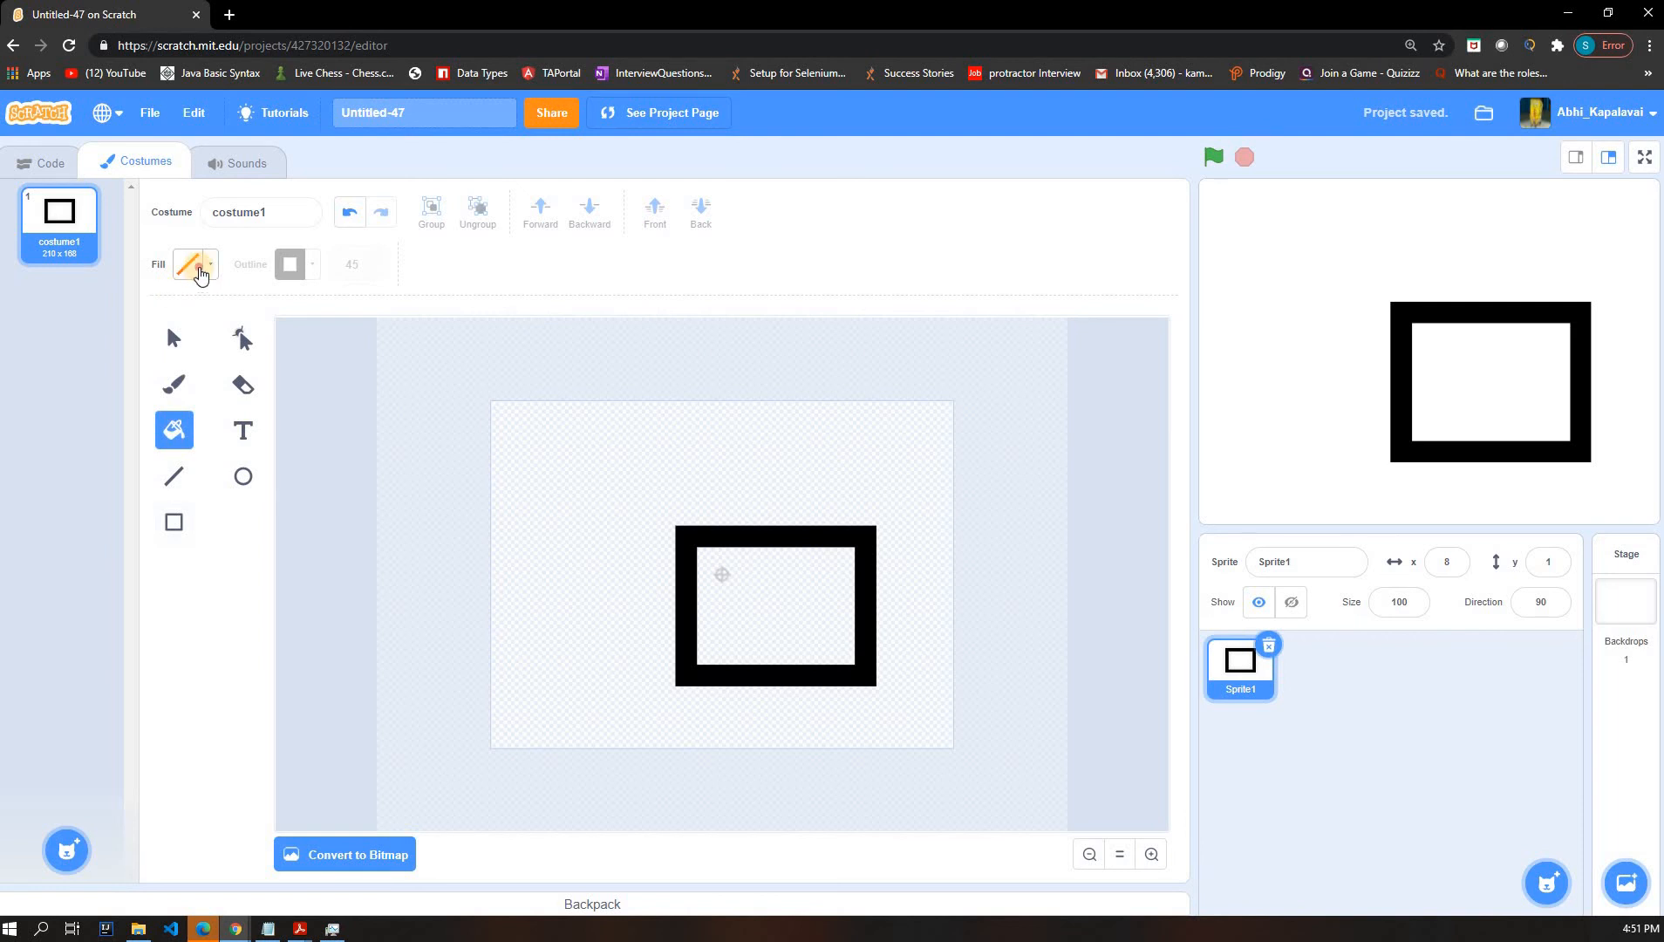
{"action": "left_click", "coordinate": [193, 263]}
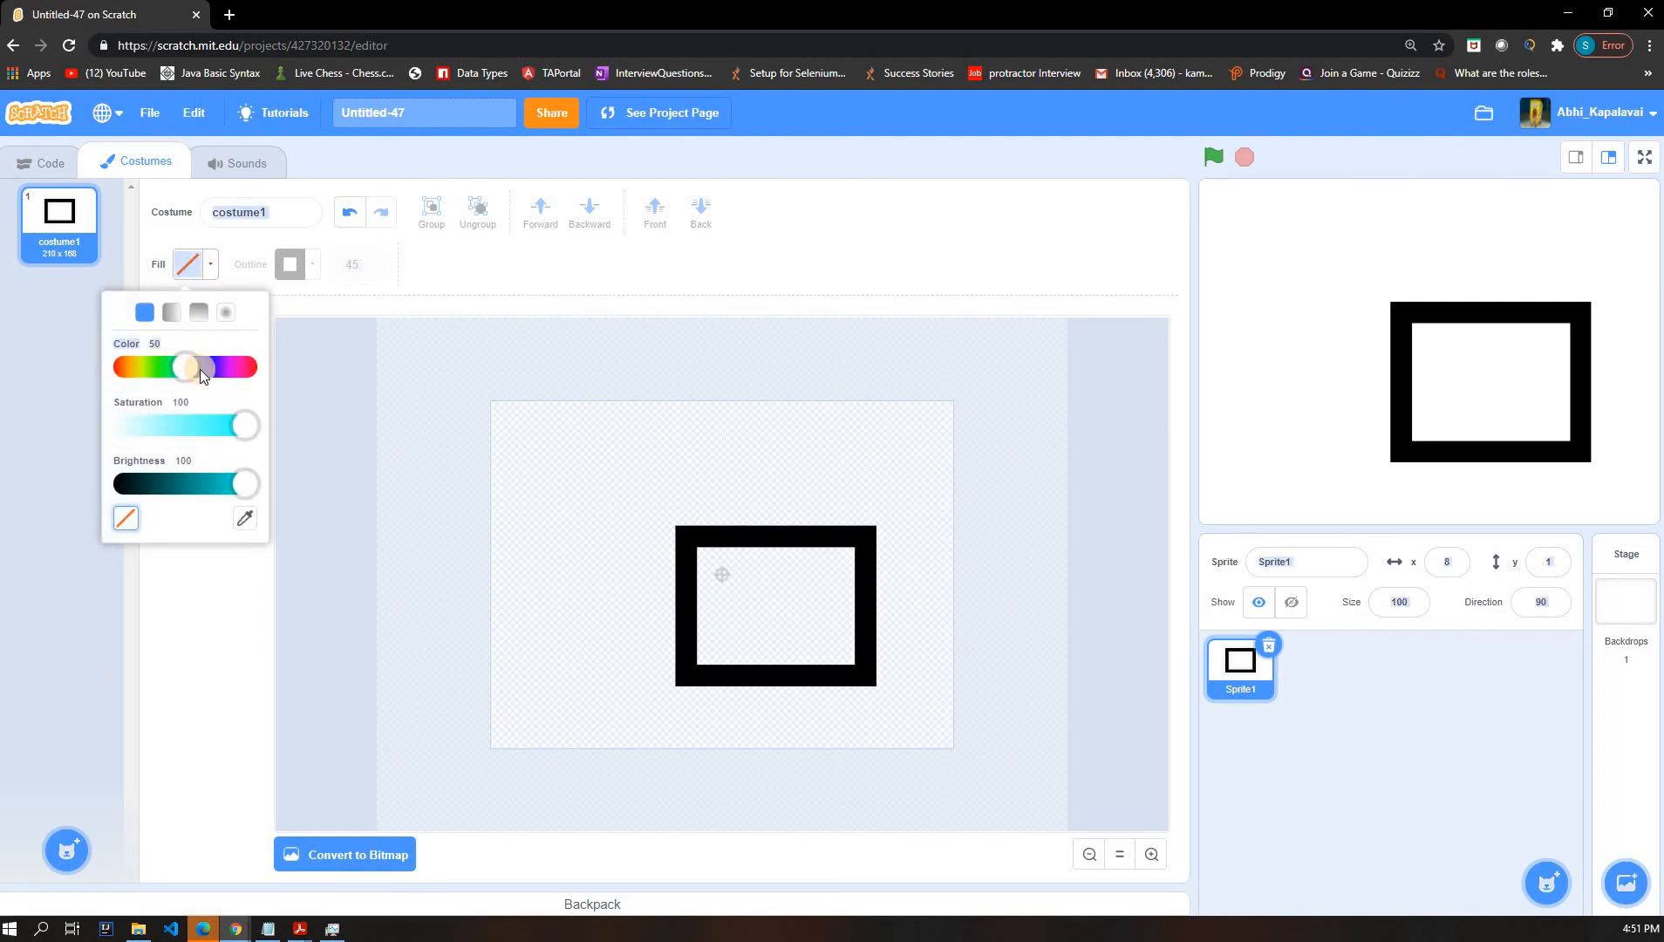
{"action": "left_click", "coordinate": [762, 597]}
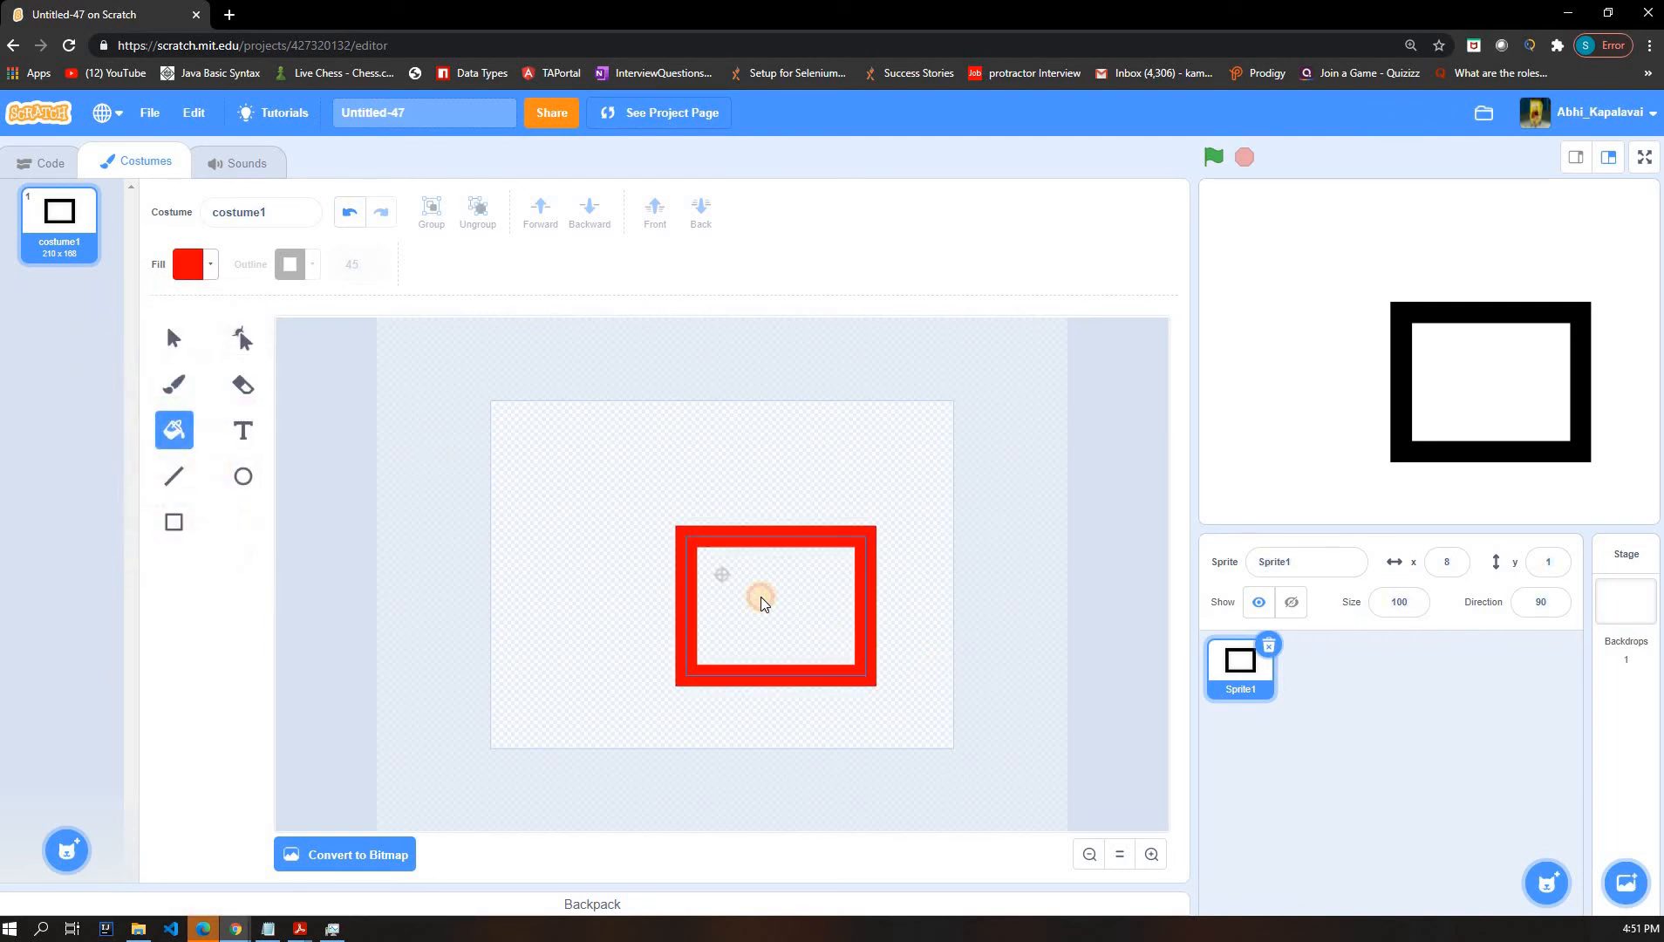
{"action": "left_click", "coordinate": [763, 597]}
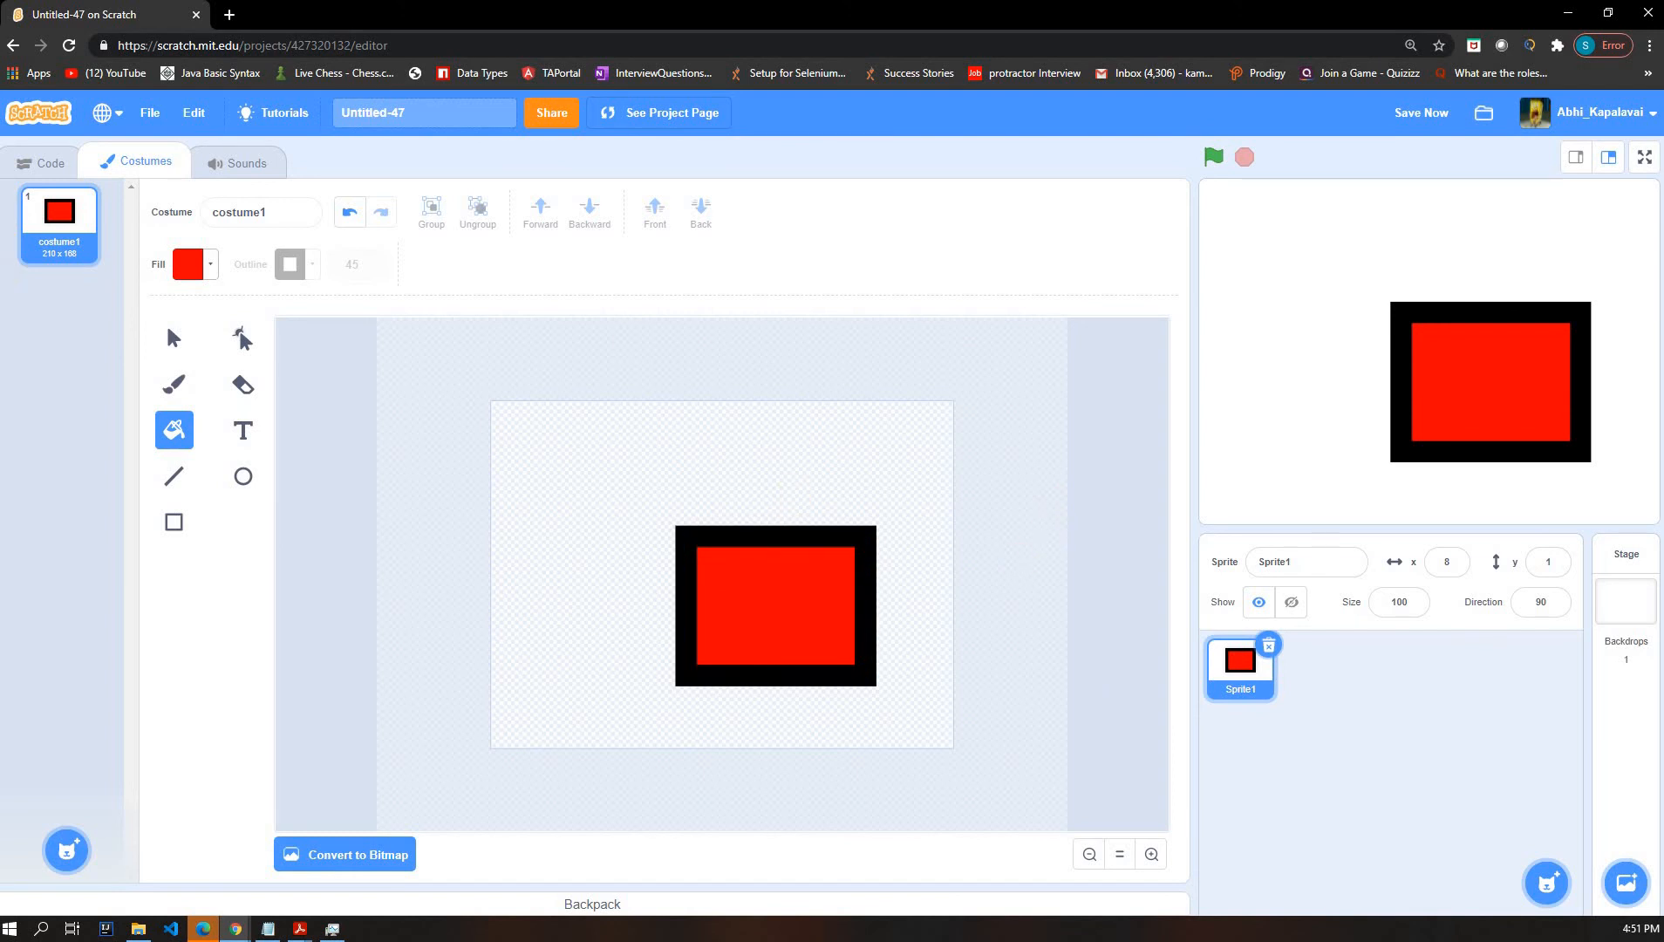
{"action": "mouse_move", "coordinate": [204, 422]}
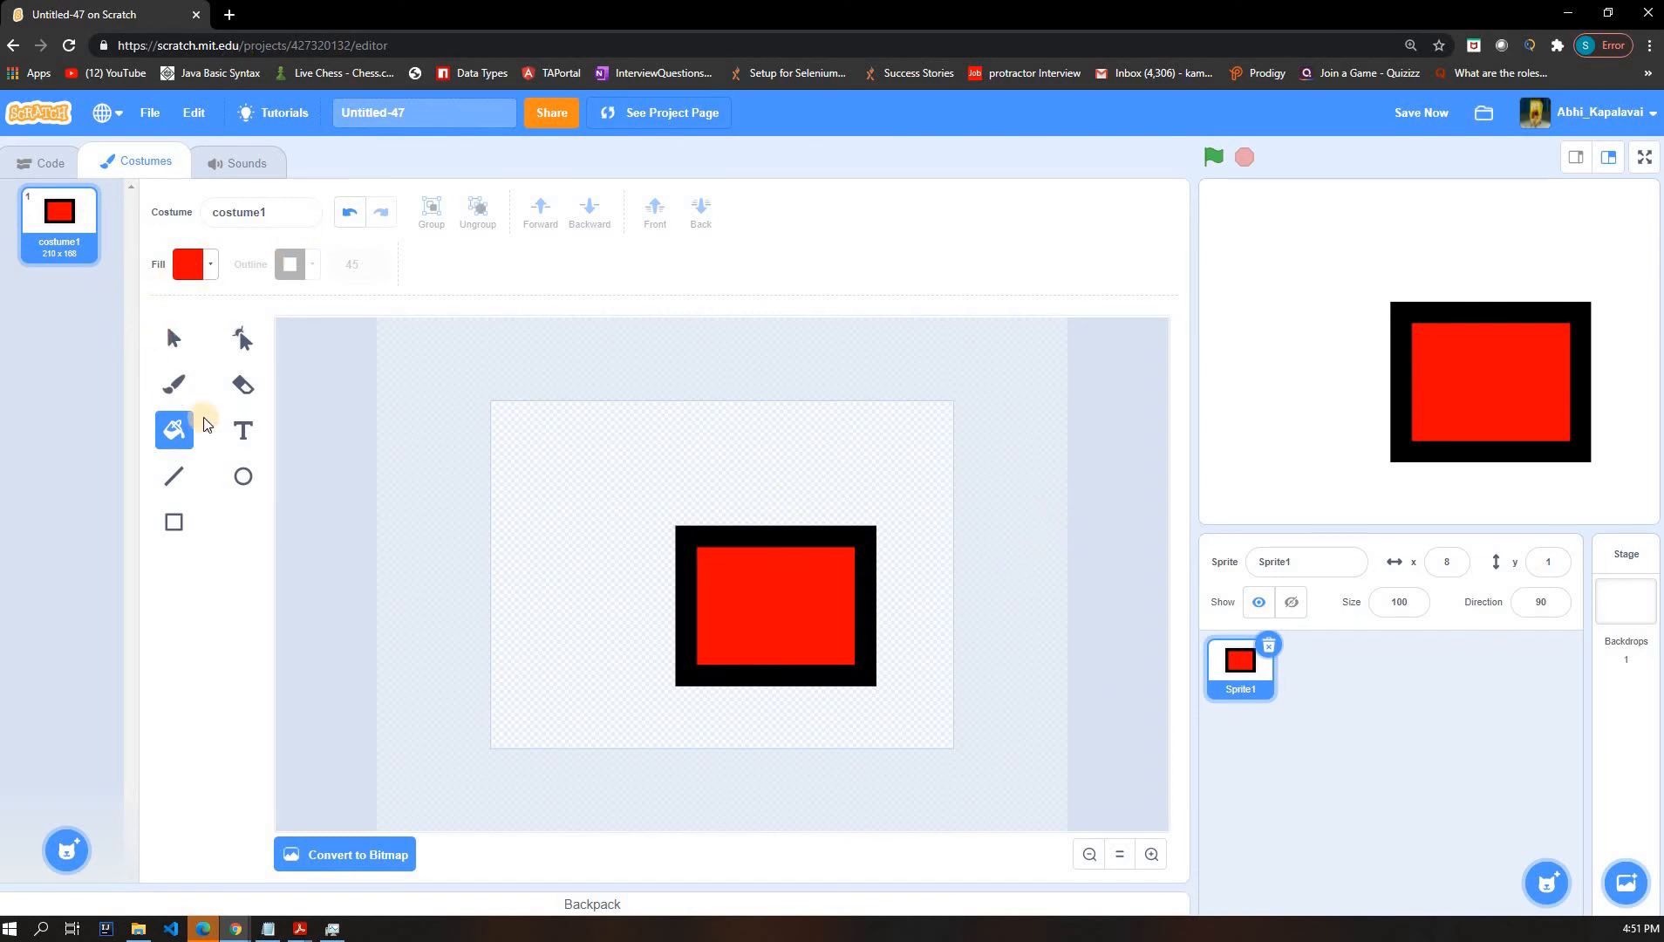
{"action": "left_click", "coordinate": [189, 263]}
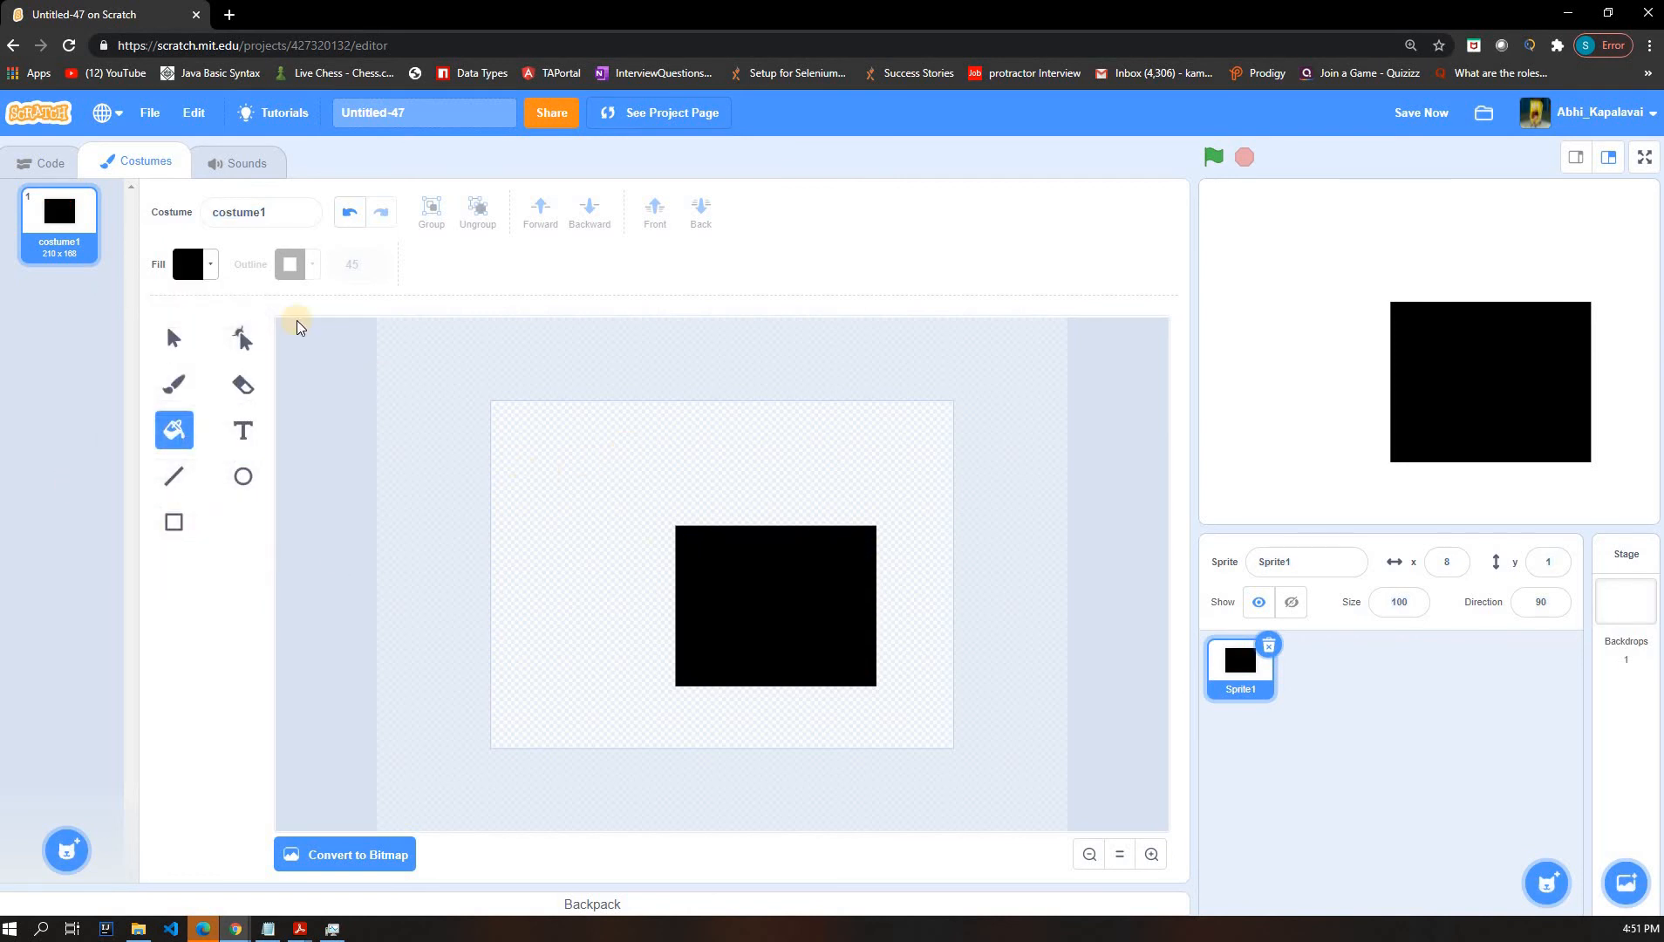
{"action": "mouse_move", "coordinate": [160, 394]}
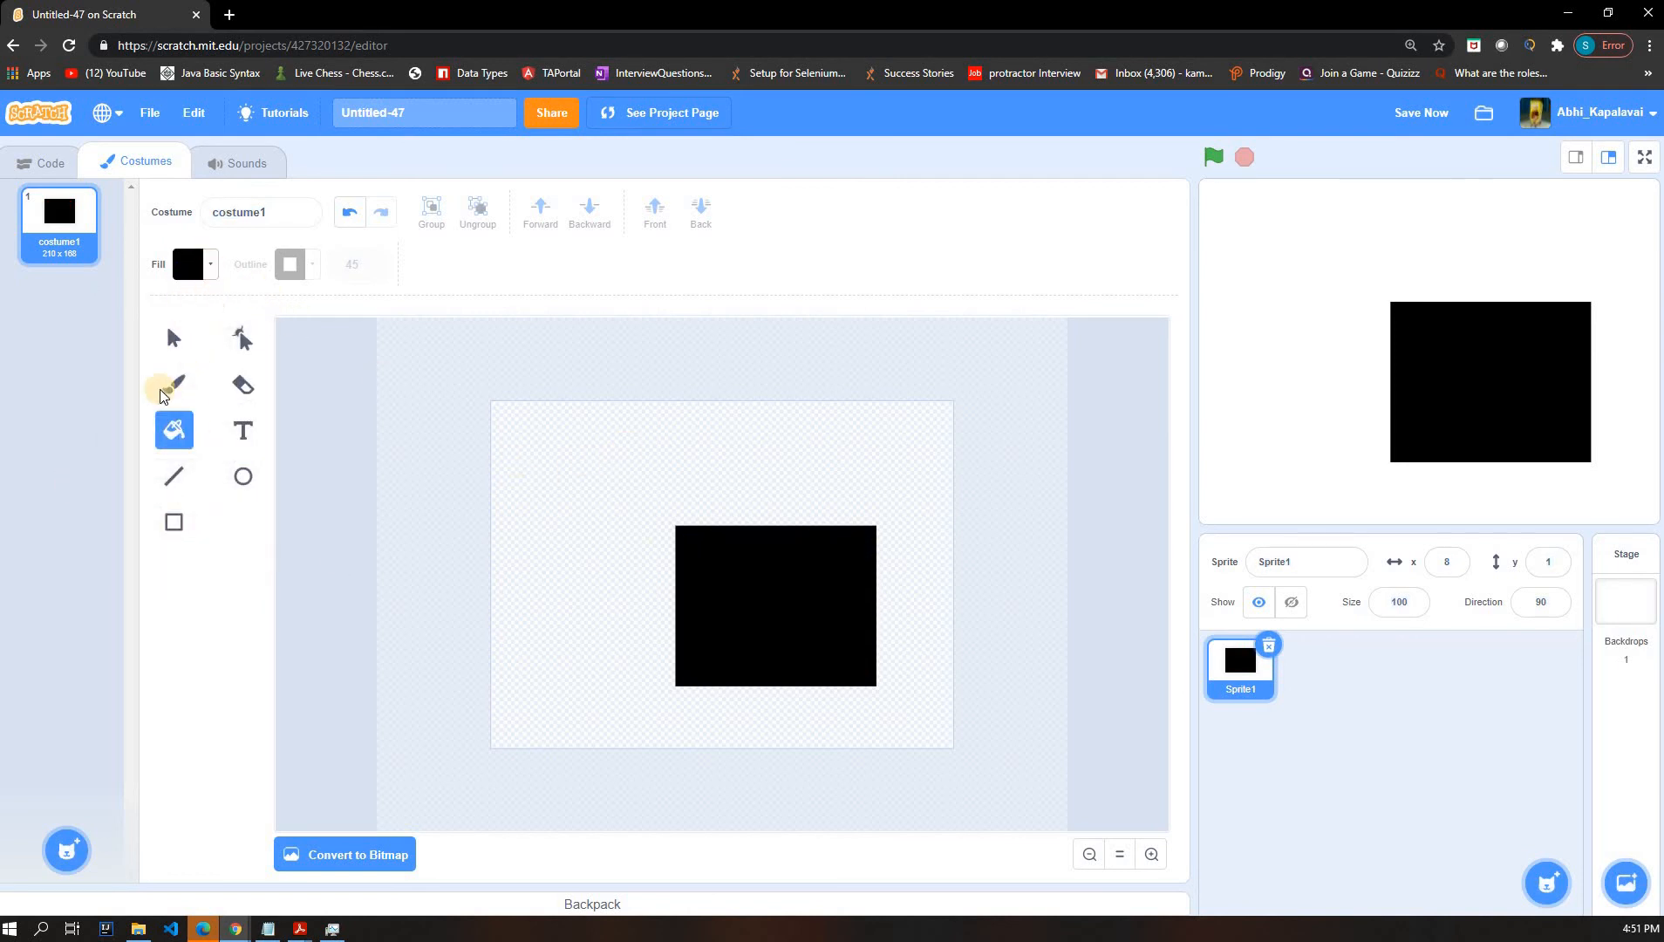
{"action": "left_click", "coordinate": [192, 264]}
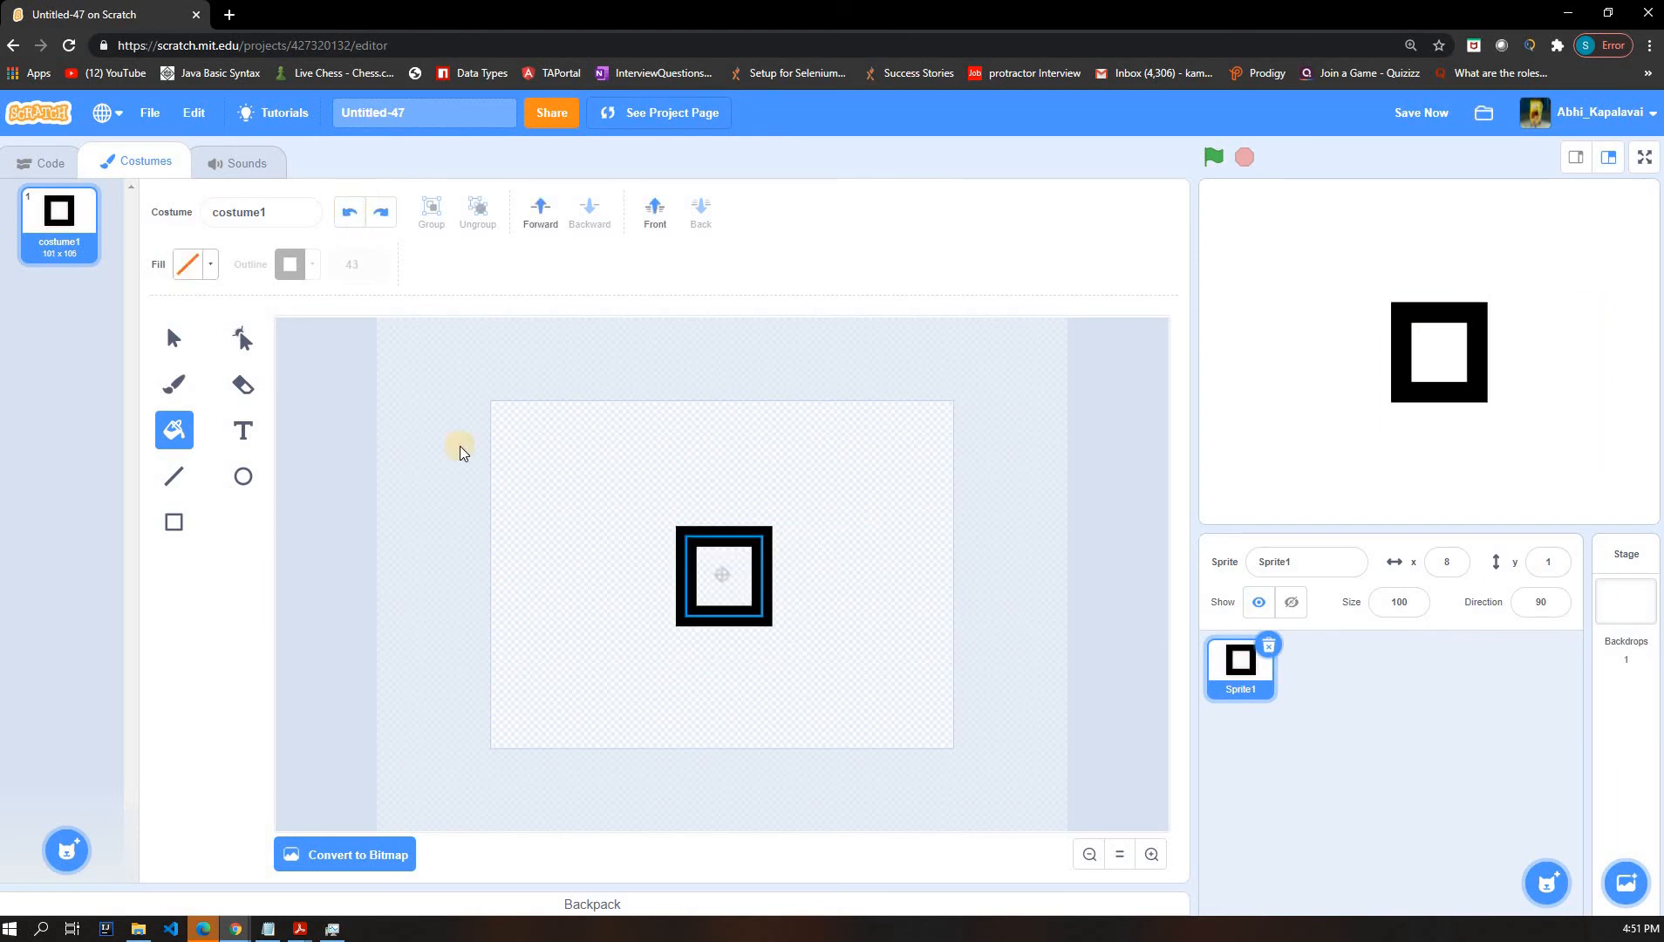
{"action": "mouse_move", "coordinate": [173, 336]}
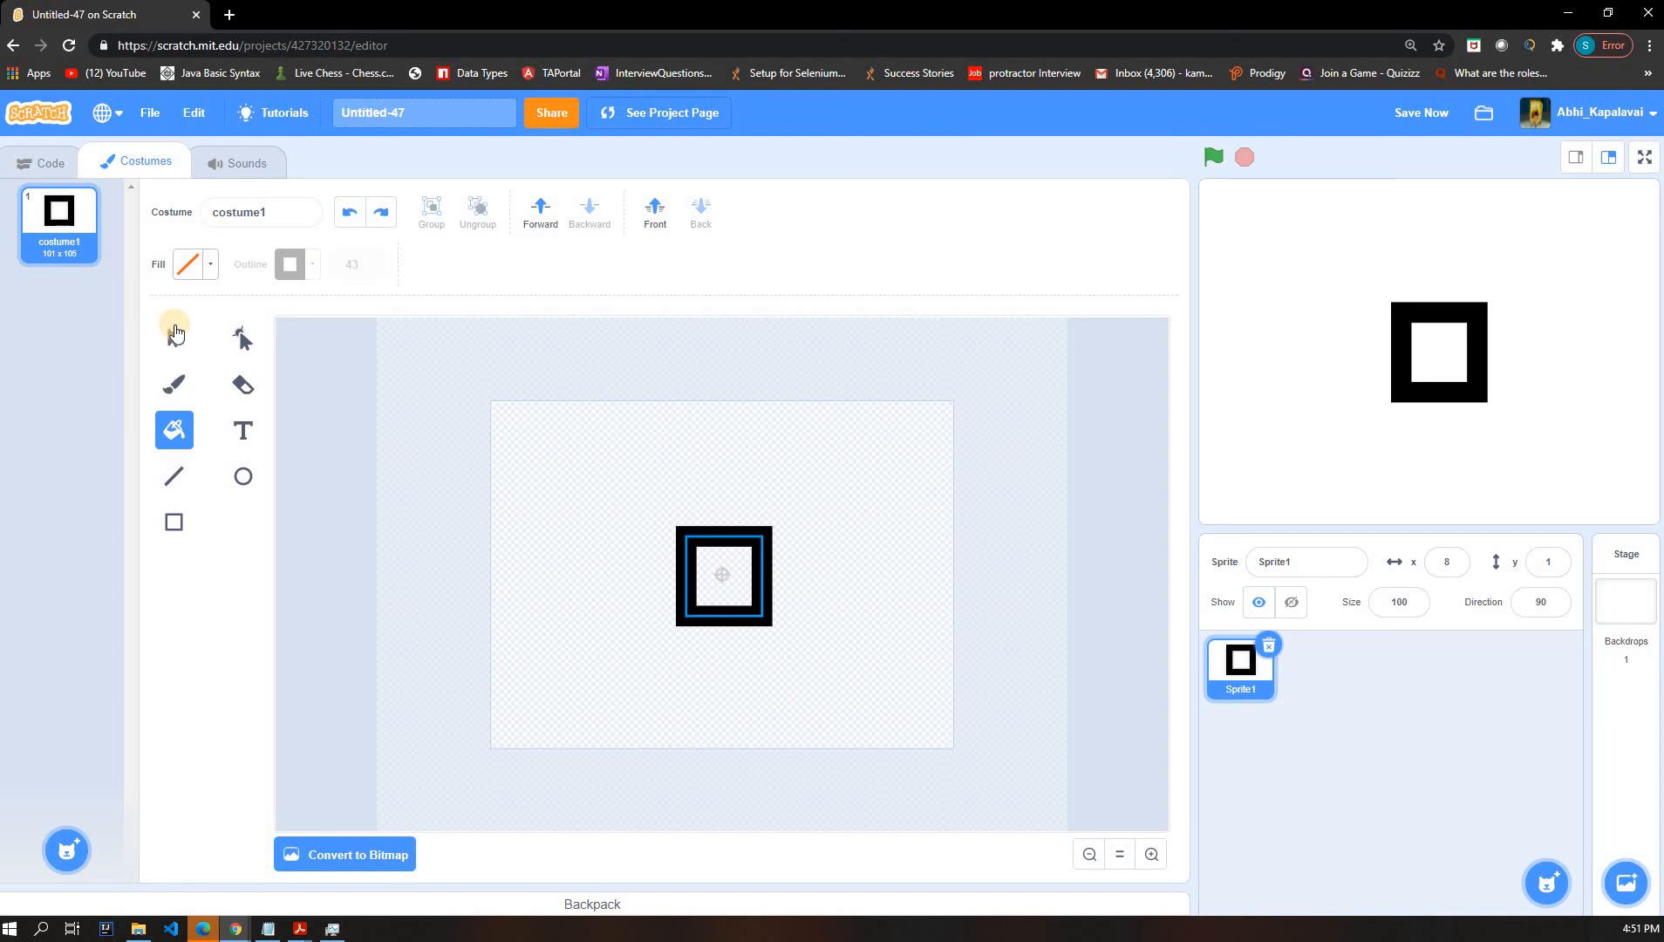
- Switch between the Select and Reshape tools to get at the square's points
{"action": "left_click", "coordinate": [173, 337]}
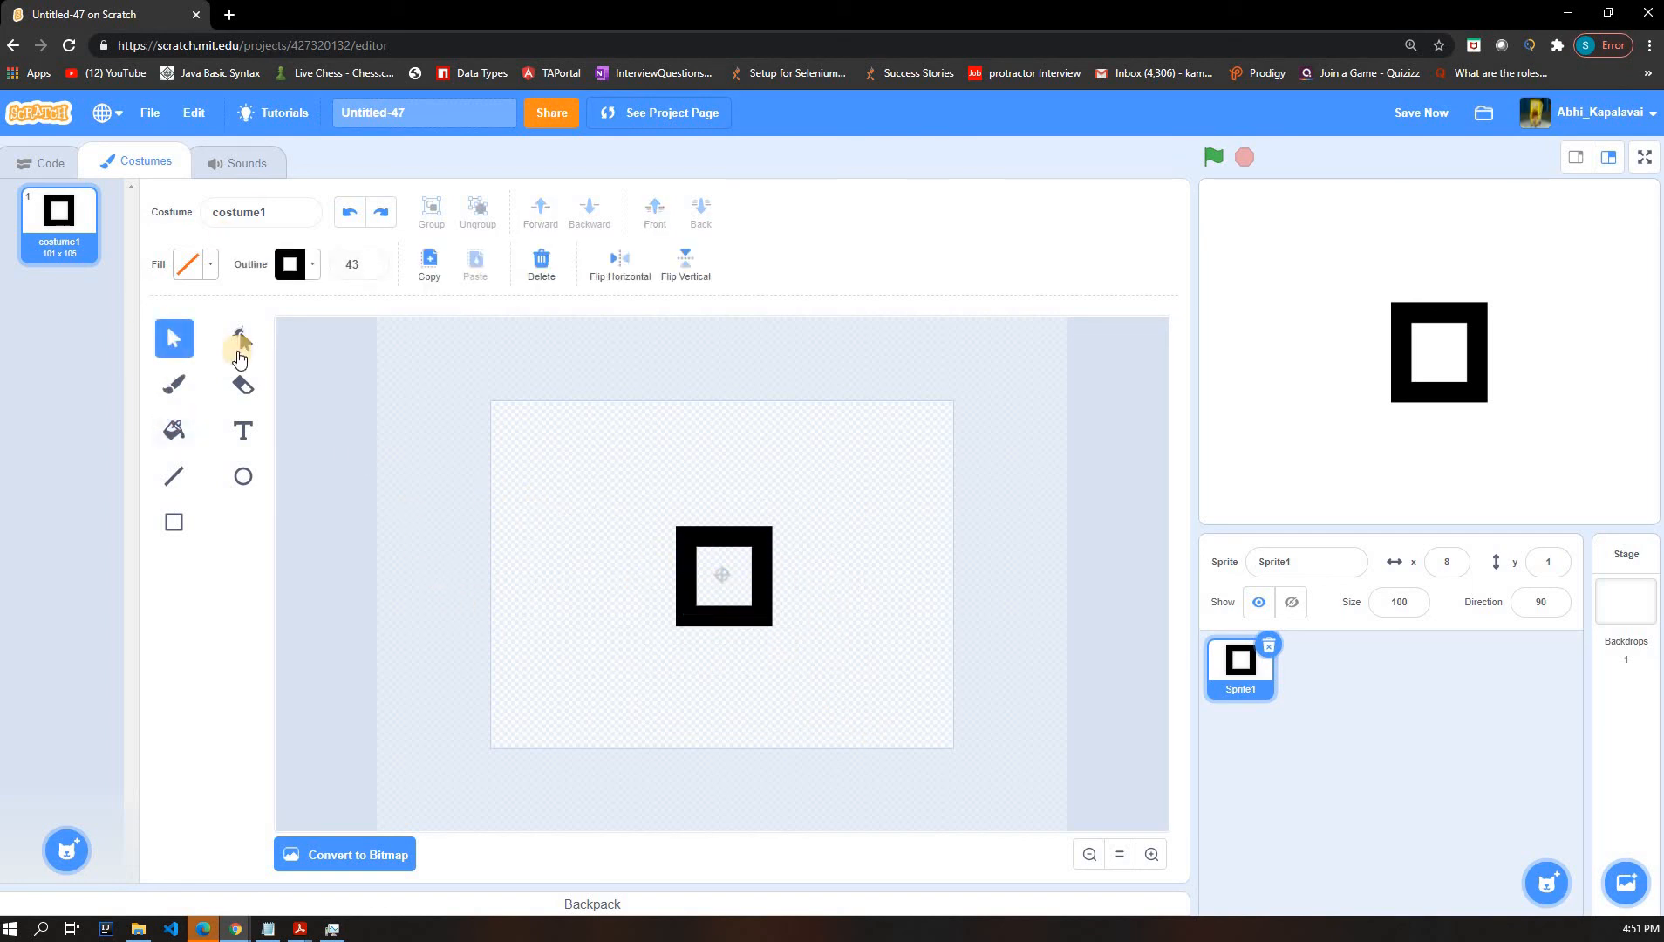
{"action": "left_click", "coordinate": [243, 340]}
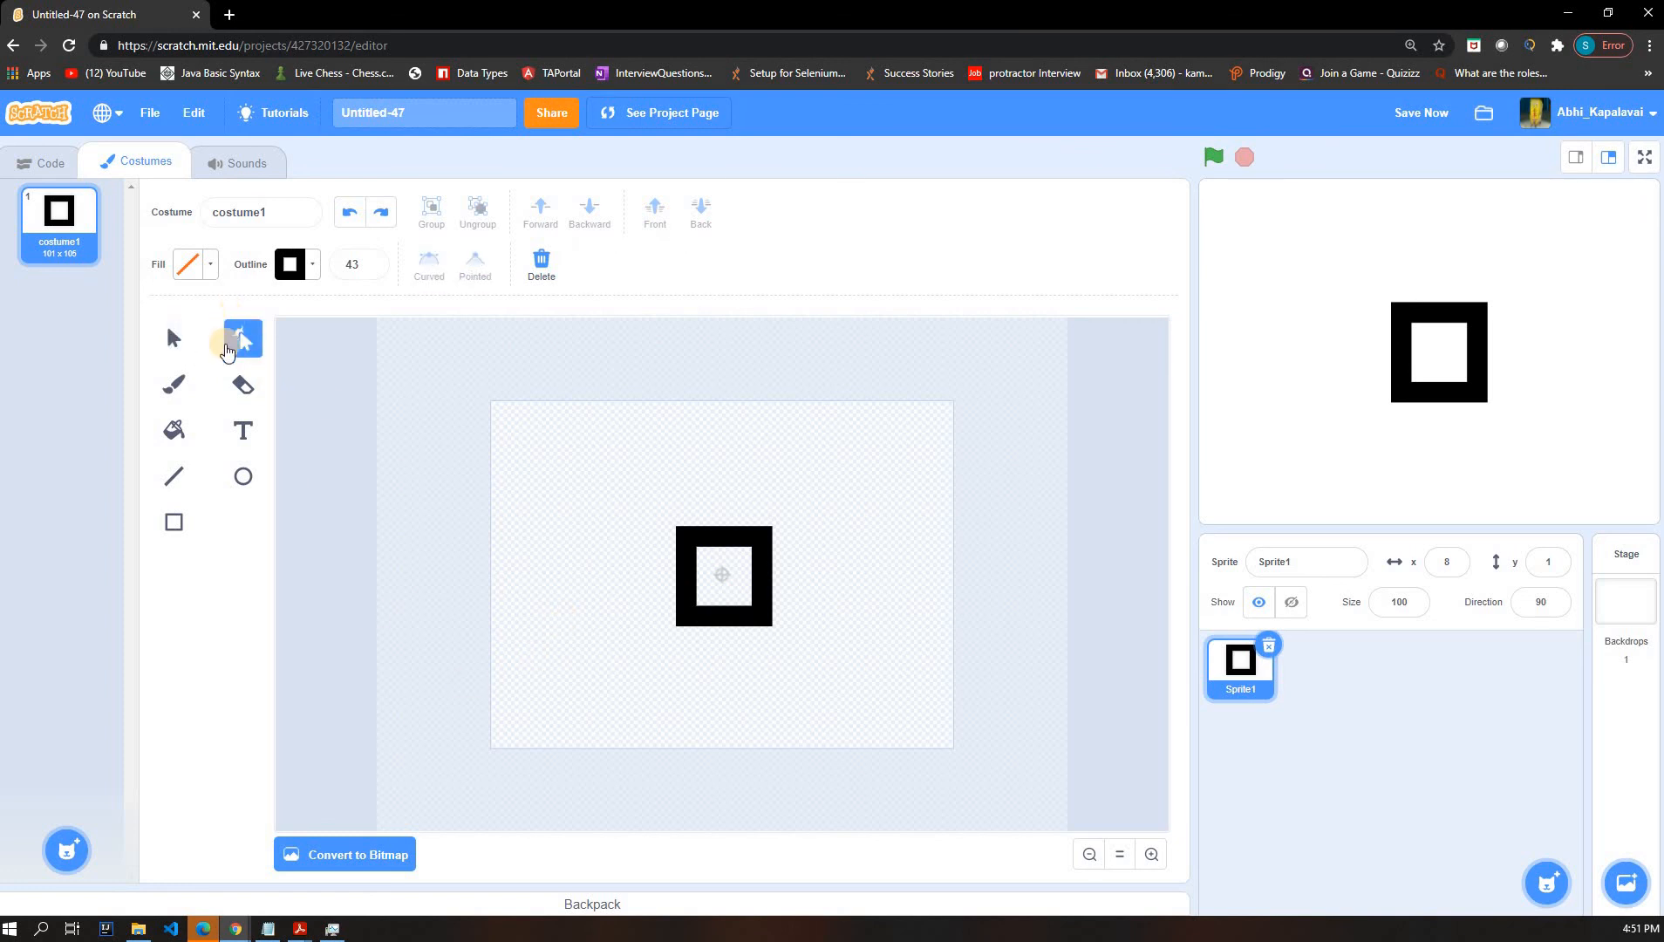
{"action": "mouse_move", "coordinate": [243, 336]}
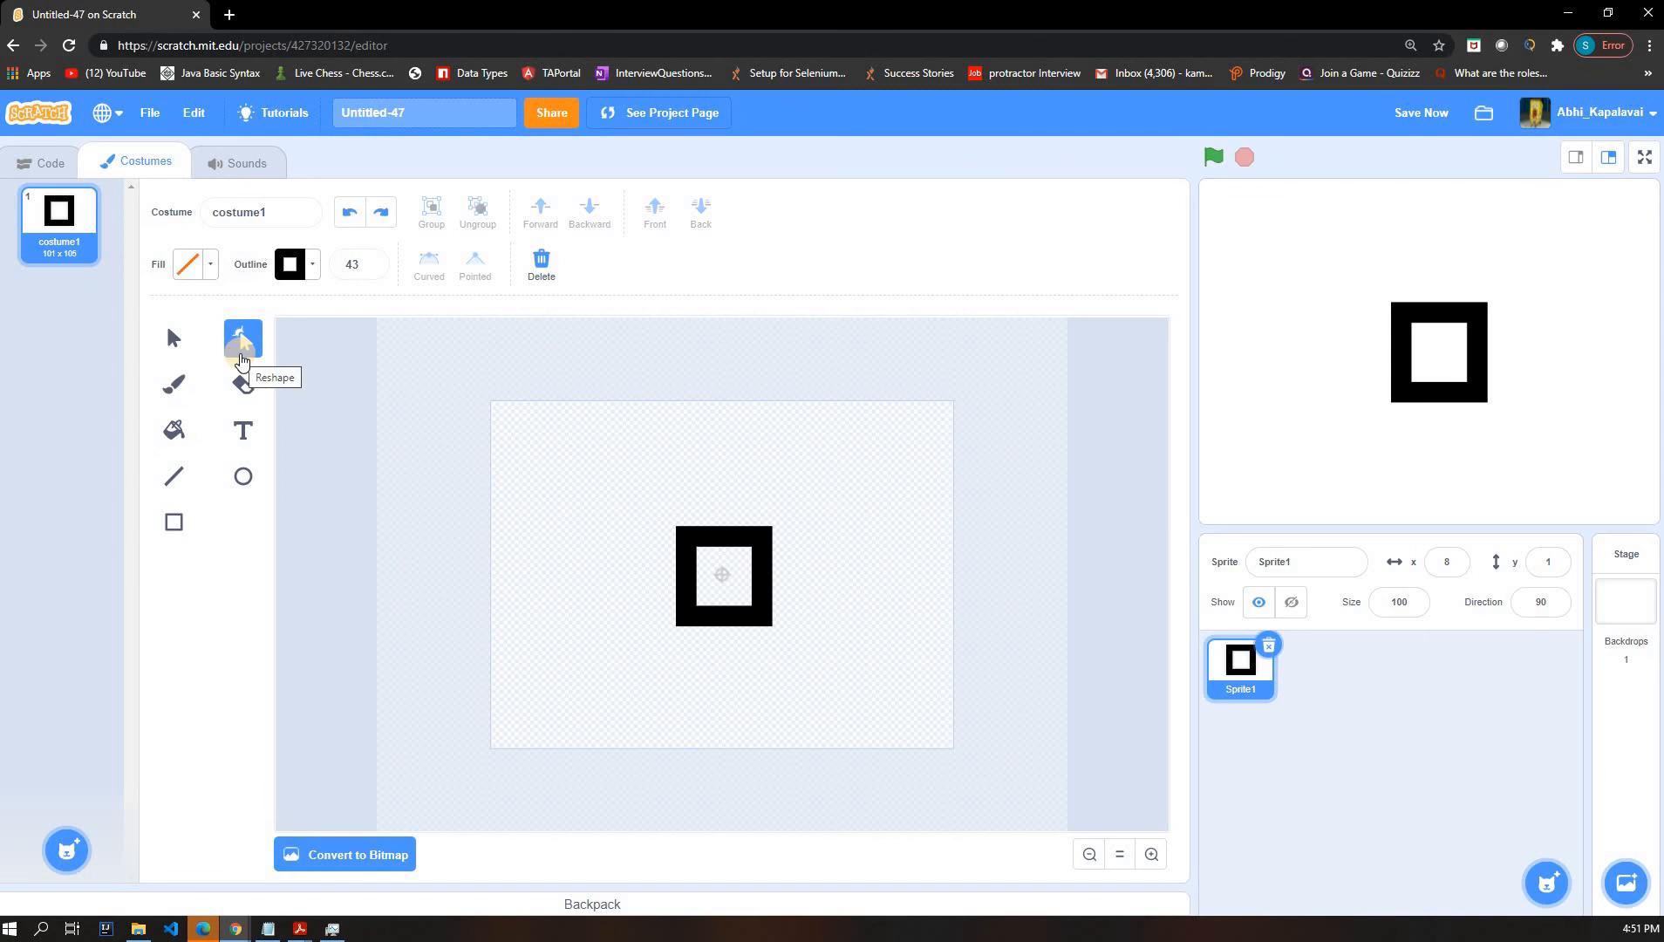
{"action": "left_click", "coordinate": [243, 337]}
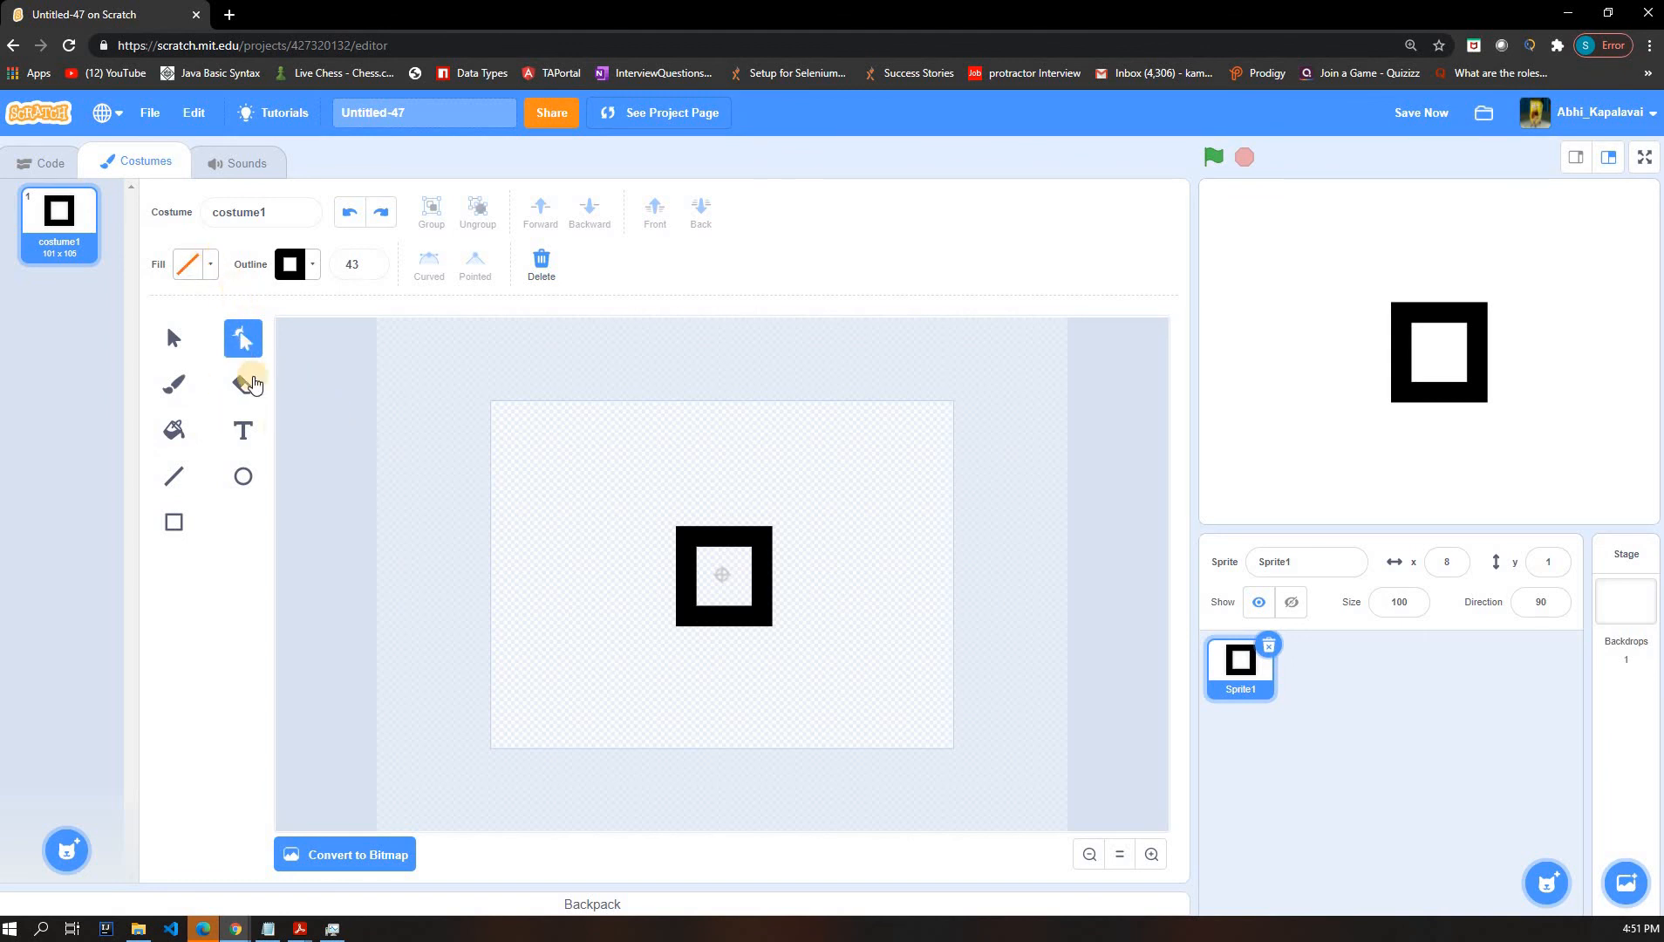
{"action": "mouse_move", "coordinate": [242, 382]}
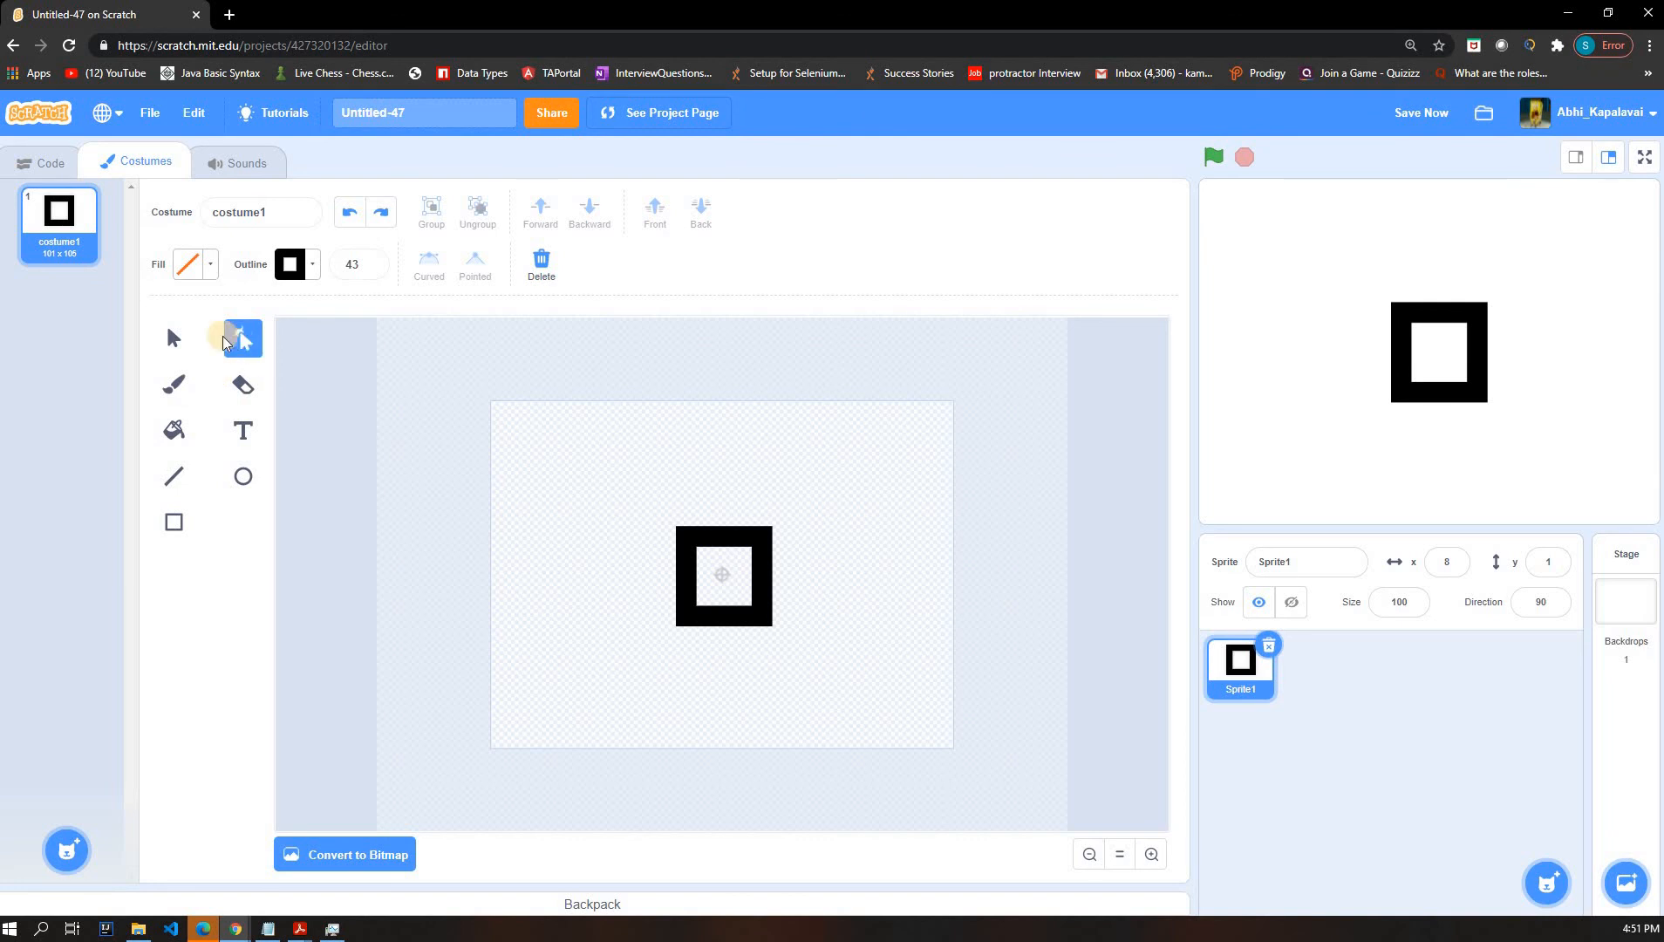
{"action": "left_click", "coordinate": [172, 337]}
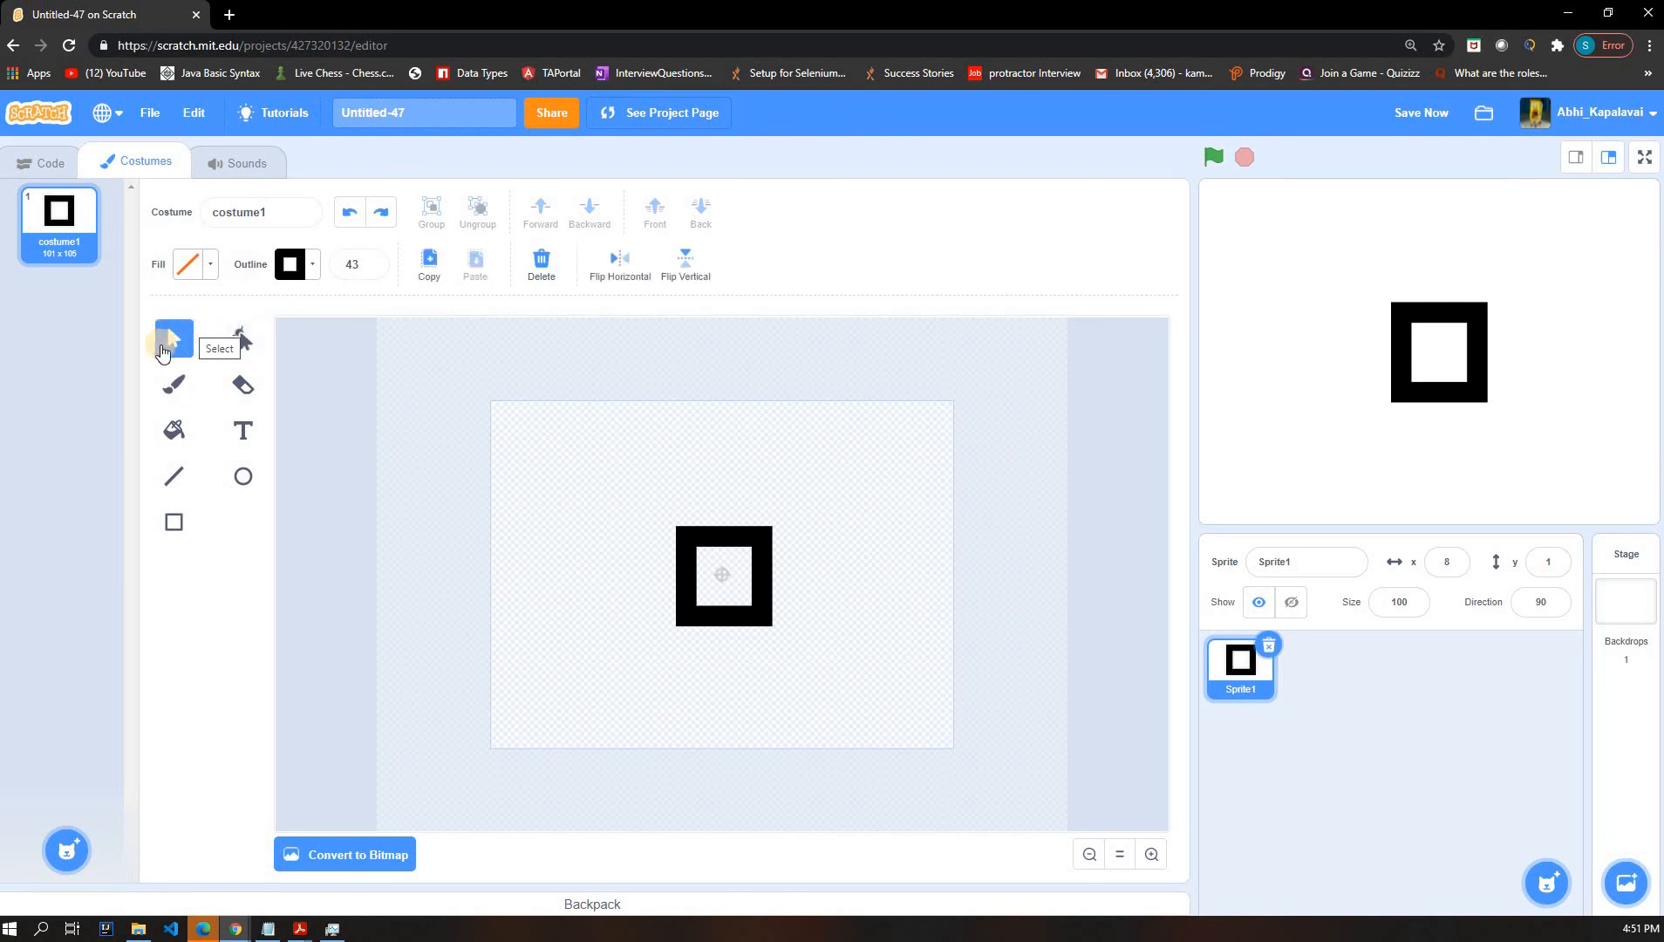
- Select the square outline and show its corner points with the Reshape tool
{"action": "left_click", "coordinate": [172, 337]}
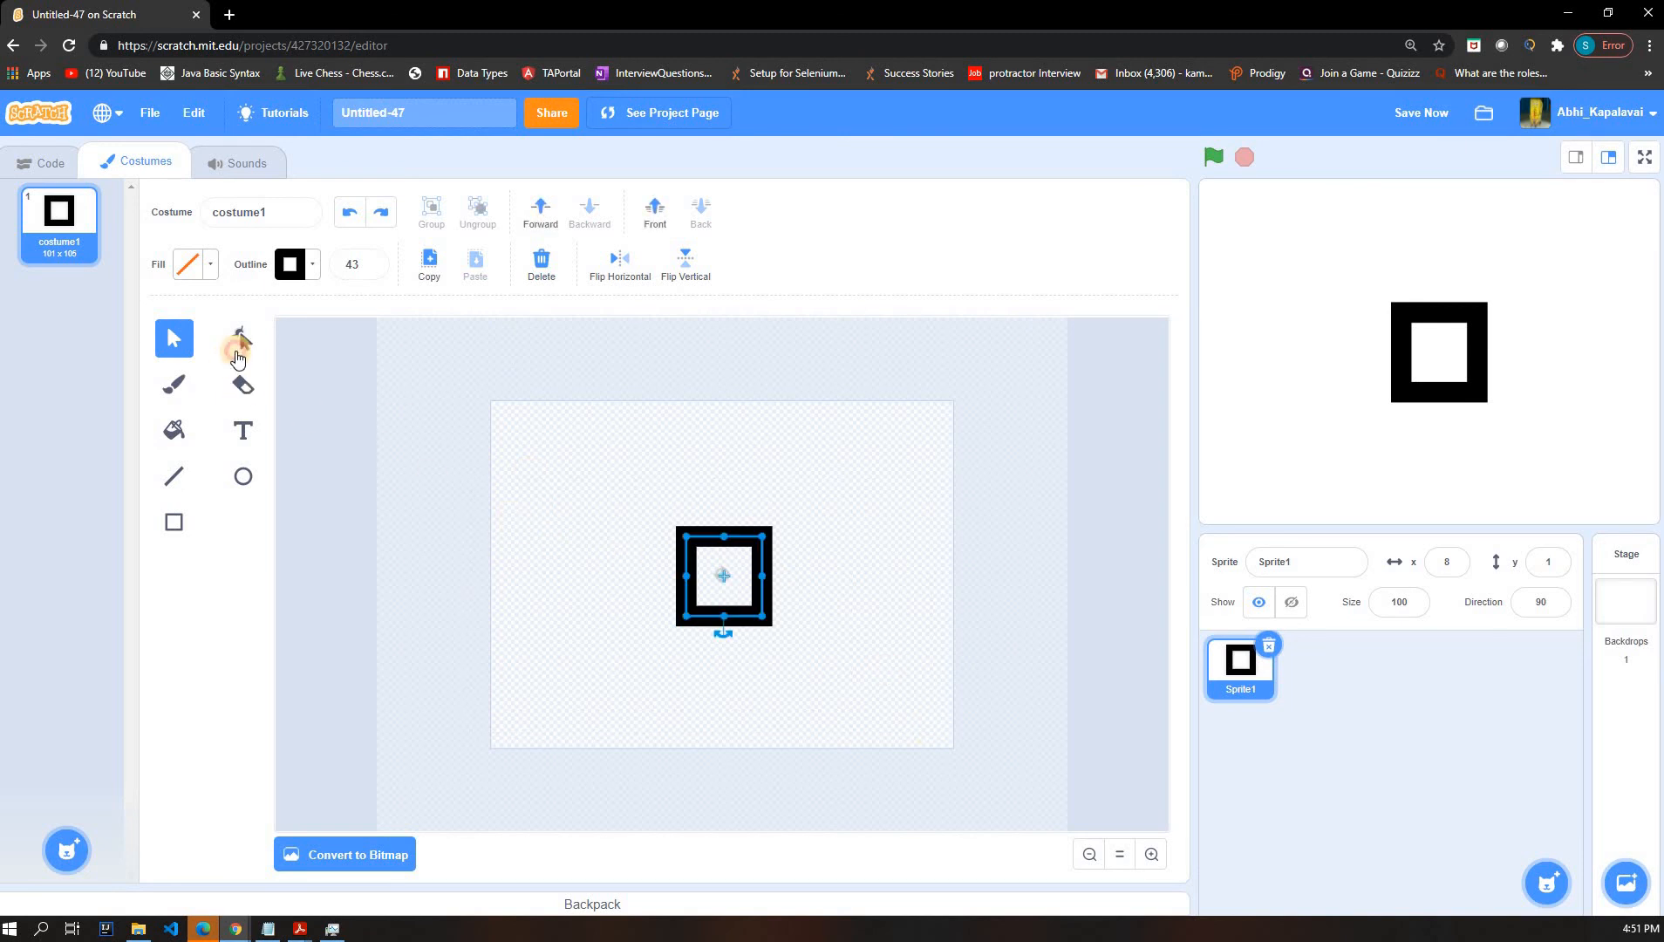
{"action": "left_click", "coordinate": [242, 336]}
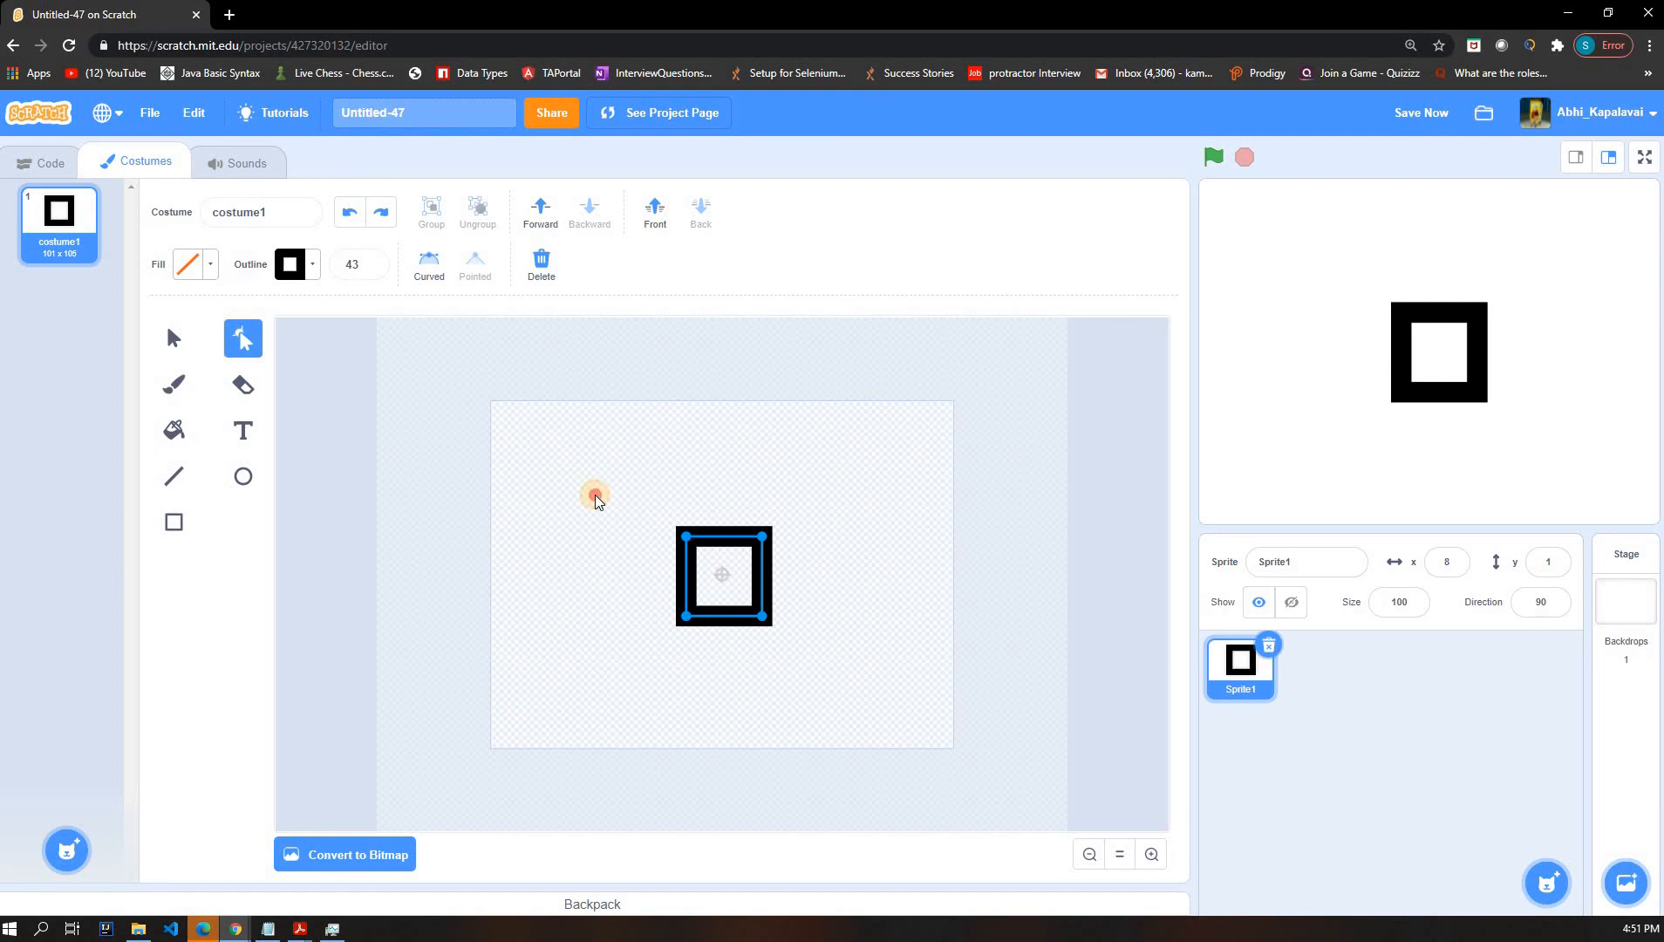
{"action": "left_click", "coordinate": [1008, 714]}
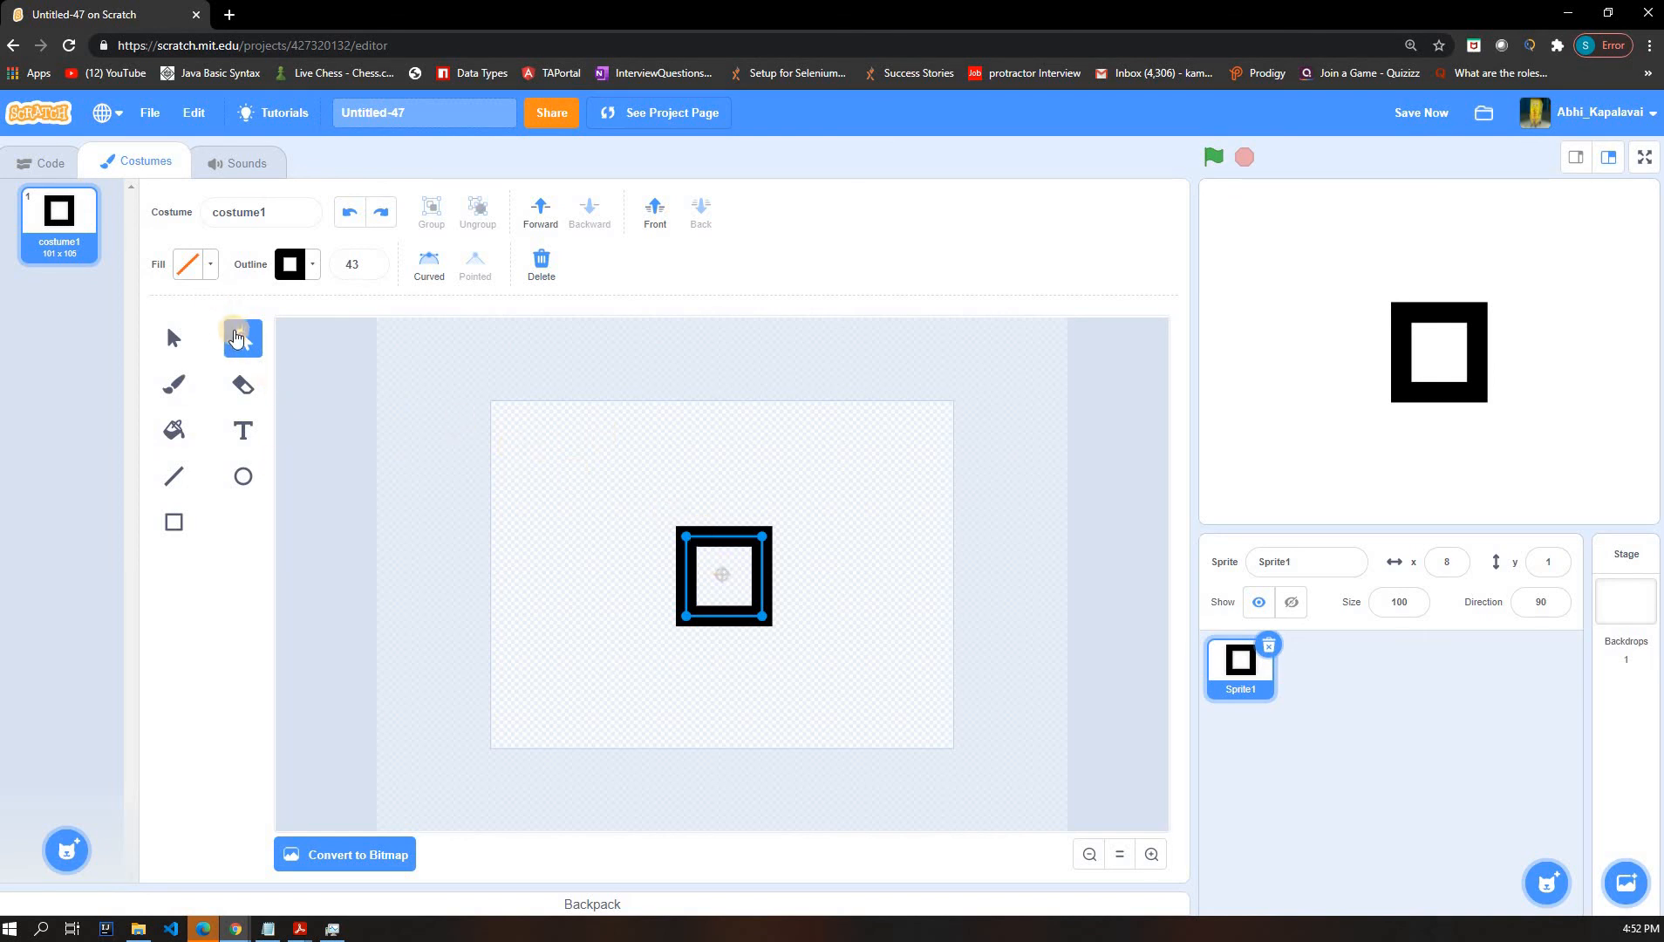
{"action": "left_click", "coordinate": [242, 337]}
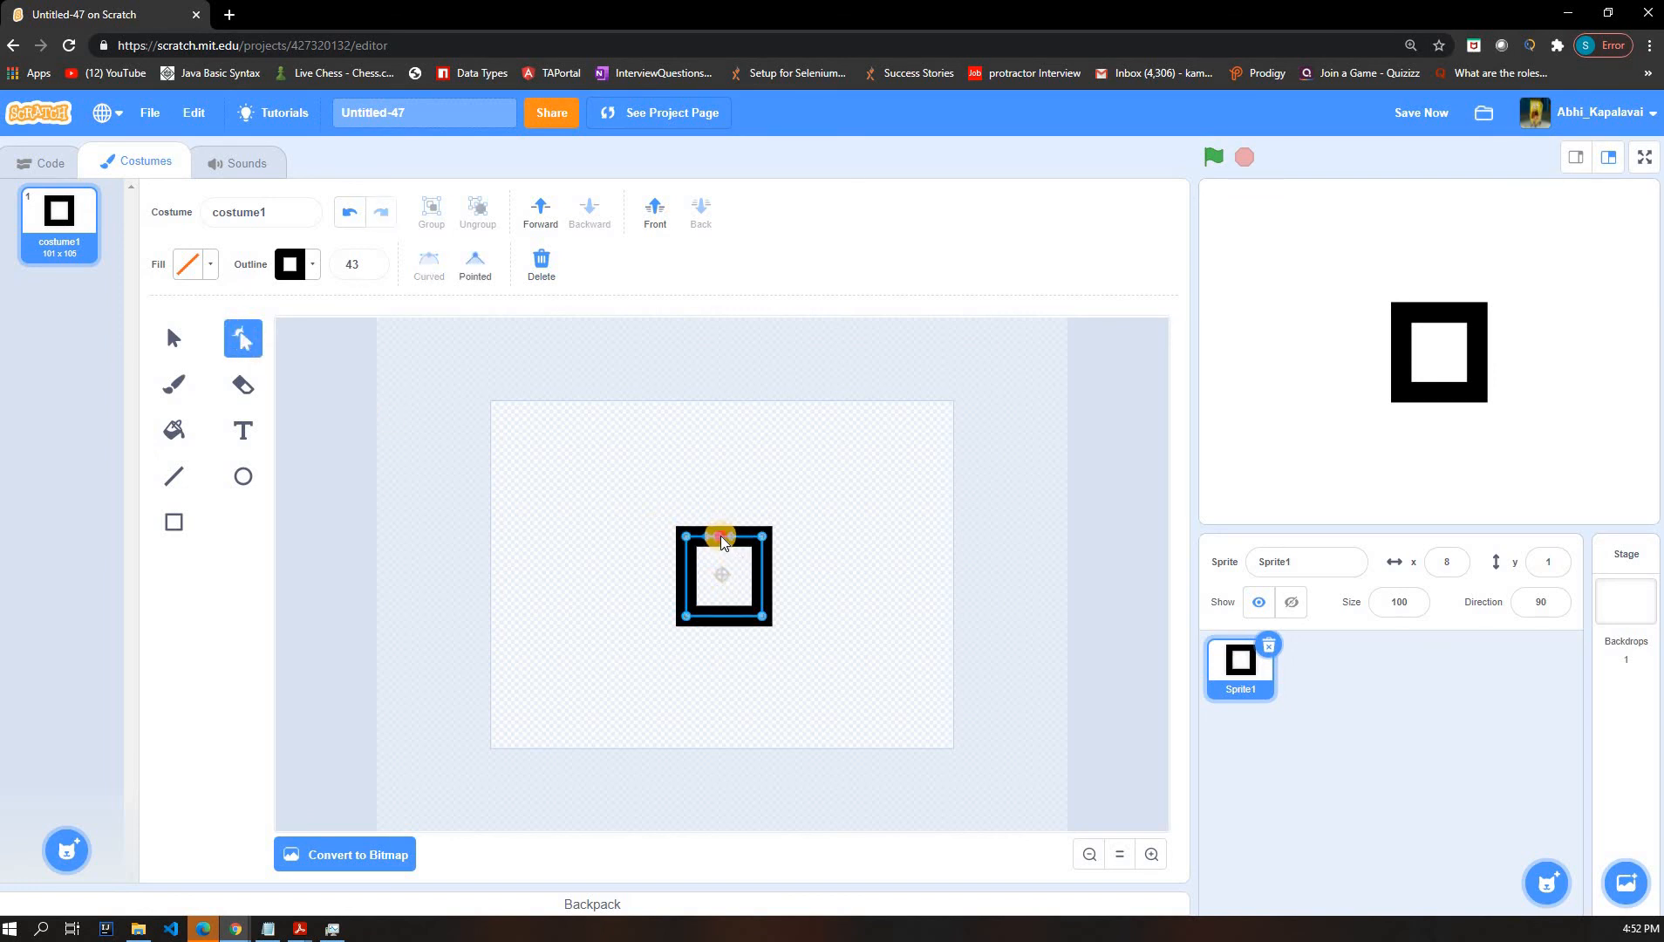
- Pull the middle of the square's top edge down so the outline becomes an M
{"action": "left_click_drag", "start_coordinate": [722, 535], "coordinate": [722, 575]}
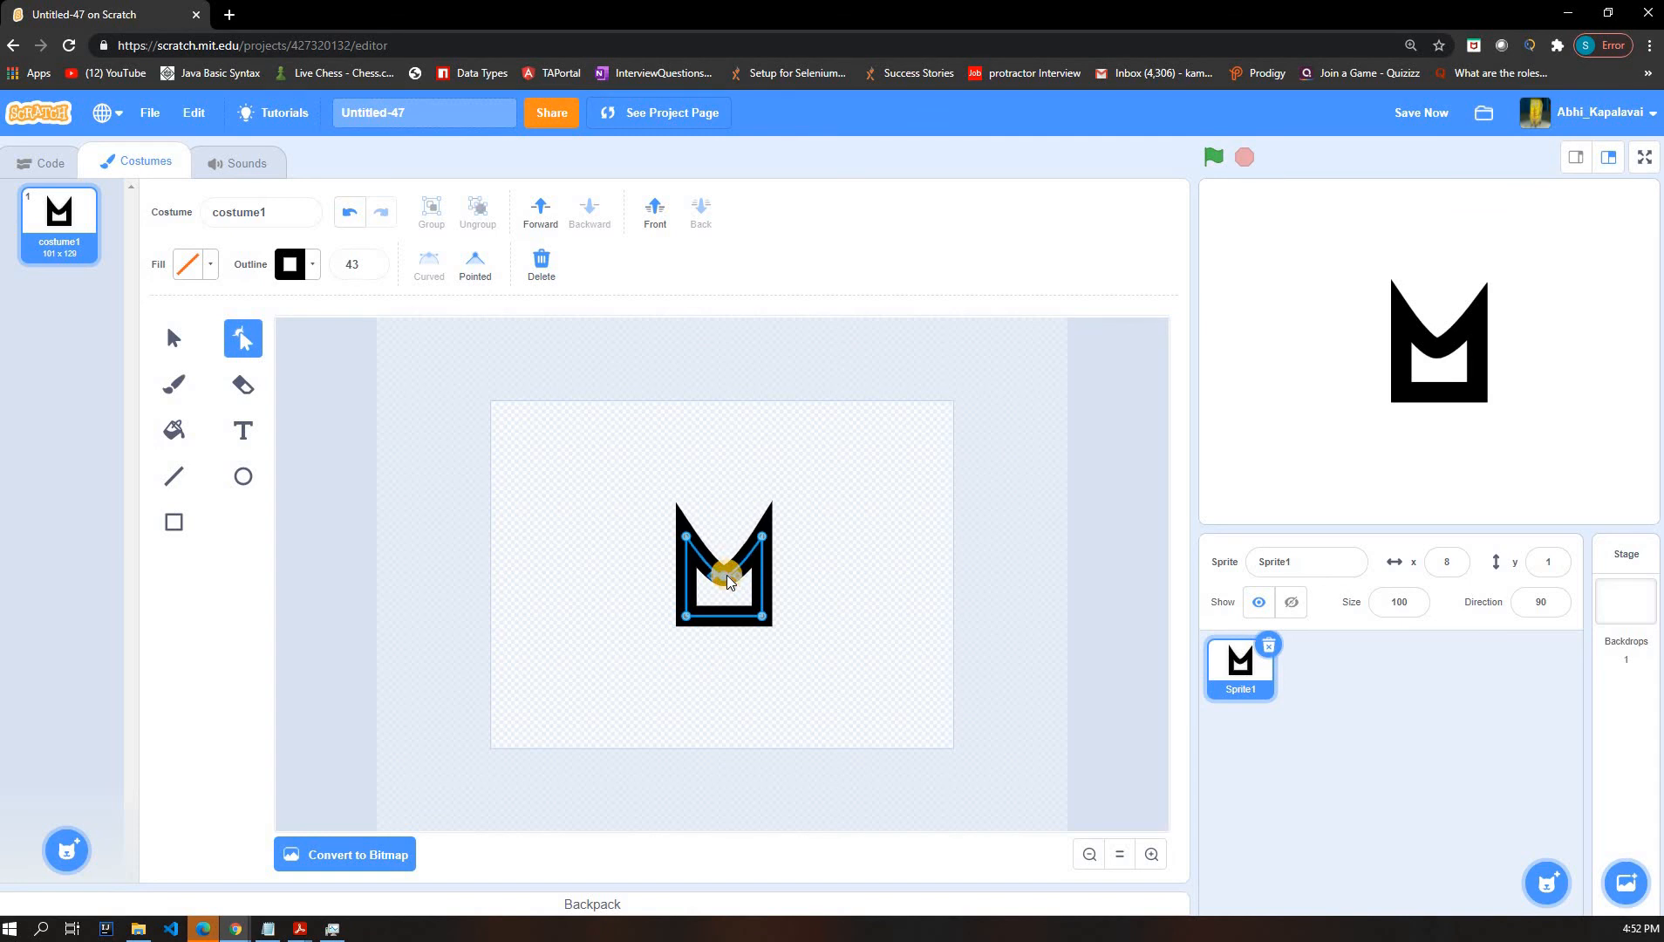
{"action": "left_click", "coordinate": [173, 384]}
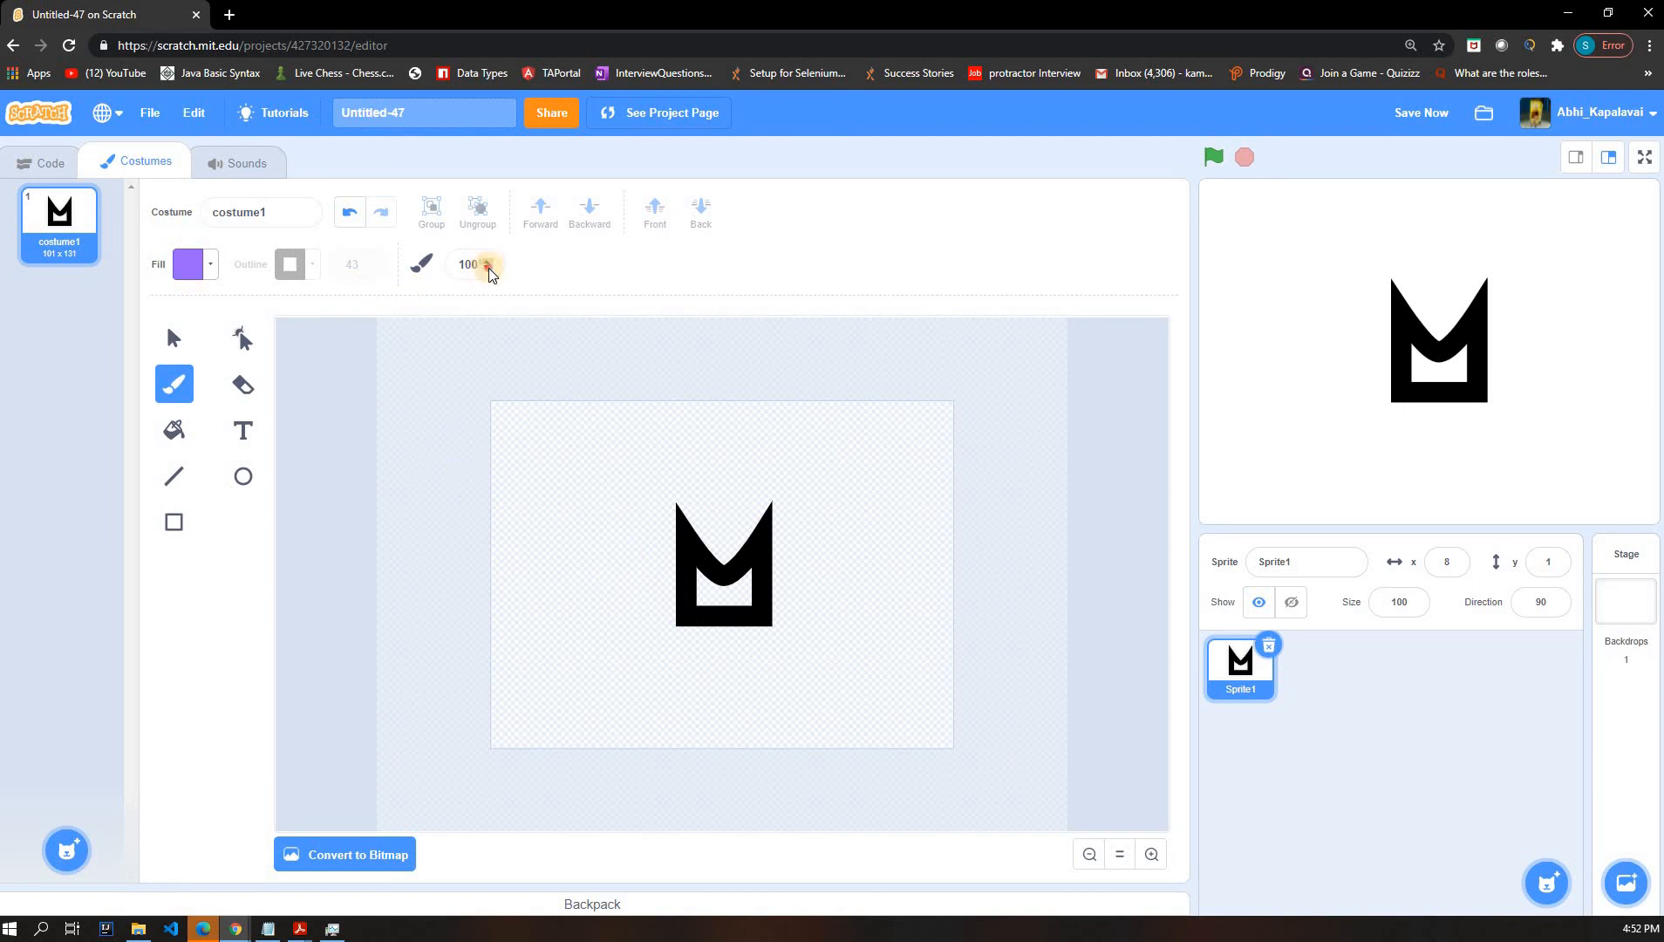
- Set a thin black brush and paint a small black mark inside the M's notch
{"action": "left_click", "coordinate": [471, 263]}
{"action": "type", "text": "10"}
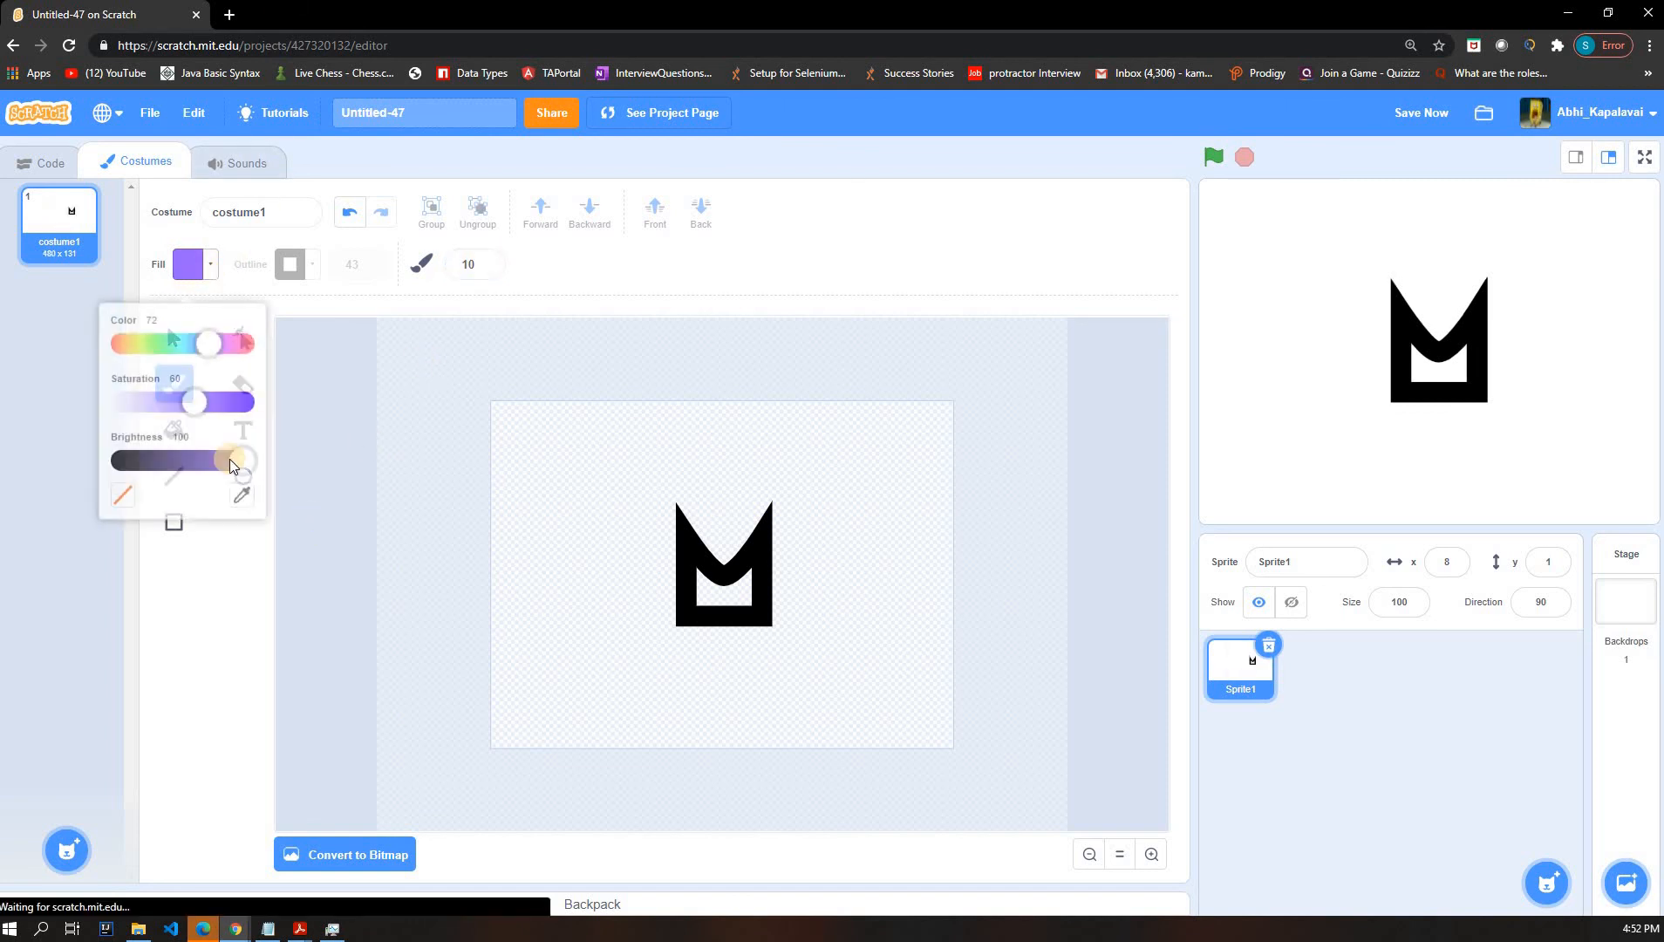
{"action": "left_click", "coordinate": [712, 586]}
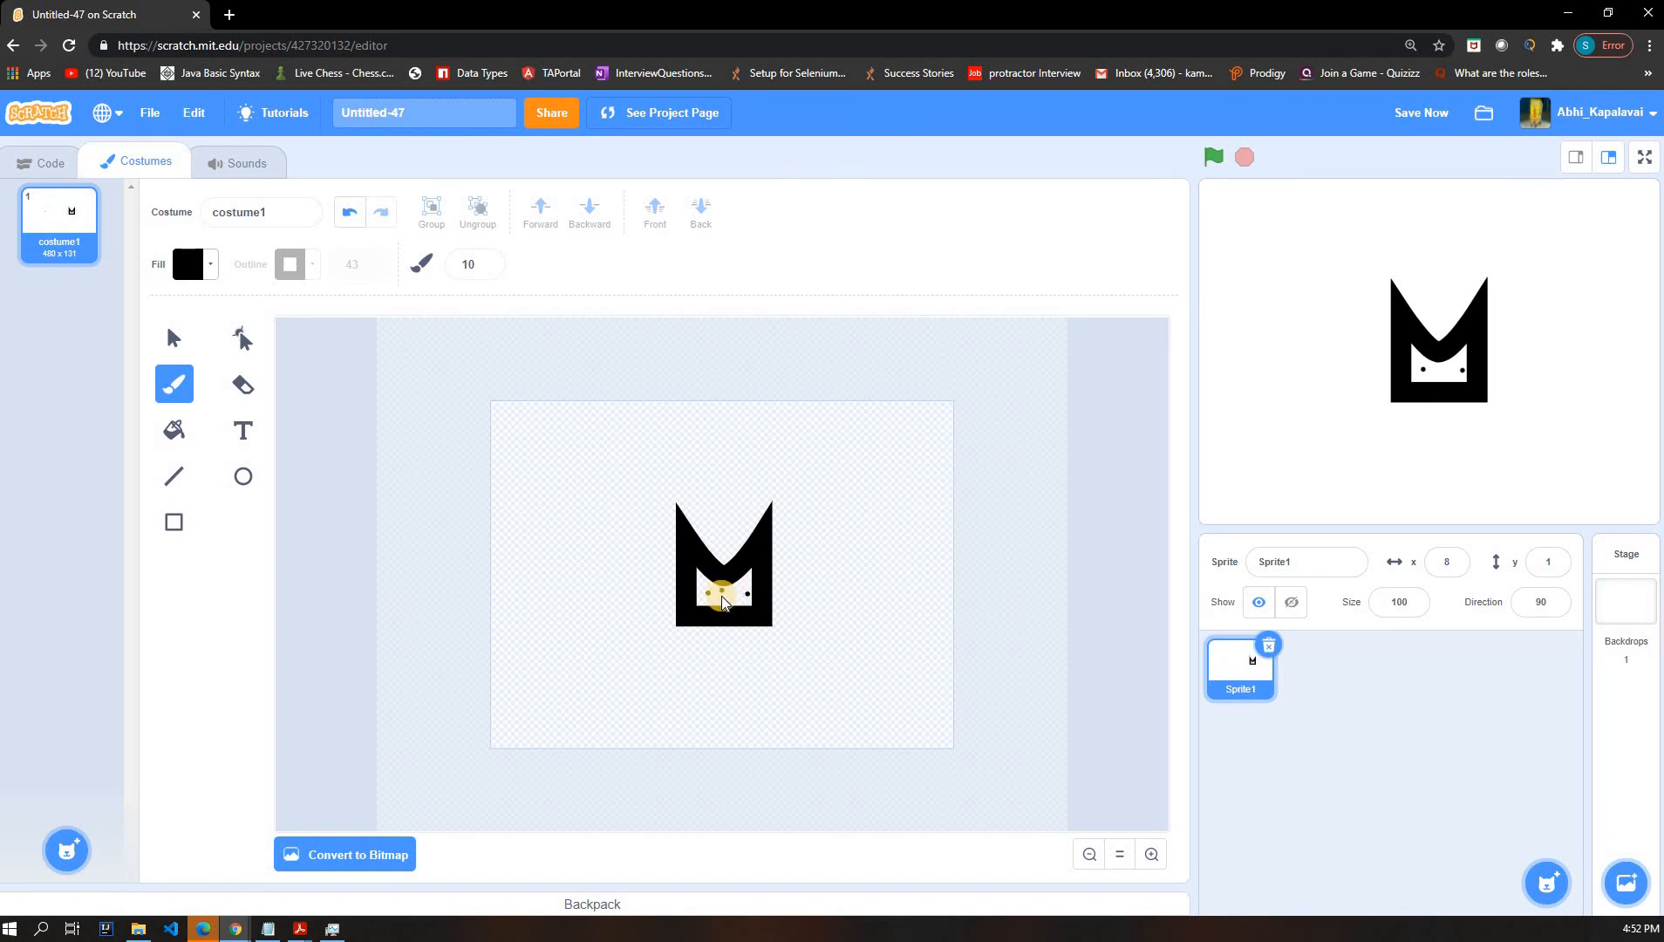
{"action": "left_click", "coordinate": [724, 595]}
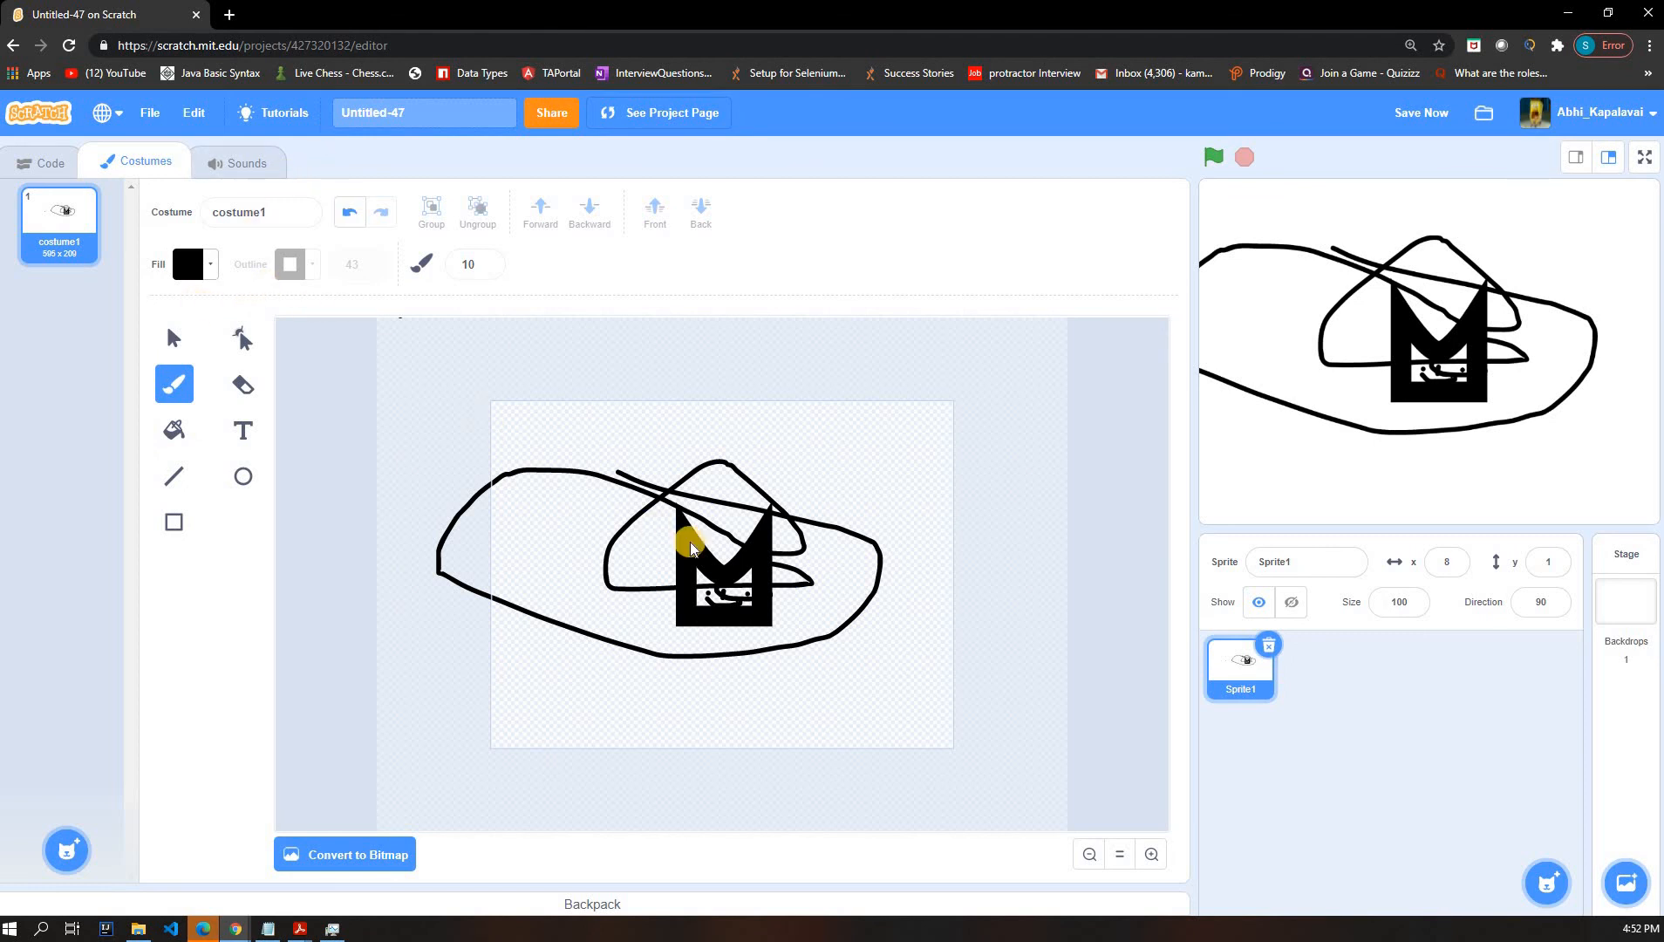
{"action": "mouse_move", "coordinate": [727, 270]}
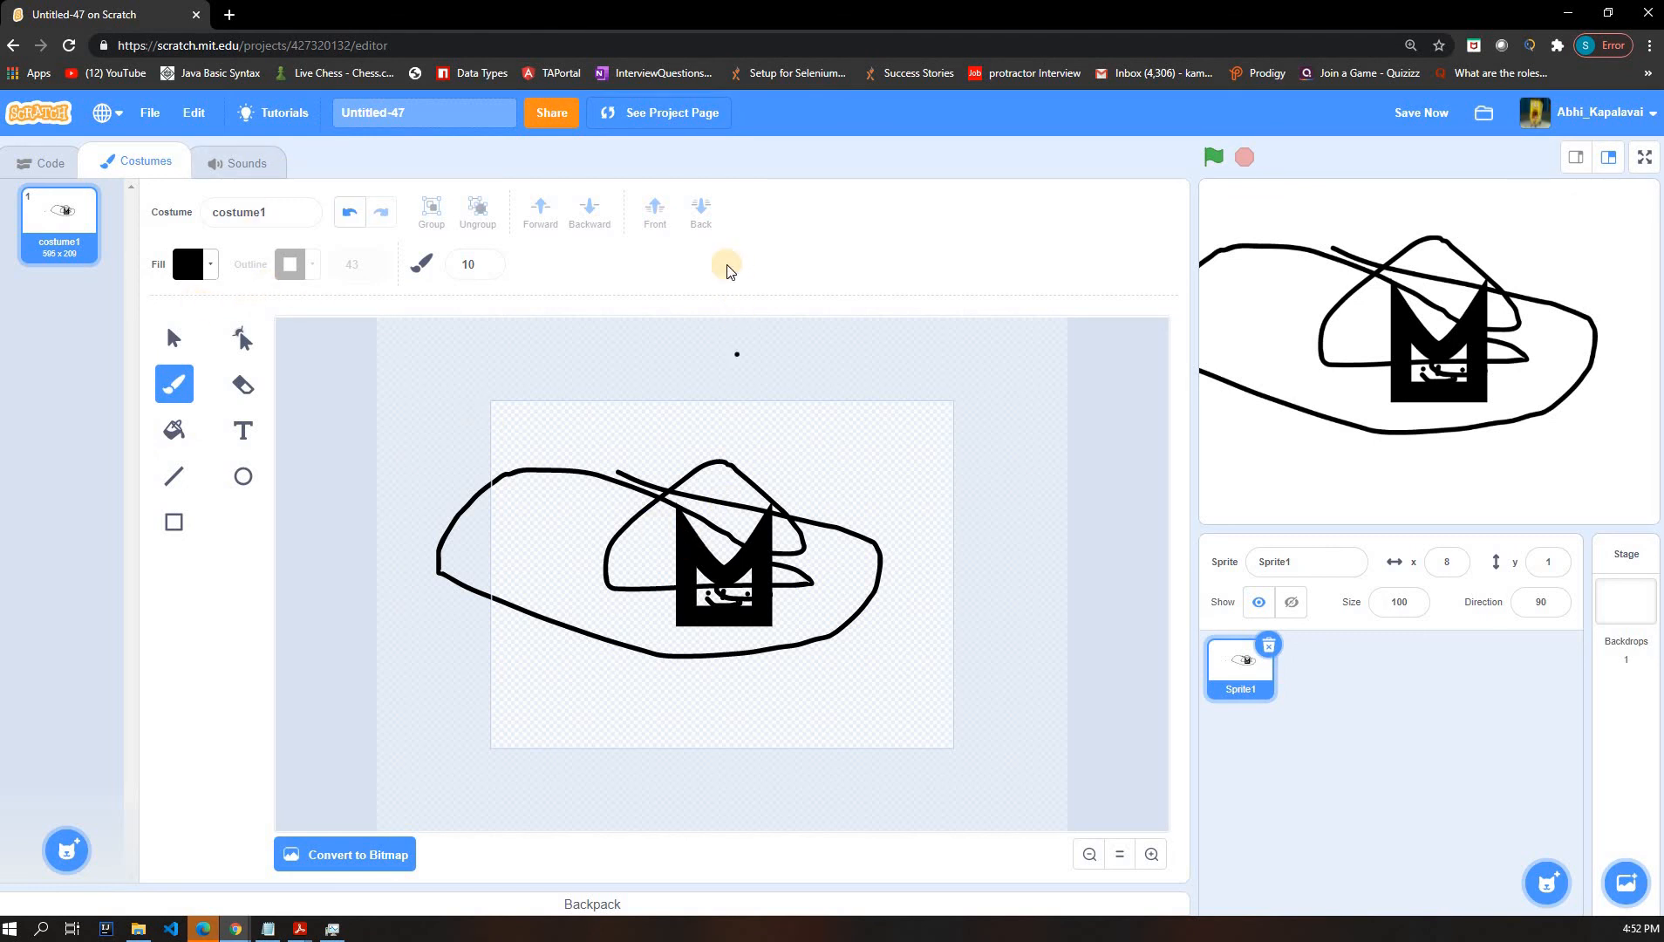